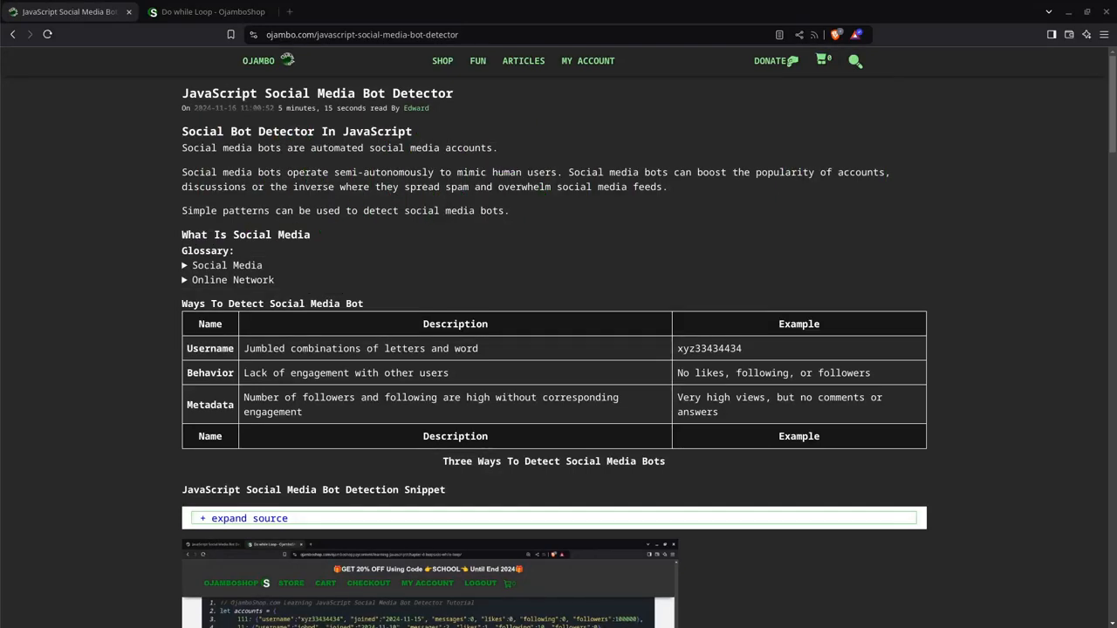
pyautogui.moveTo(282, 122)
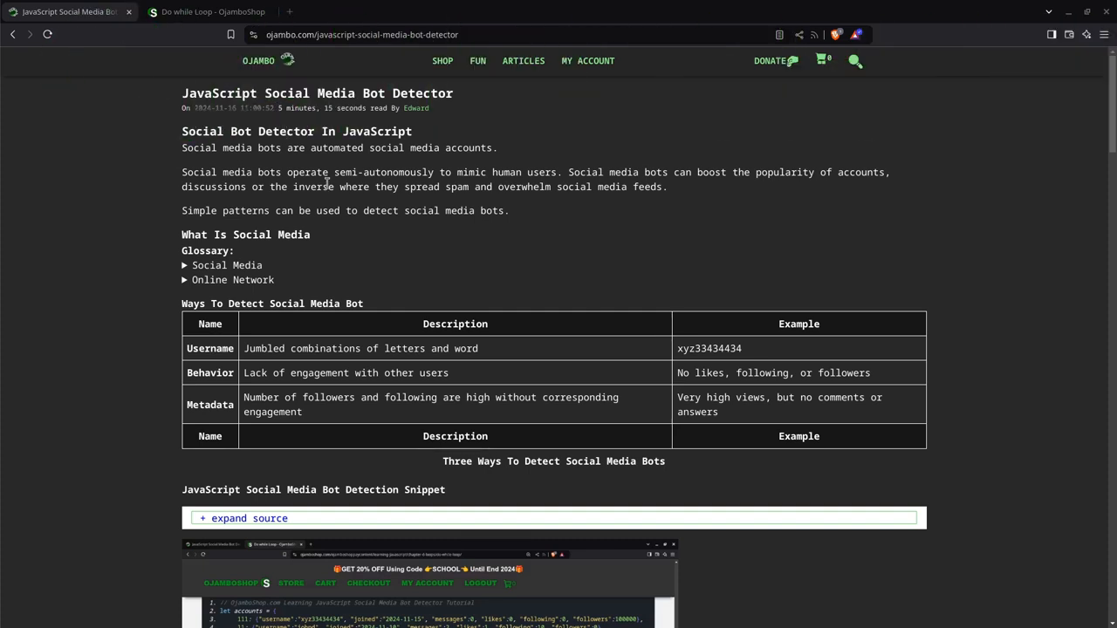
pyautogui.moveTo(137, 161)
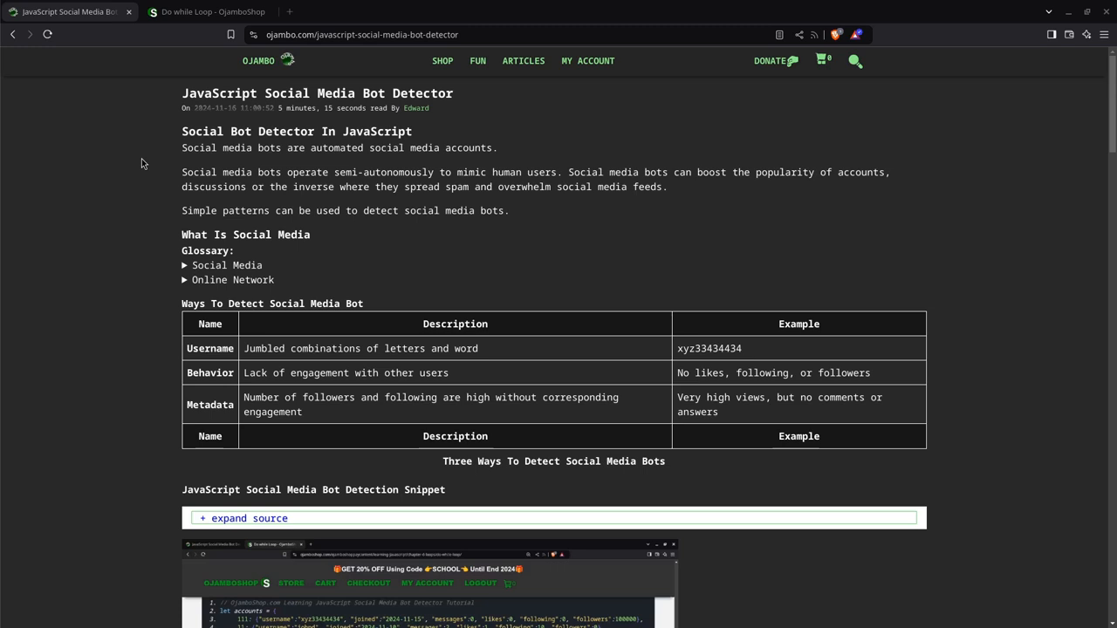
pyautogui.moveTo(206, 348)
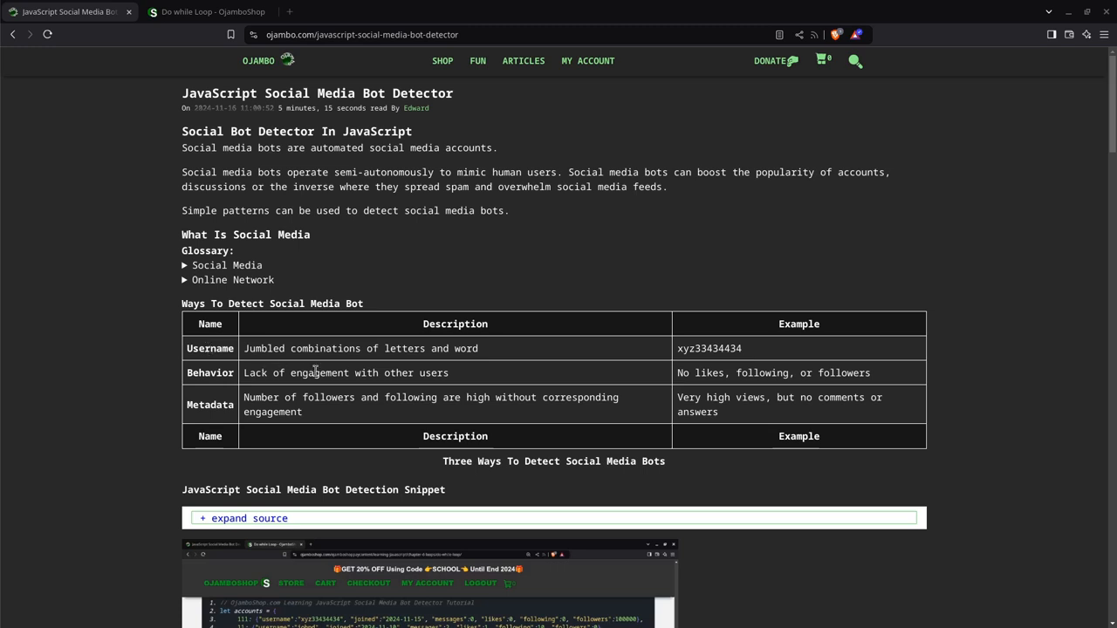
pyautogui.moveTo(271, 362)
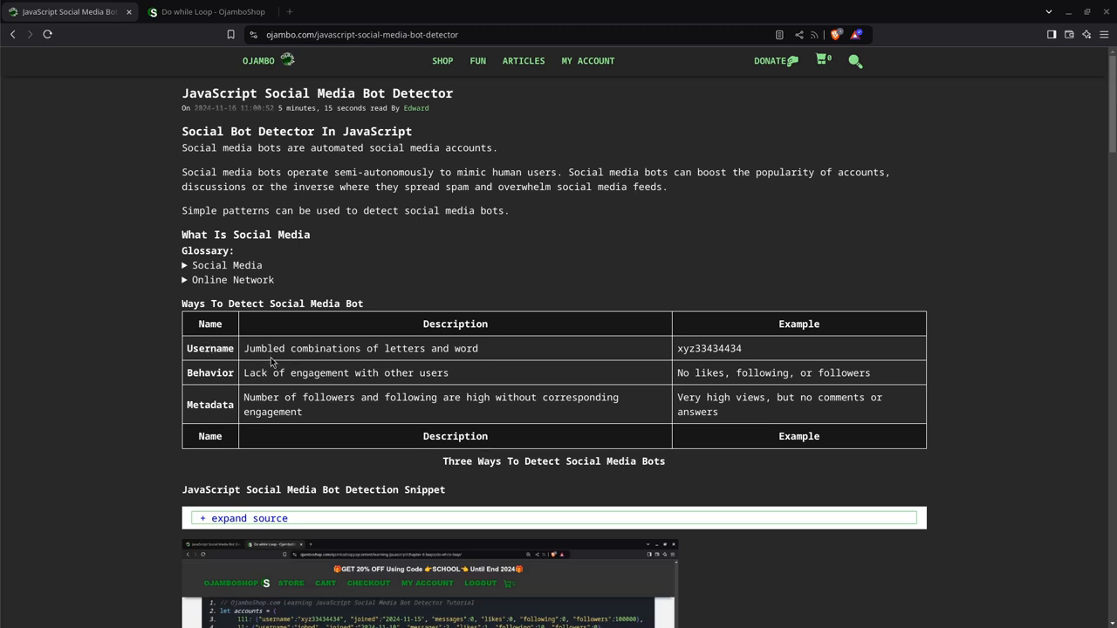
pyautogui.moveTo(307, 365)
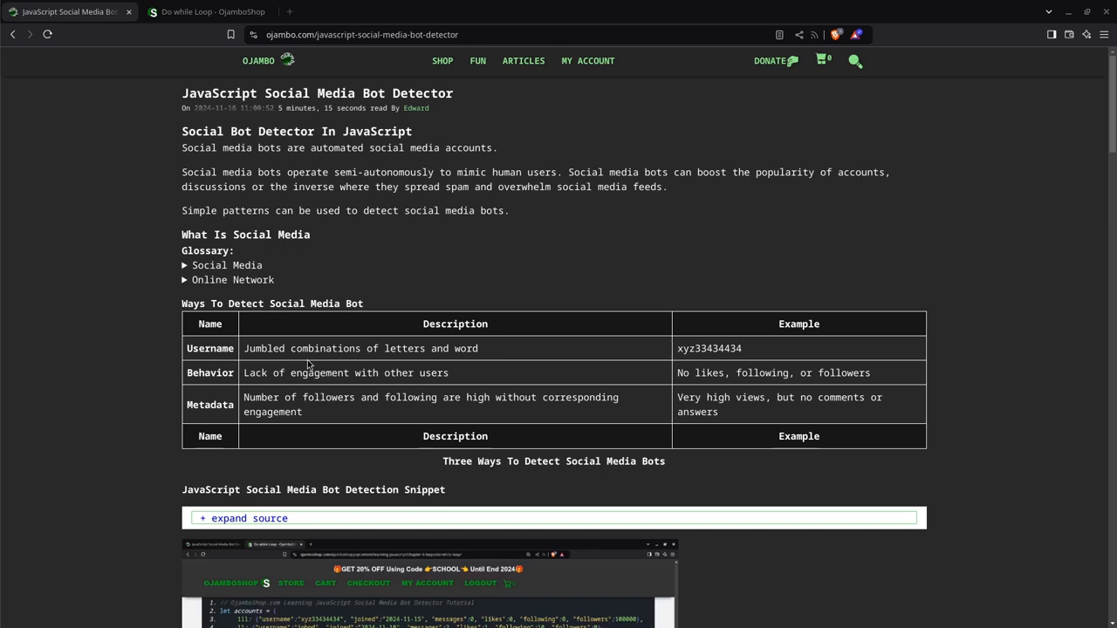
pyautogui.moveTo(712, 369)
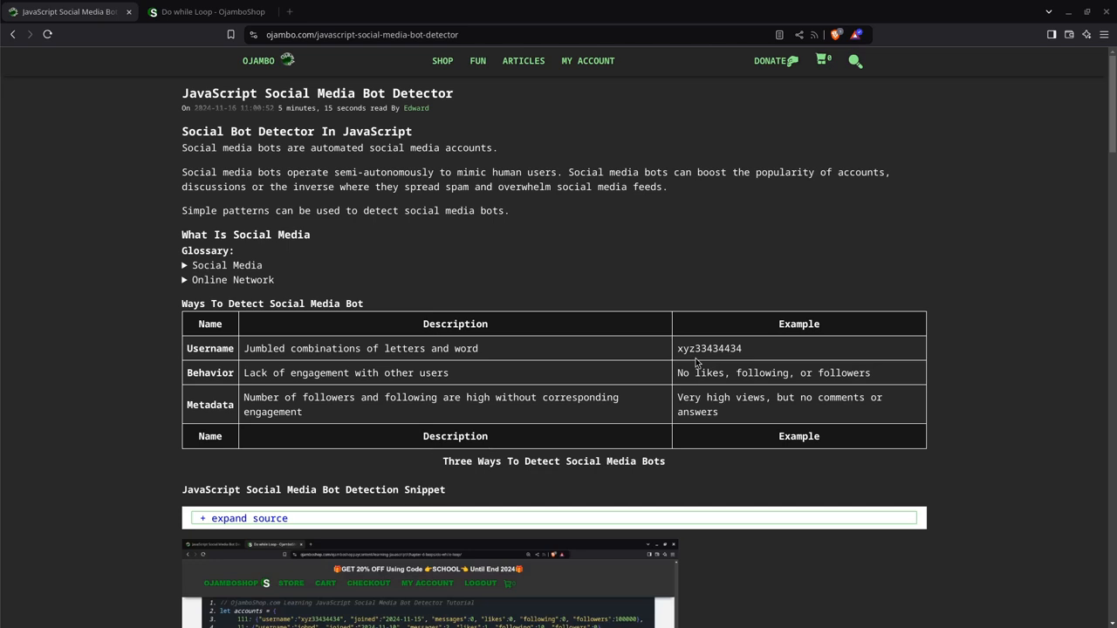
pyautogui.moveTo(583, 370)
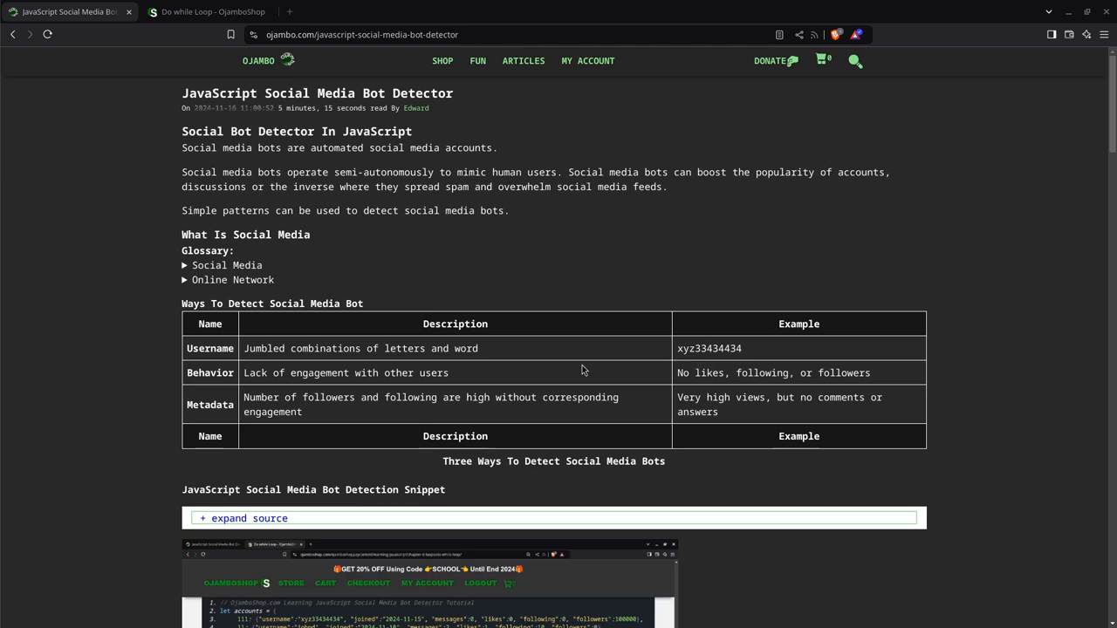
pyautogui.moveTo(315, 389)
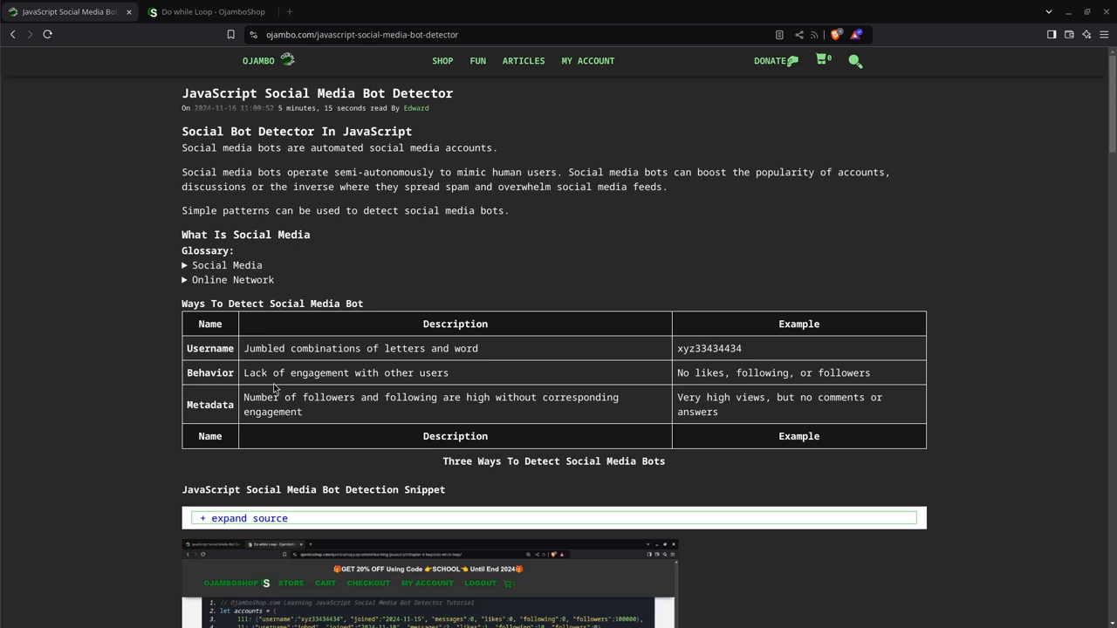
pyautogui.moveTo(689, 389)
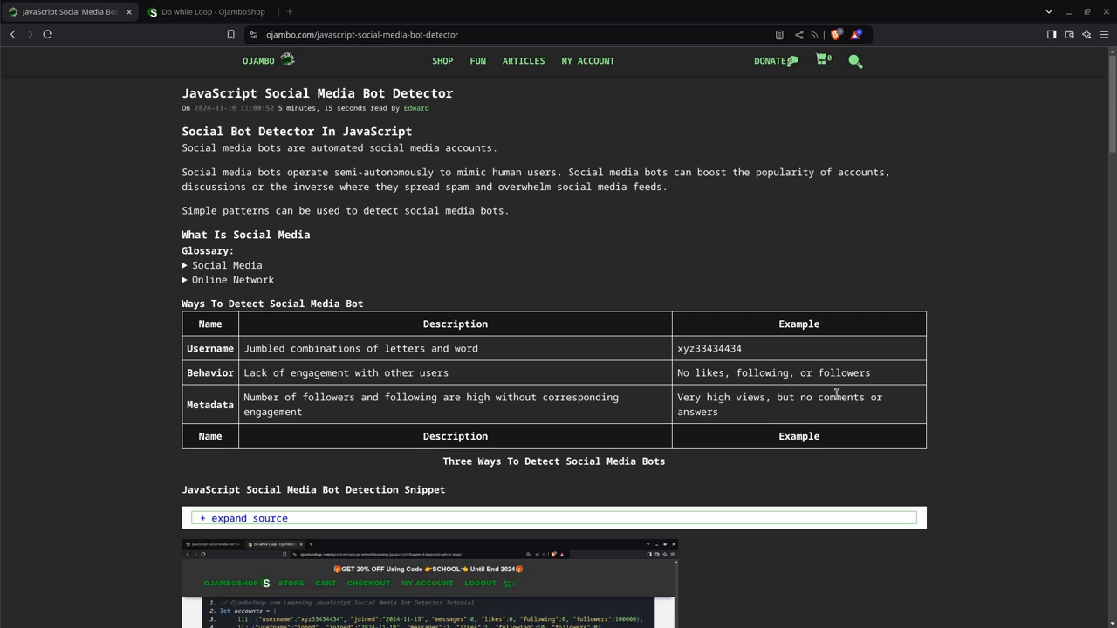
pyautogui.moveTo(833, 392)
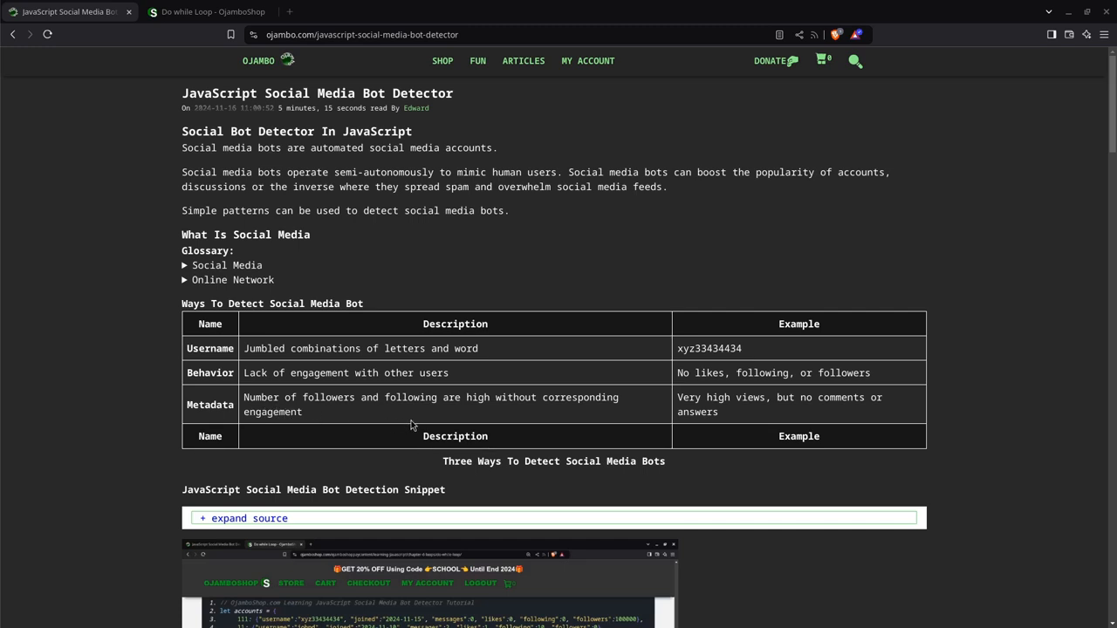
pyautogui.moveTo(463, 415)
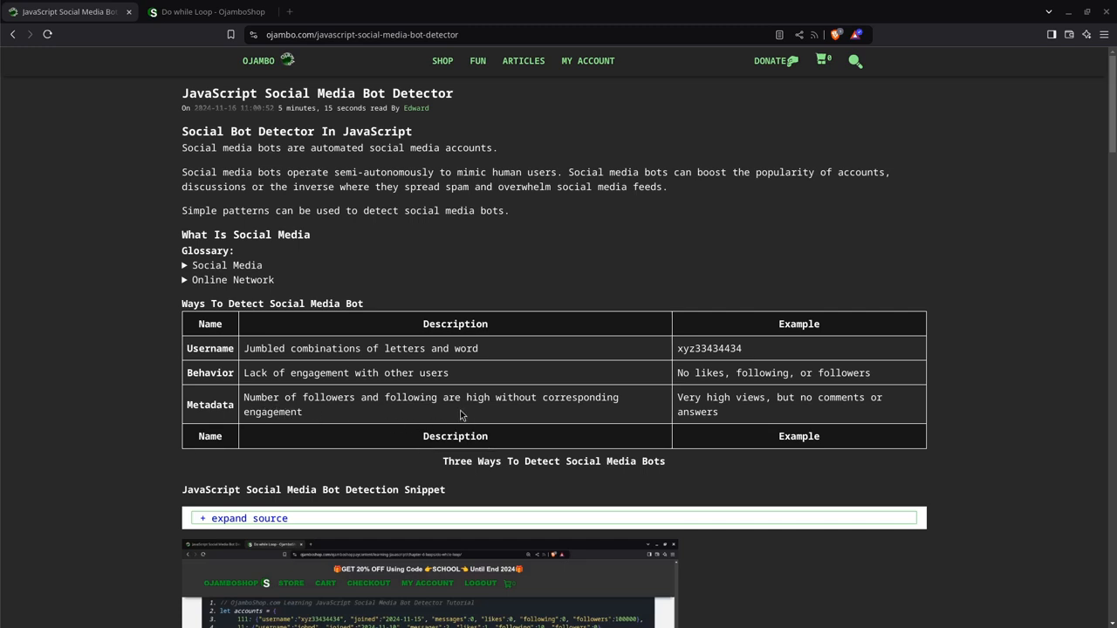
pyautogui.moveTo(465, 386)
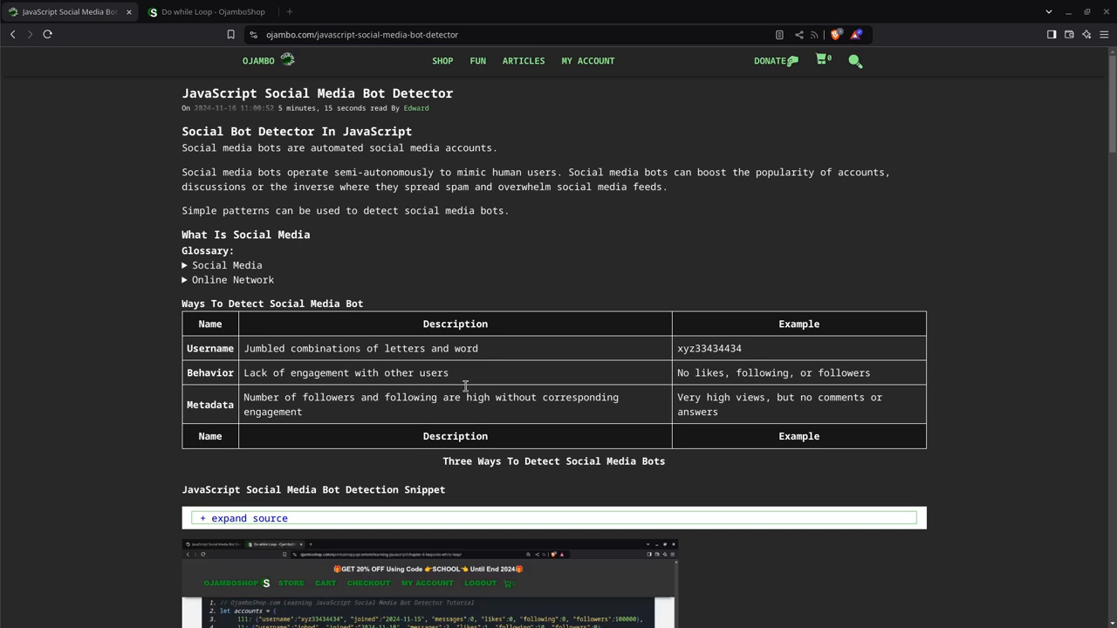
pyautogui.moveTo(750, 414)
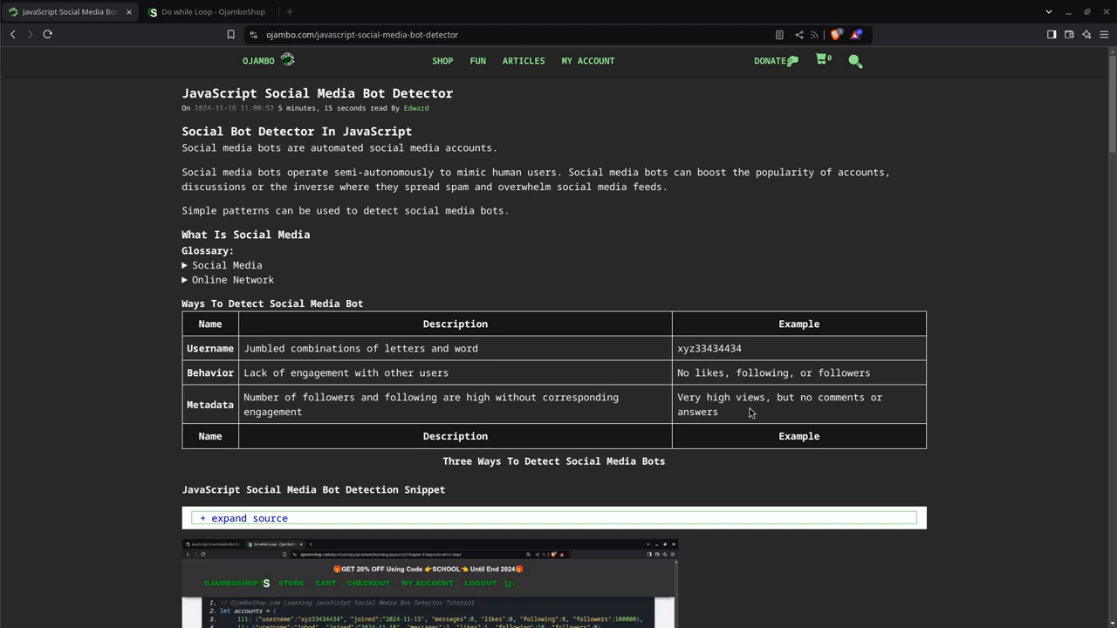
pyautogui.moveTo(756, 414)
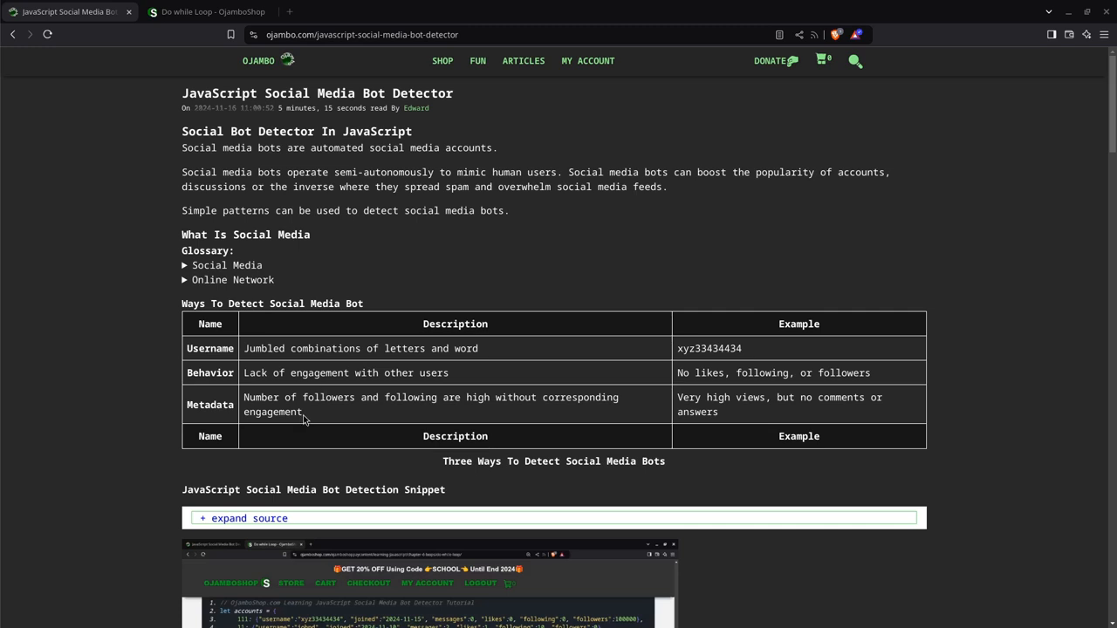
# - Scroll down to the empty Code IDE Input box on the Do while Loop page
pyautogui.scroll(-3)
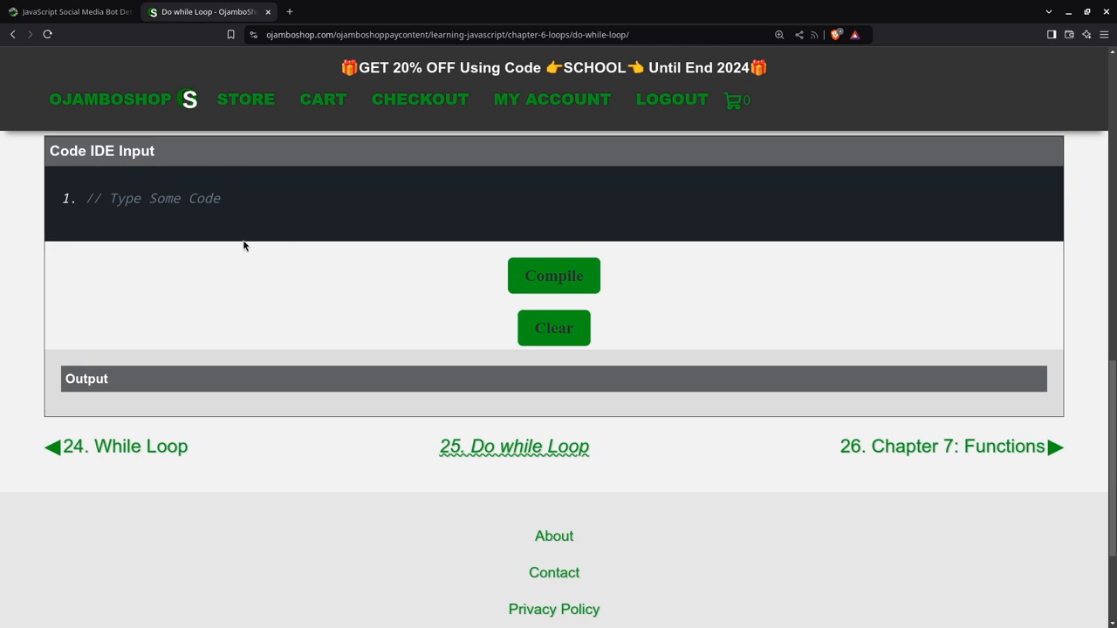
pyautogui.moveTo(241, 243)
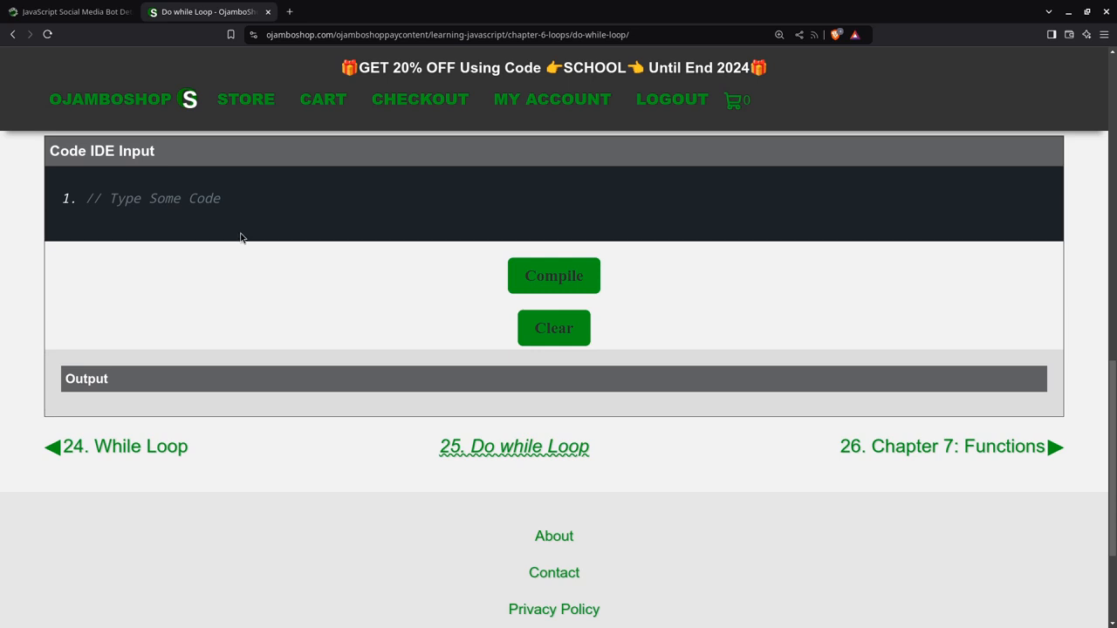
pyautogui.moveTo(247, 213)
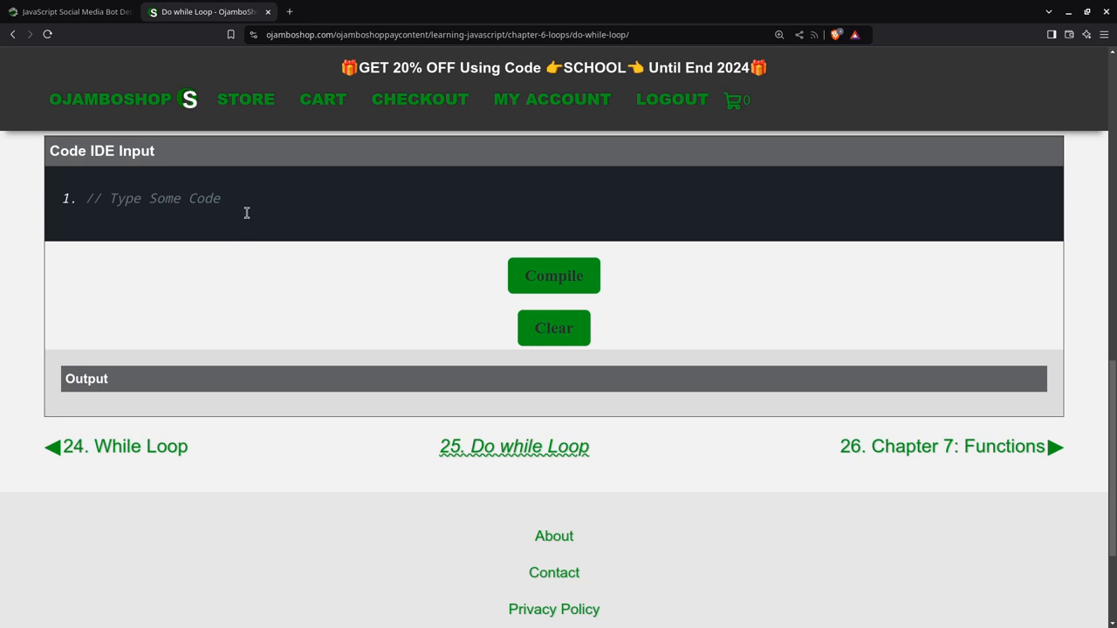
pyautogui.moveTo(245, 211)
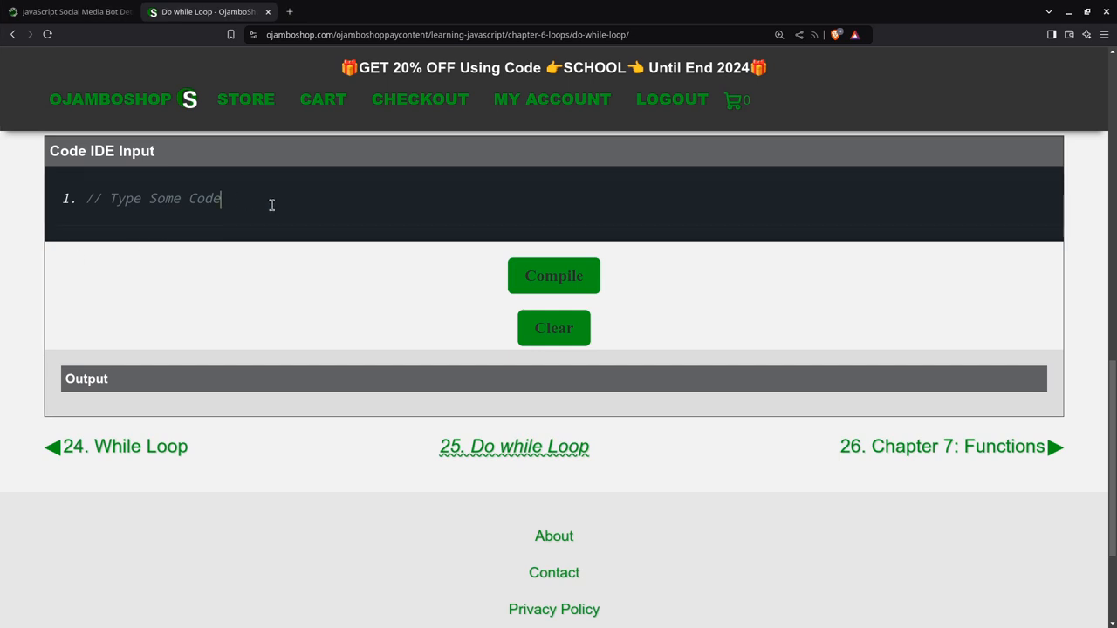
# - Type the tutorial comment header and begin declaring the accounts variable
pyautogui.click(553, 328)
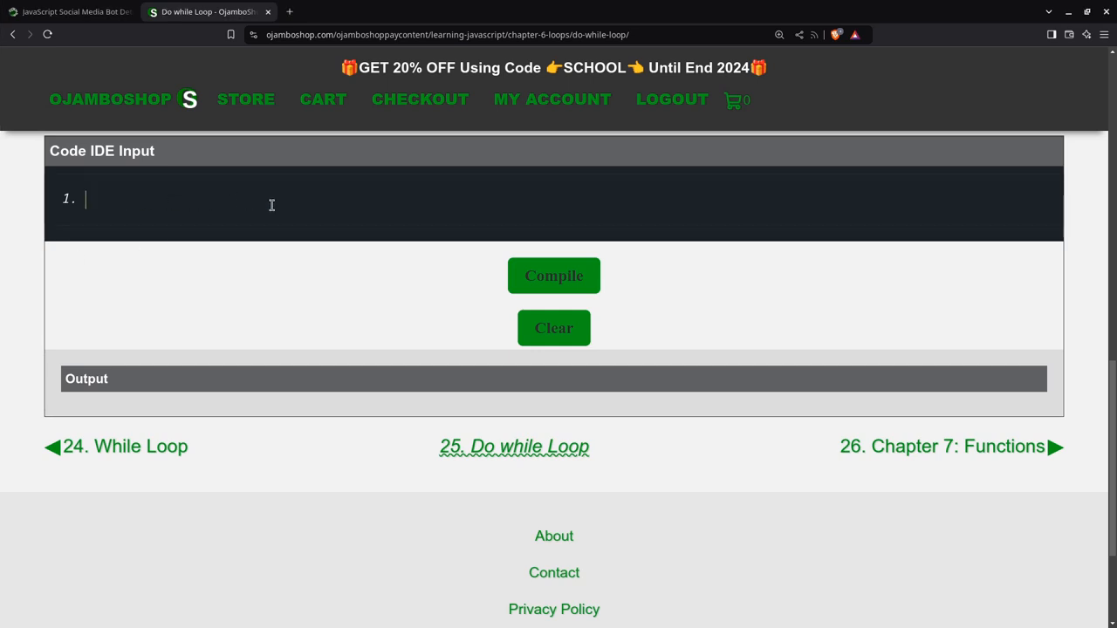
pyautogui.write('// OjamboShop.com Learning JavaScript Social Media Bot Detector Tutorial')
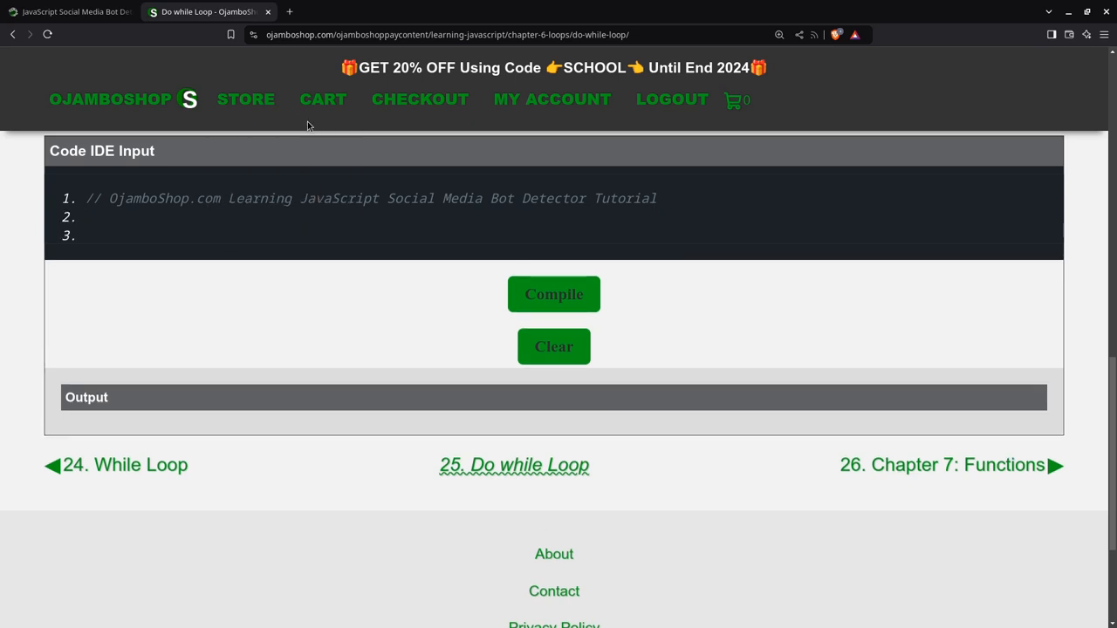
pyautogui.write('let a')
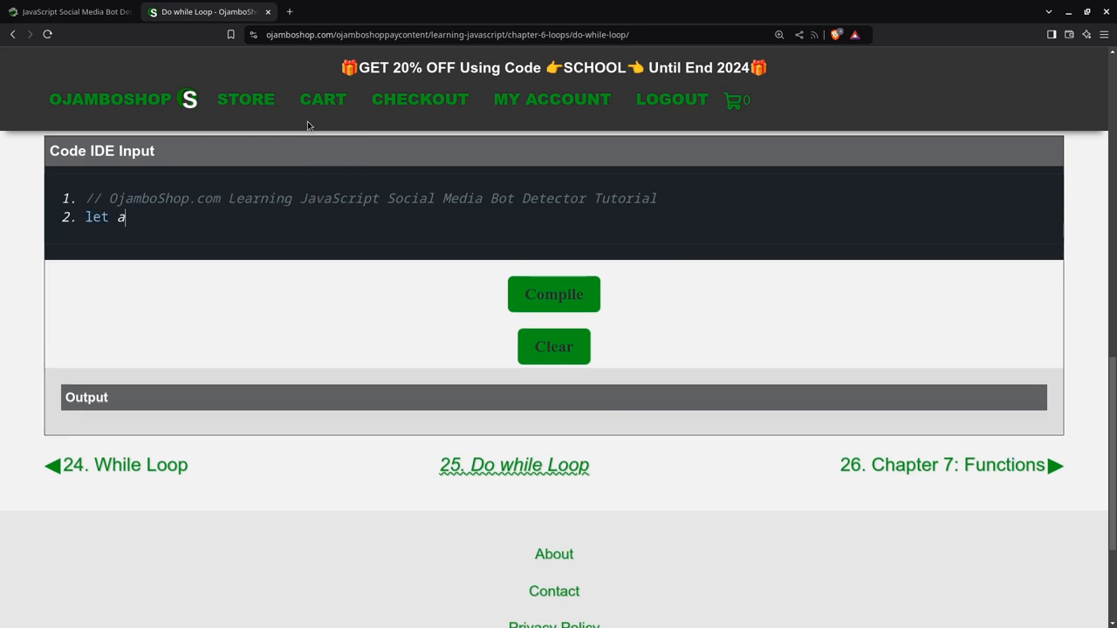
pyautogui.write('ccounts = {')
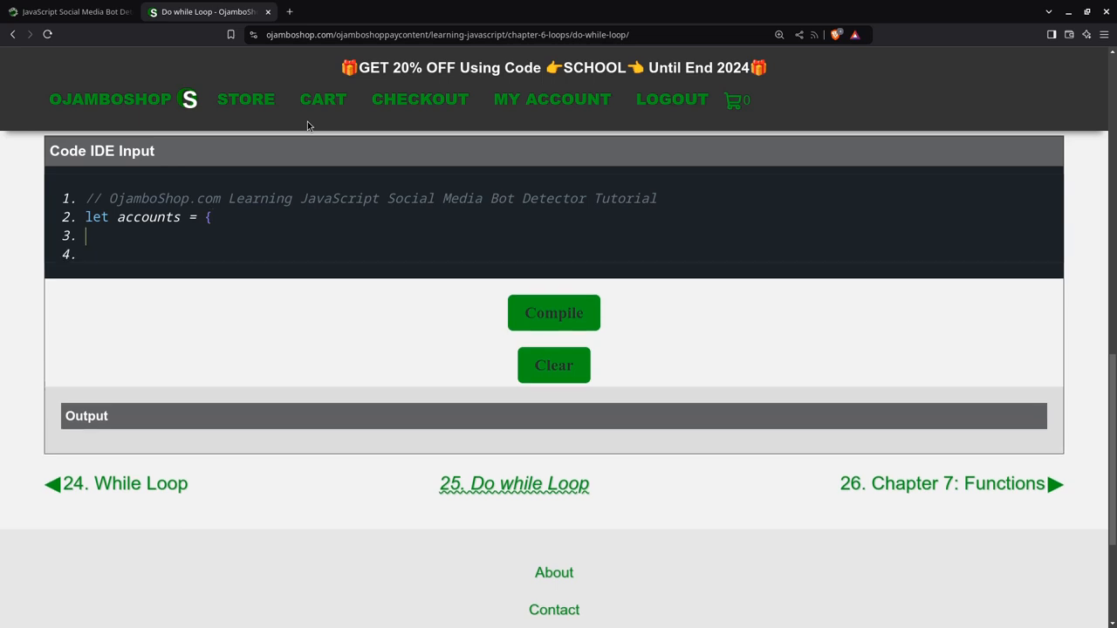
# - Start the first account entry with username "xyz22334434"
pyautogui.press('Backspace')
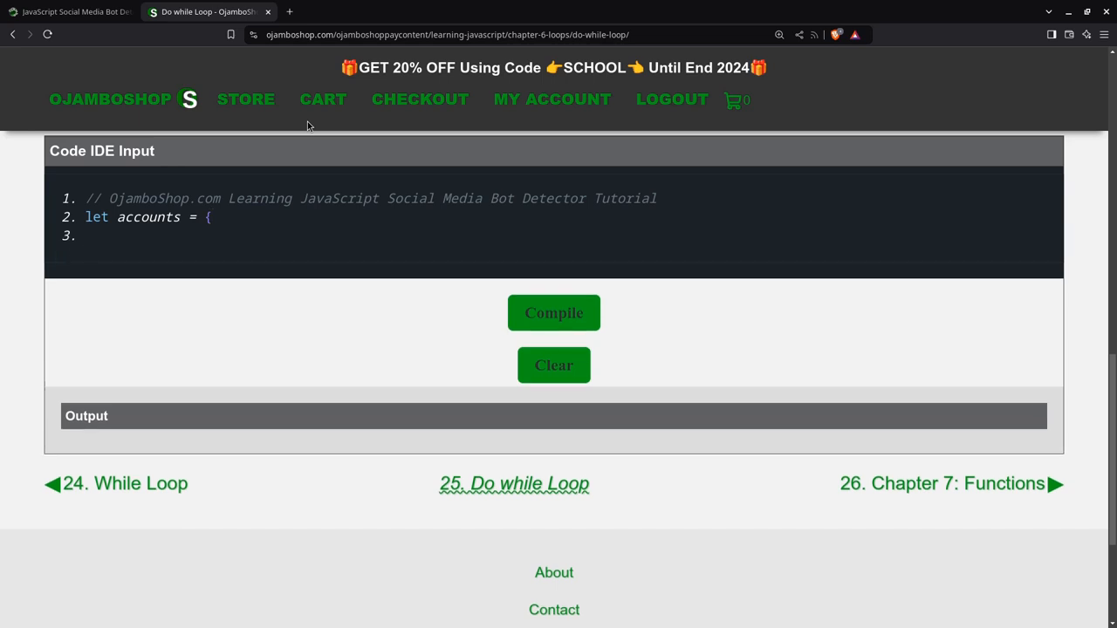
pyautogui.write('111')
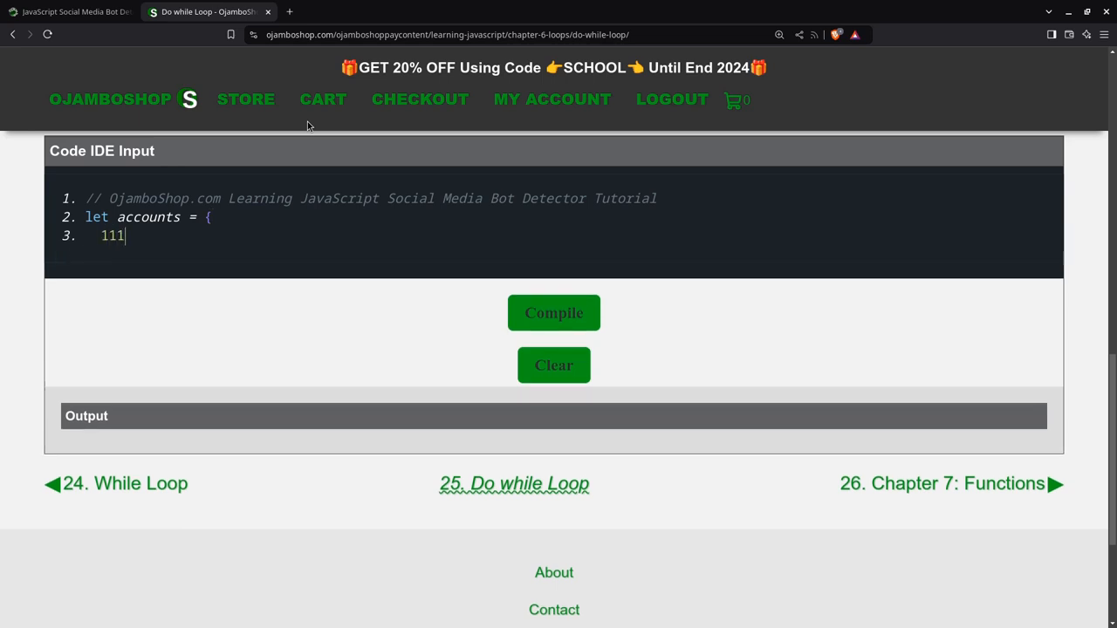
pyautogui.write(':')
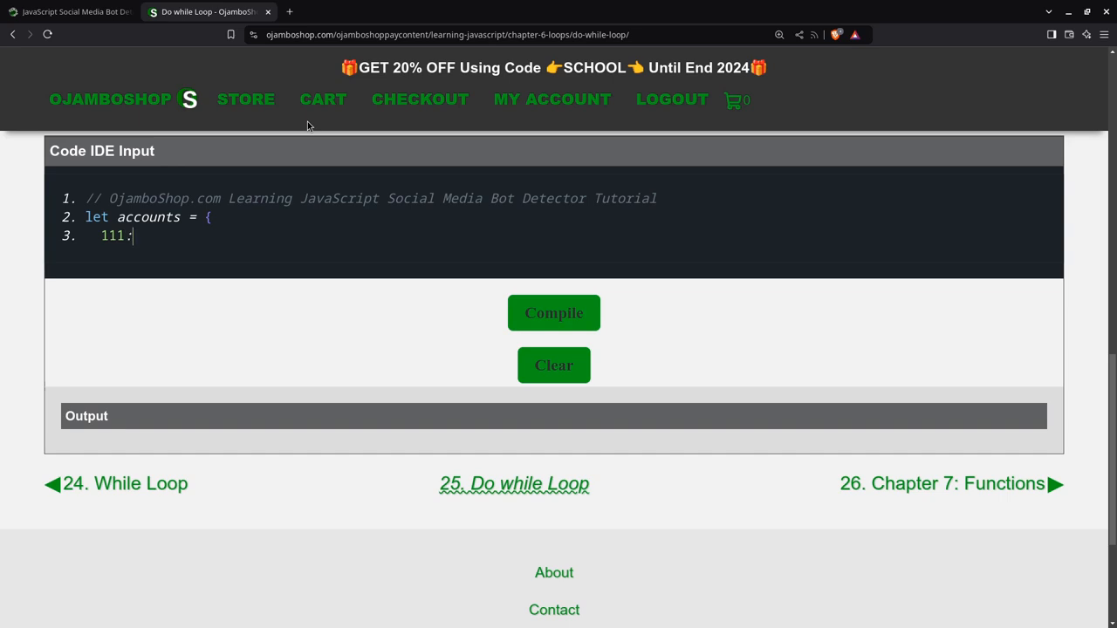
pyautogui.write('{')
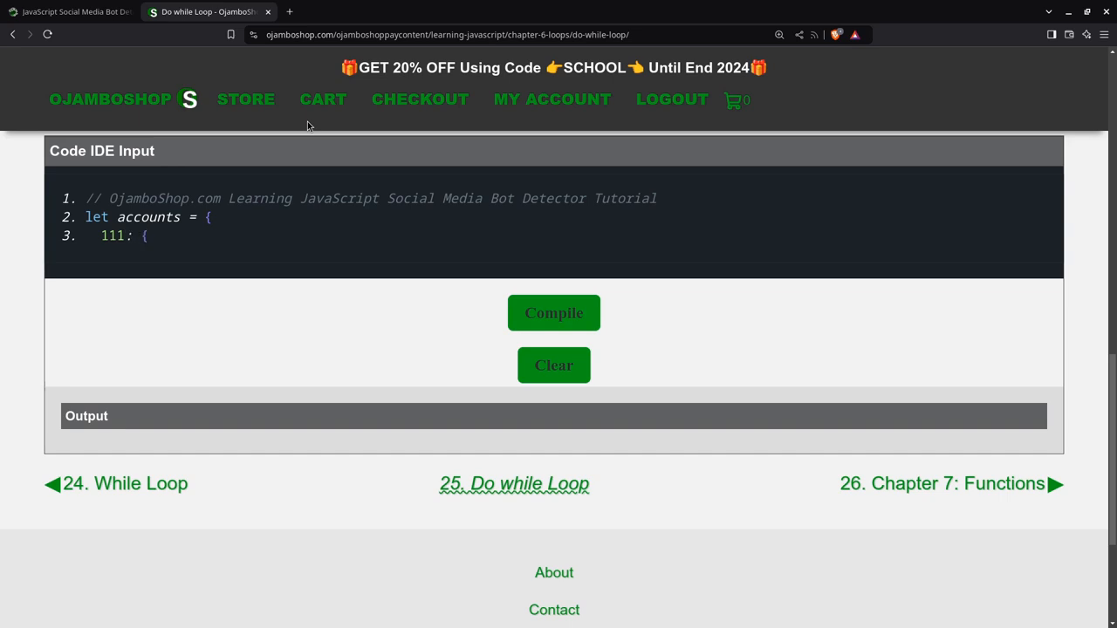
pyautogui.write('"usernam')
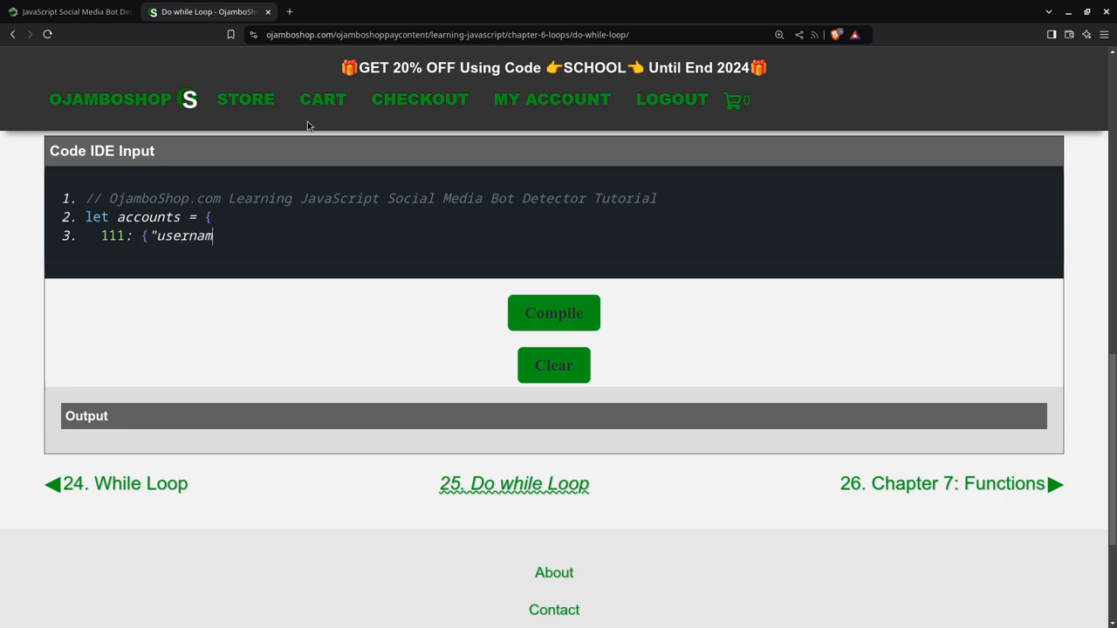
pyautogui.write('e"')
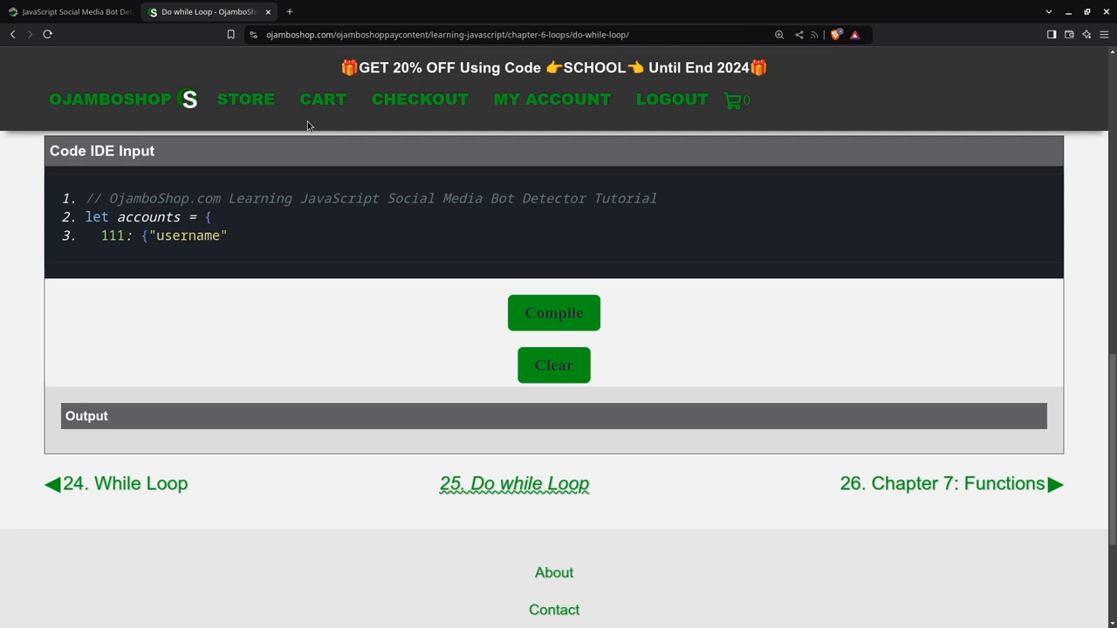
pyautogui.write(':"')
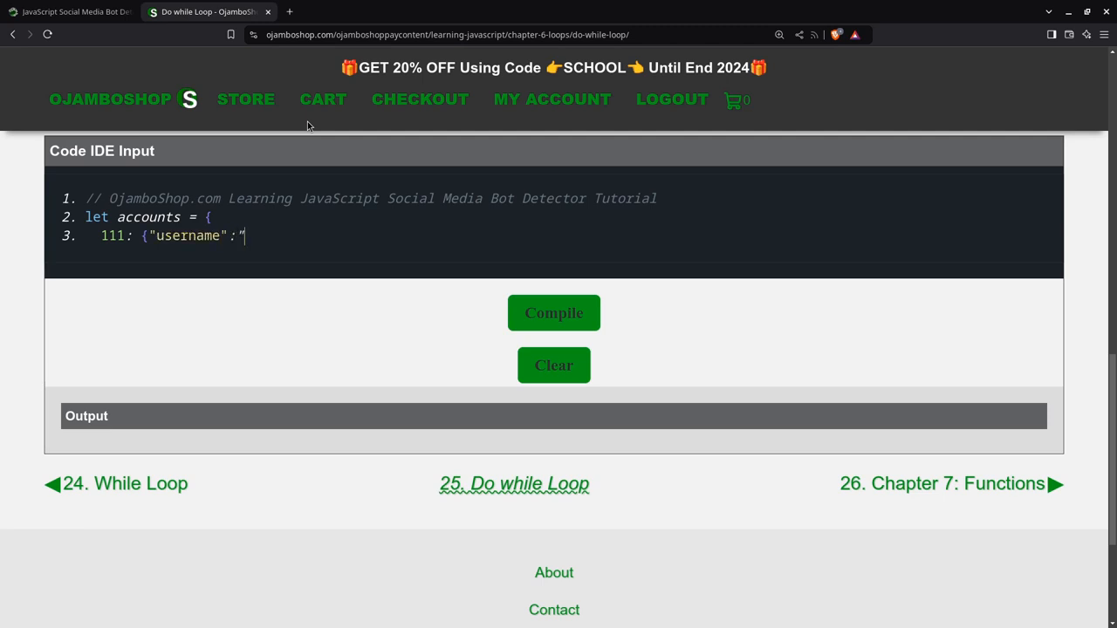
pyautogui.write('xyz')
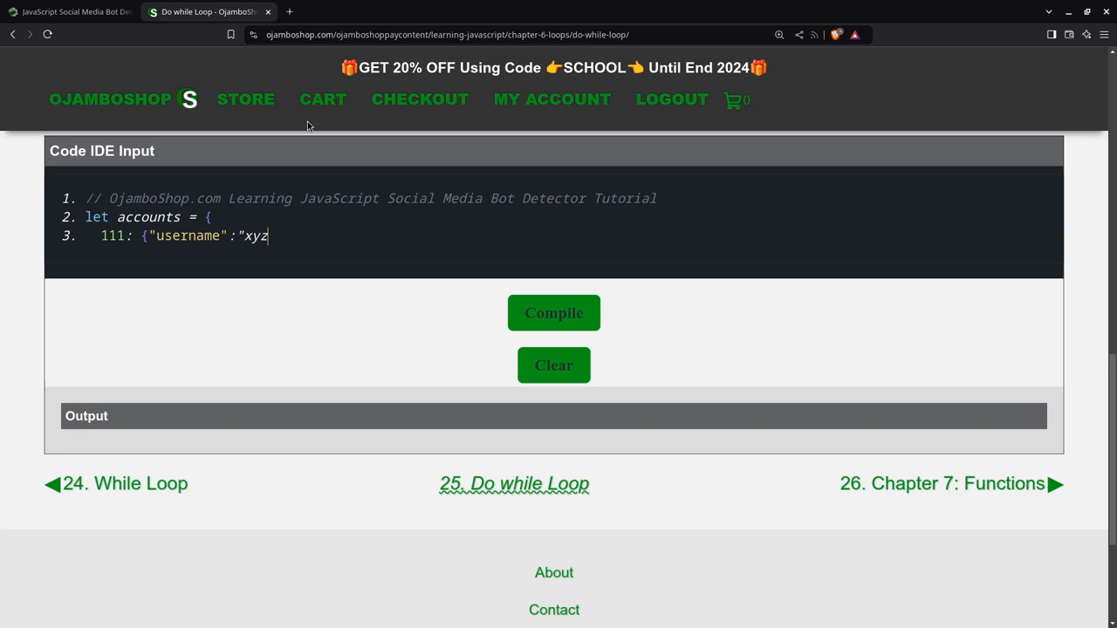
pyautogui.write('22')
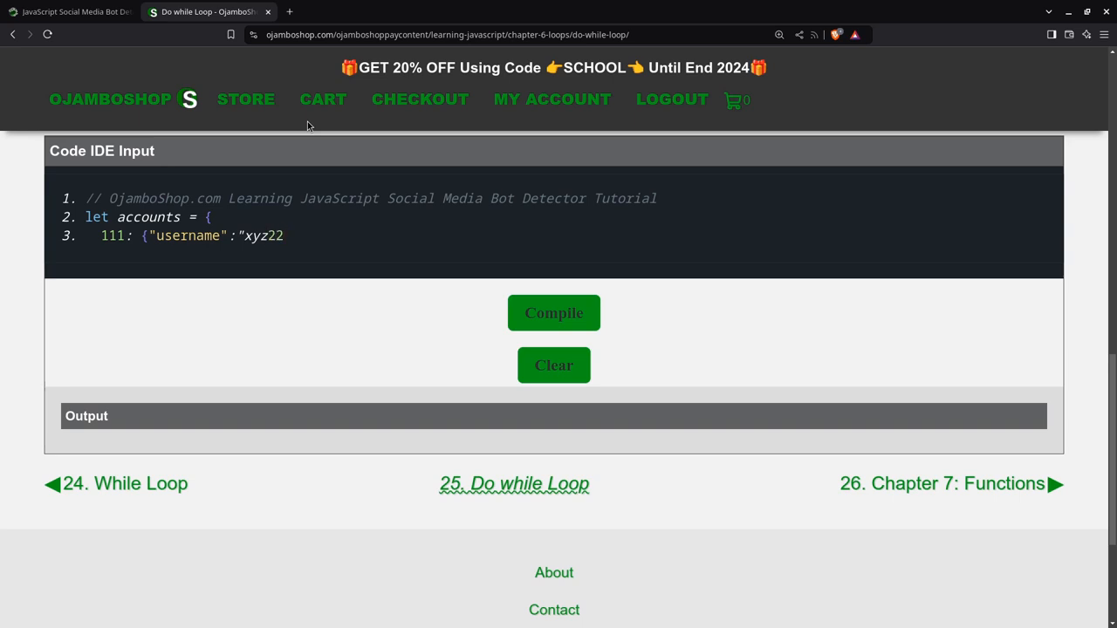
pyautogui.write('3')
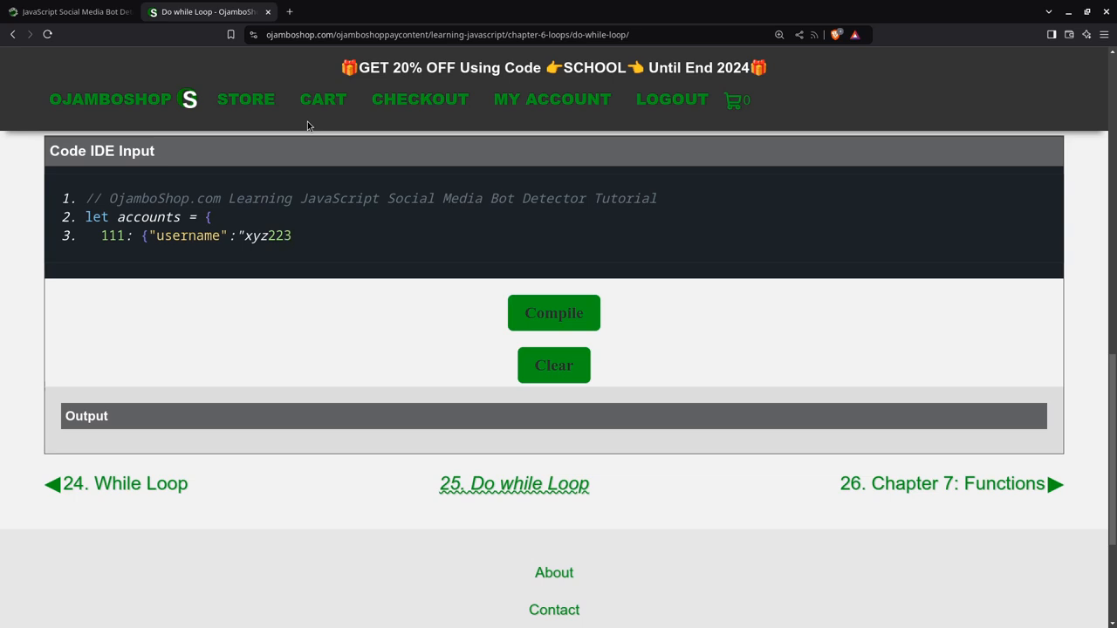
pyautogui.write('34')
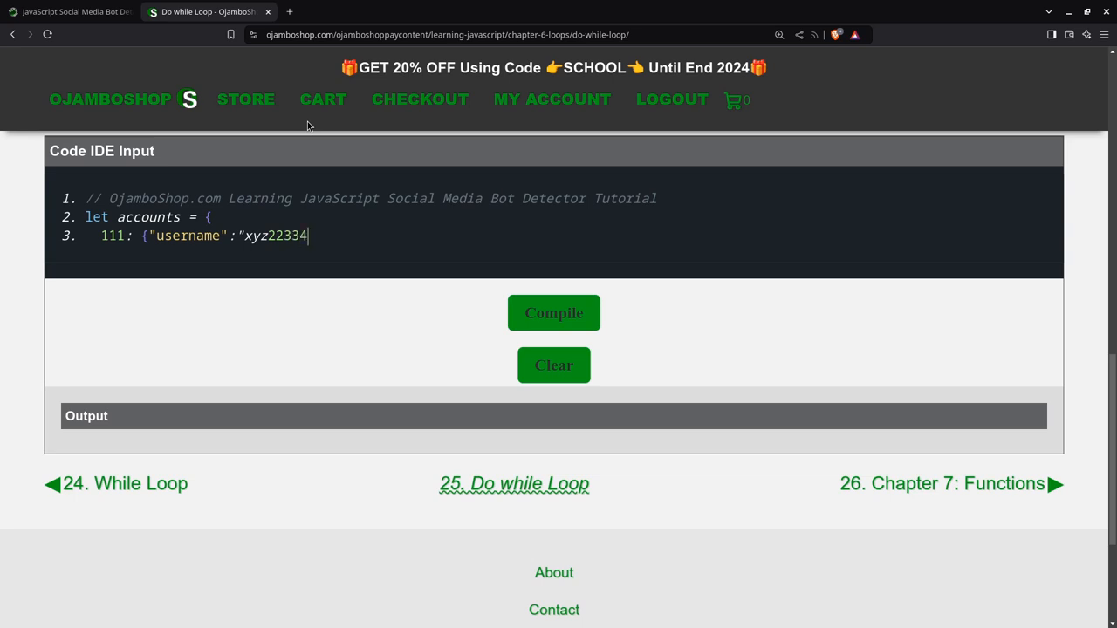
pyautogui.write('434')
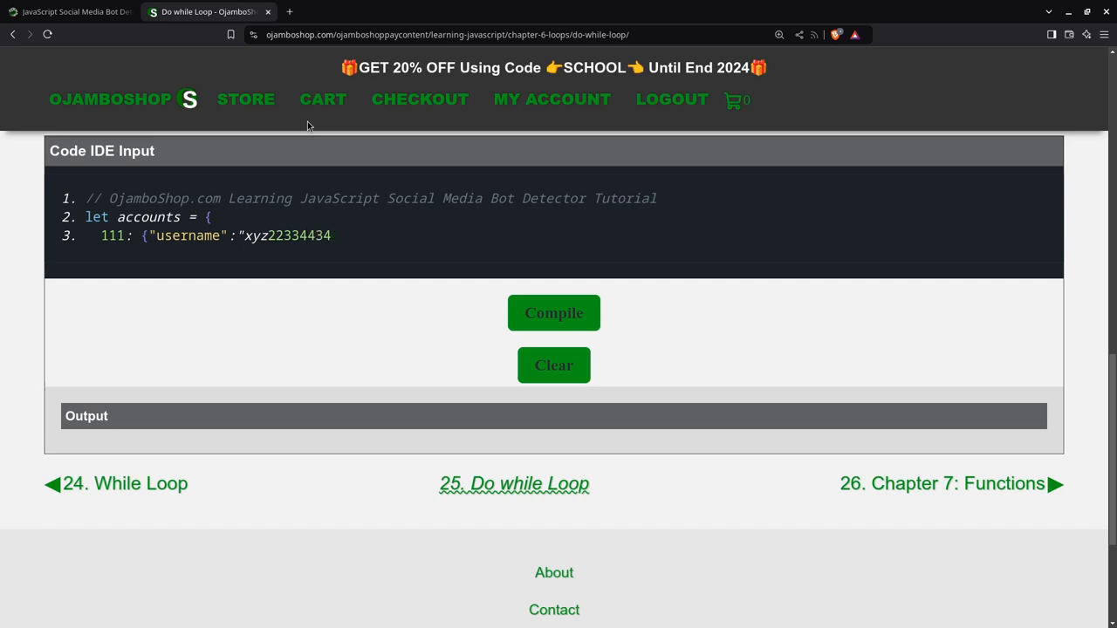
pyautogui.write('",')
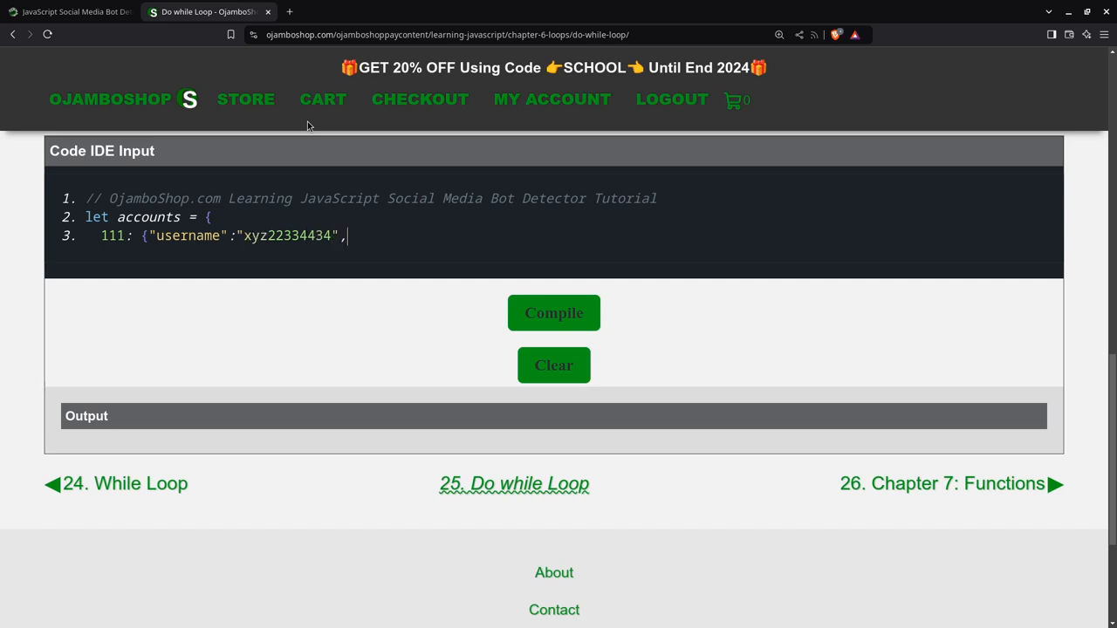
# - Add the joined date and messages fields to the xyz22334434 entry
pyautogui.write('"joine')
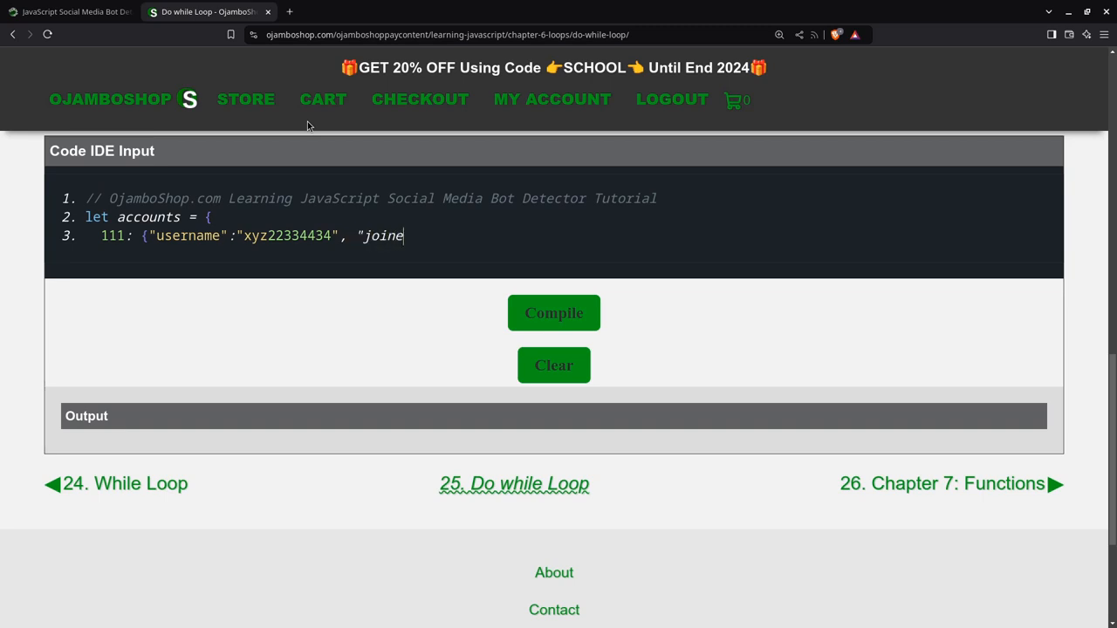
pyautogui.write('d"')
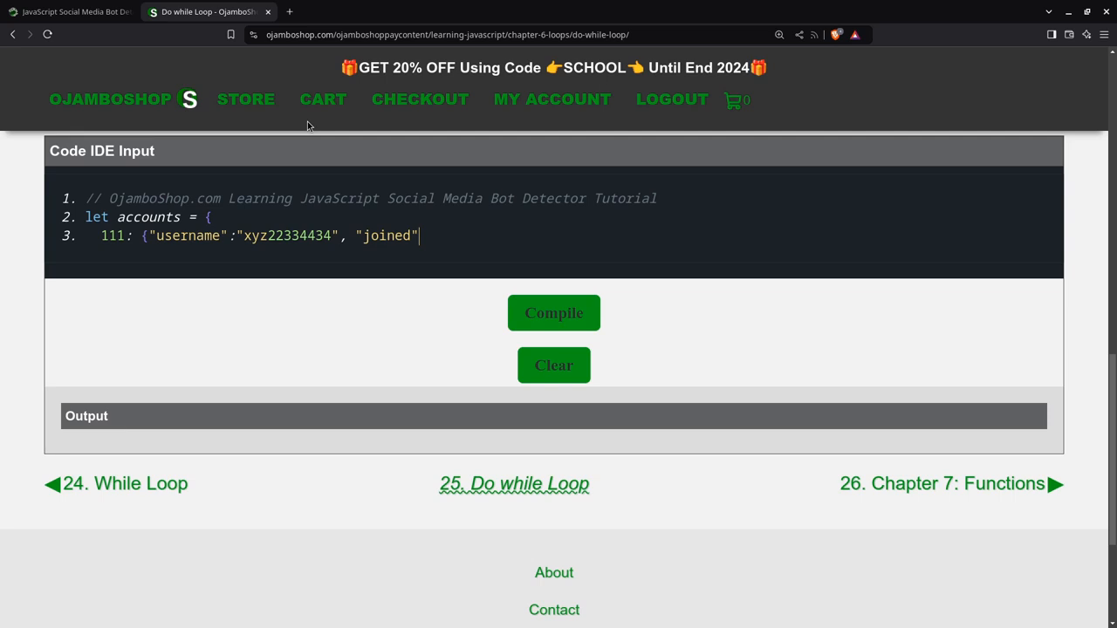
pyautogui.write(':"')
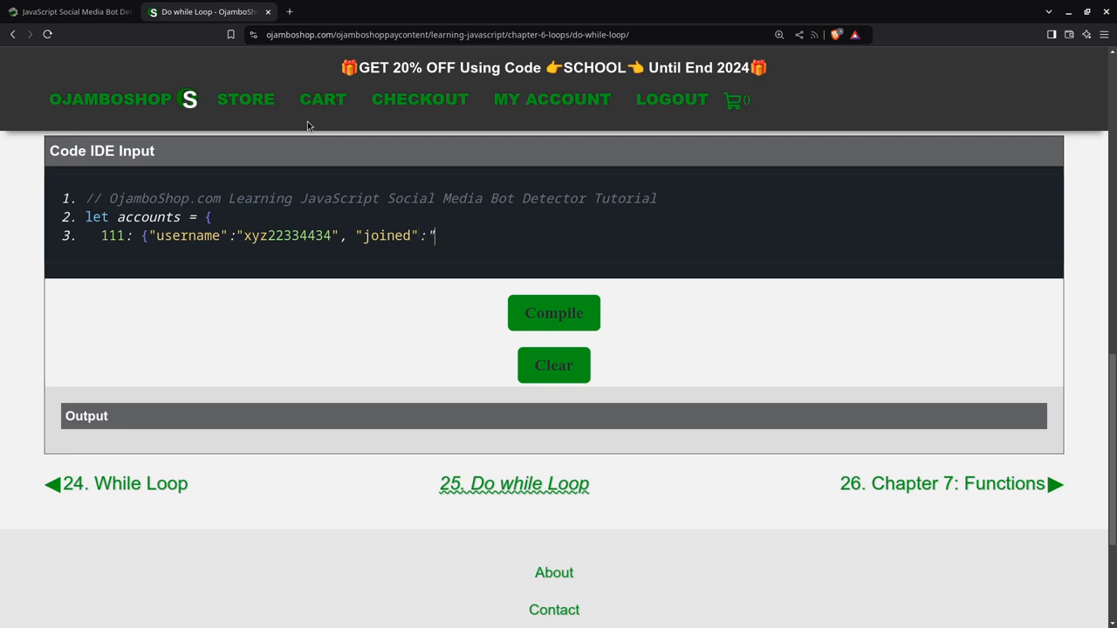
pyautogui.write('2024')
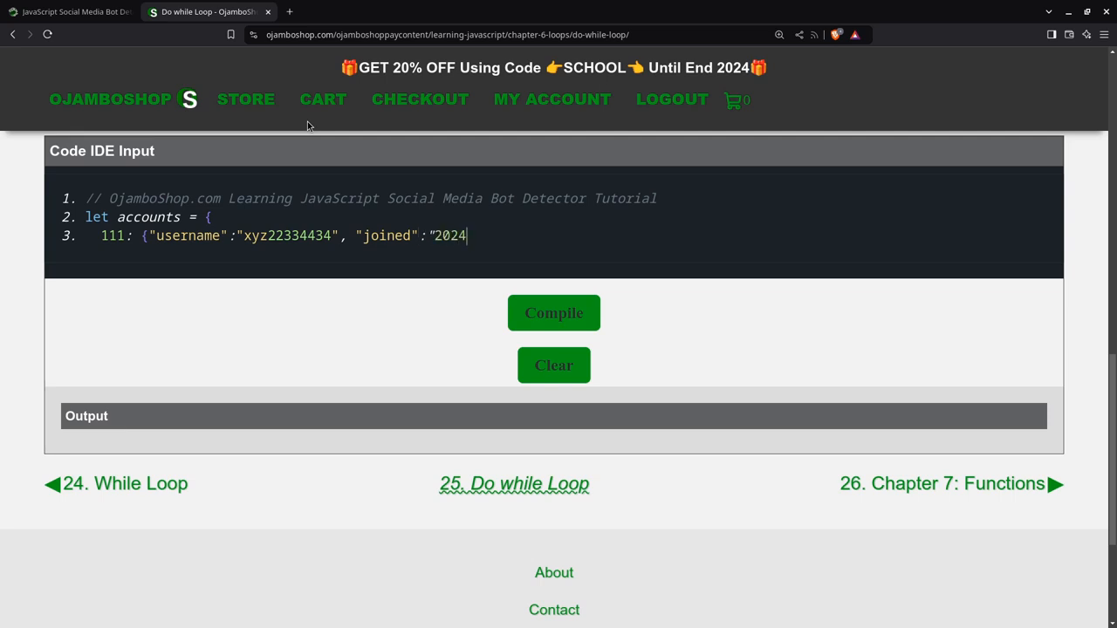
pyautogui.write('-11:')
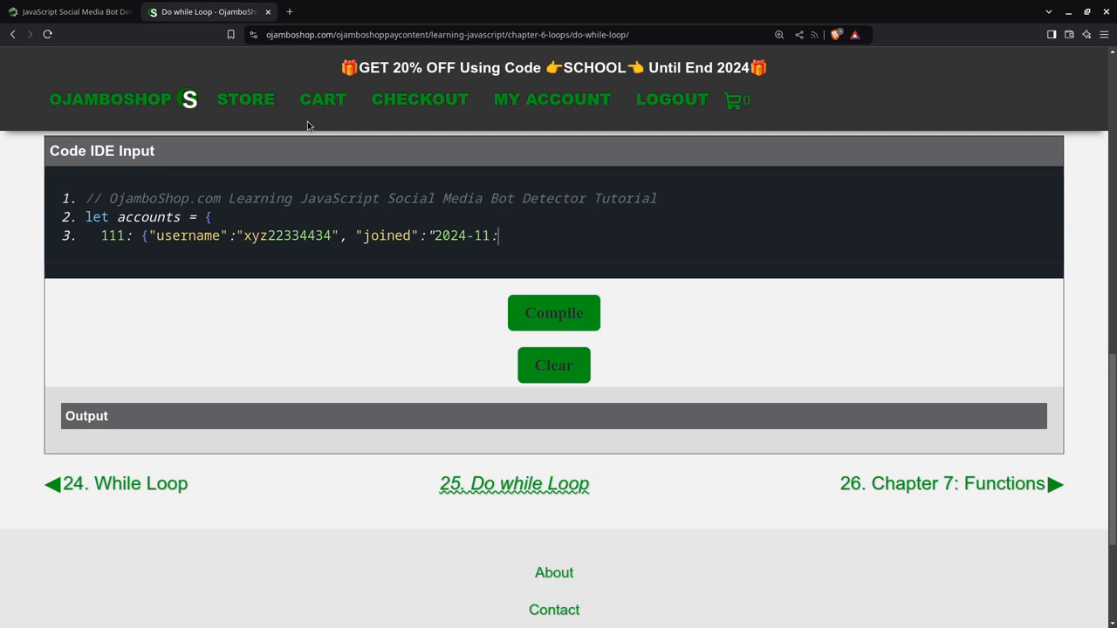
pyautogui.write('15')
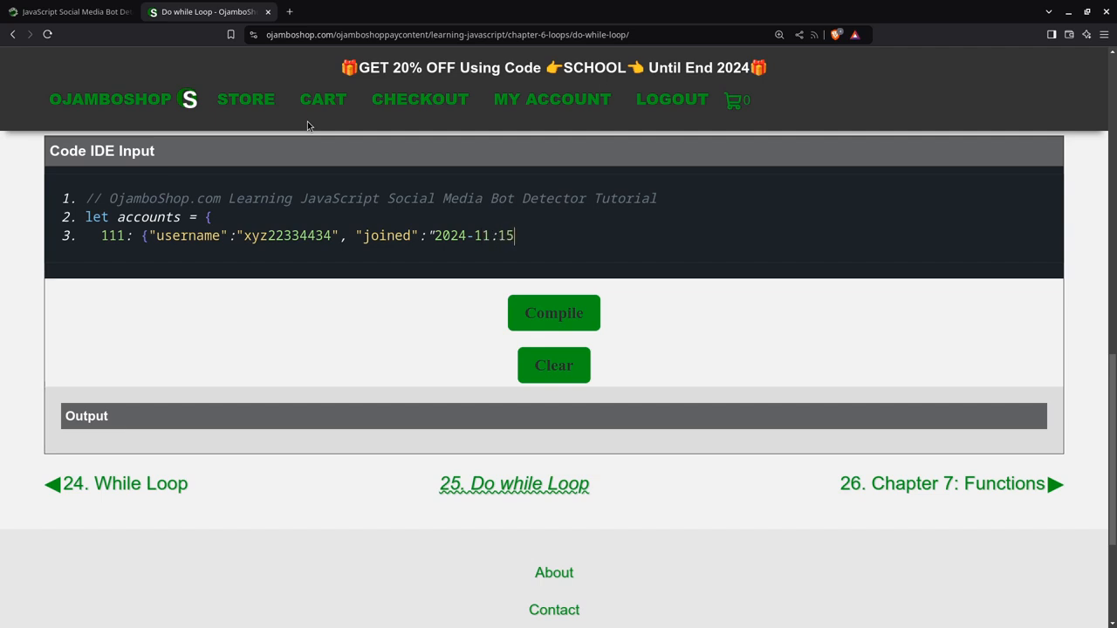
pyautogui.write('"')
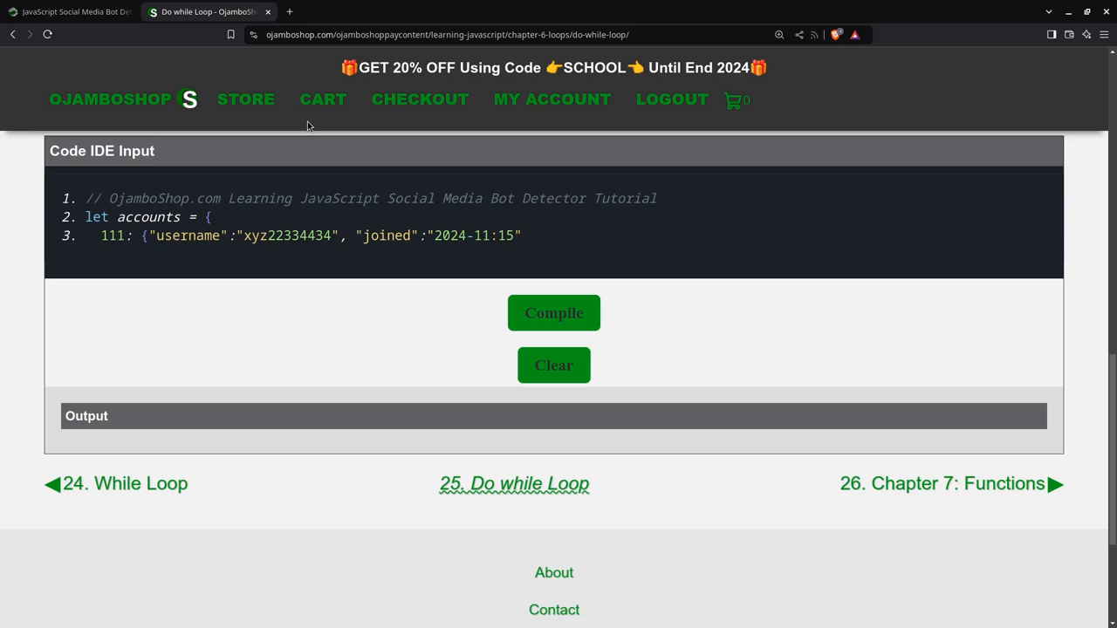
pyautogui.write(',')
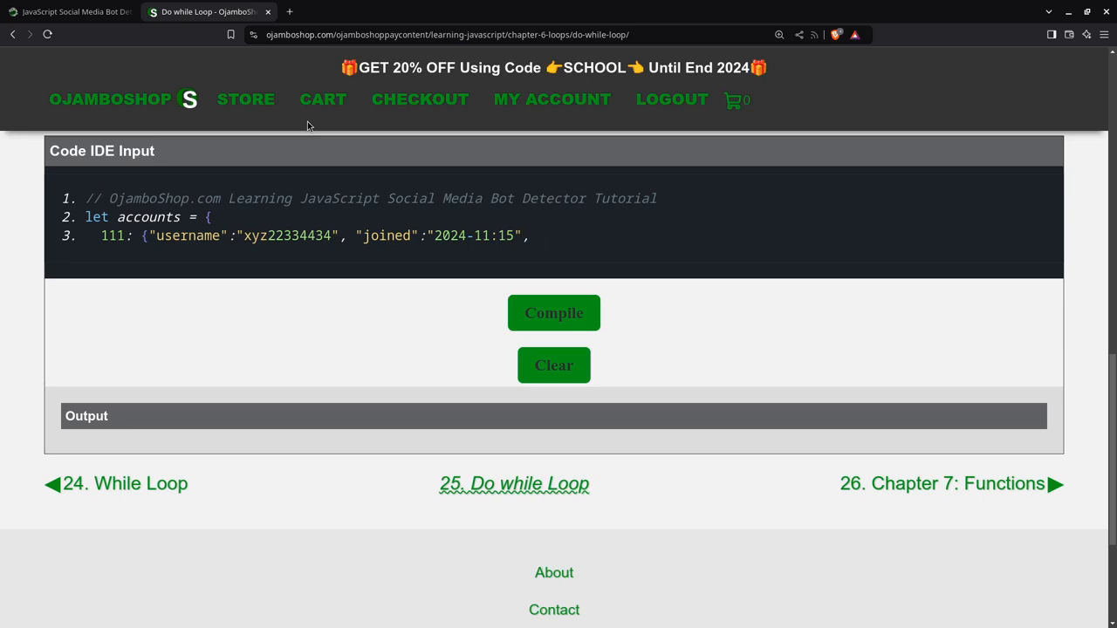
pyautogui.write('"mess')
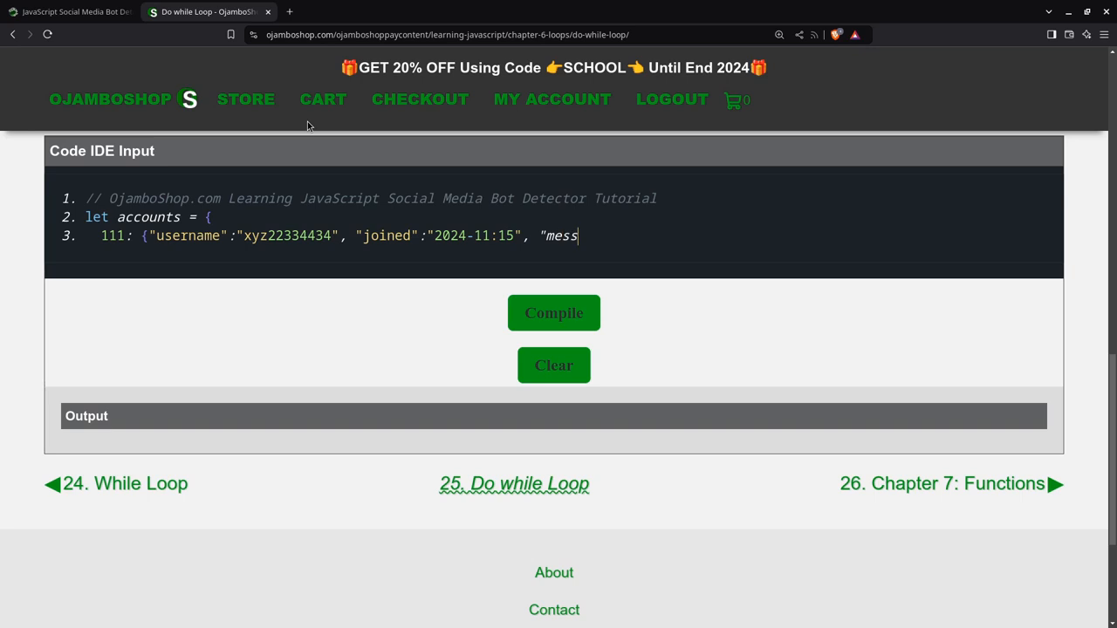
pyautogui.write('age')
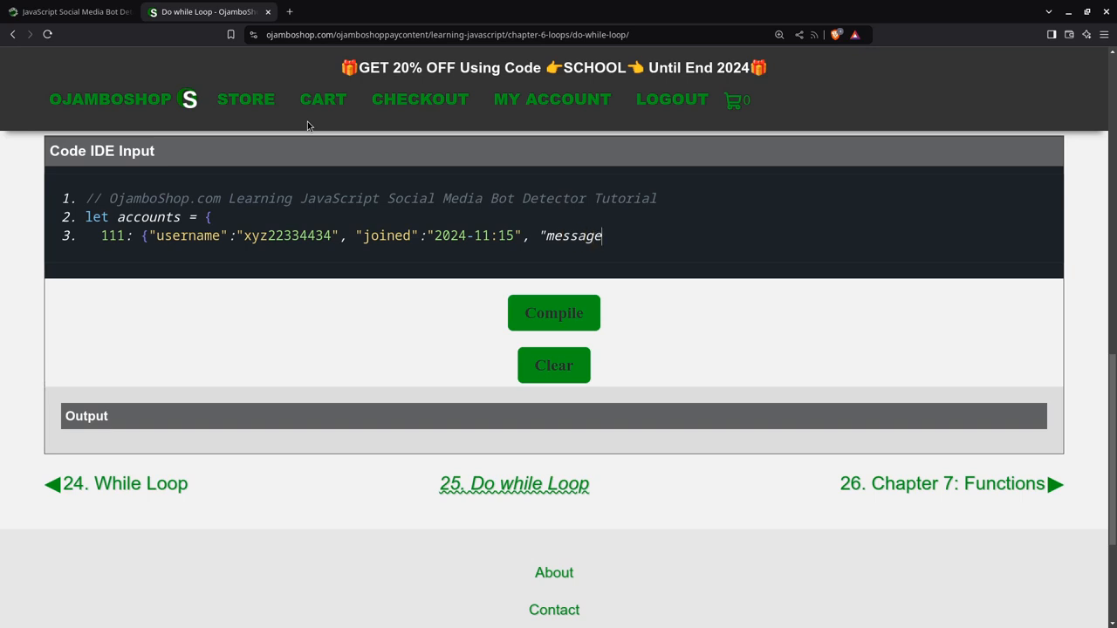
pyautogui.write('s":0')
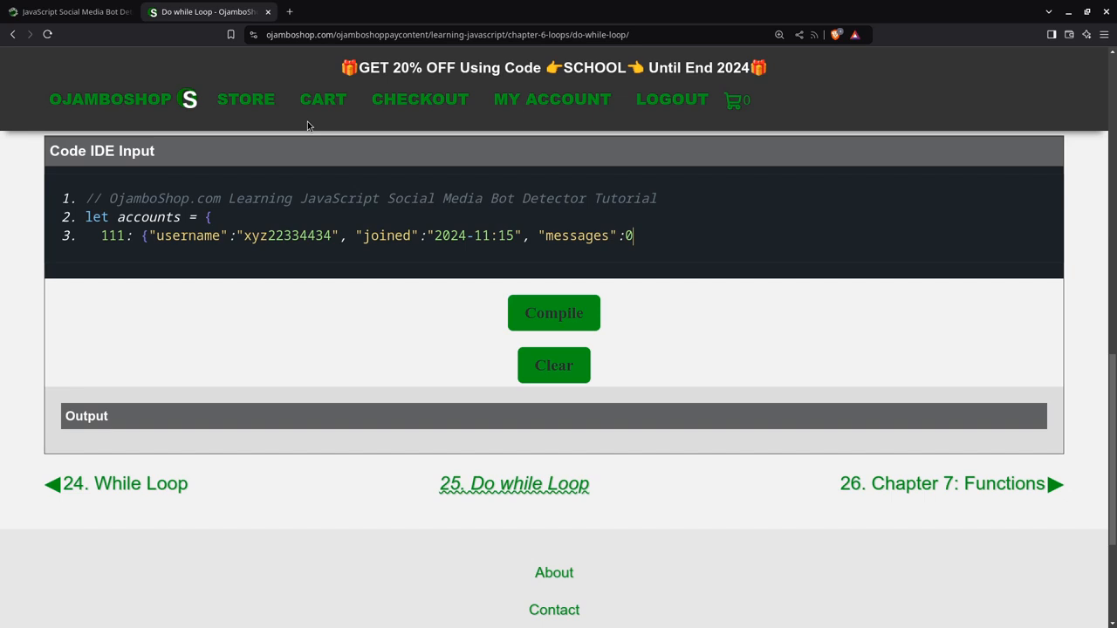
pyautogui.write(',')
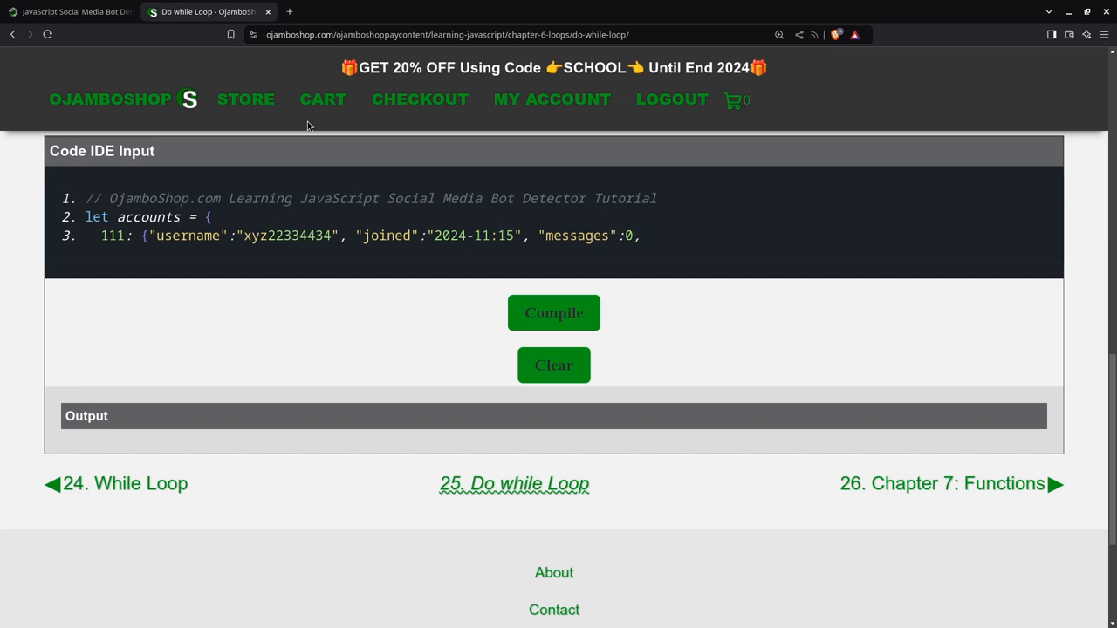
# - Add likes 0, following 0 and followers 100000, ending with a comma
pyautogui.write('"likes')
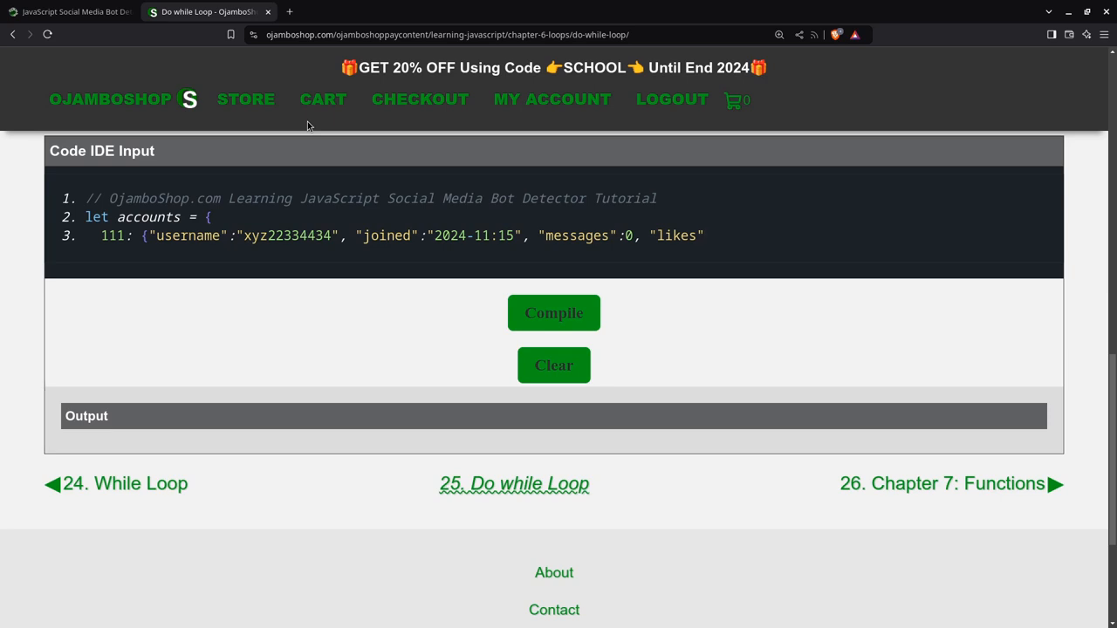
pyautogui.write(':')
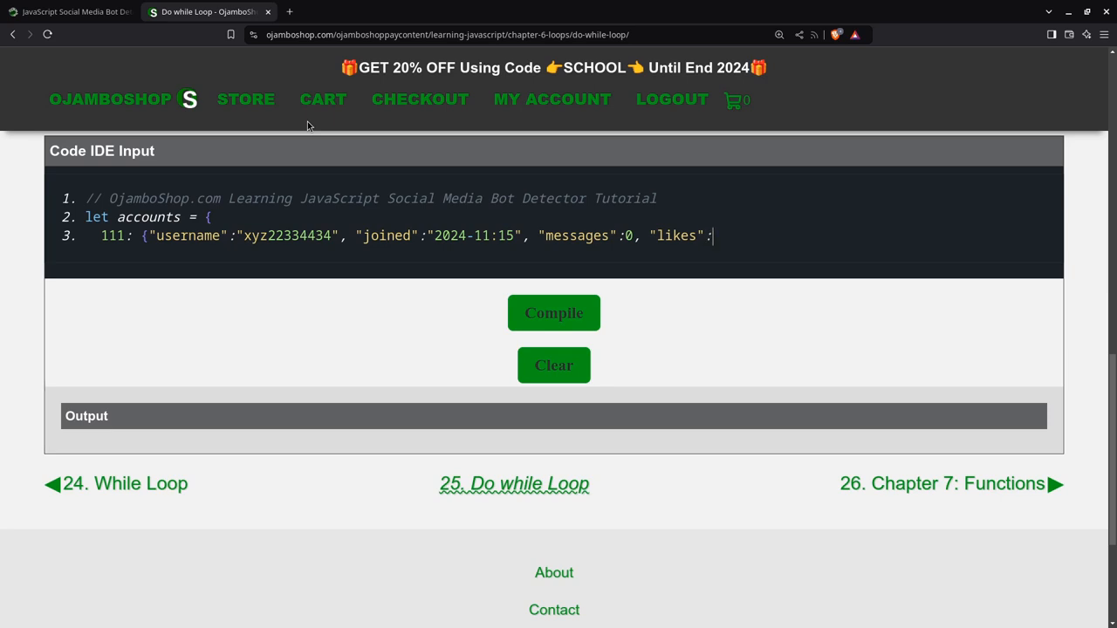
pyautogui.write('0, "')
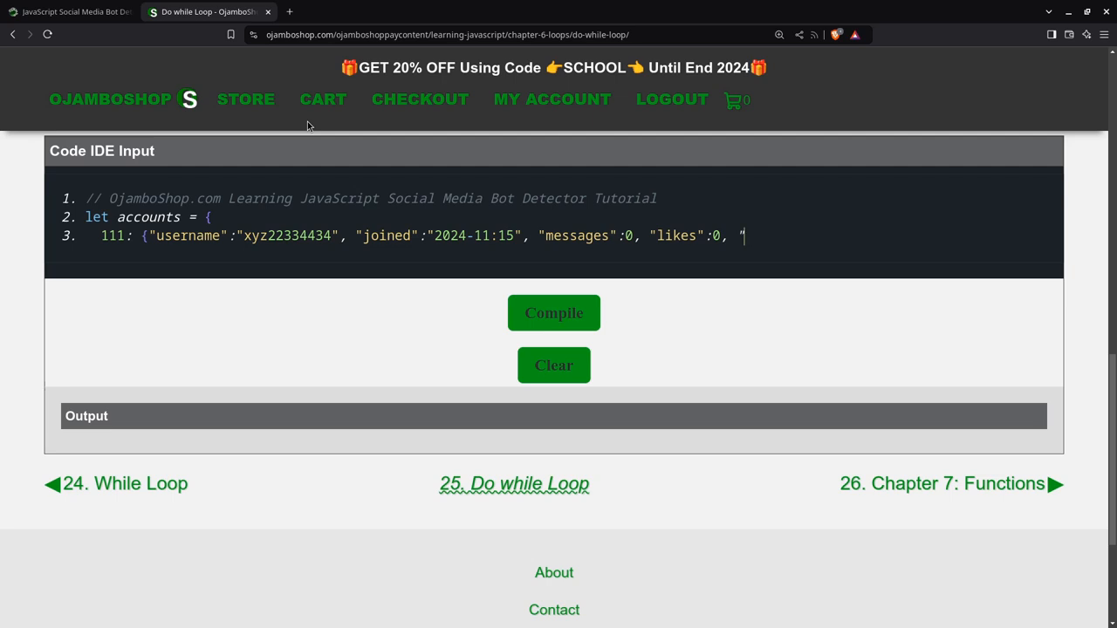
pyautogui.write('following')
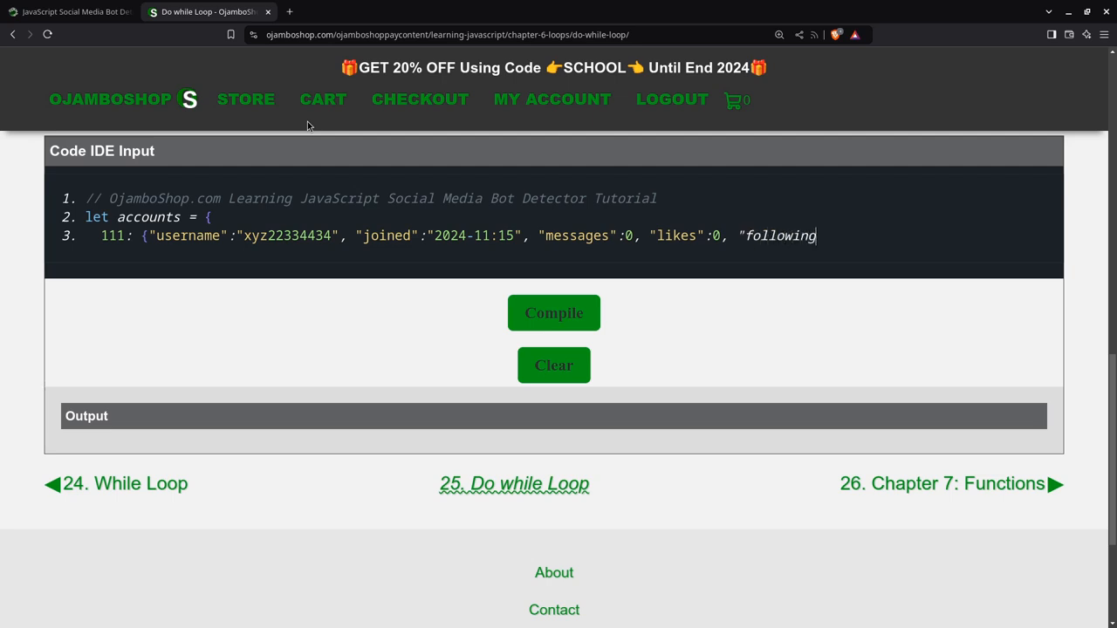
pyautogui.write('":0')
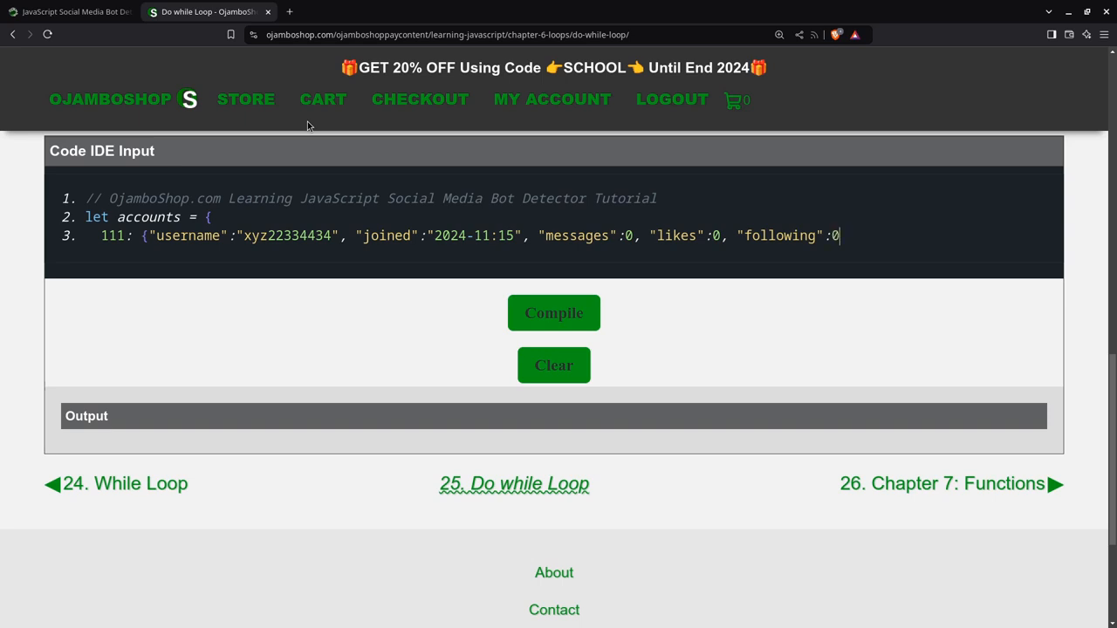
pyautogui.write(',')
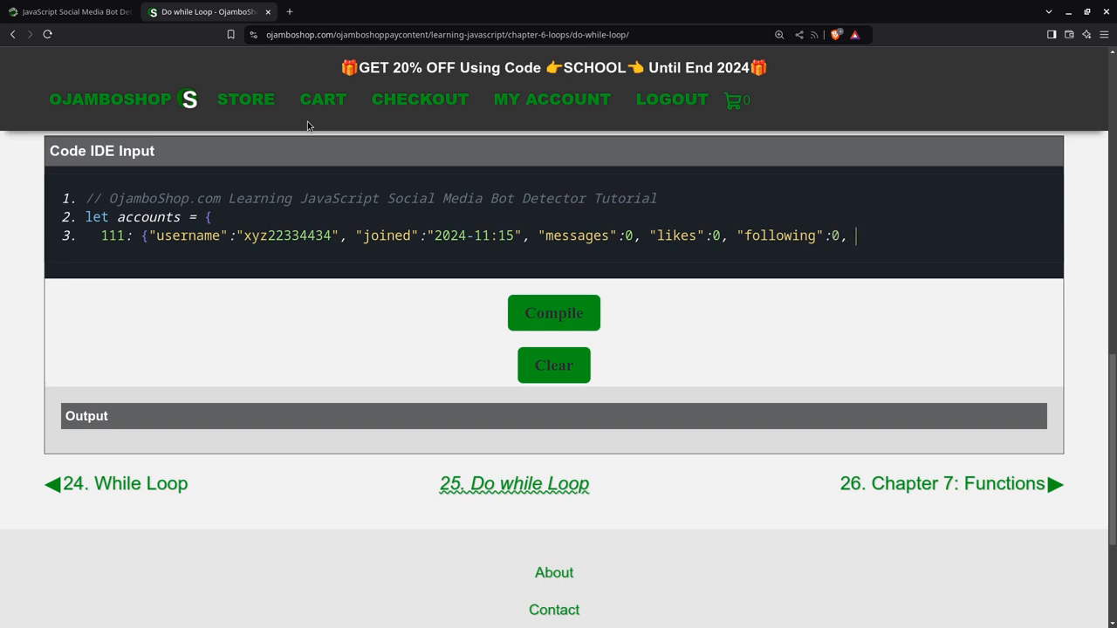
pyautogui.write('"follo')
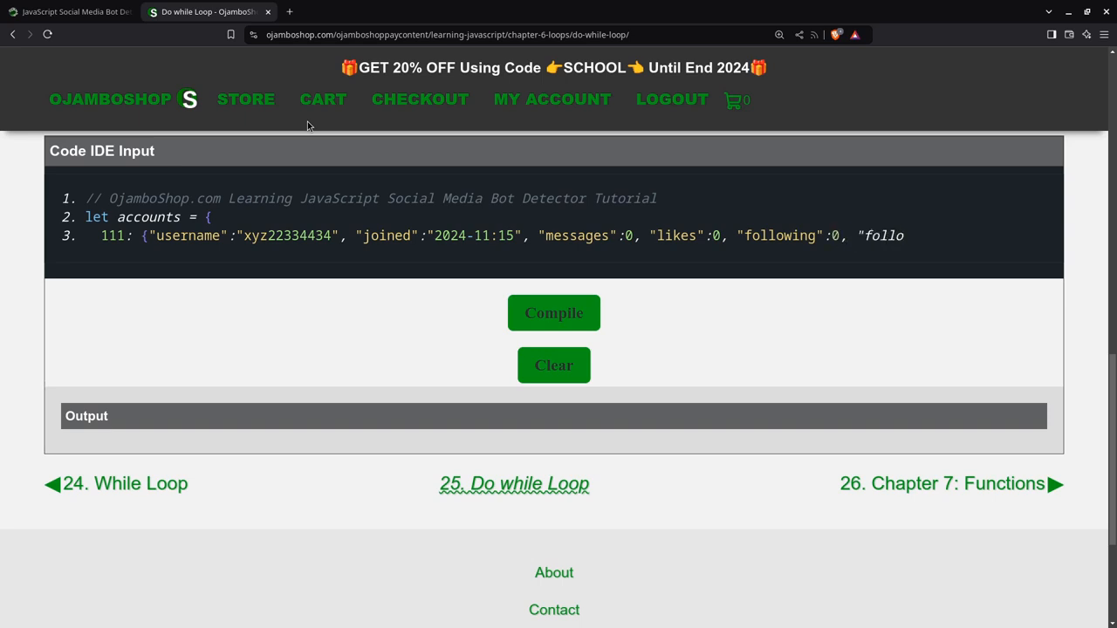
pyautogui.write('wer')
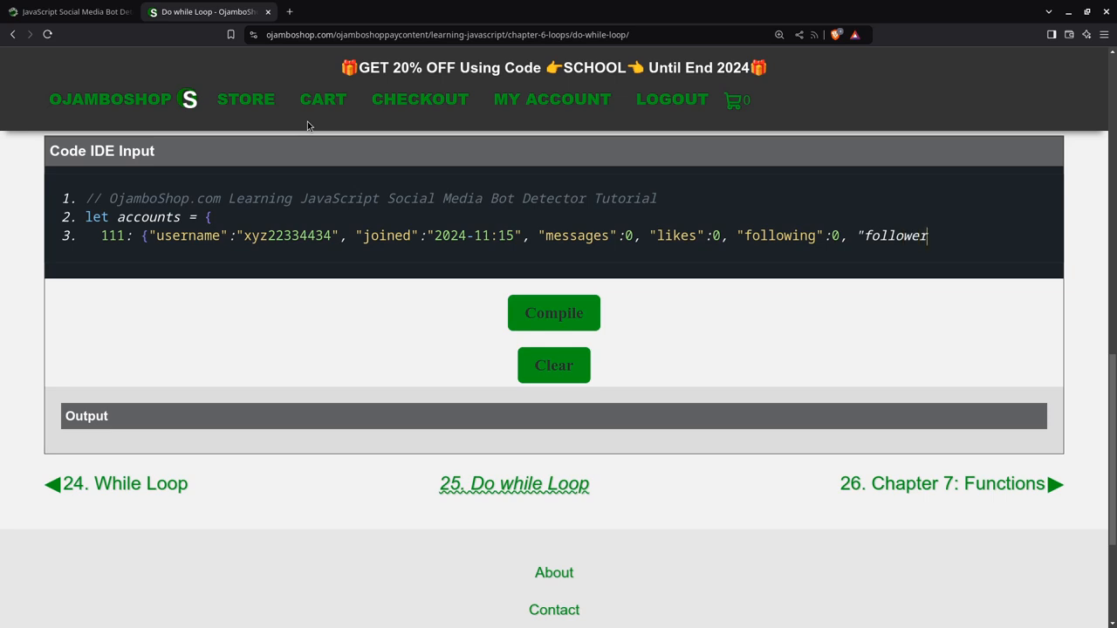
pyautogui.write('s":1')
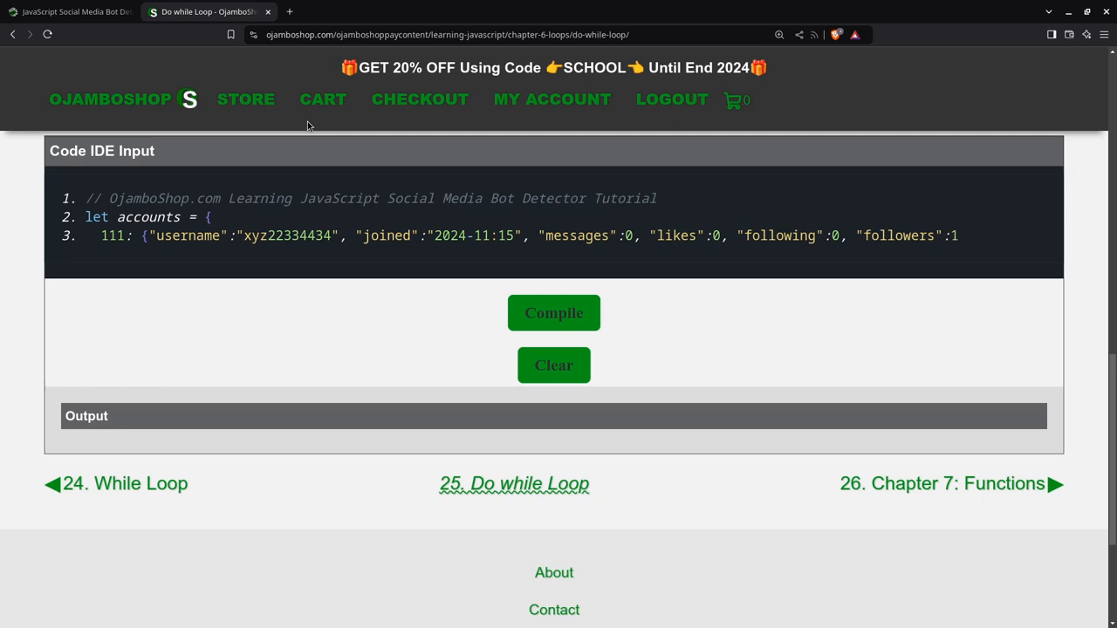
pyautogui.write('00000')
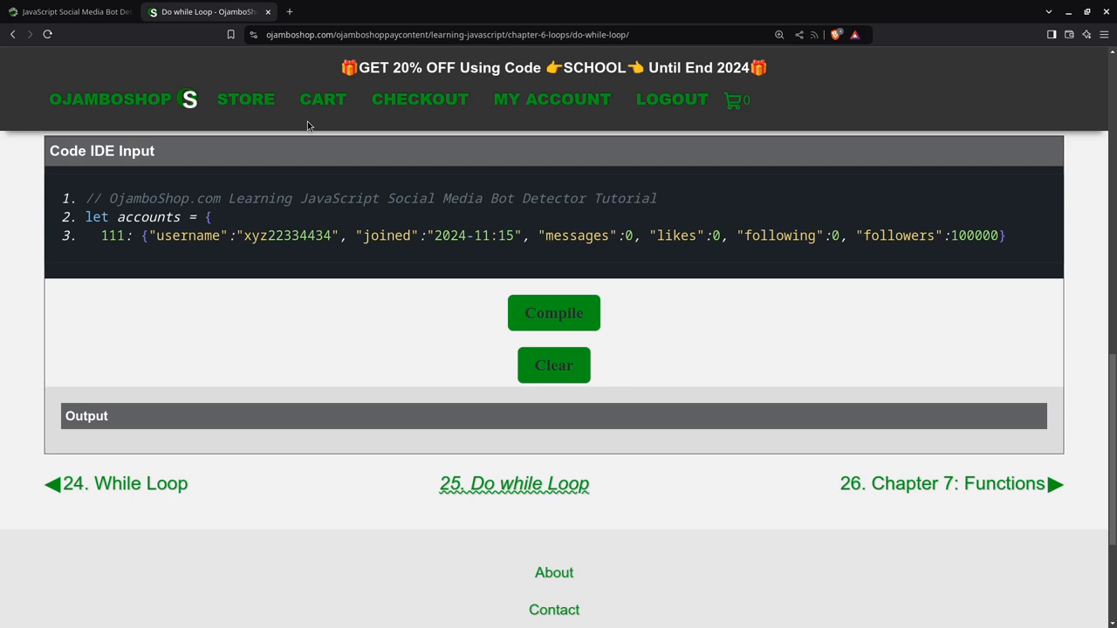
pyautogui.write(',')
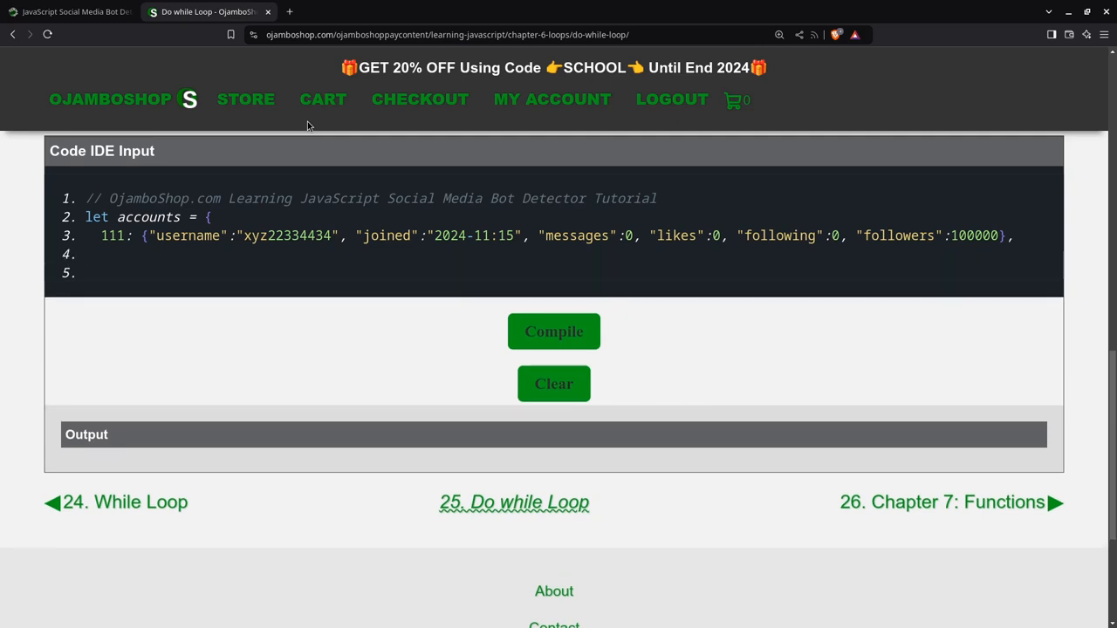
# - Start the second account entry with username "johnd"
pyautogui.write('11:')
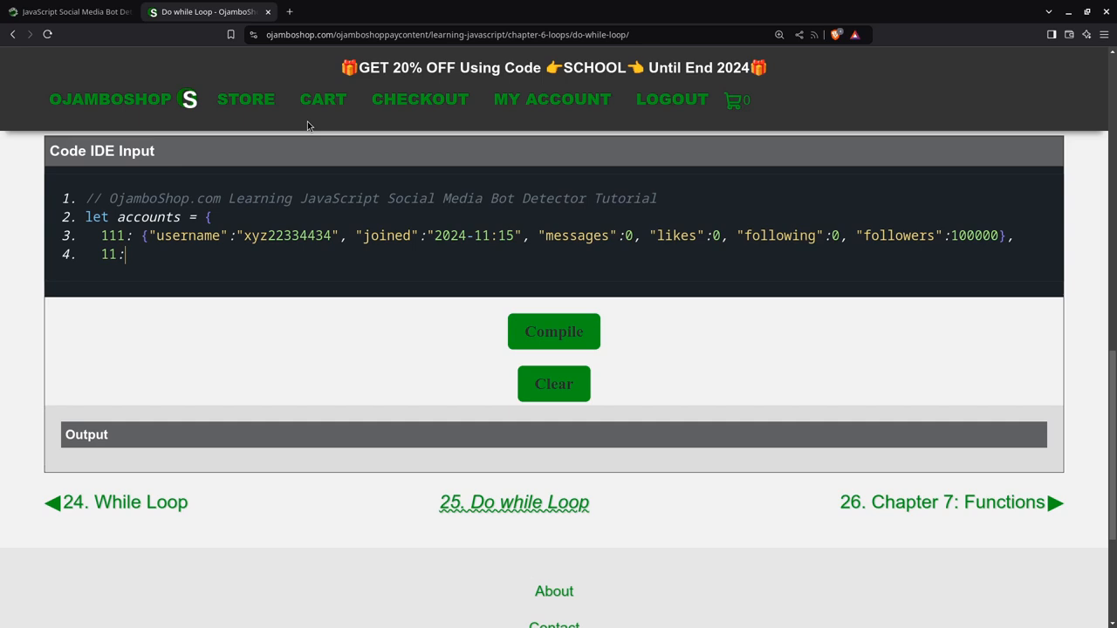
pyautogui.write('{')
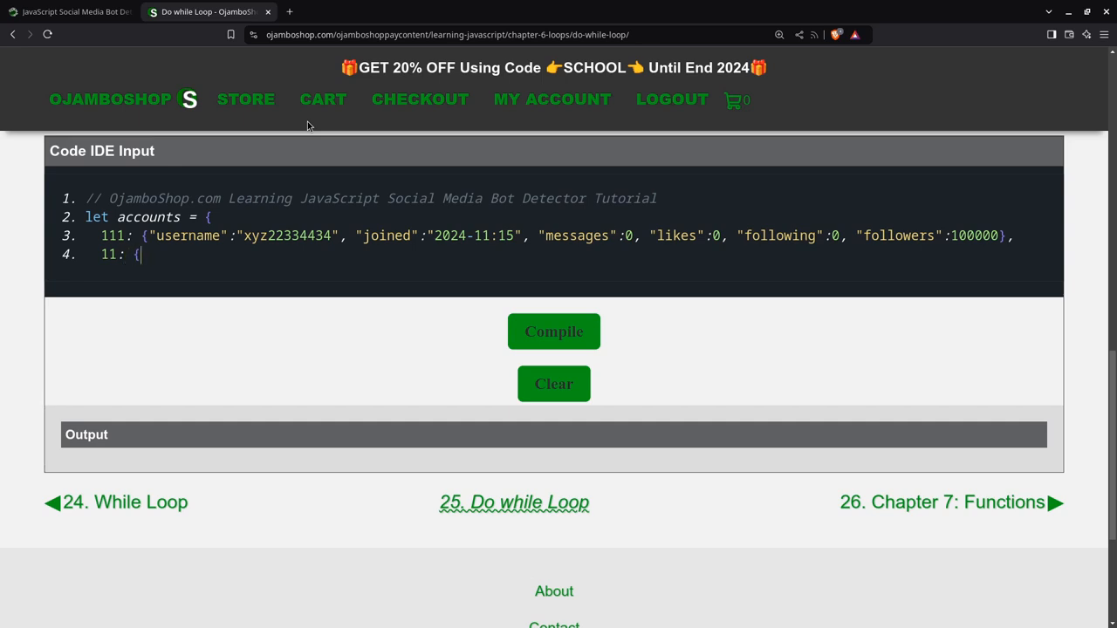
pyautogui.write('"u')
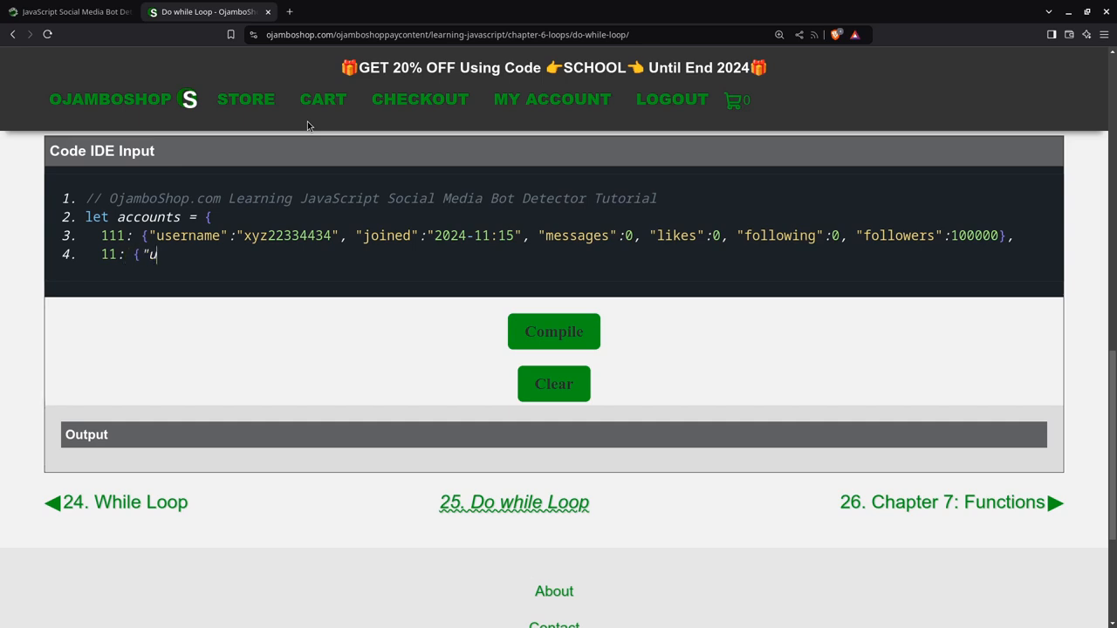
pyautogui.write('sername')
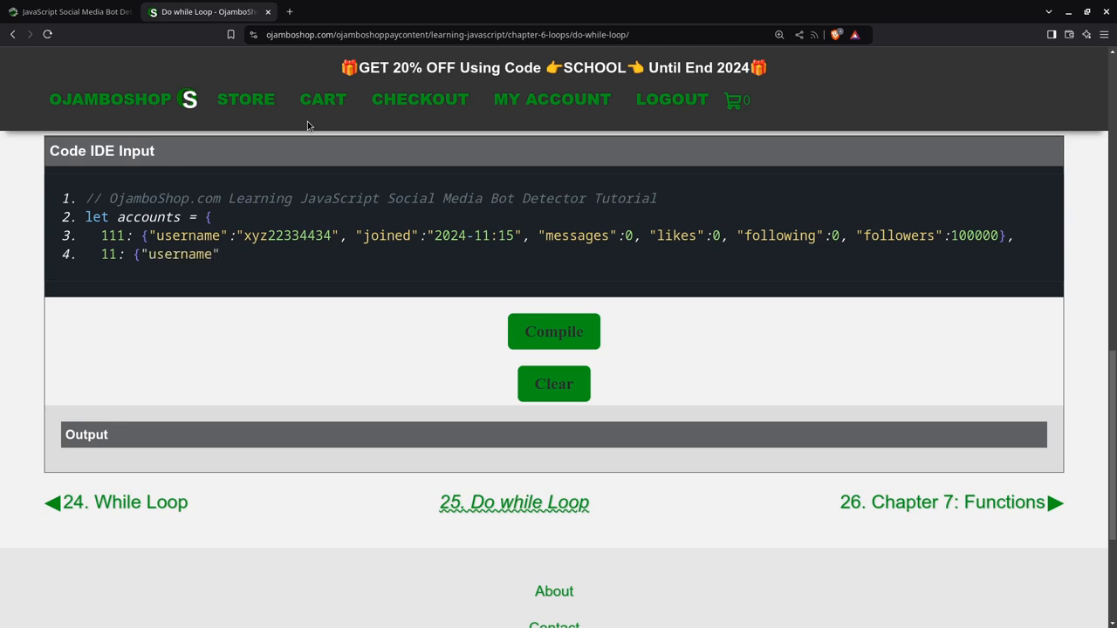
pyautogui.write('"')
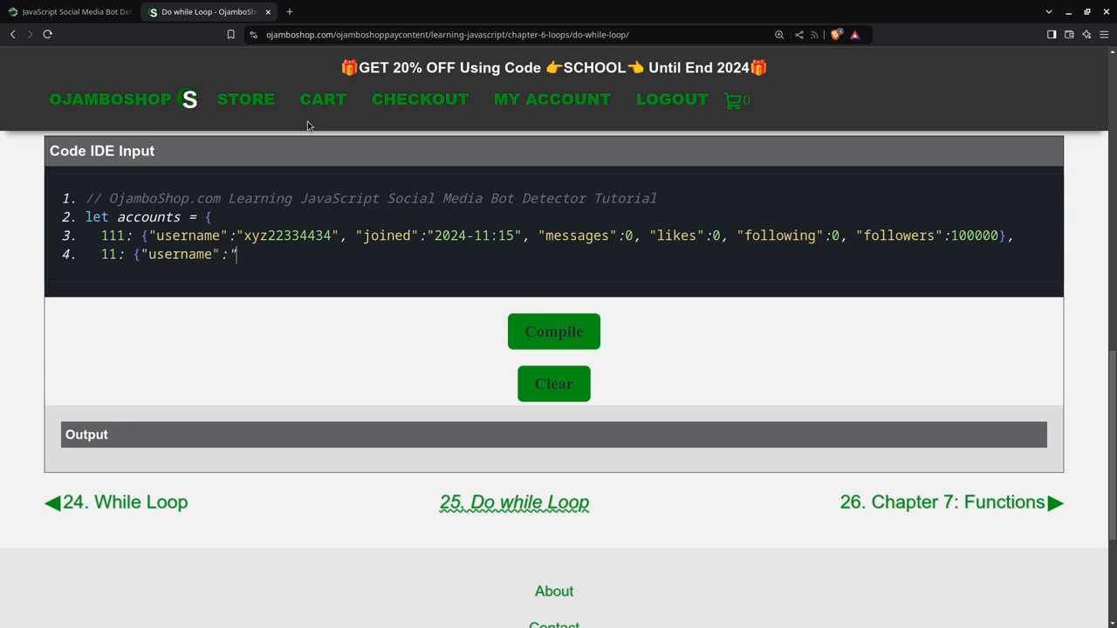
pyautogui.write('jo')
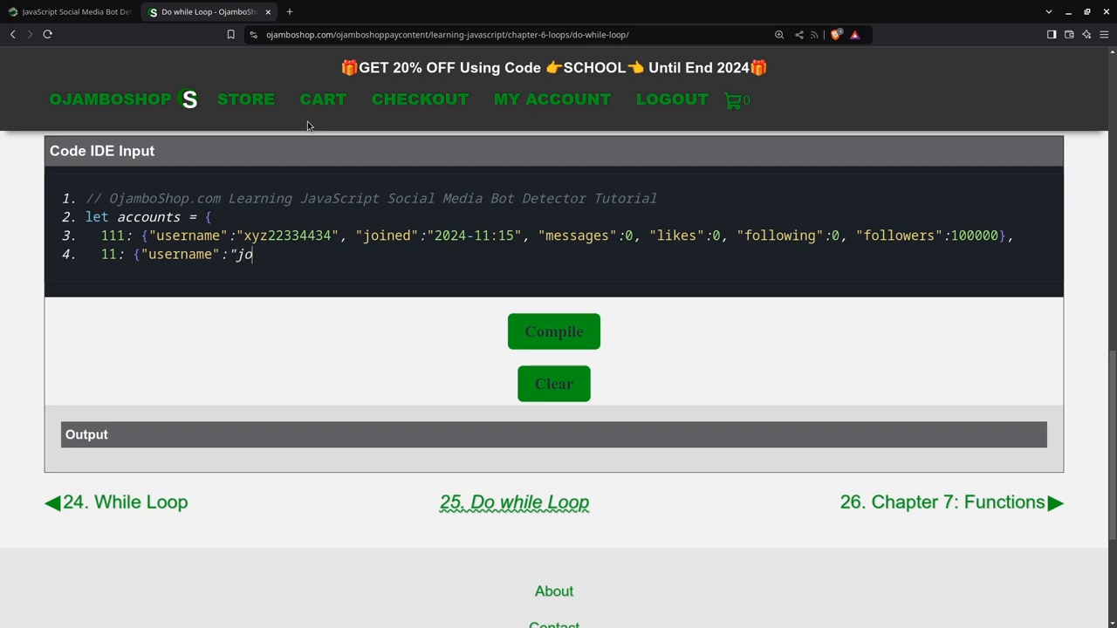
pyautogui.write('hn')
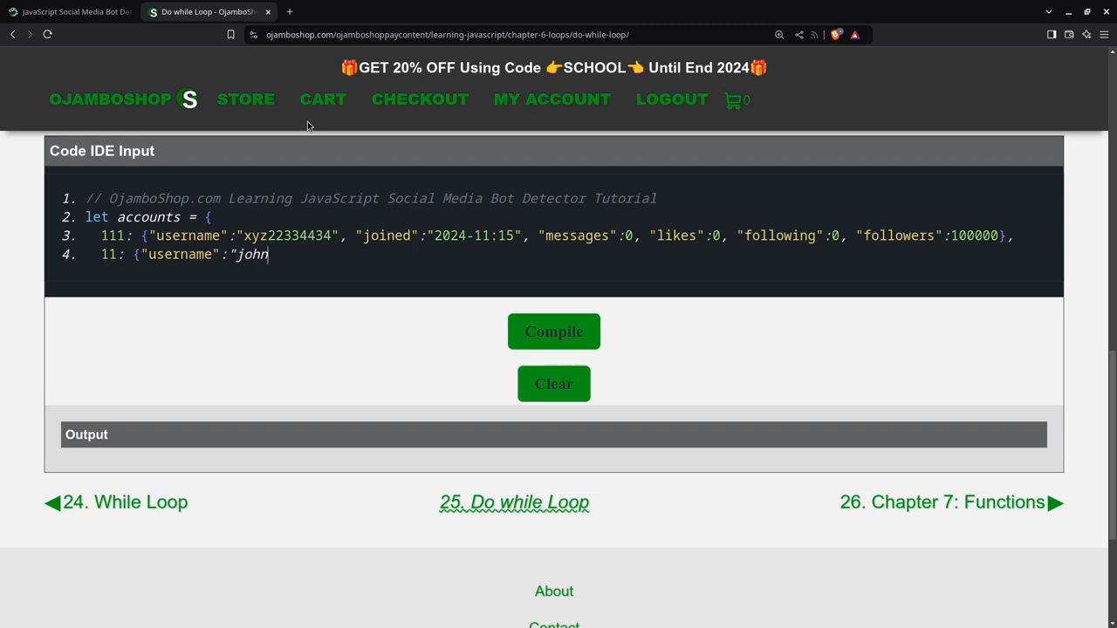
pyautogui.write('d"')
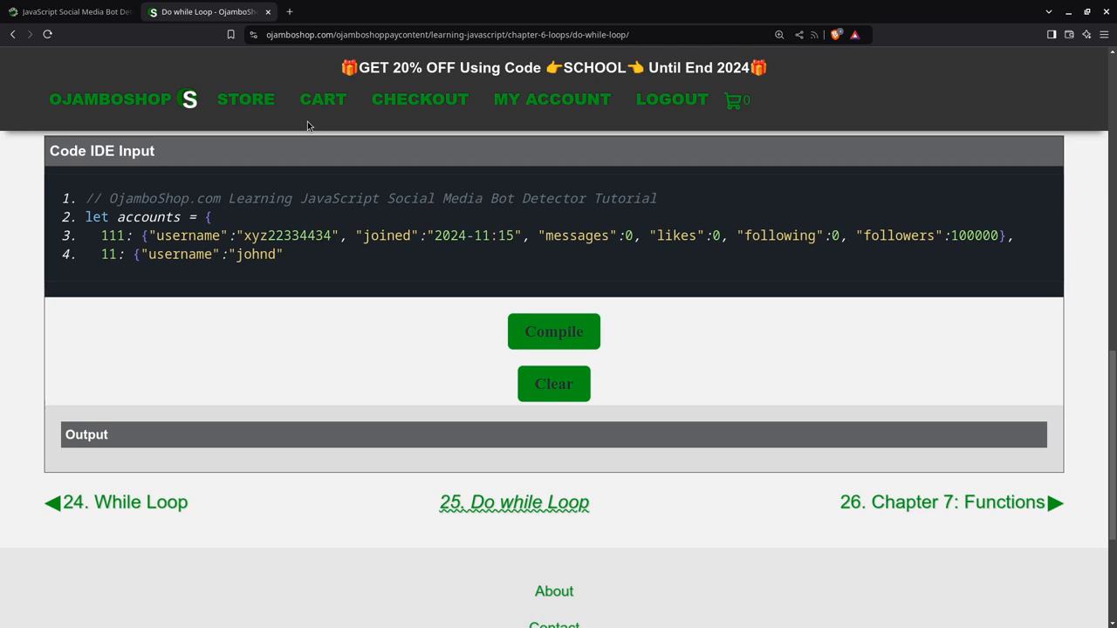
pyautogui.write(',')
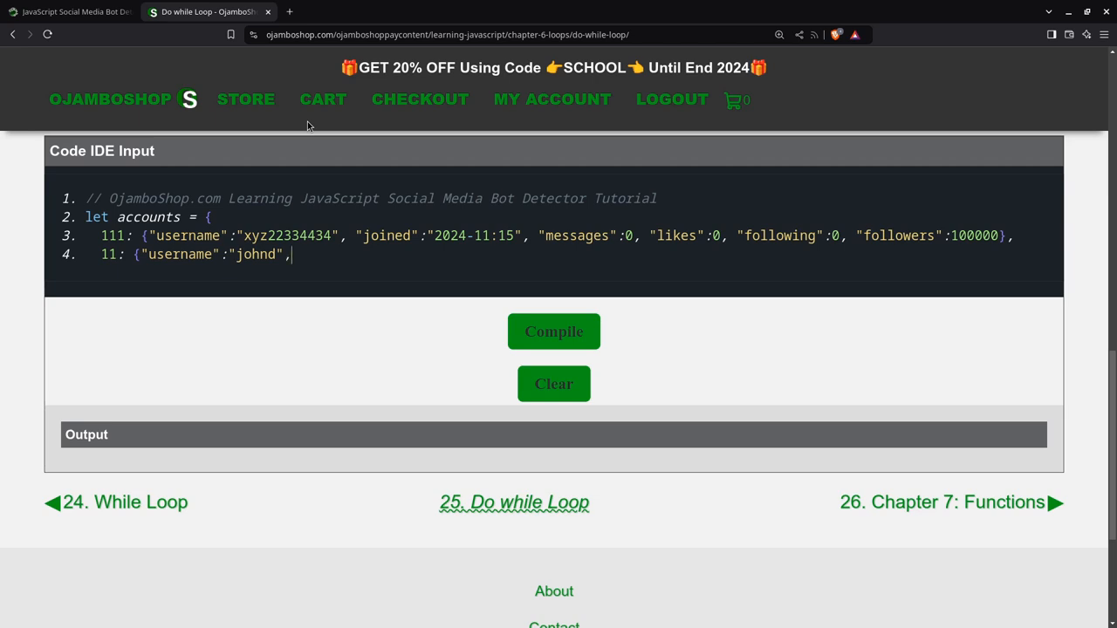
# - Add joined 2024-11-10 and 2 messages to the johnd entry
pyautogui.write('"')
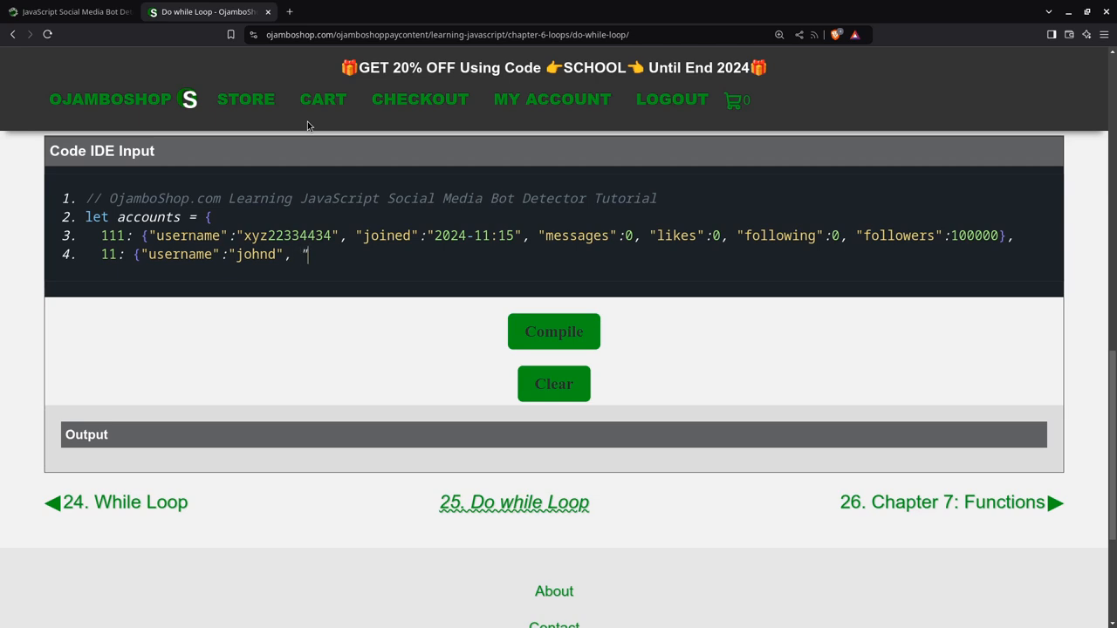
pyautogui.write('joined')
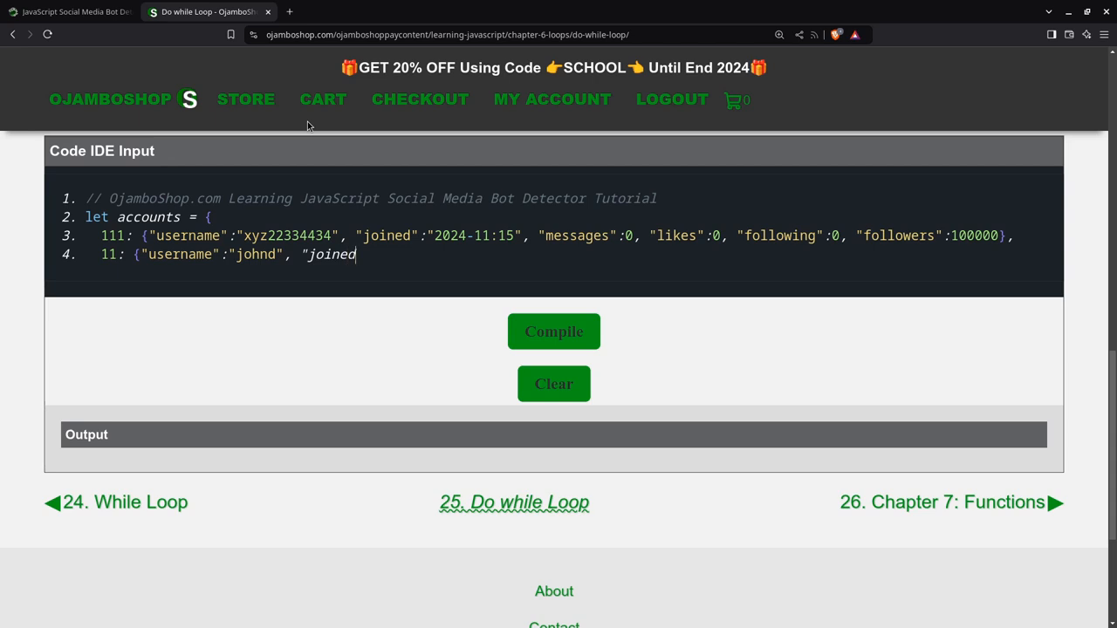
pyautogui.write('"')
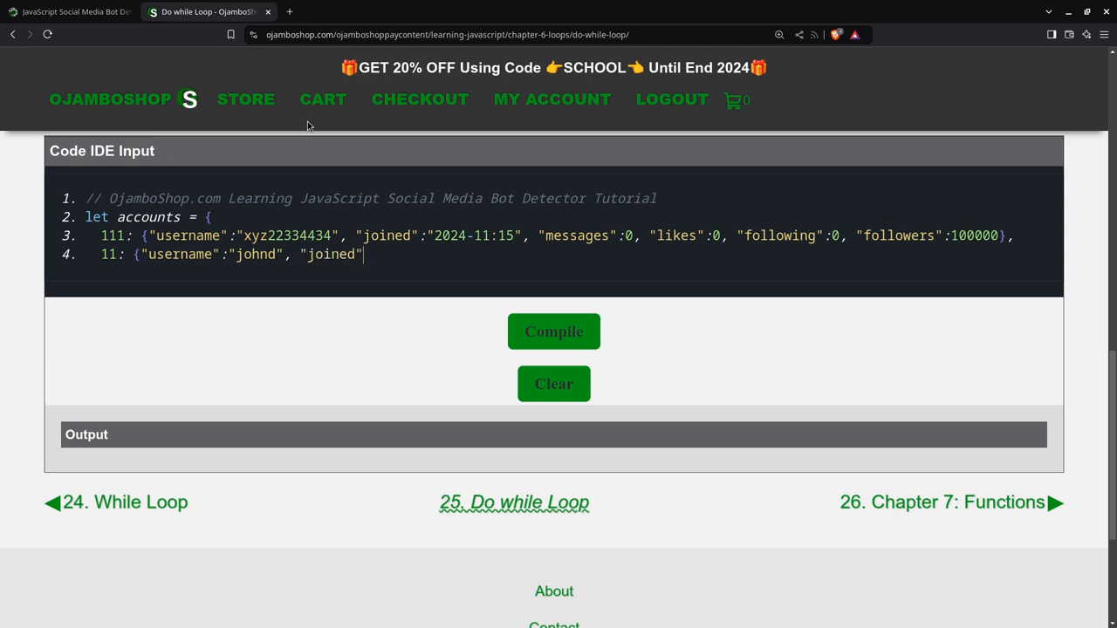
pyautogui.write(':"')
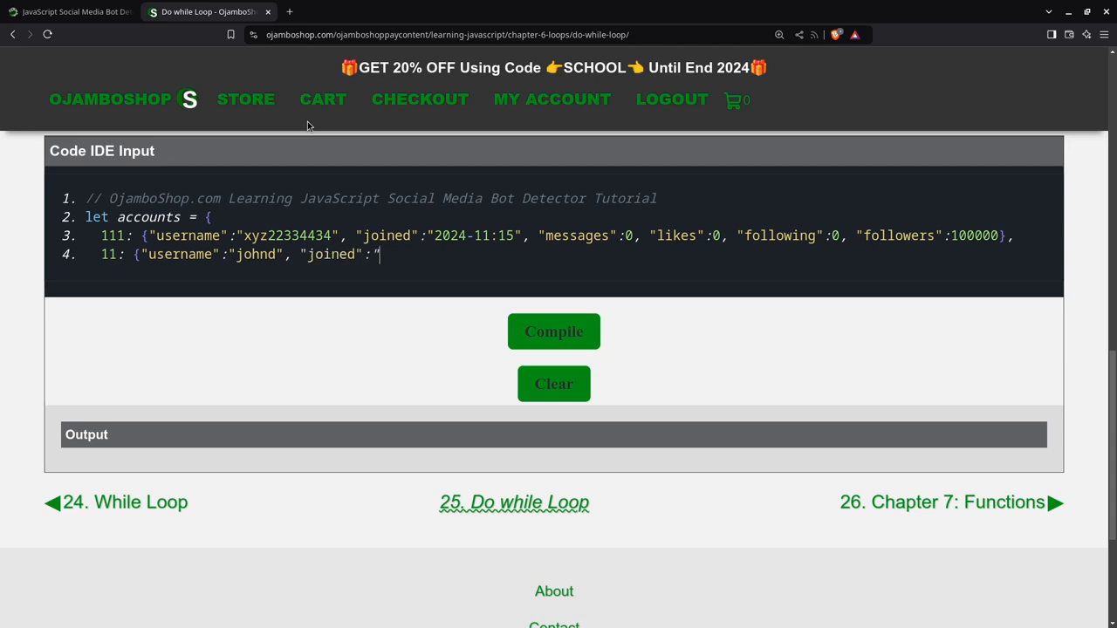
pyautogui.write('2024')
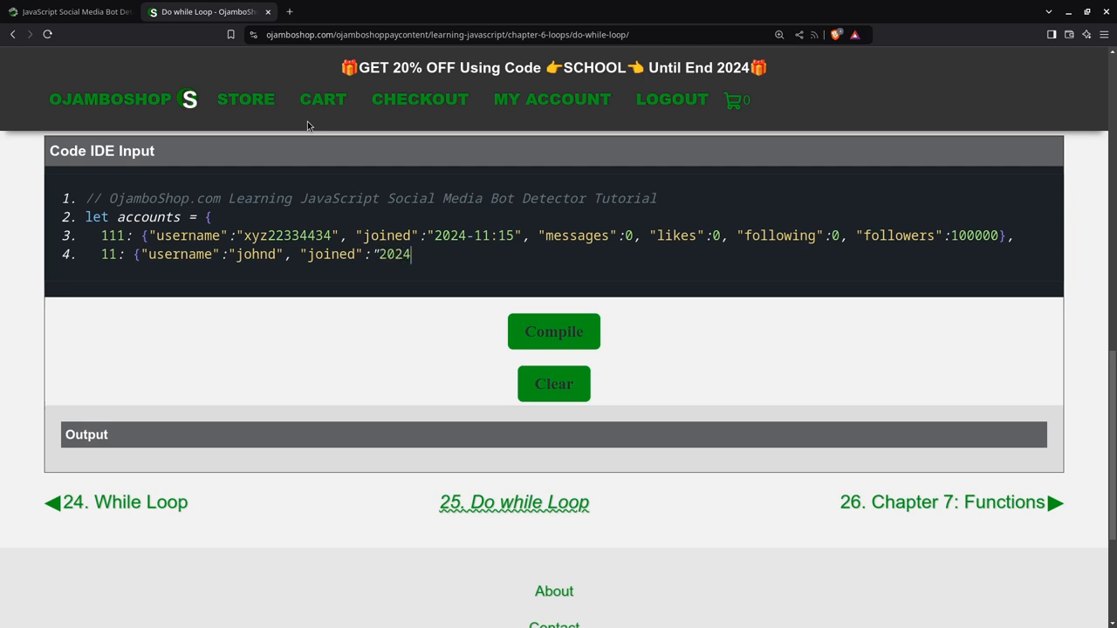
pyautogui.write('-11-10", "me')
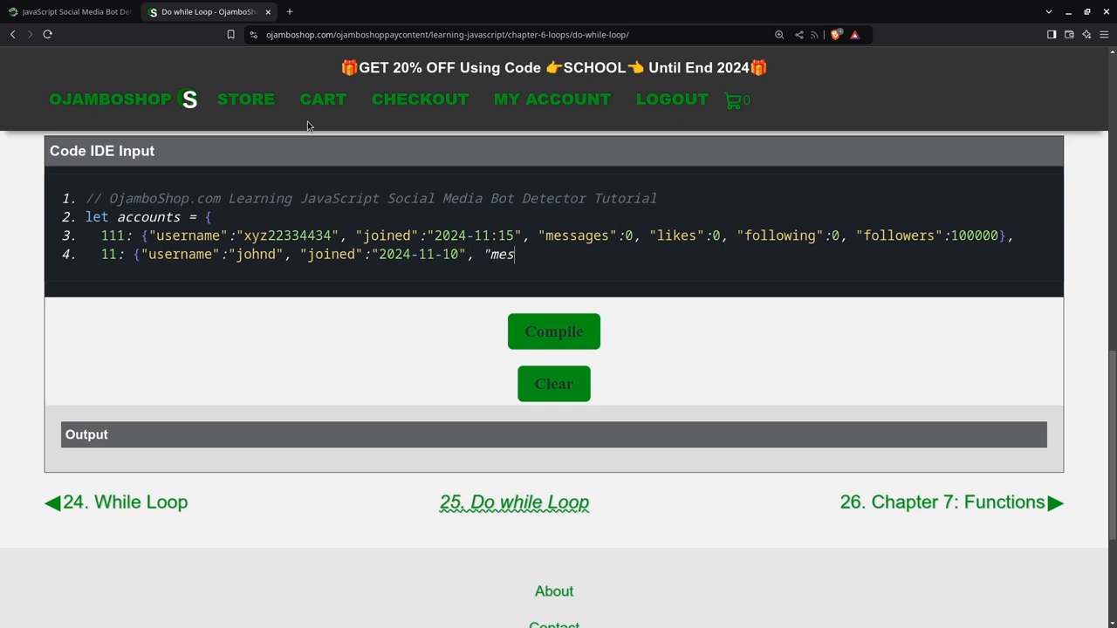
pyautogui.write('sages')
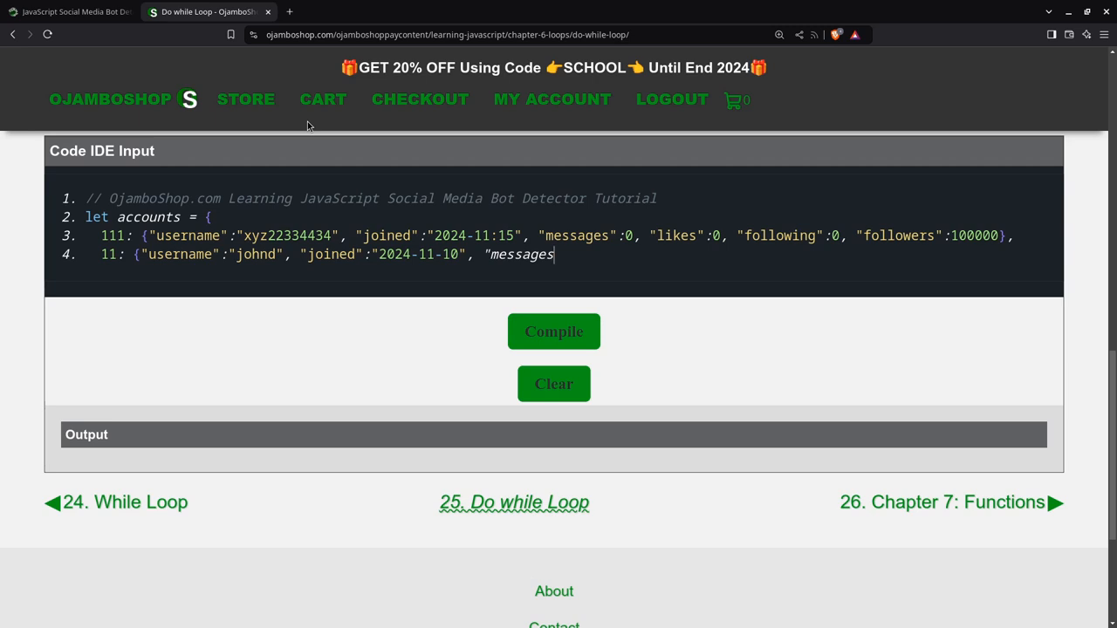
pyautogui.write('":')
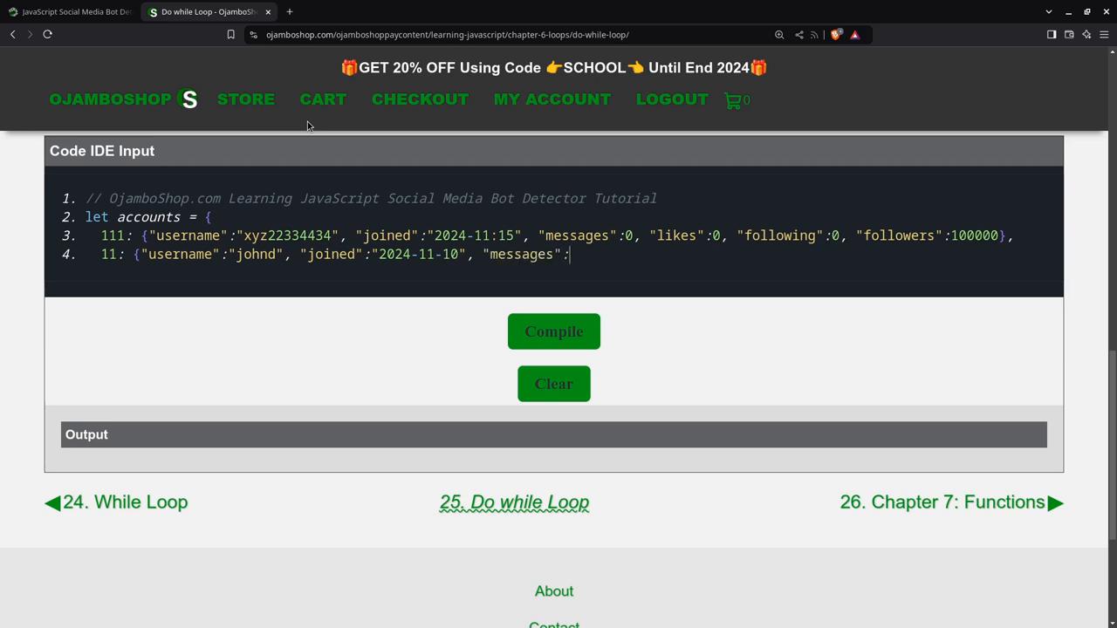
pyautogui.write('2,')
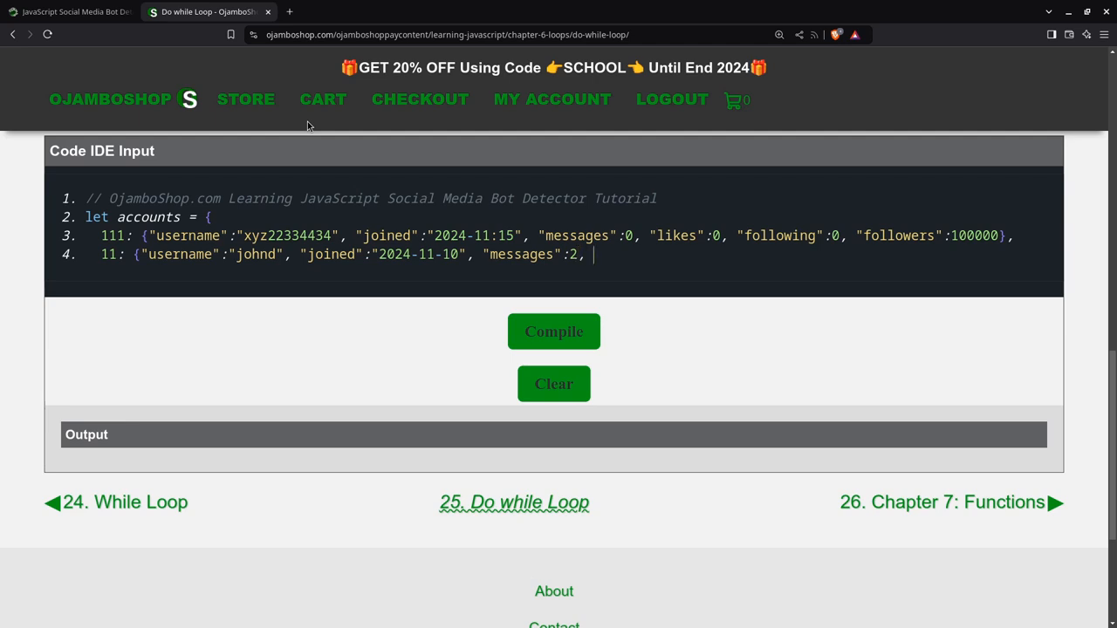
pyautogui.write('"like')
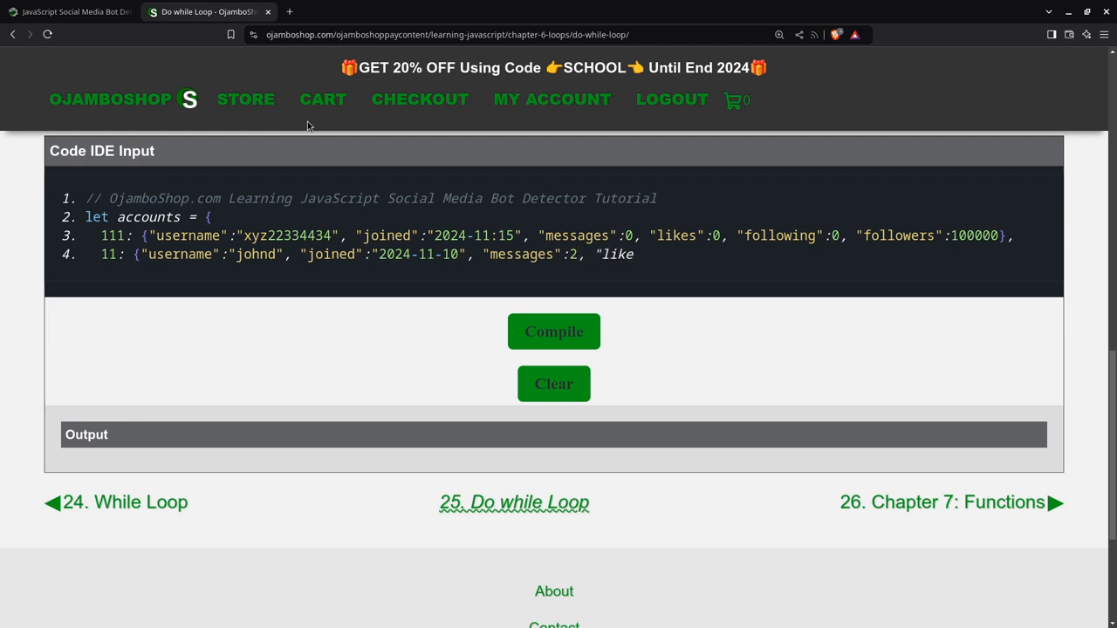
pyautogui.write('s:')
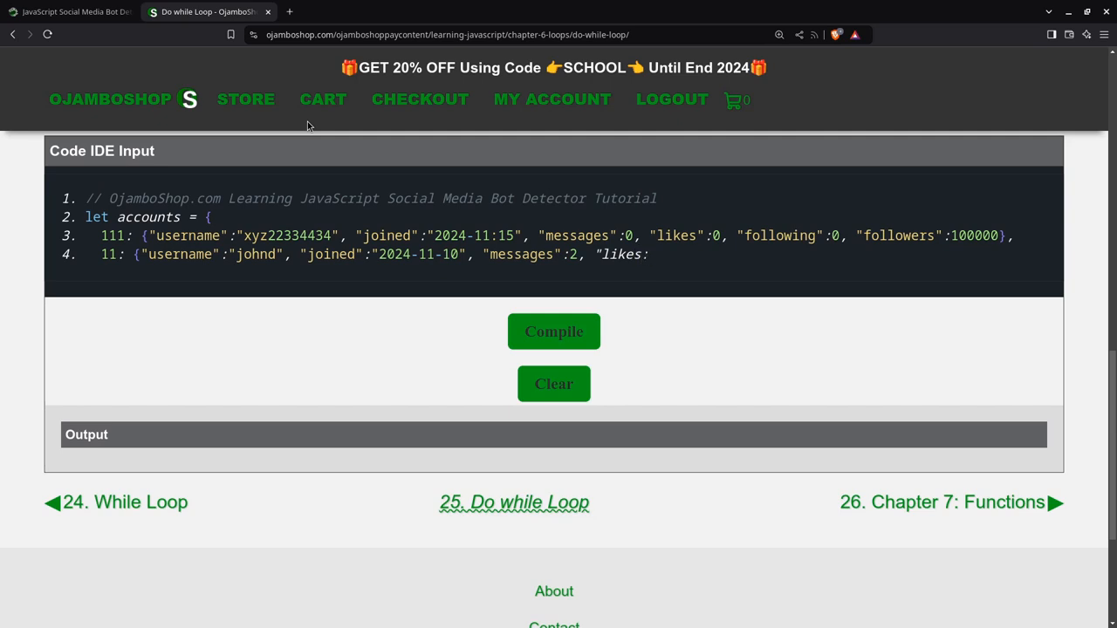
# - Add likes 1, following 10 and followers 0, closing the johnd entry
pyautogui.press('Backspace')
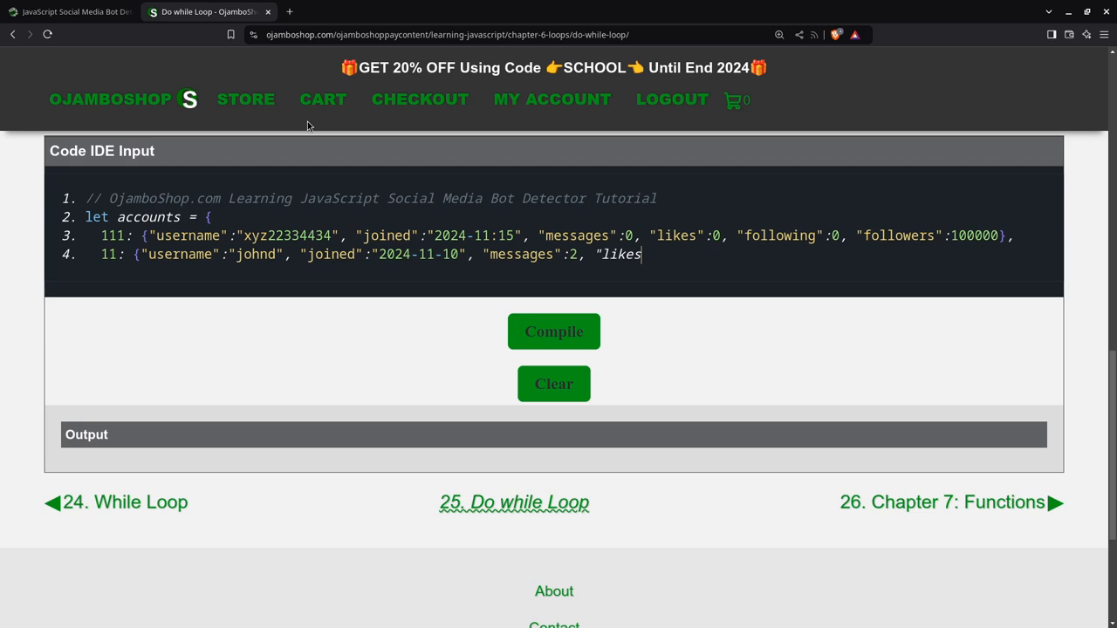
pyautogui.write('":1')
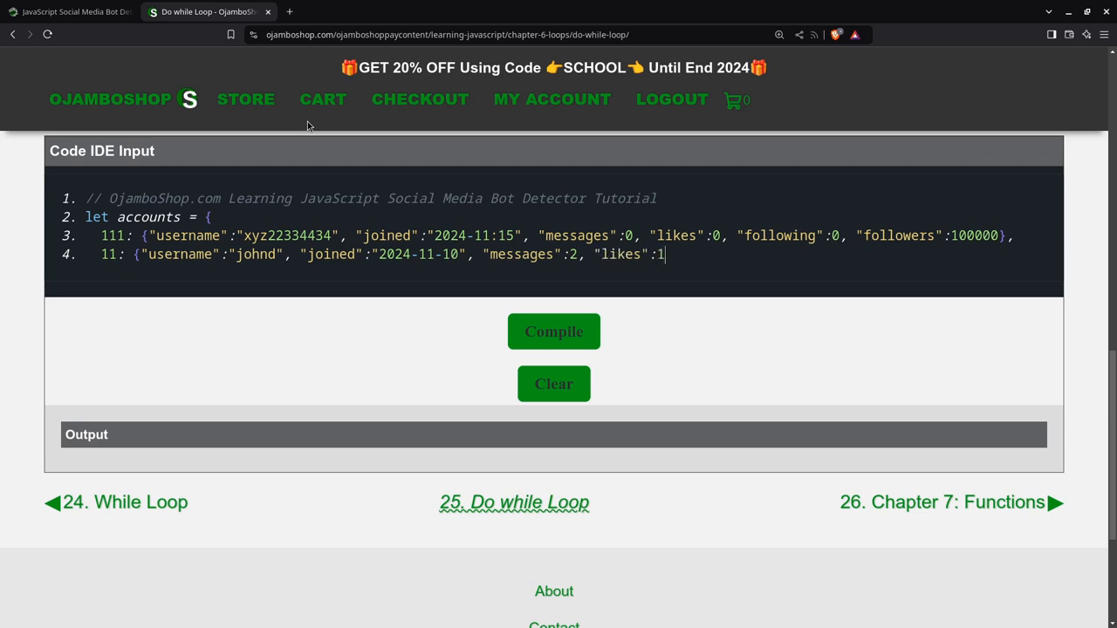
pyautogui.write(', "')
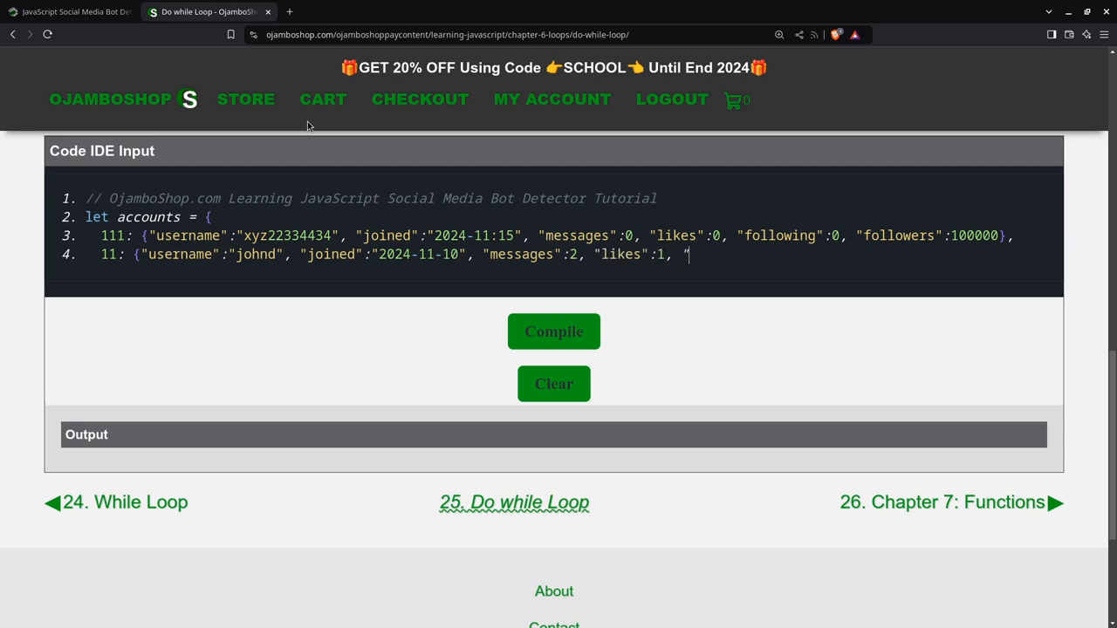
pyautogui.write('follo')
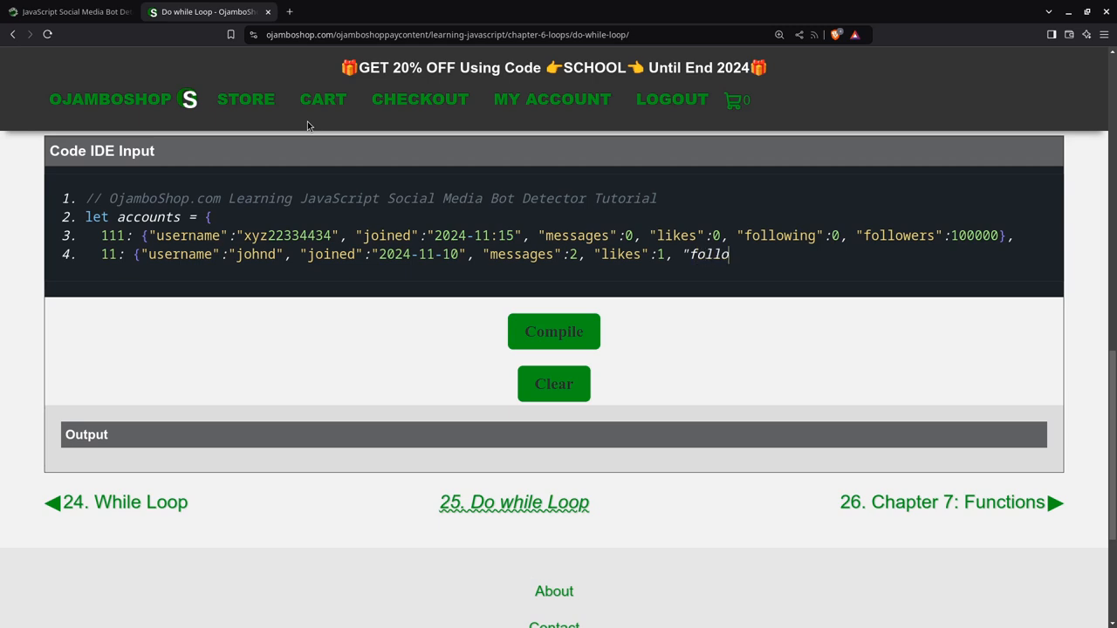
pyautogui.write('wing')
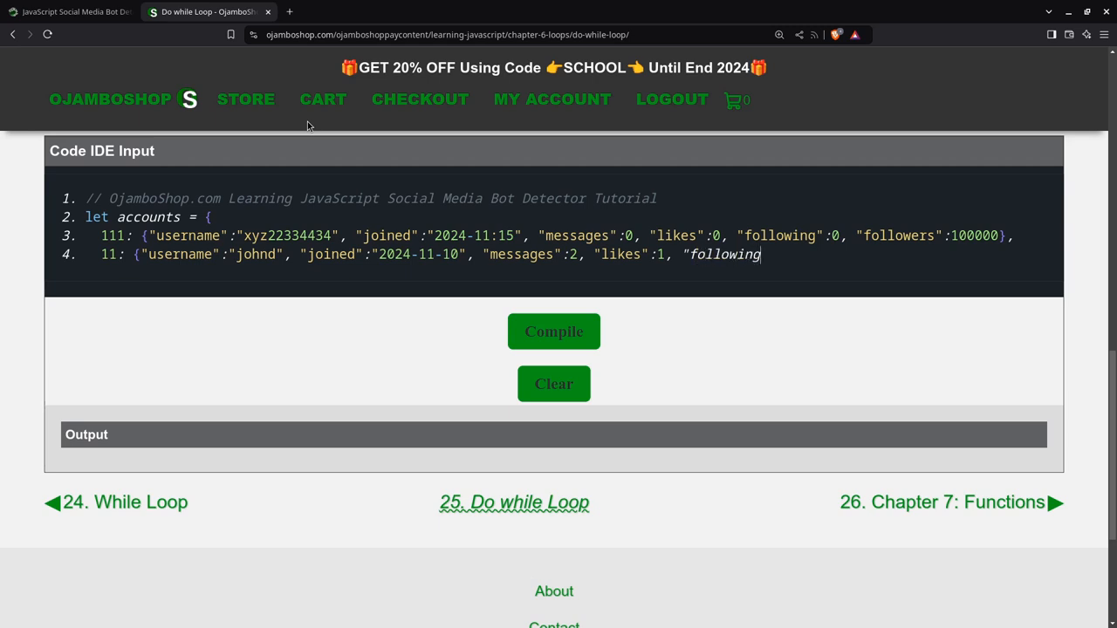
pyautogui.write('":')
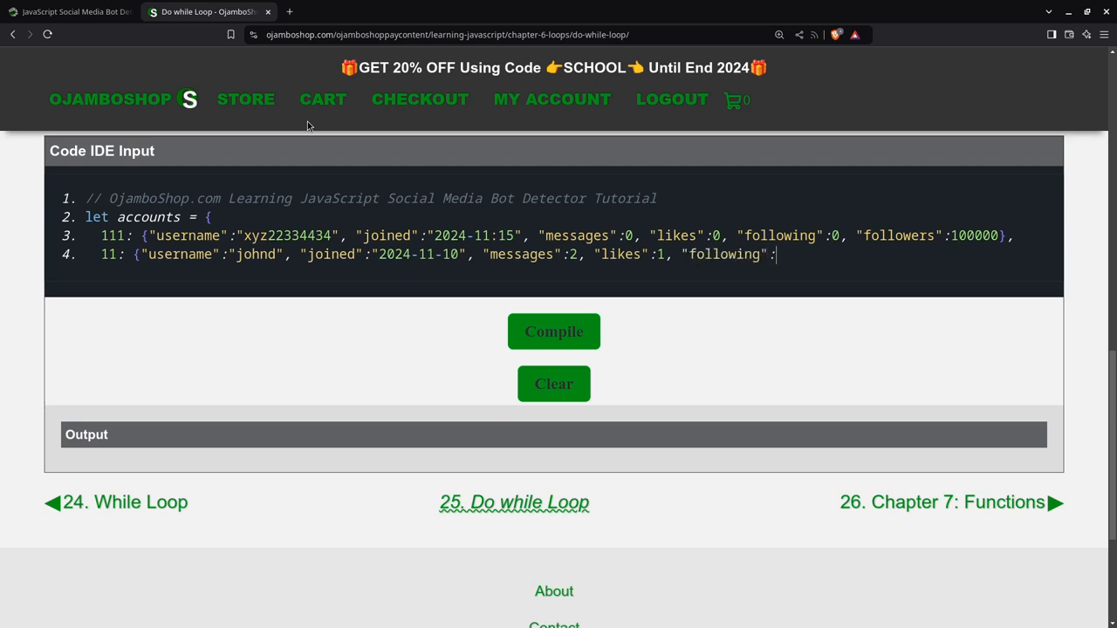
pyautogui.write('10')
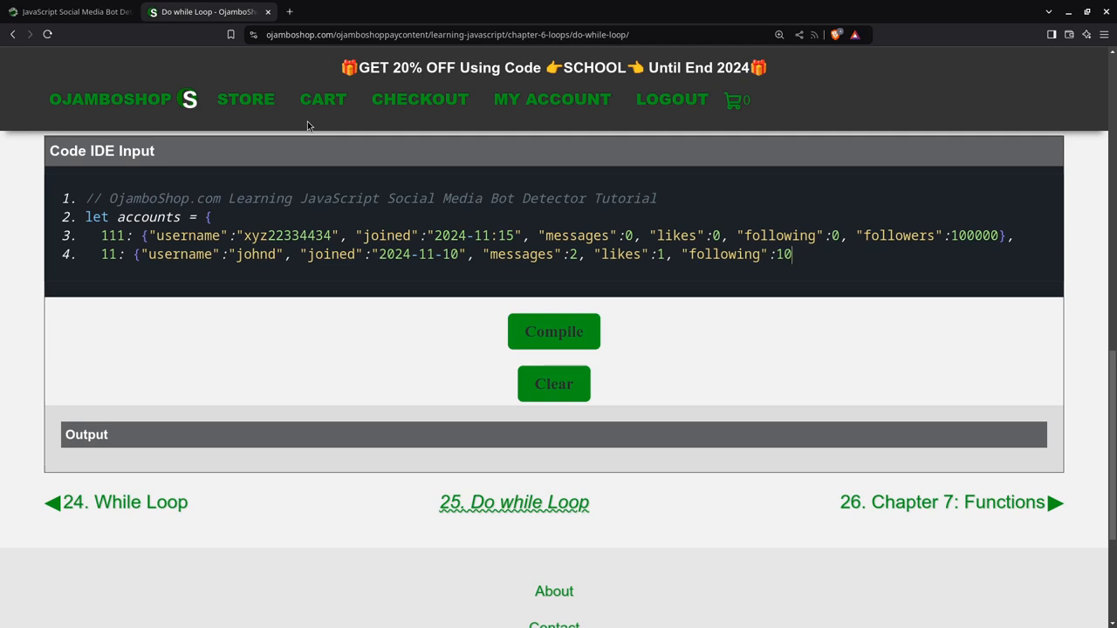
pyautogui.write(', "followers')
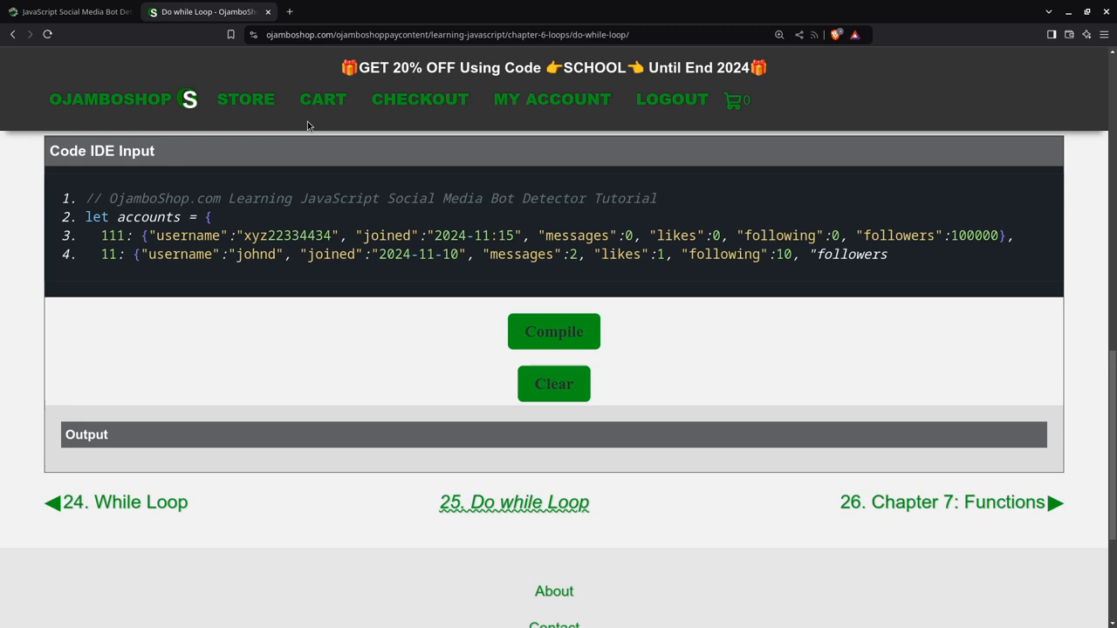
pyautogui.write('0')
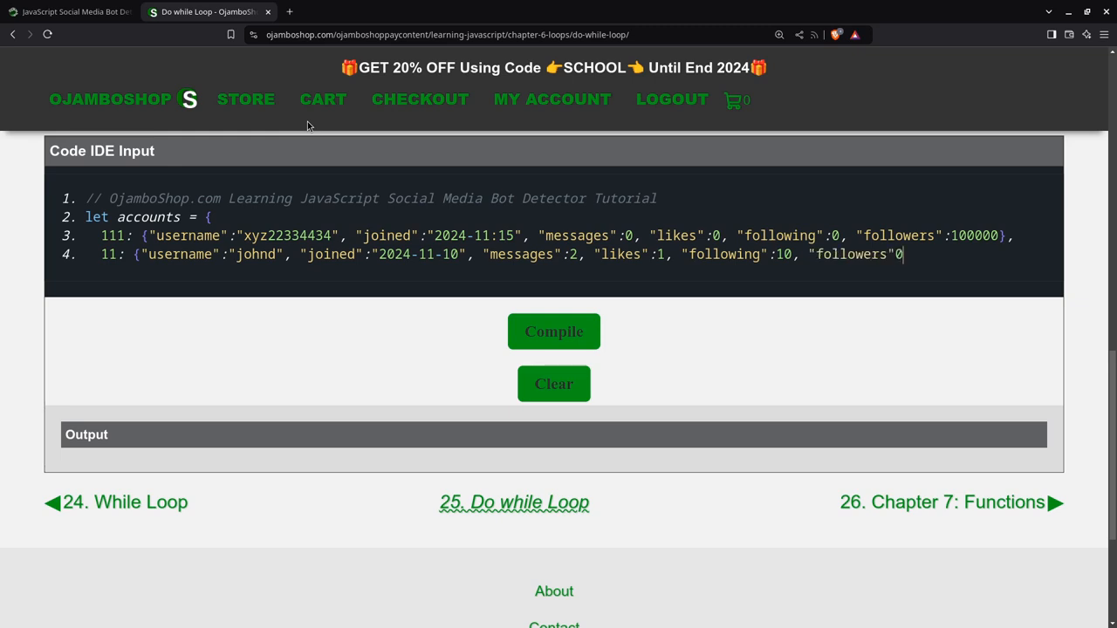
pyautogui.write('},')
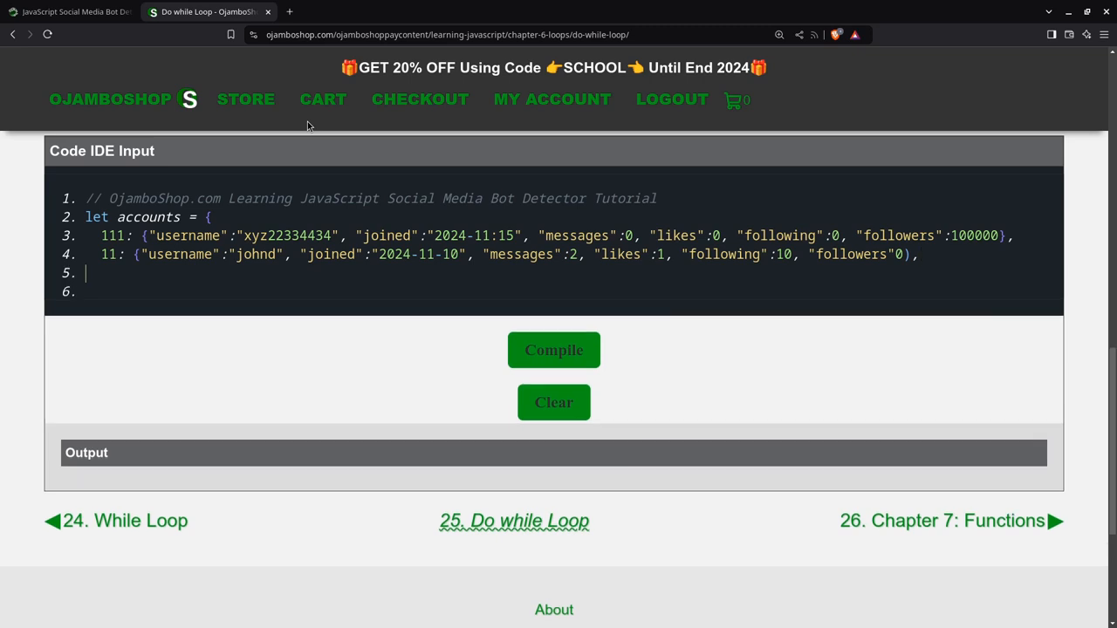
# - Start the third account entry with username "janeb", fixing its quotes
pyautogui.write('1')
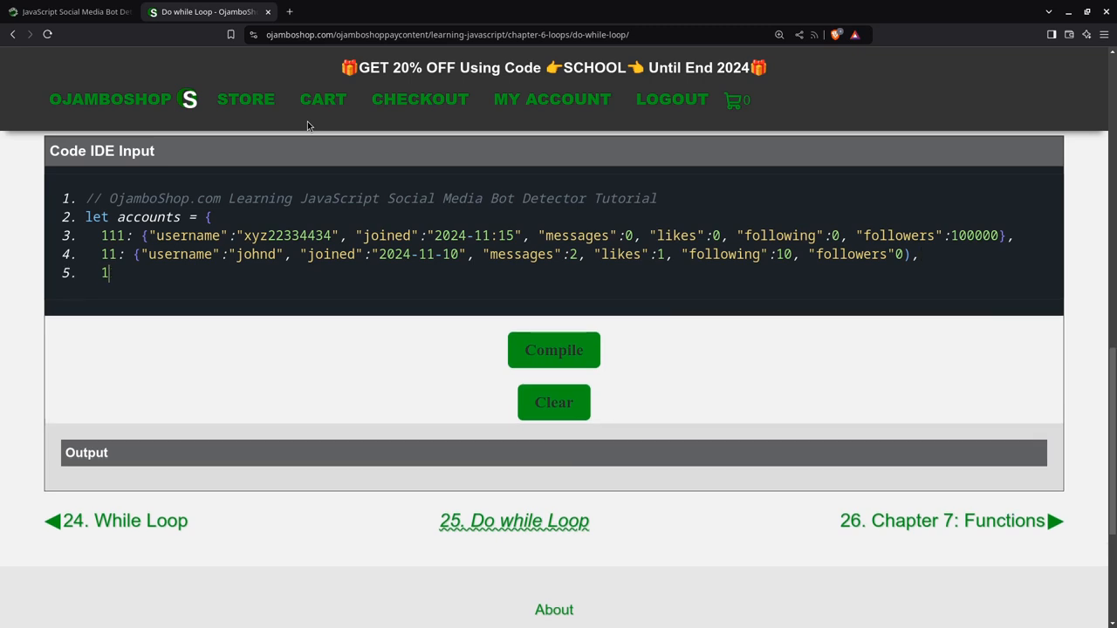
pyautogui.write(':')
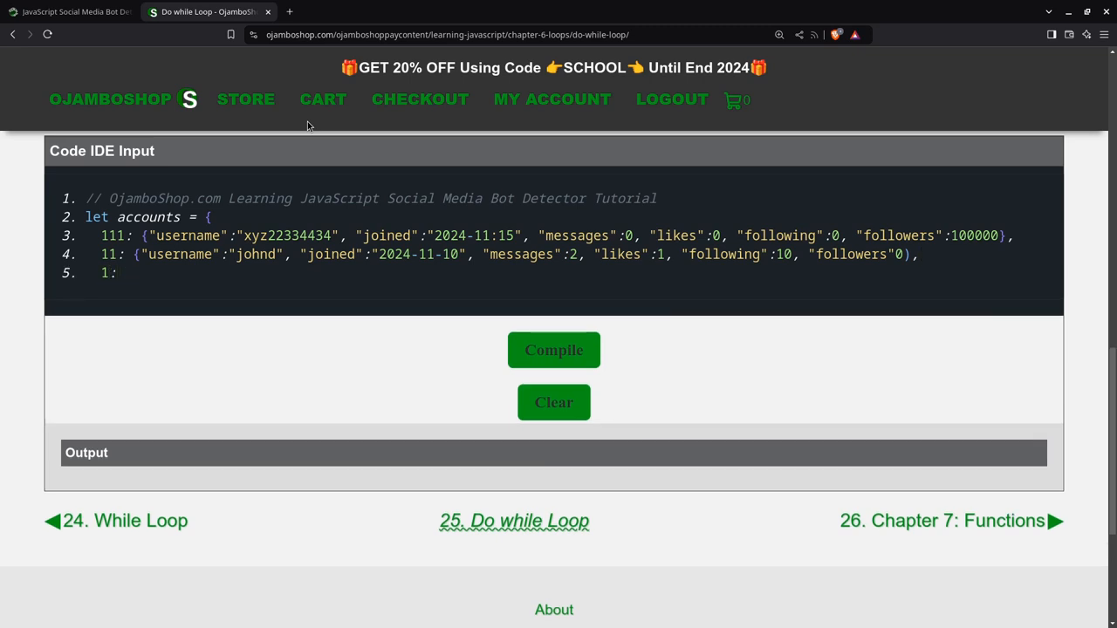
pyautogui.write('{"usernam')
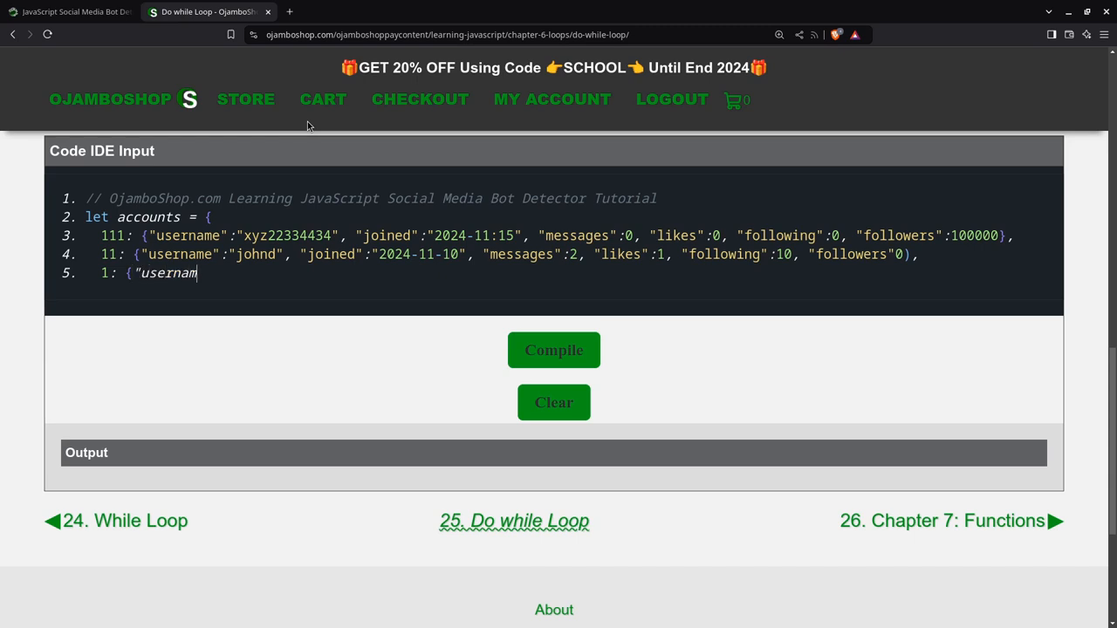
pyautogui.write('e')
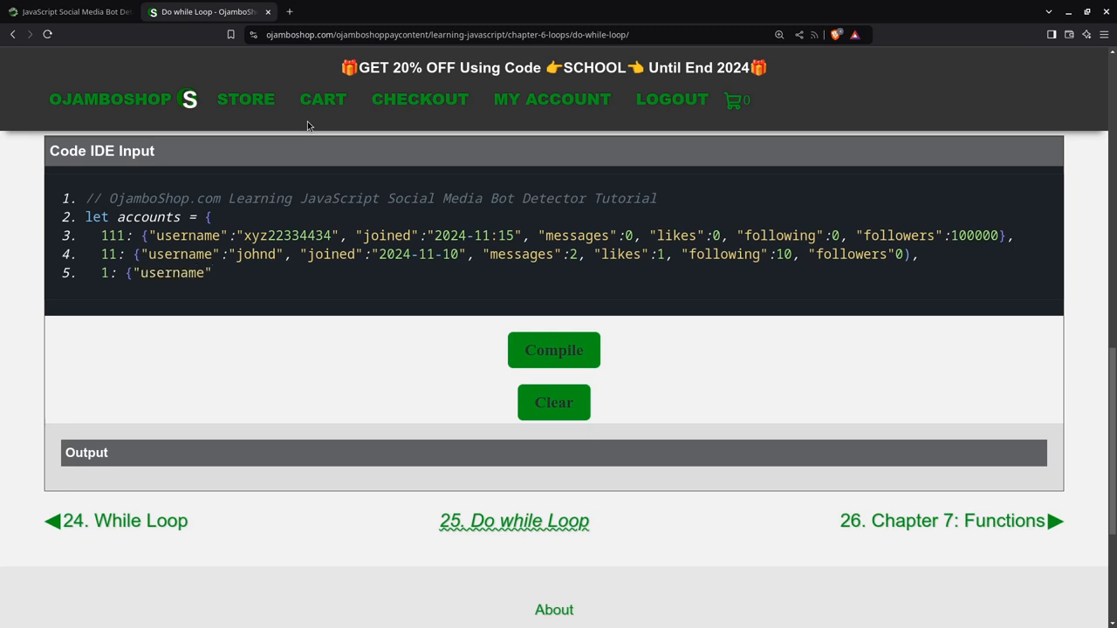
pyautogui.write('":')
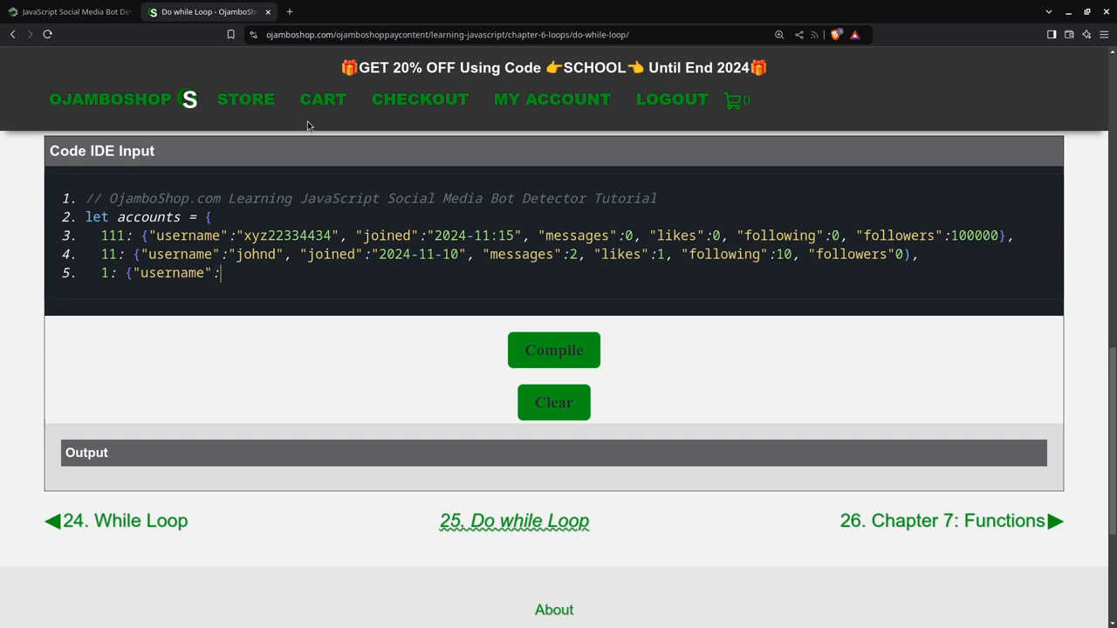
pyautogui.write('jane')
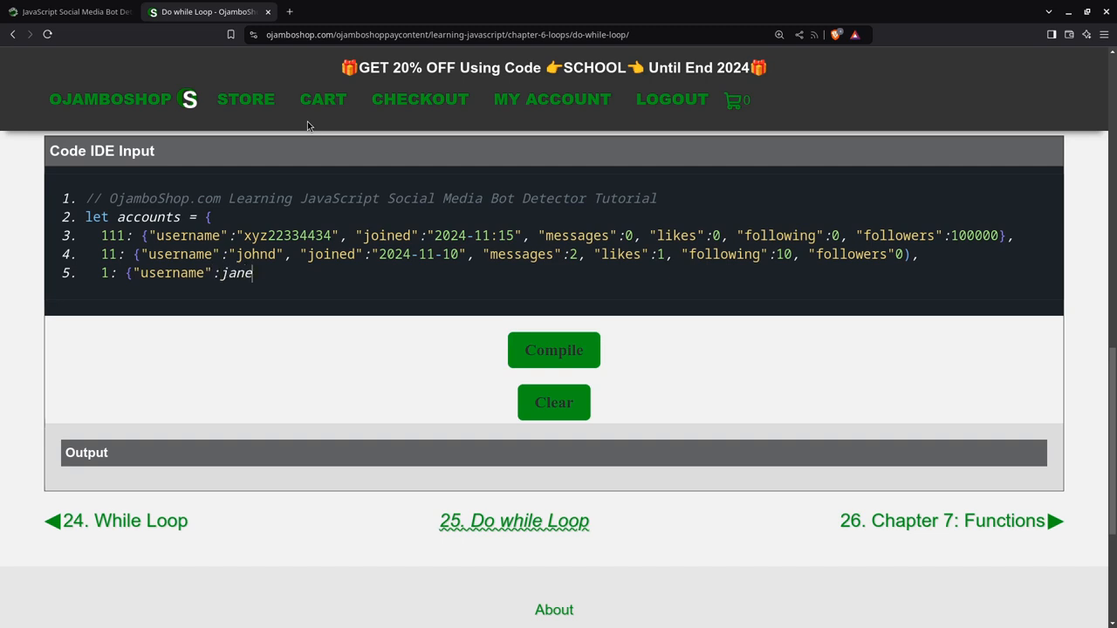
pyautogui.write('b')
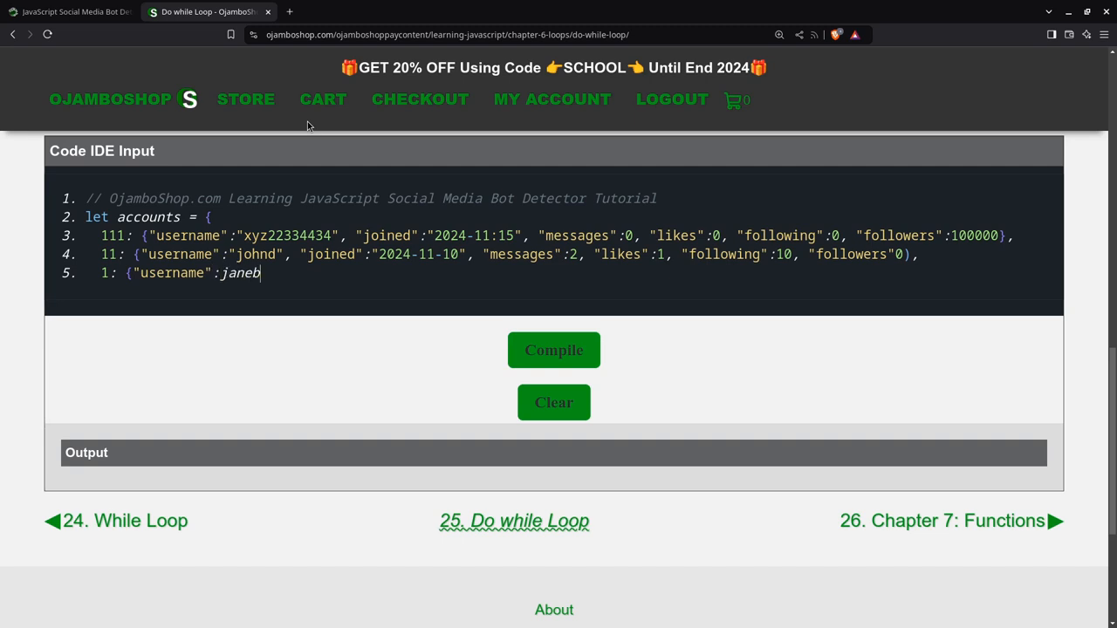
pyautogui.write('"')
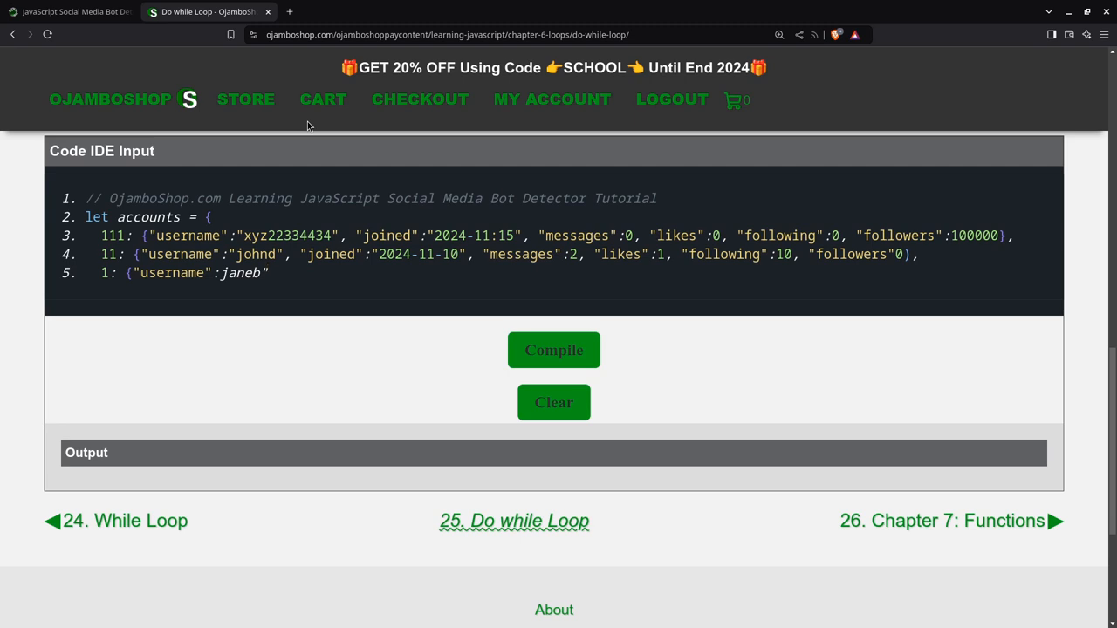
pyautogui.click(267, 272)
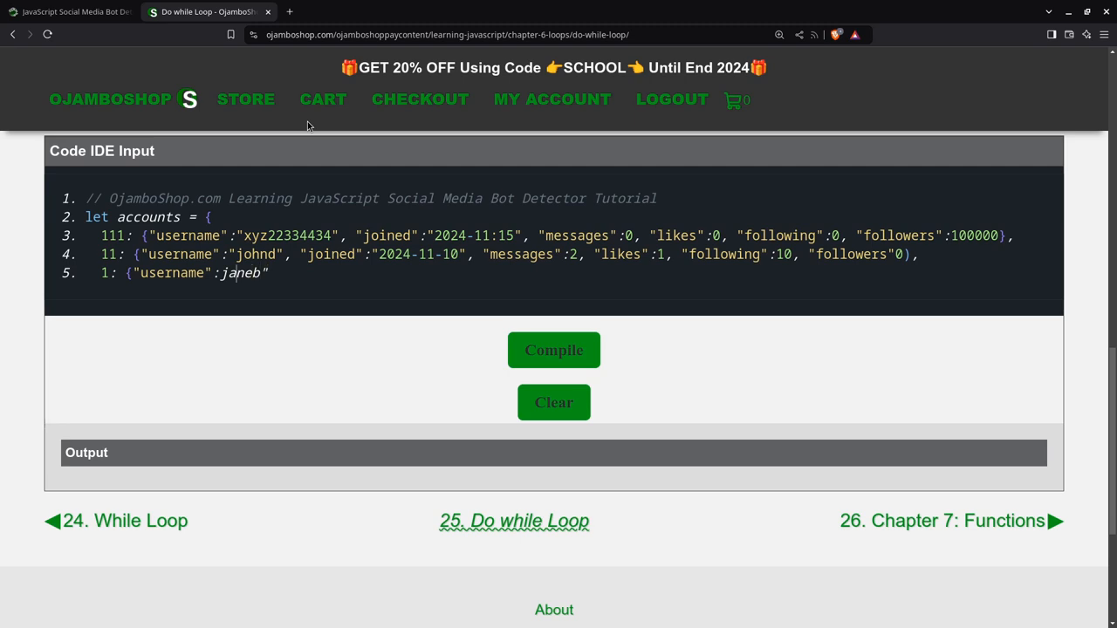
pyautogui.write('"')
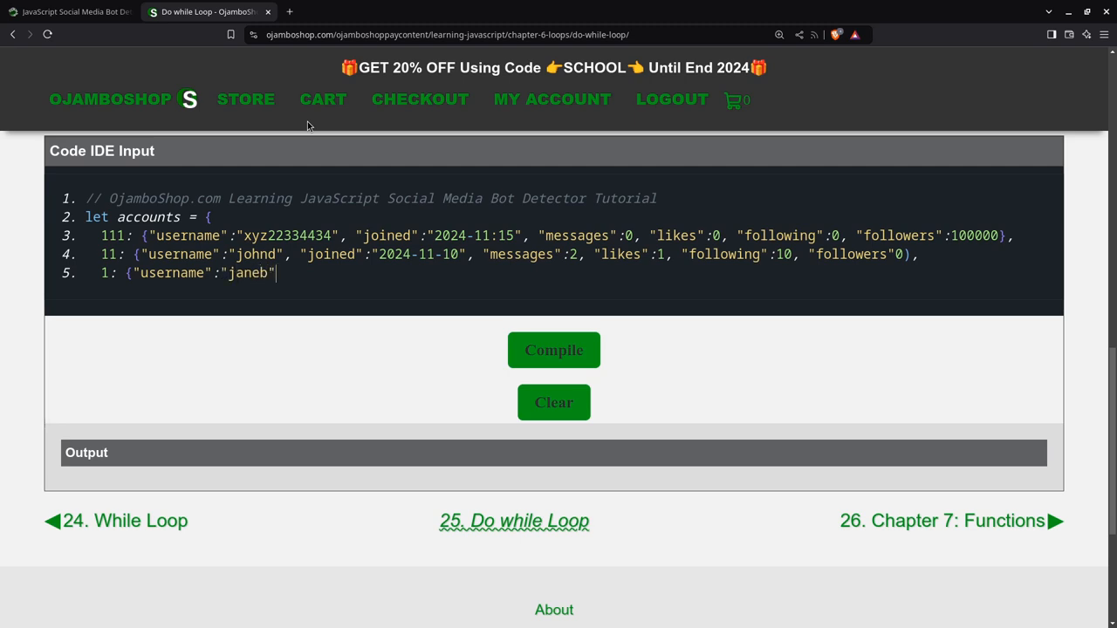
pyautogui.write(',')
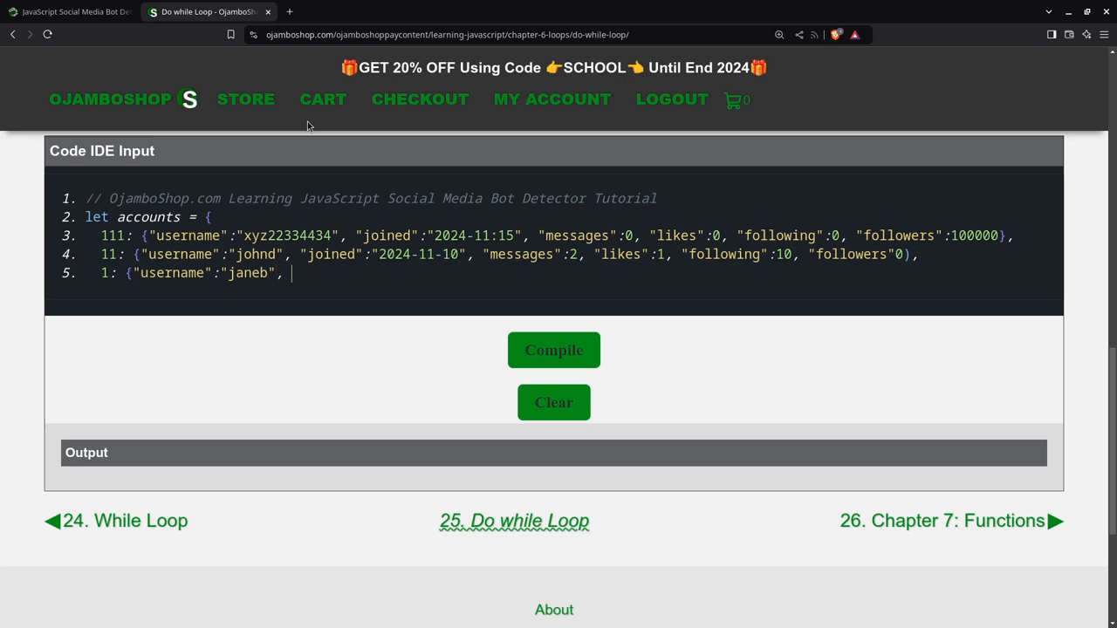
# - Add joined 2023-10-10 and 200 messages to the janeb entry
pyautogui.write('"joine')
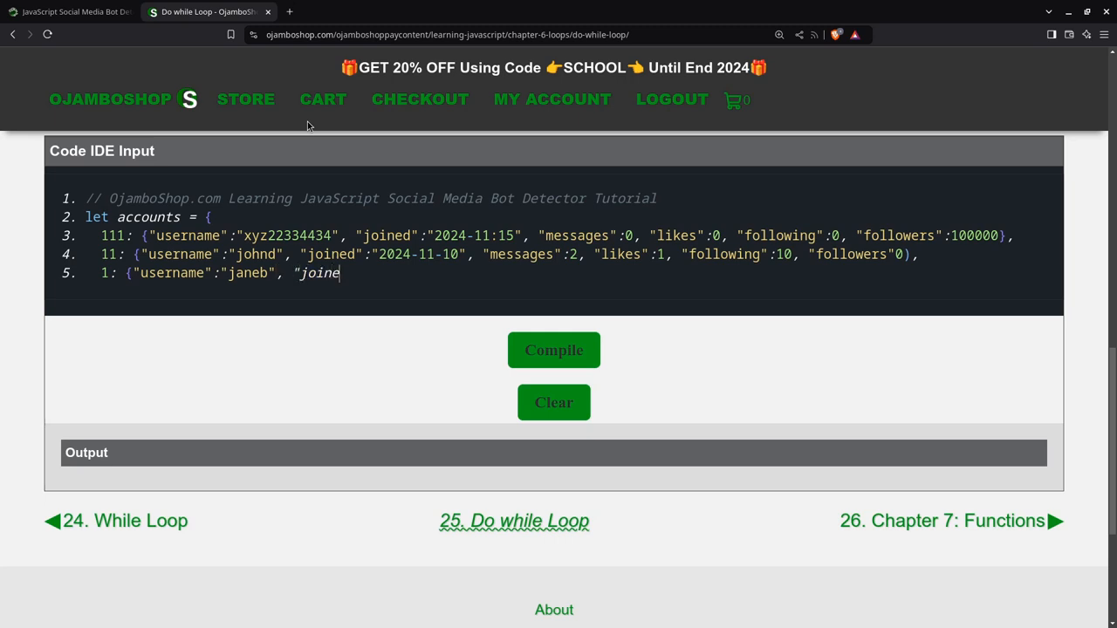
pyautogui.write('d:')
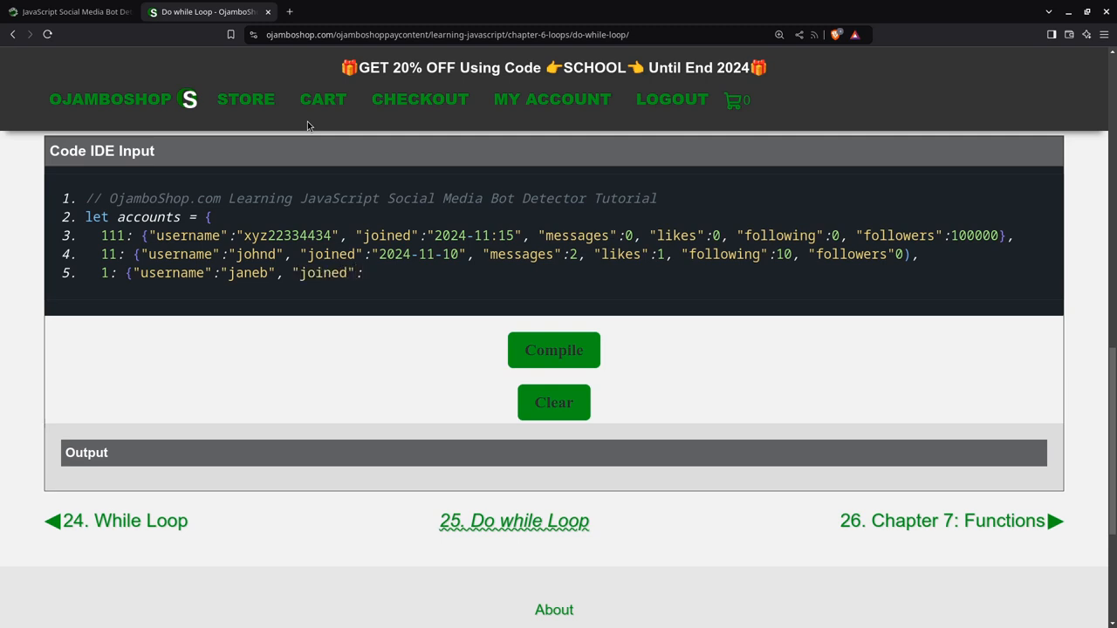
pyautogui.write('"2023-1')
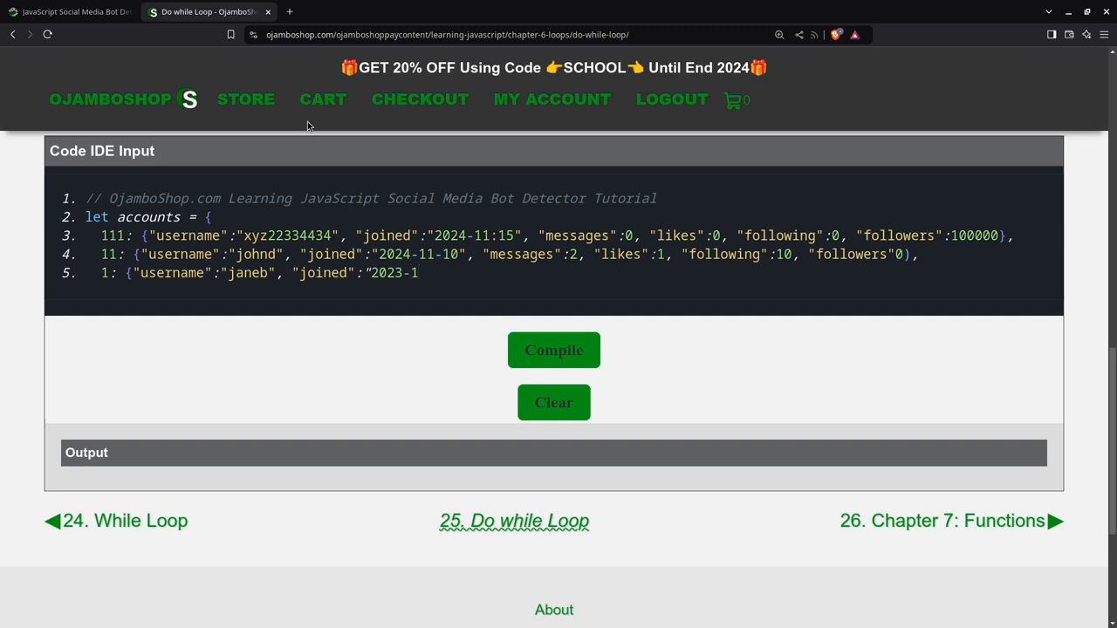
pyautogui.write('0')
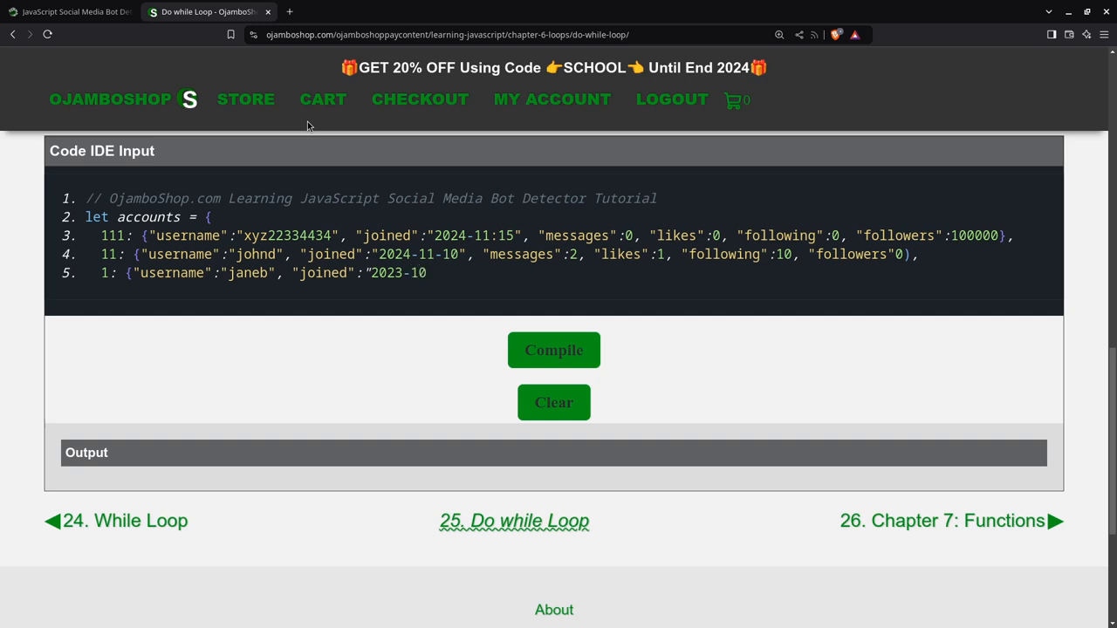
pyautogui.write('-1')
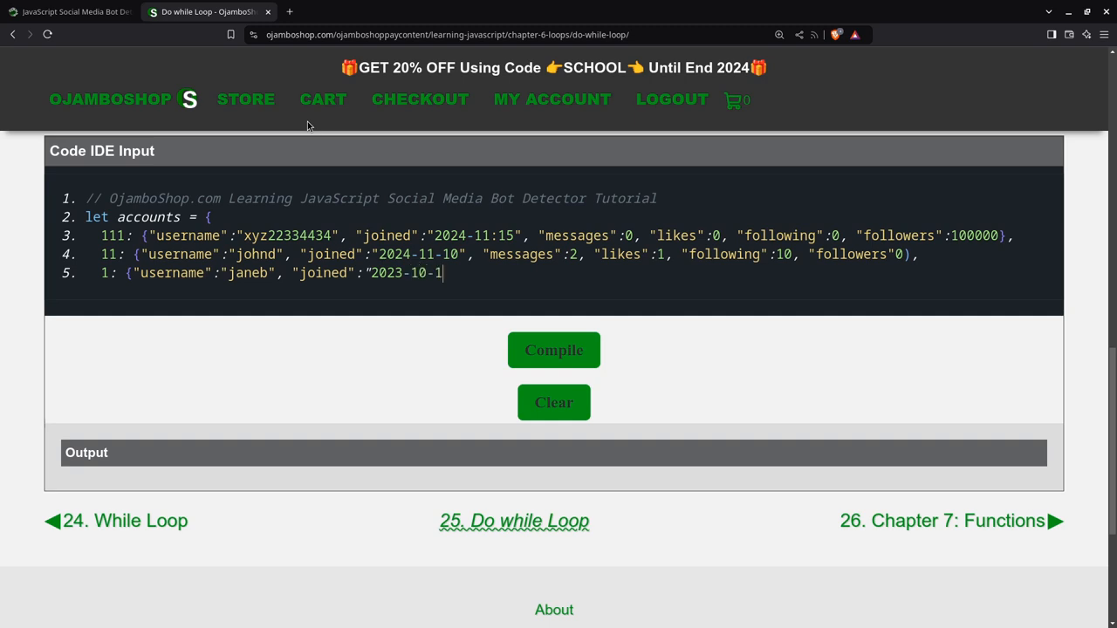
pyautogui.write('0')
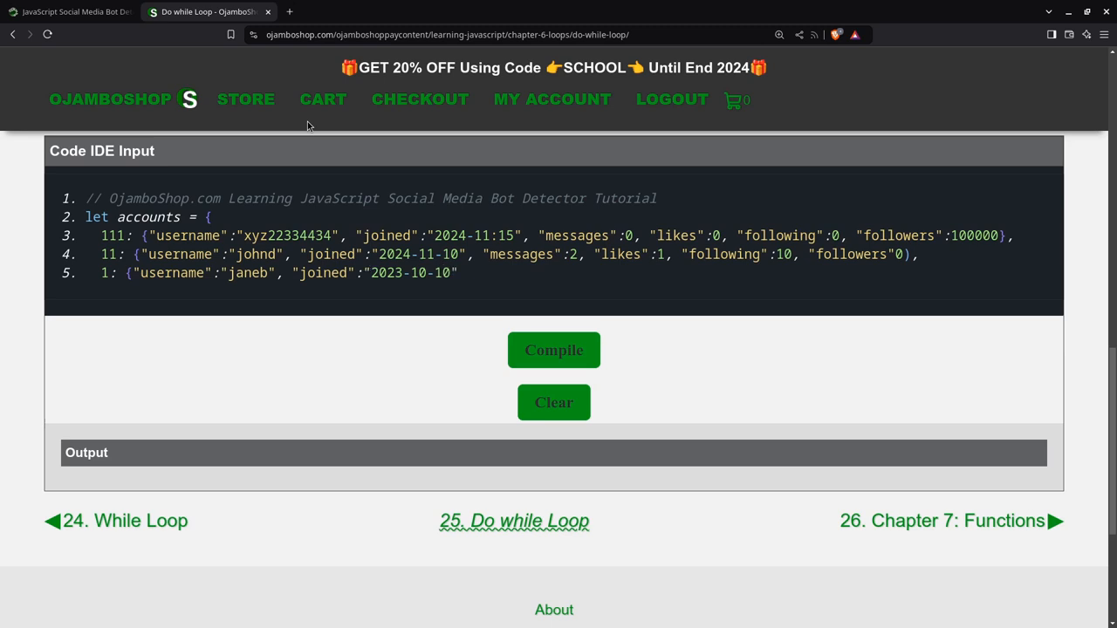
pyautogui.write(',')
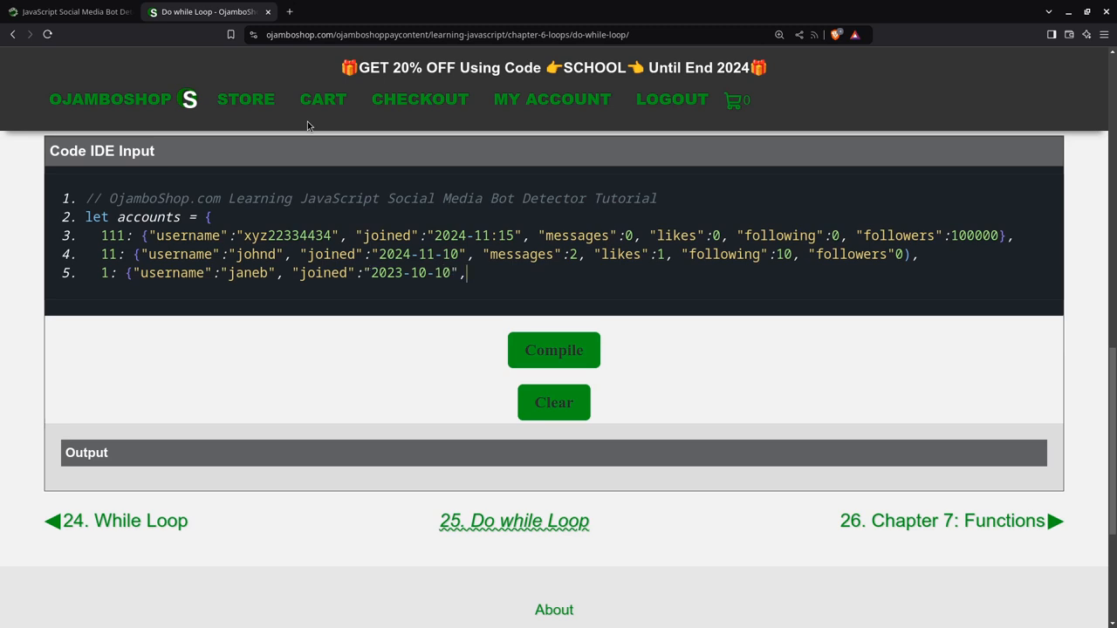
pyautogui.write('"messages')
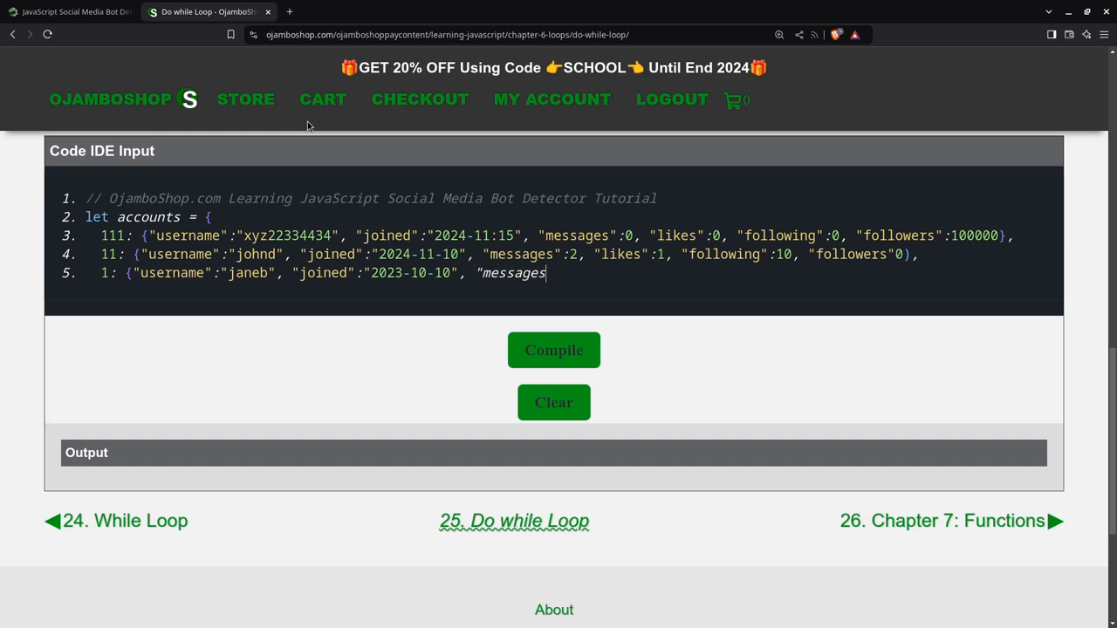
pyautogui.write('":20')
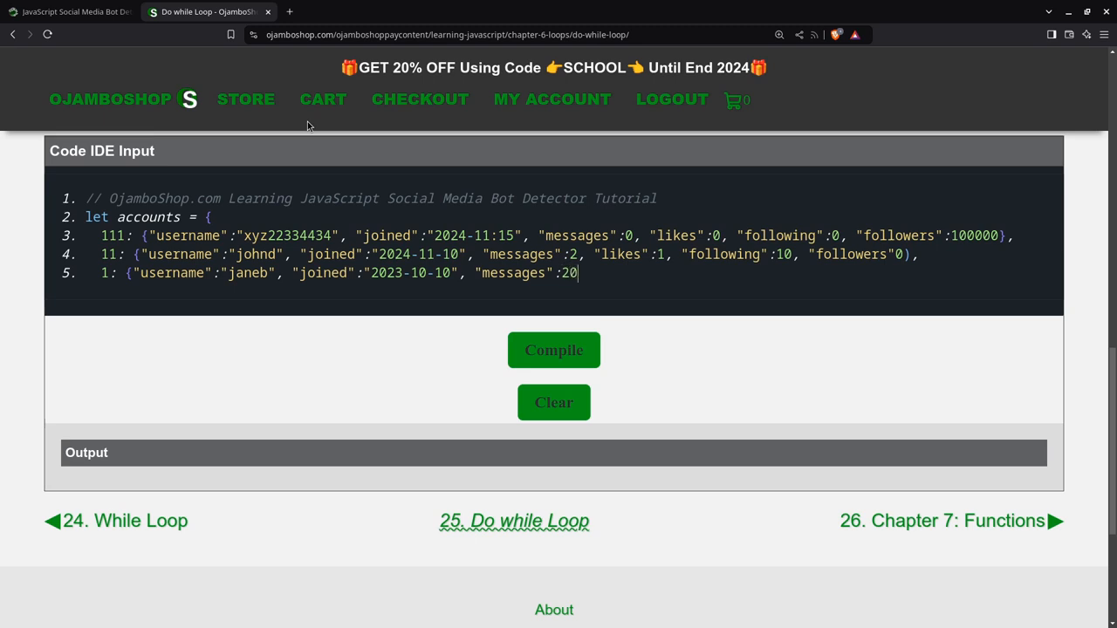
pyautogui.write('0,')
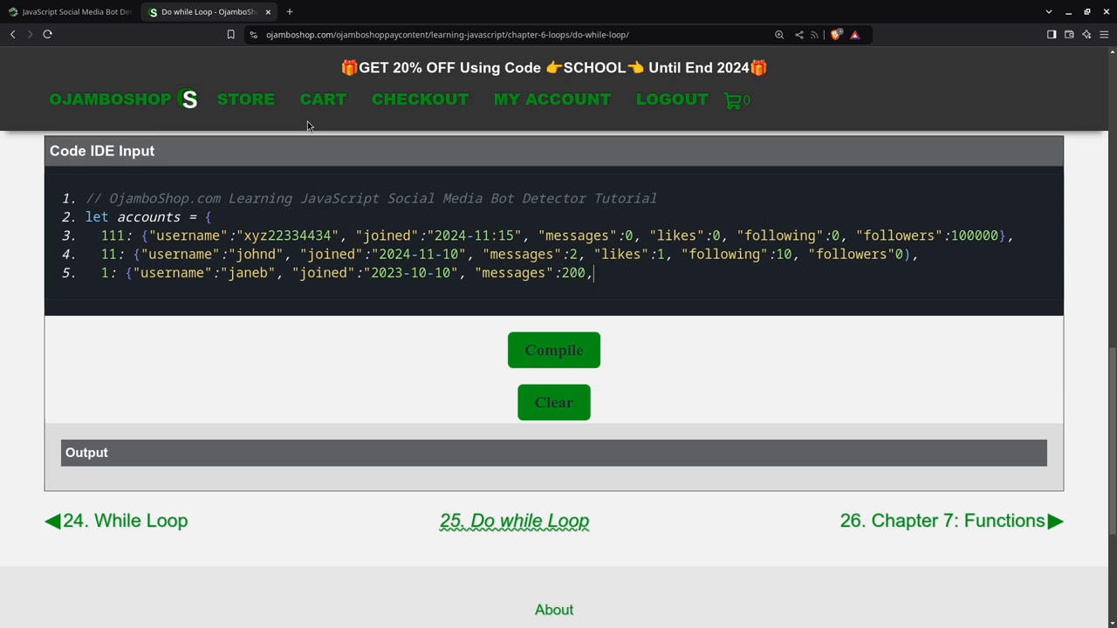
# - Add likes 10, following 20 and the followers field to the janeb entry
pyautogui.write('"l')
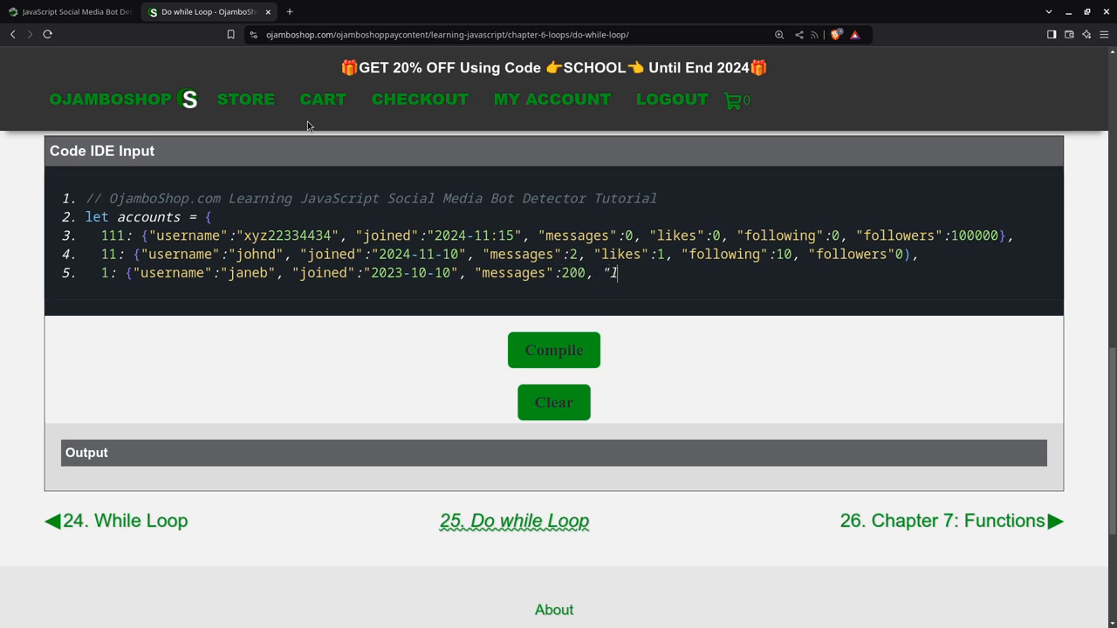
pyautogui.write('likes":')
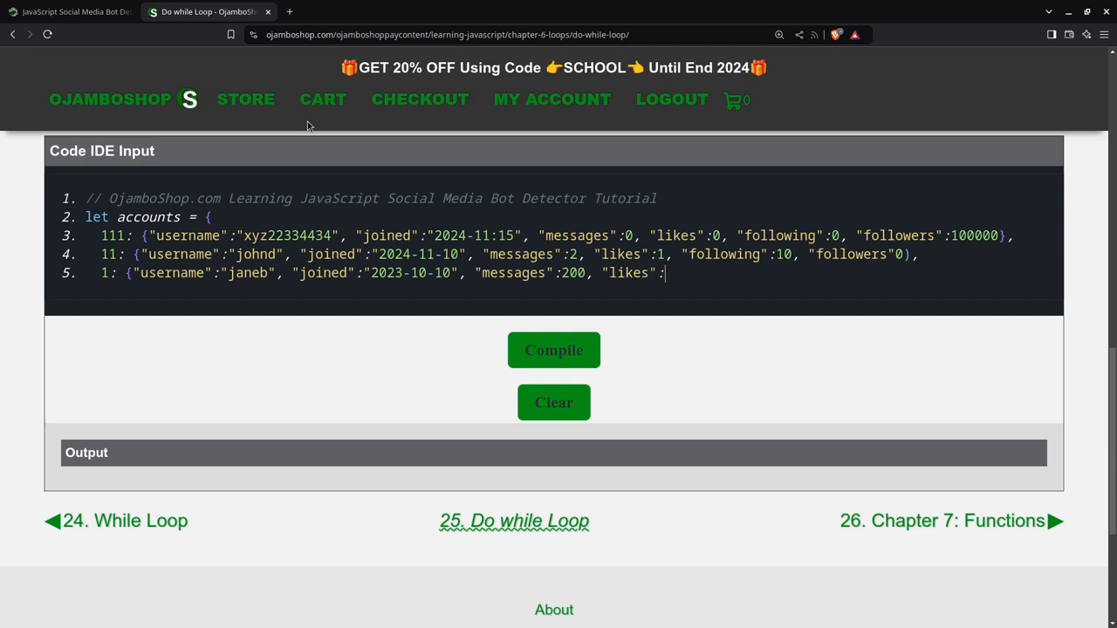
pyautogui.write('10,')
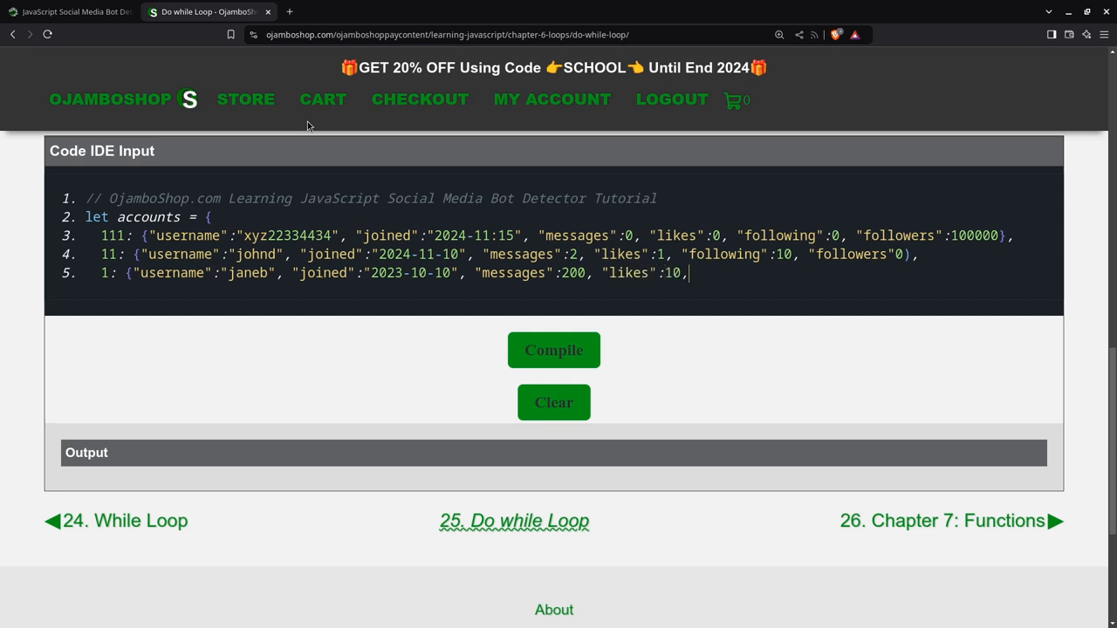
pyautogui.write('"')
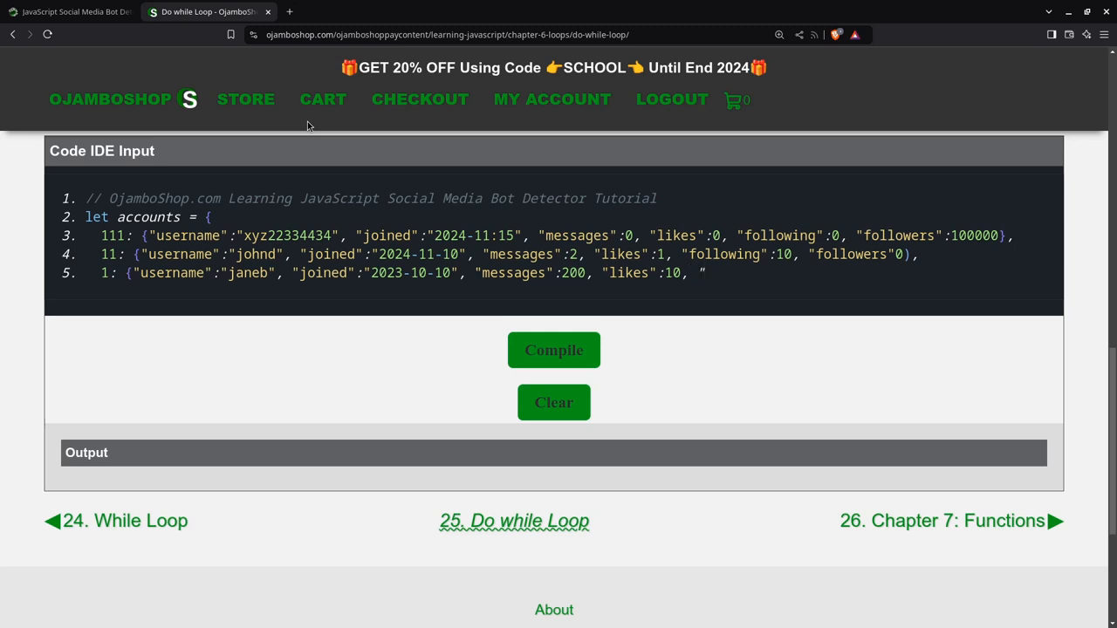
pyautogui.write('"follow')
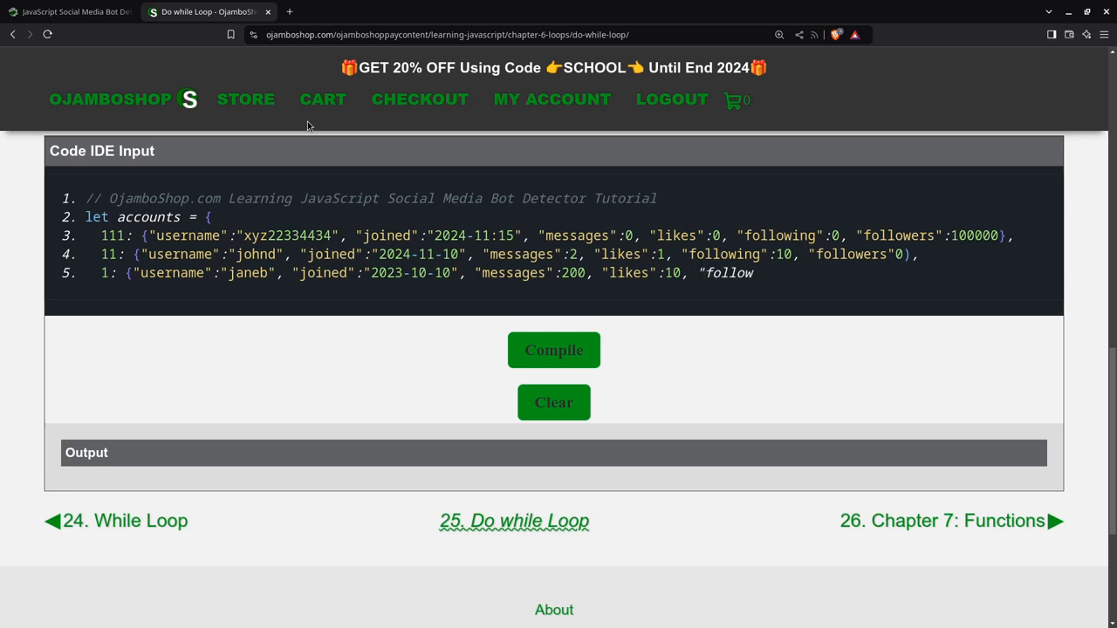
pyautogui.write('ing')
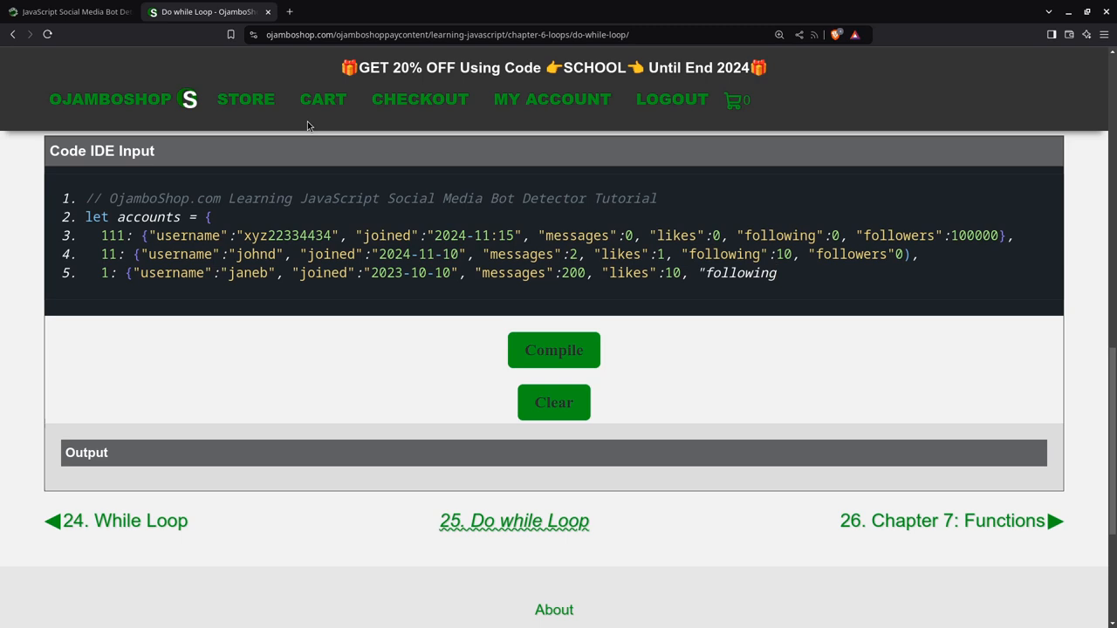
pyautogui.click(776, 273)
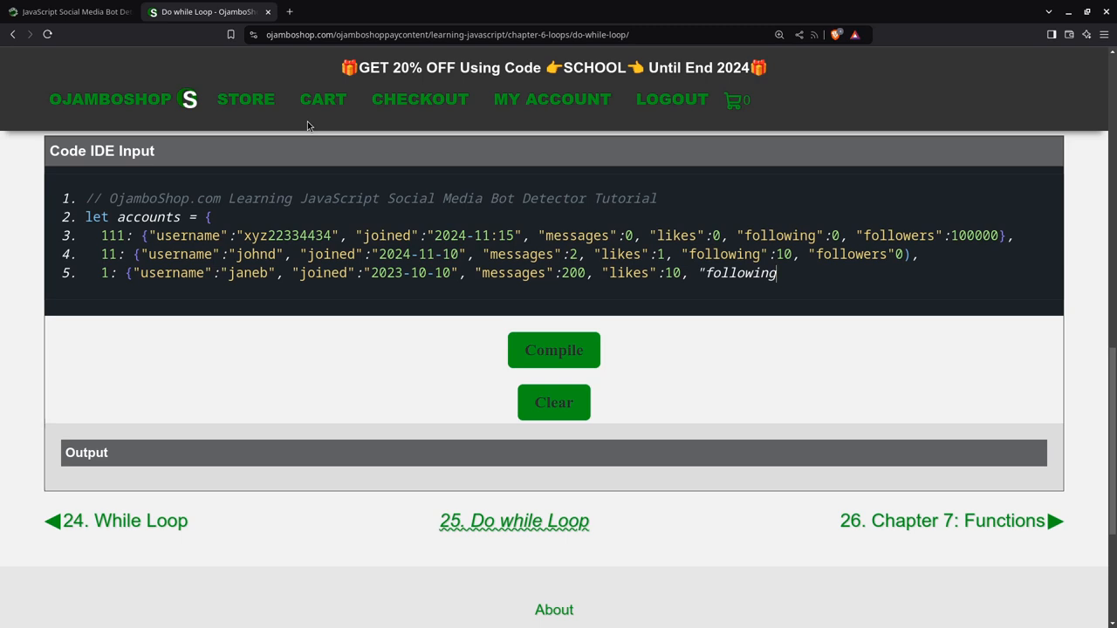
pyautogui.write('"')
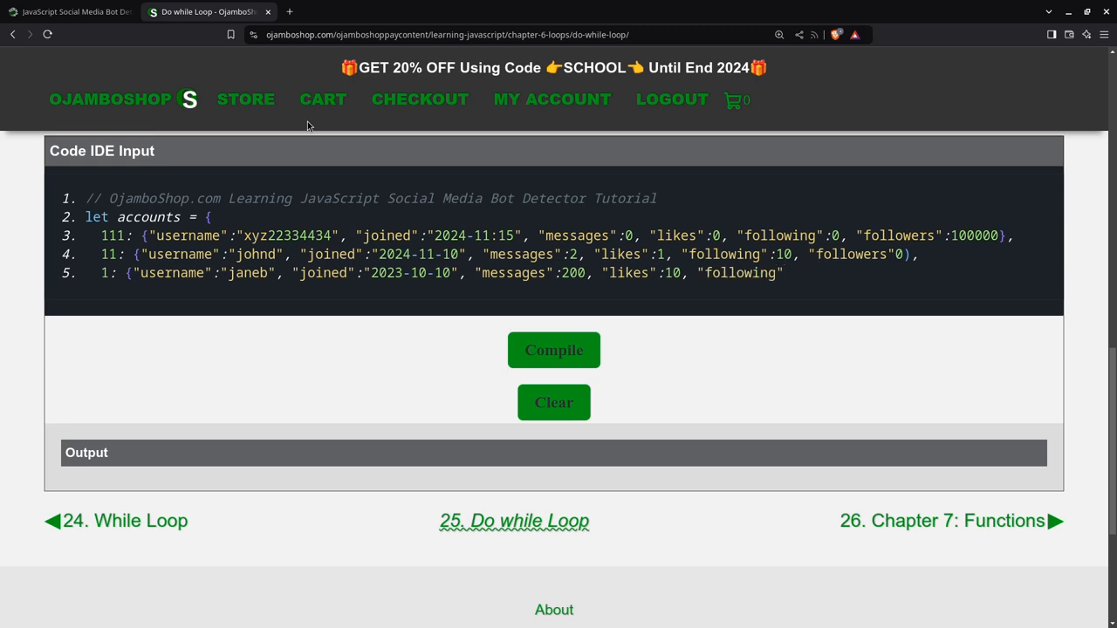
pyautogui.write(':')
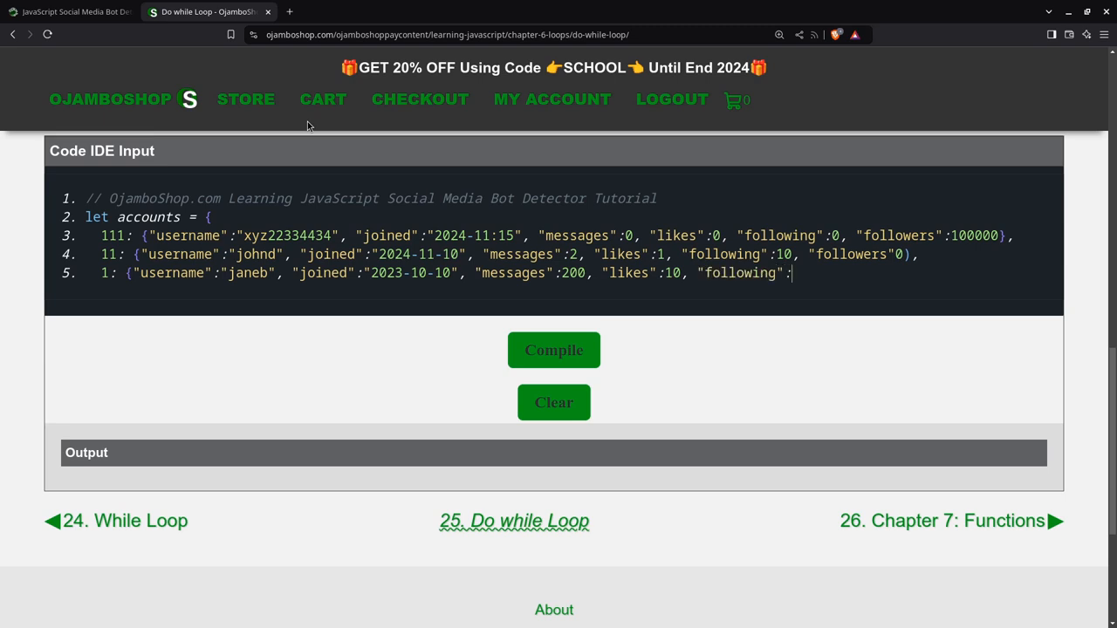
pyautogui.write('20,')
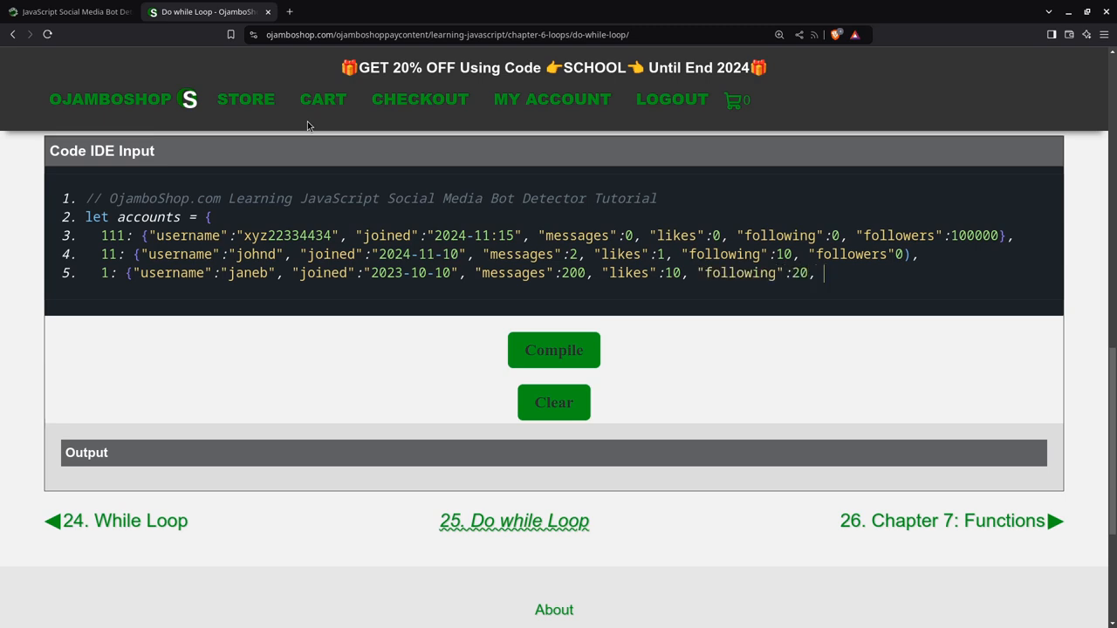
pyautogui.write('"followe')
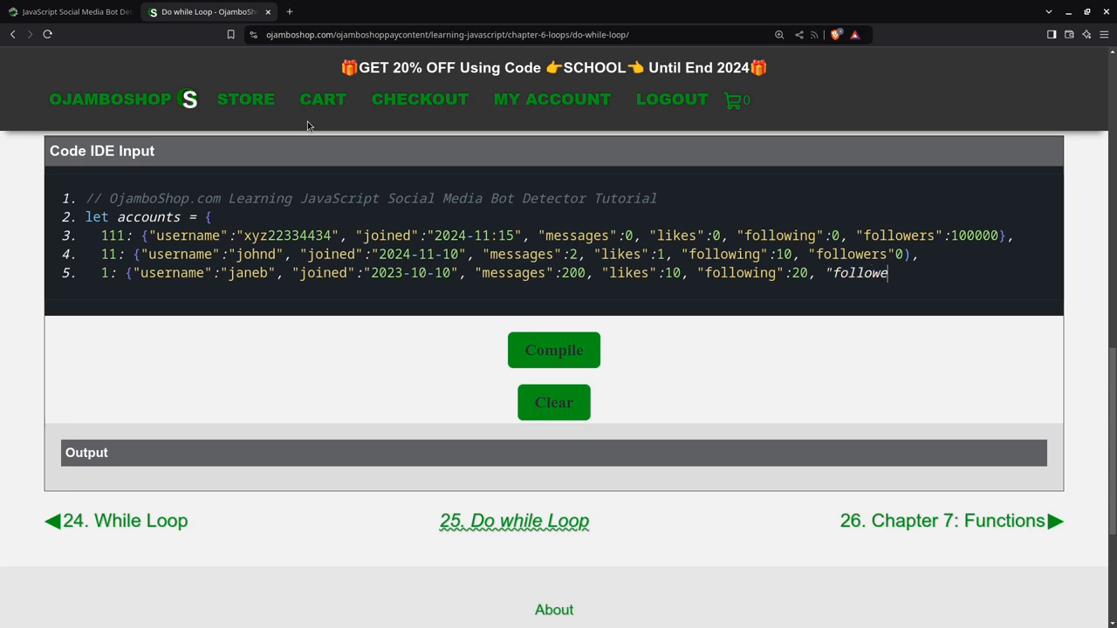
pyautogui.write('rs":10}')
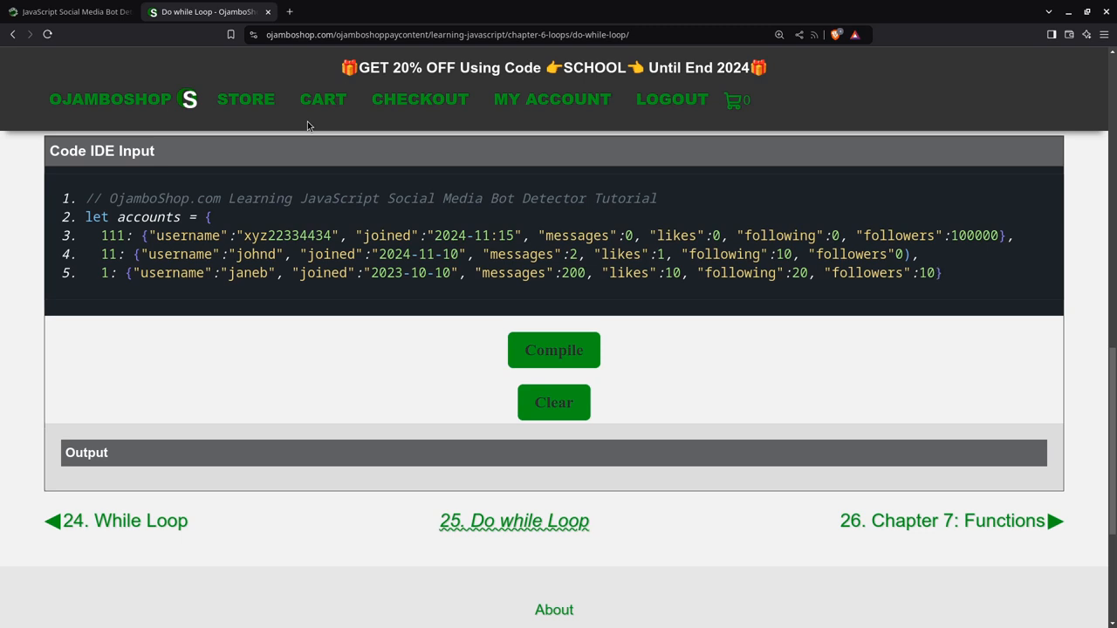
# - Close the accounts object and type the comment '// Social Media Bot Detector'
pyautogui.press('Enter')
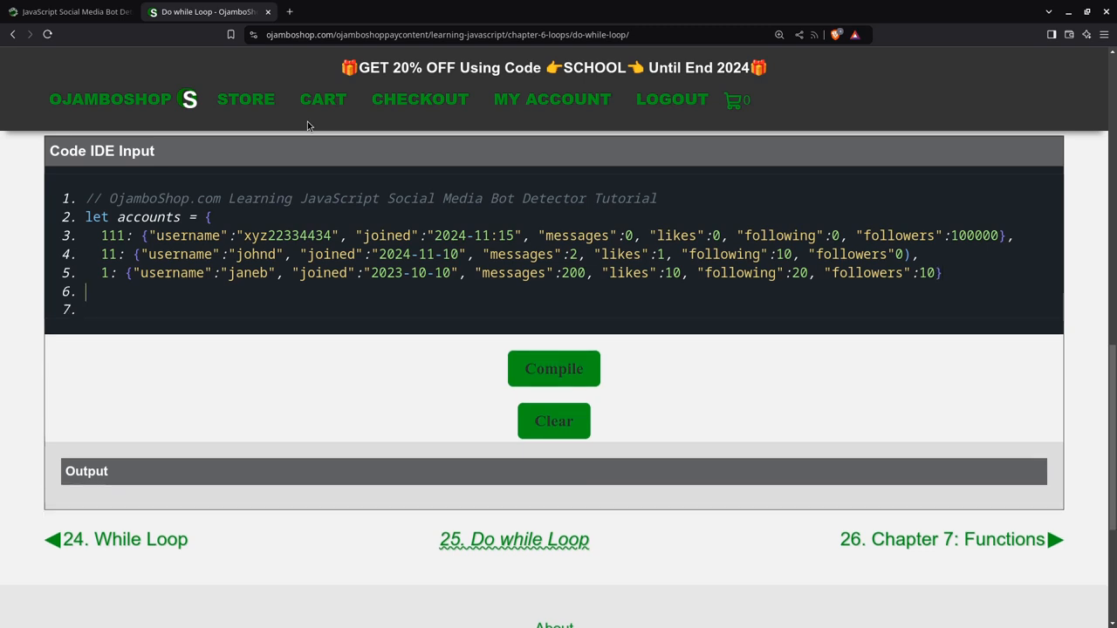
pyautogui.write('};')
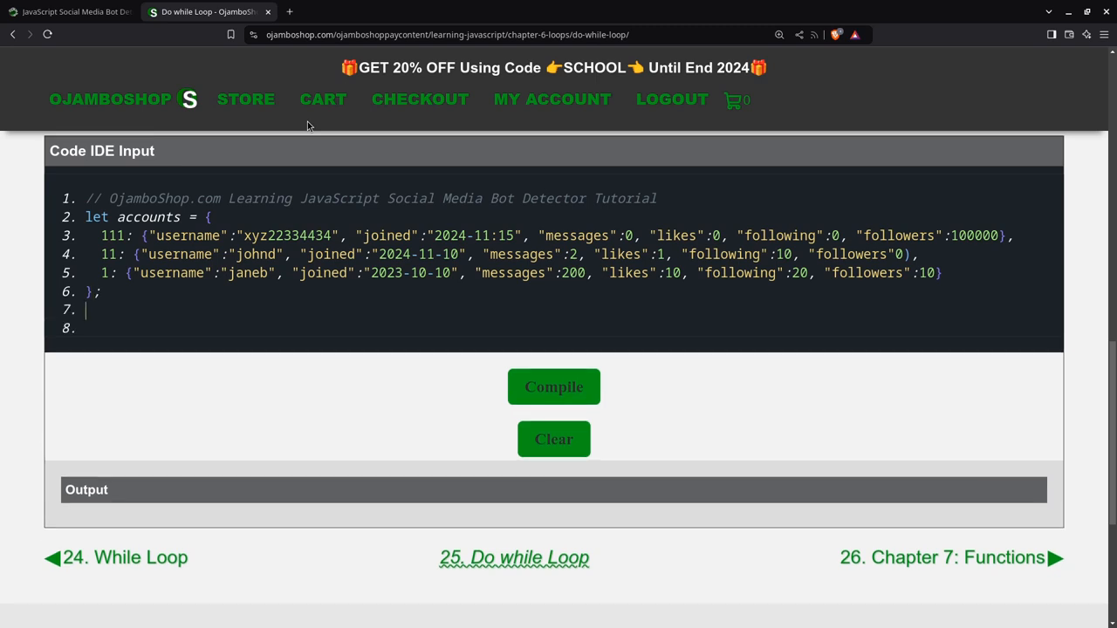
pyautogui.write('// SOcial')
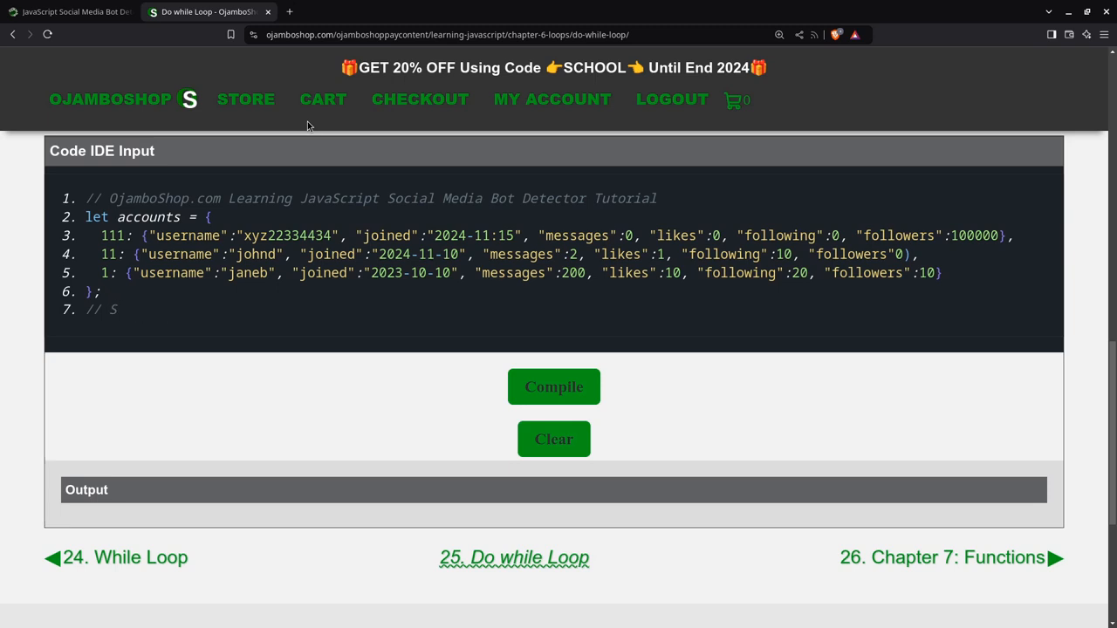
pyautogui.write('o')
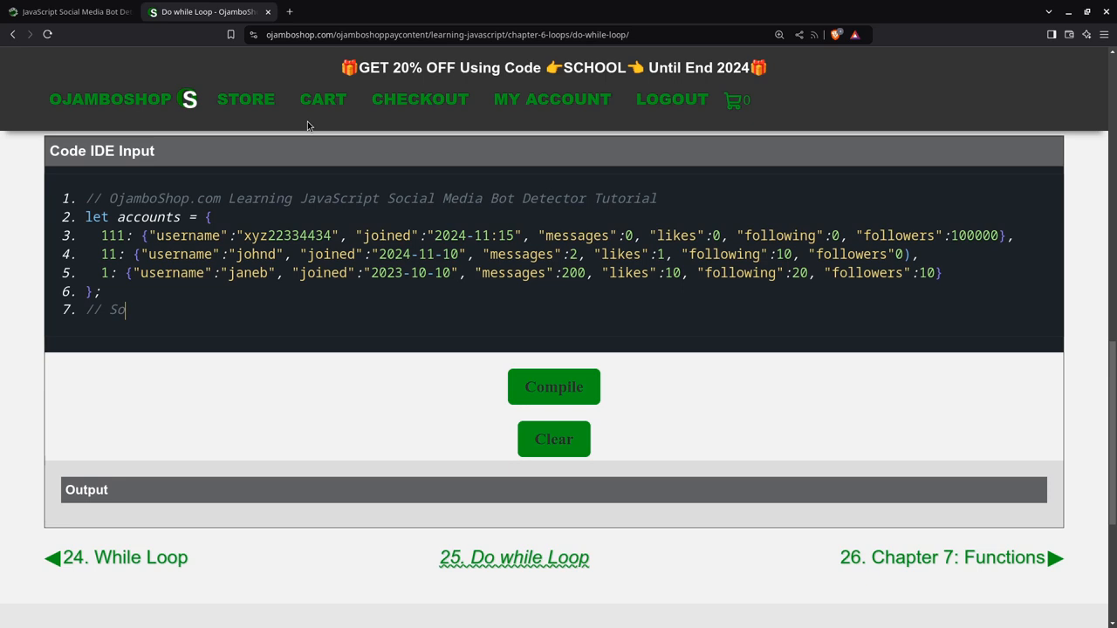
pyautogui.write('cial')
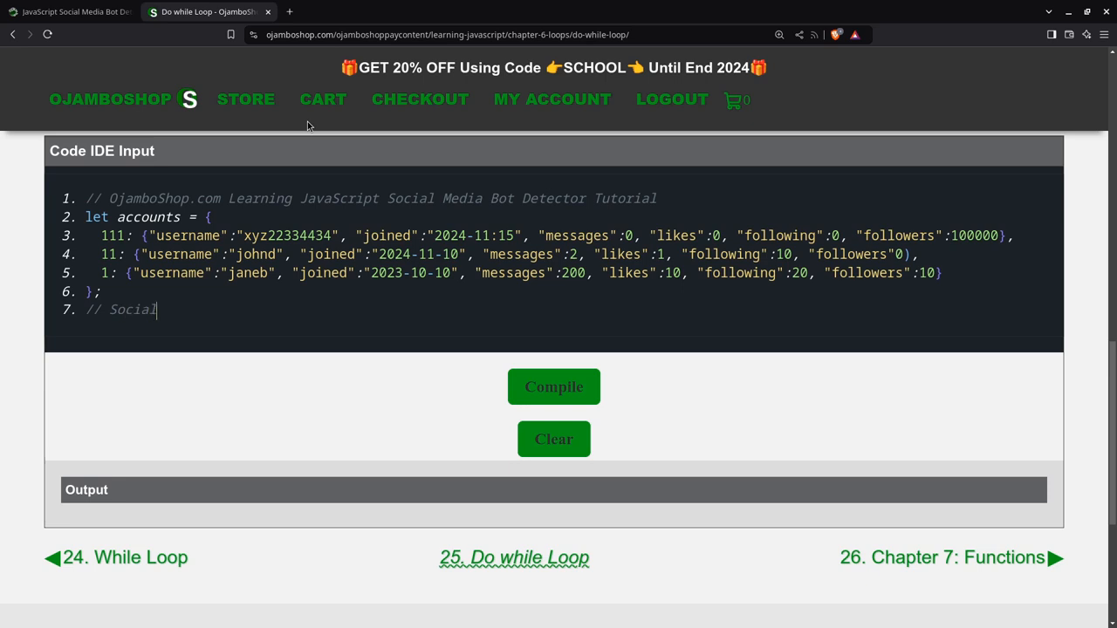
pyautogui.write('Media BO')
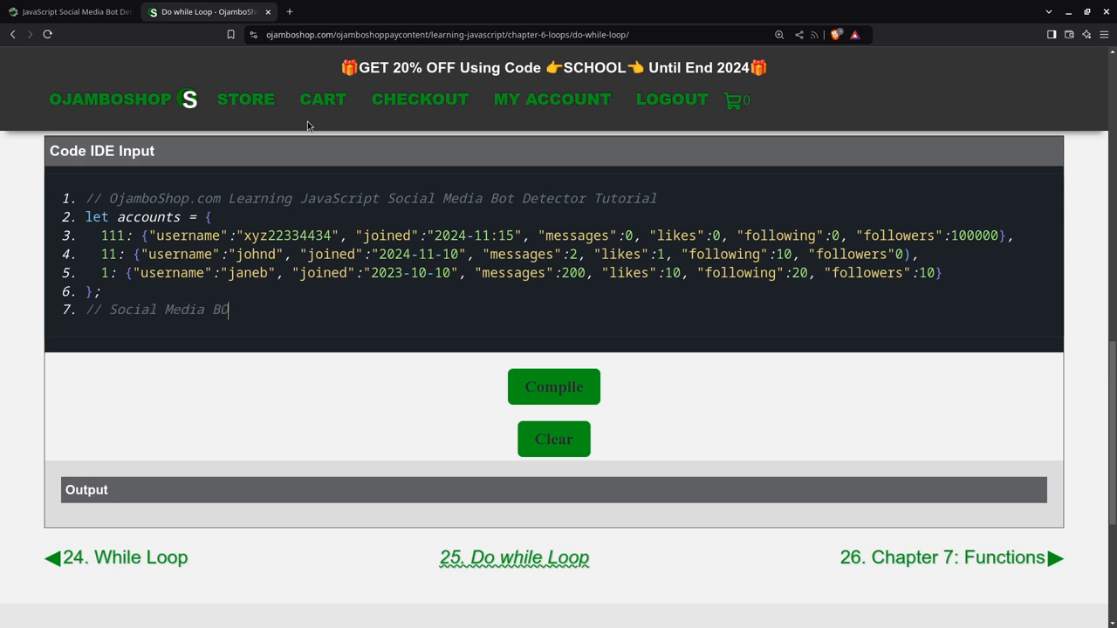
pyautogui.write('t')
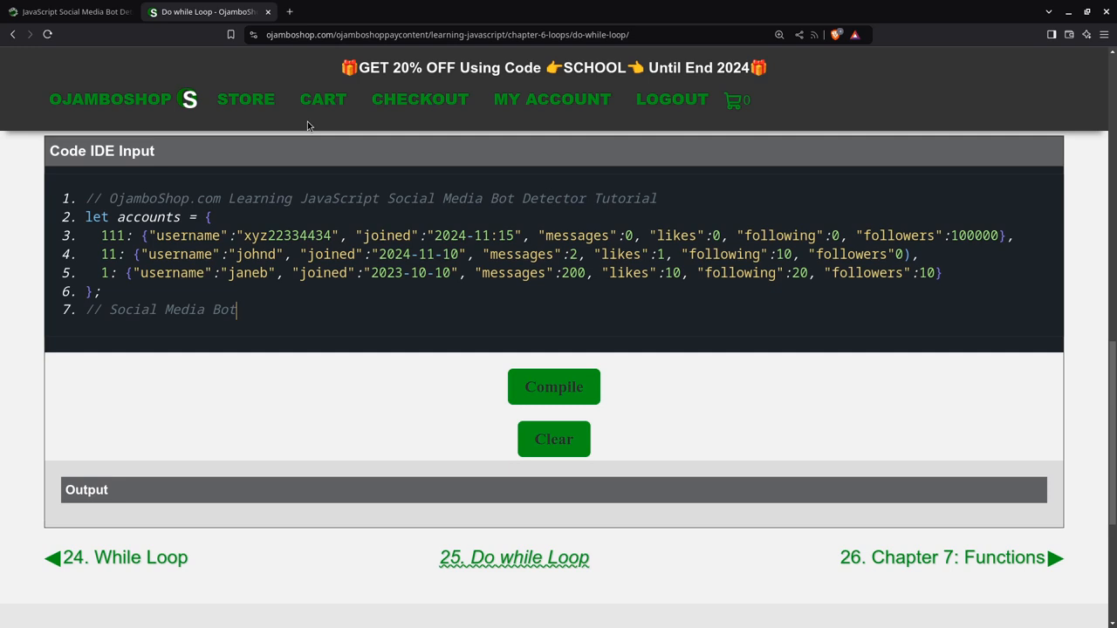
pyautogui.write('Det')
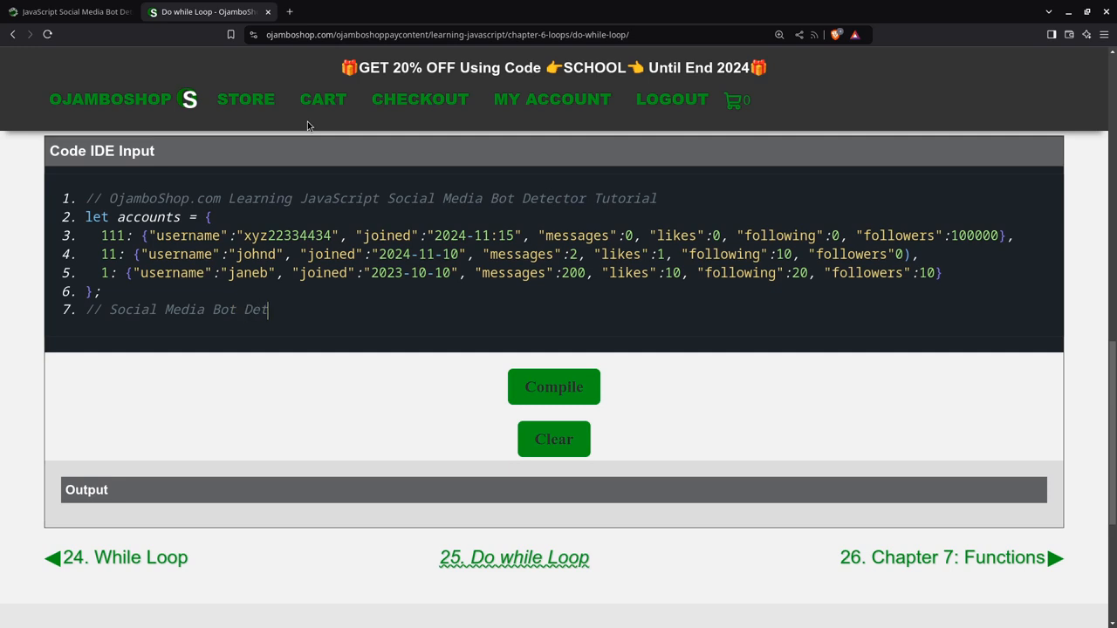
pyautogui.write('ector')
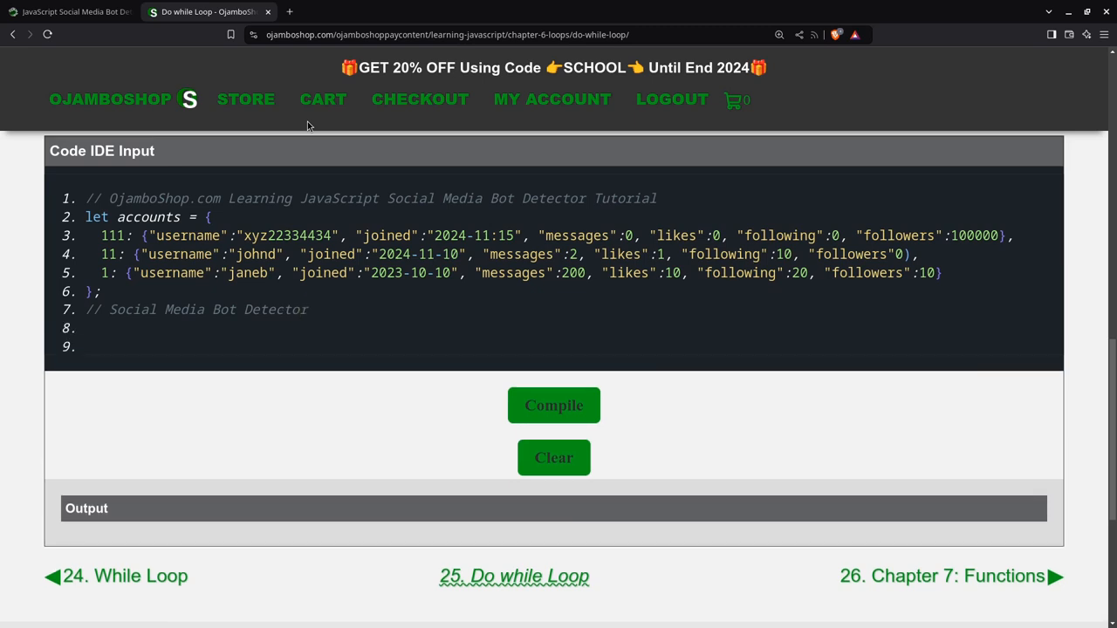
# - Open a 'for (key in accounts) {' loop below the detector comment
pyautogui.click(86, 328)
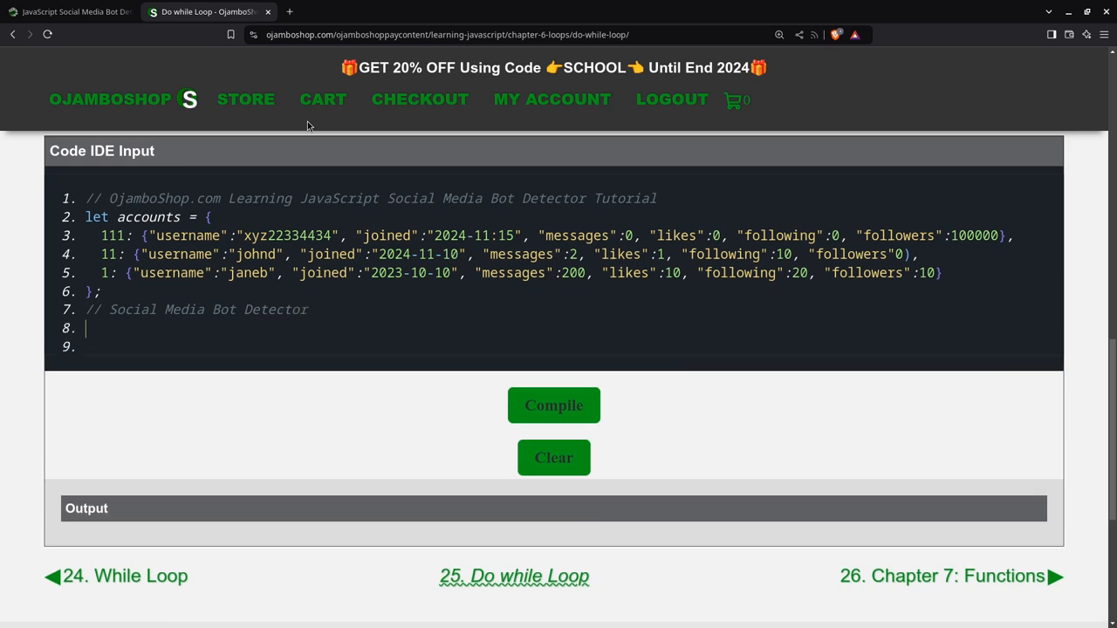
pyautogui.write('for (let')
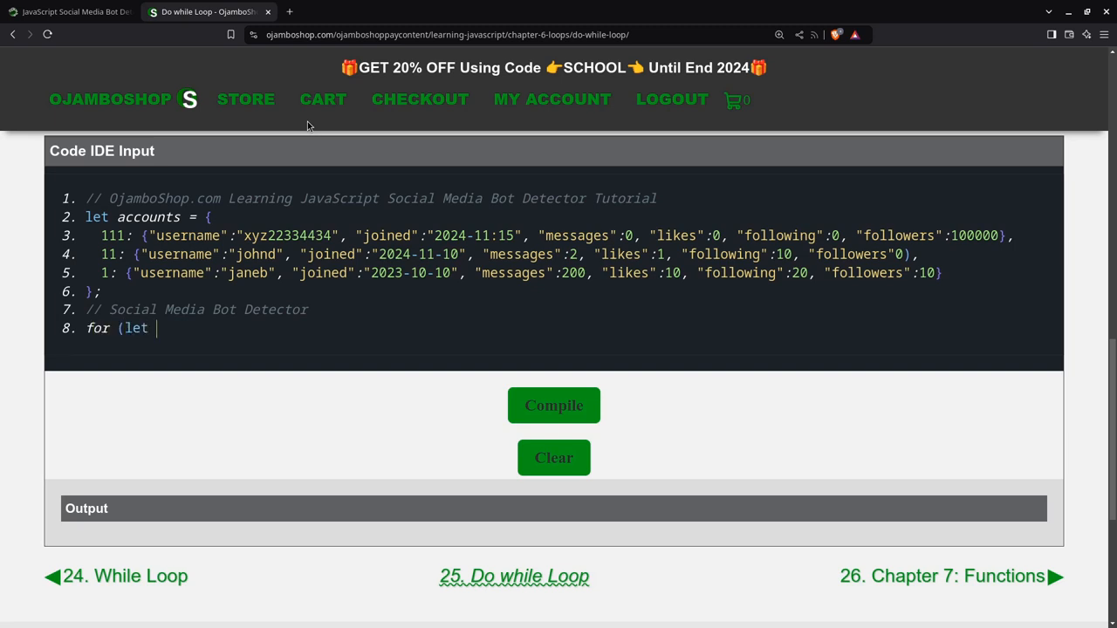
pyautogui.write('key in a')
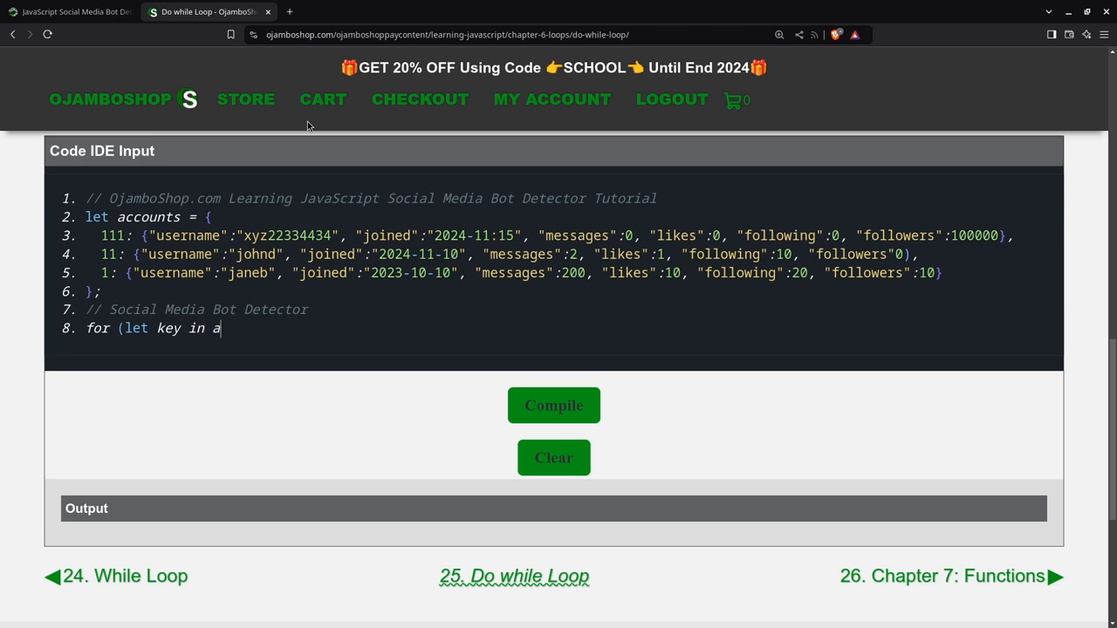
pyautogui.write('ccounts')
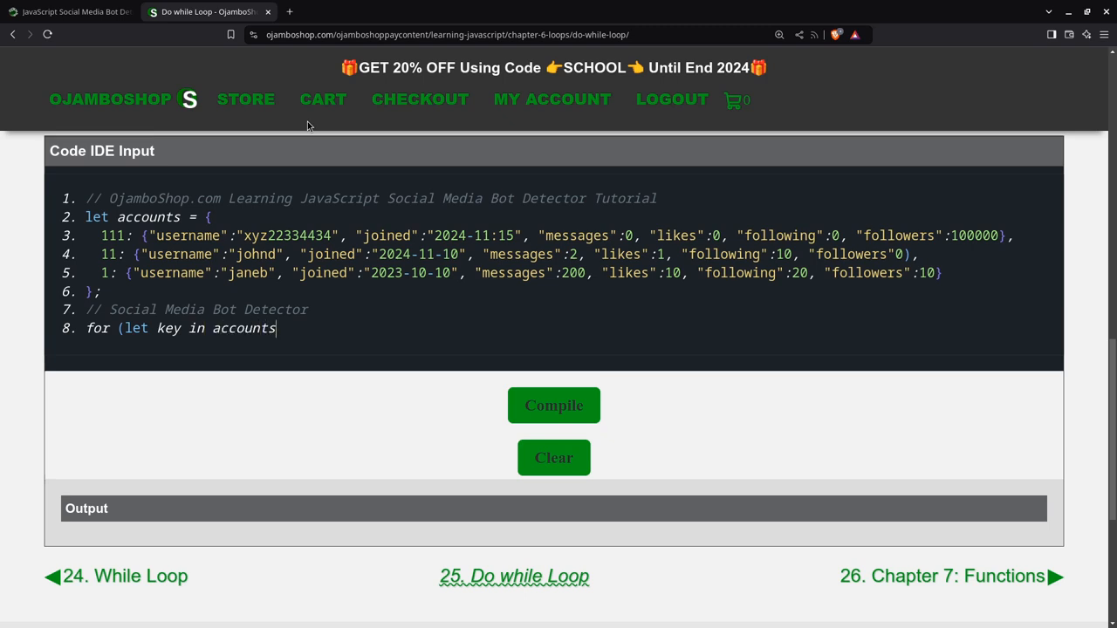
pyautogui.write(') {')
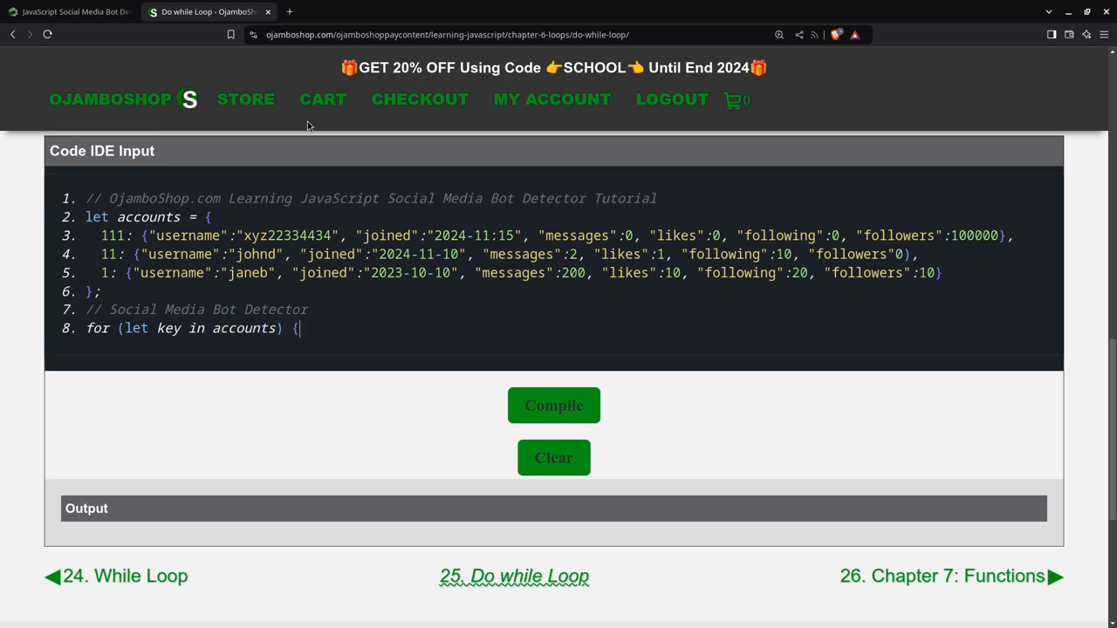
pyautogui.press('enter')
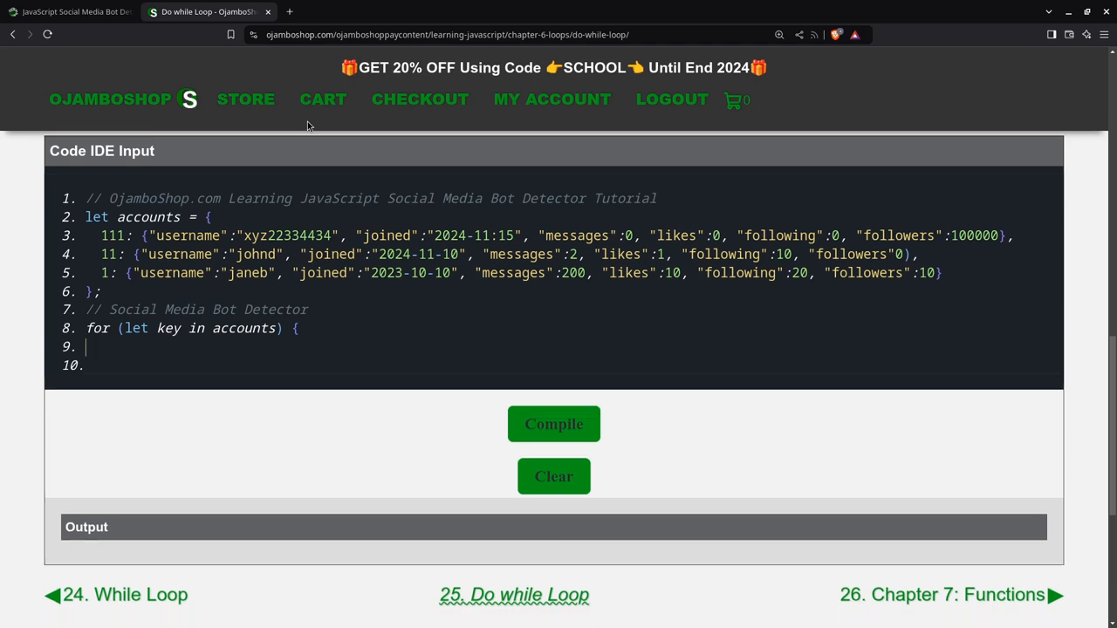
# - Add a '// CHeck Username' comment and 'let username = false;' inside the loop
pyautogui.write('//')
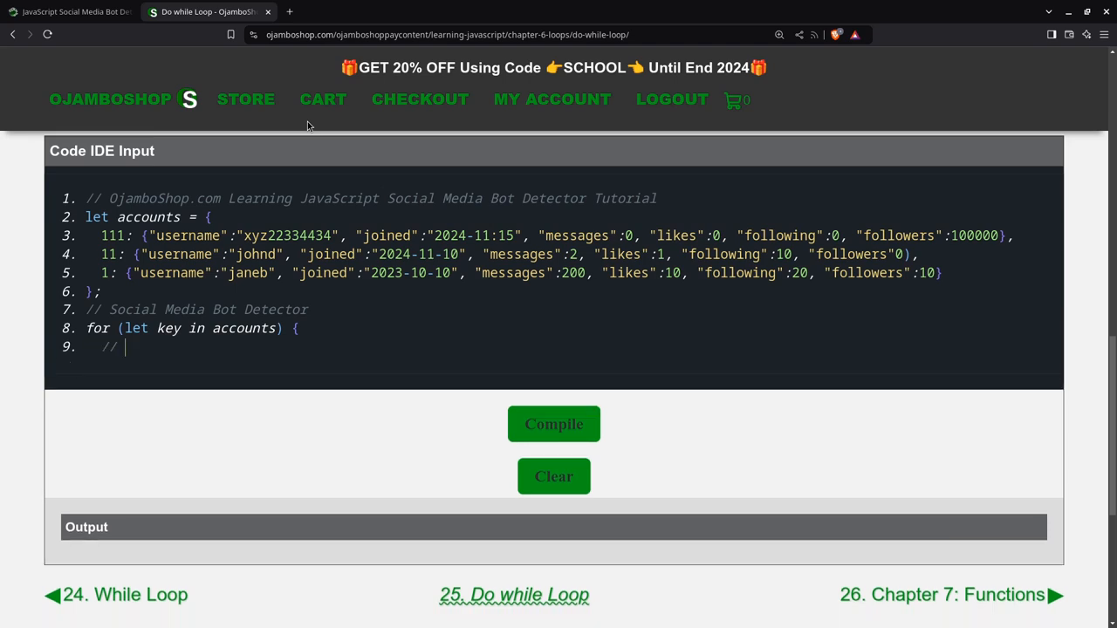
pyautogui.write('CHeck Username')
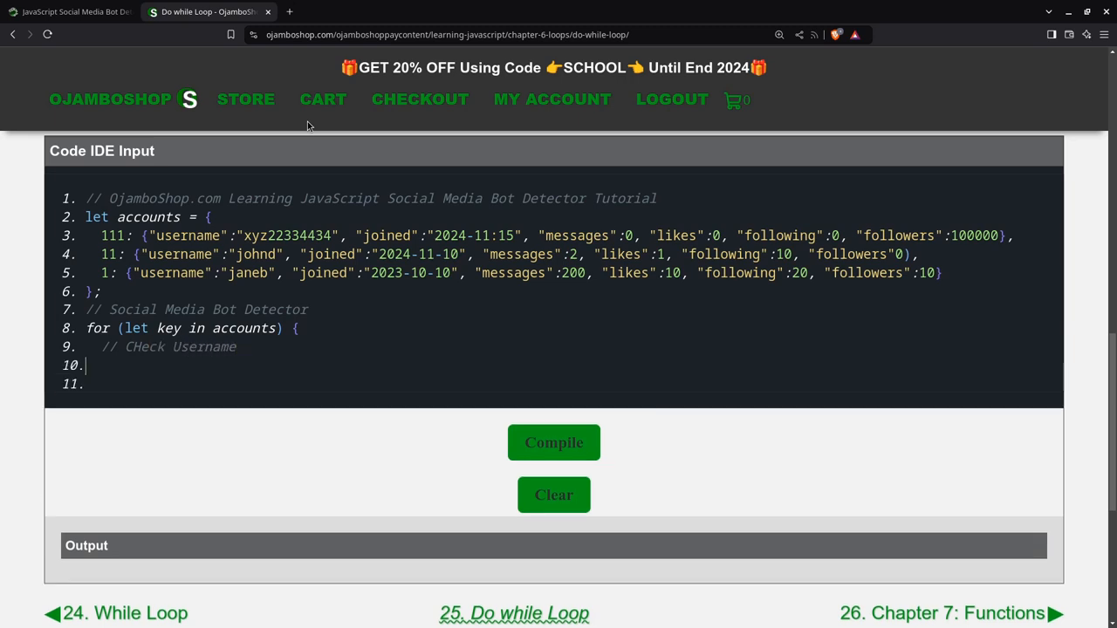
pyautogui.write('let username = f')
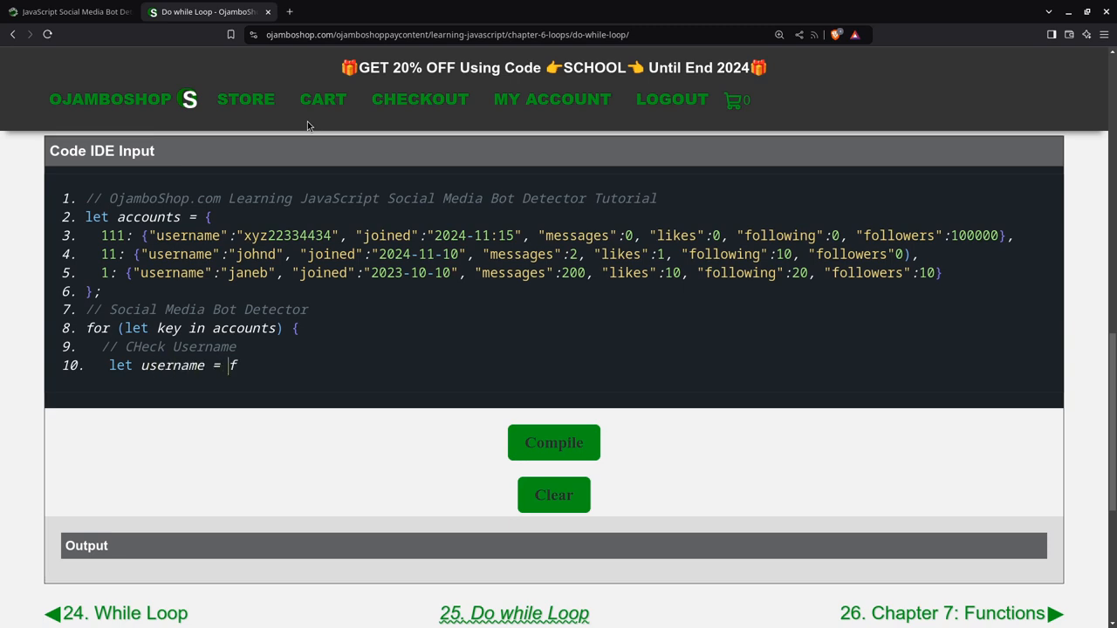
pyautogui.write('alse;')
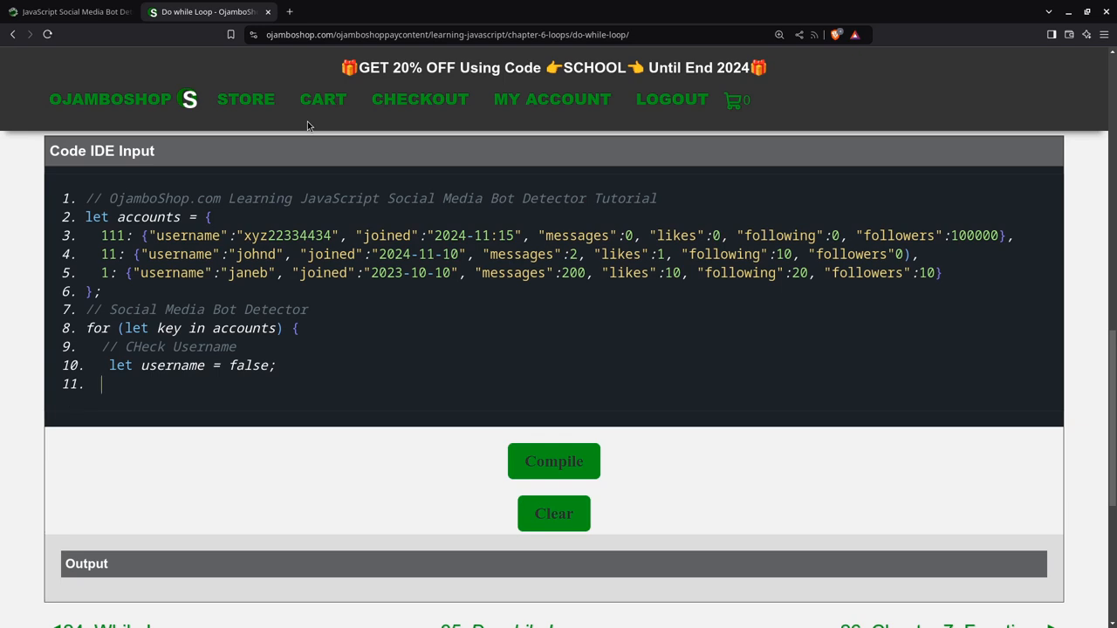
# - Set usernamed to accounts[key].username.match() with a numeric regex pattern
pyautogui.write('let username')
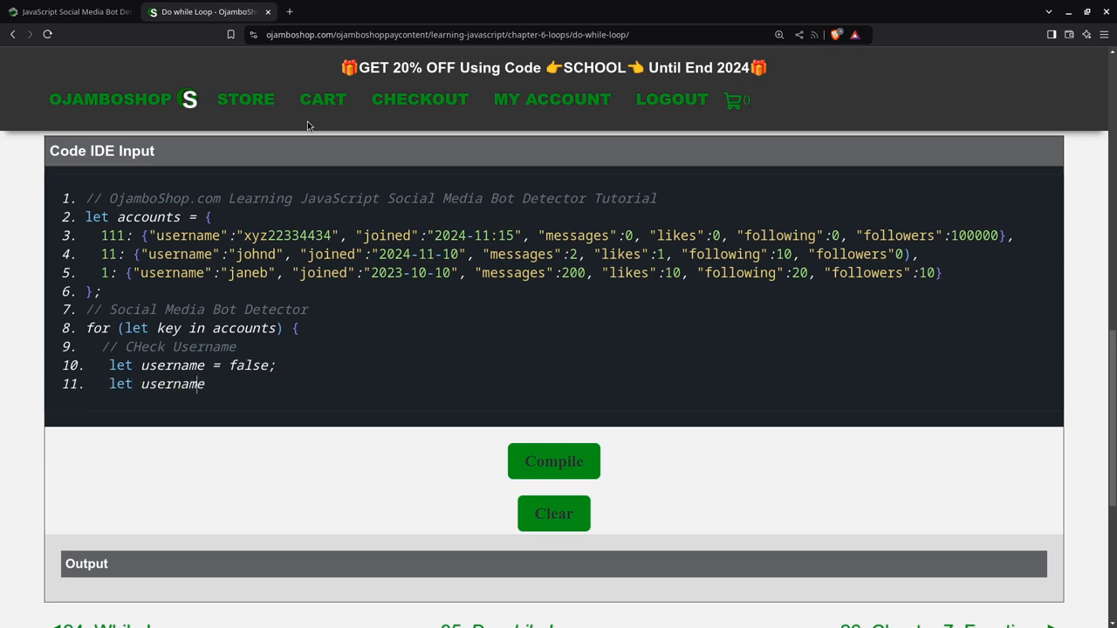
pyautogui.write('d = accounts')
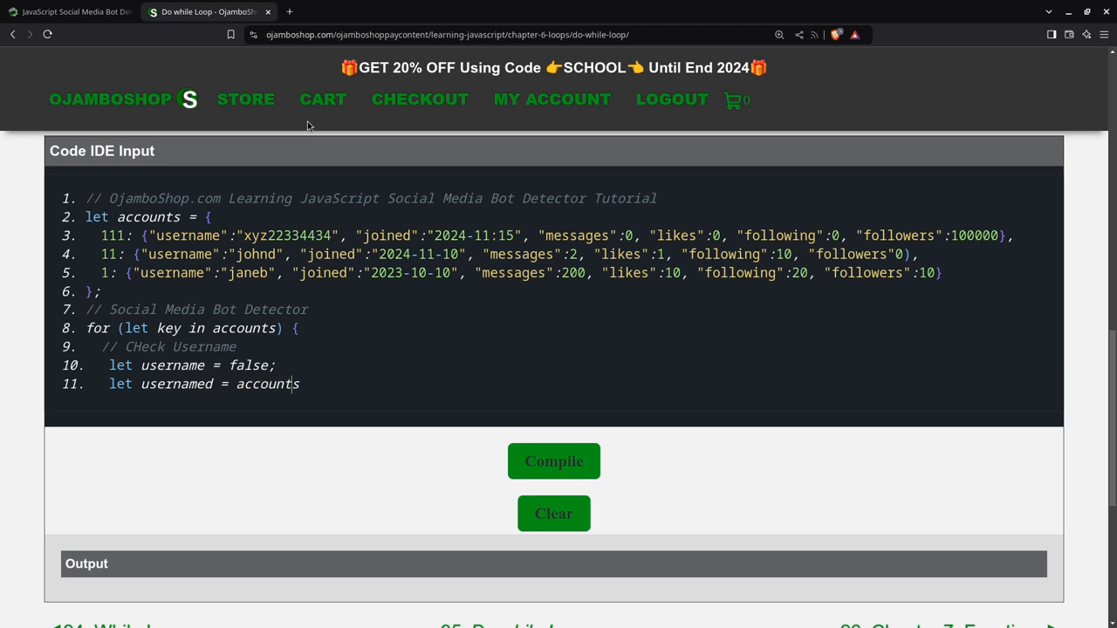
pyautogui.write('[ke')
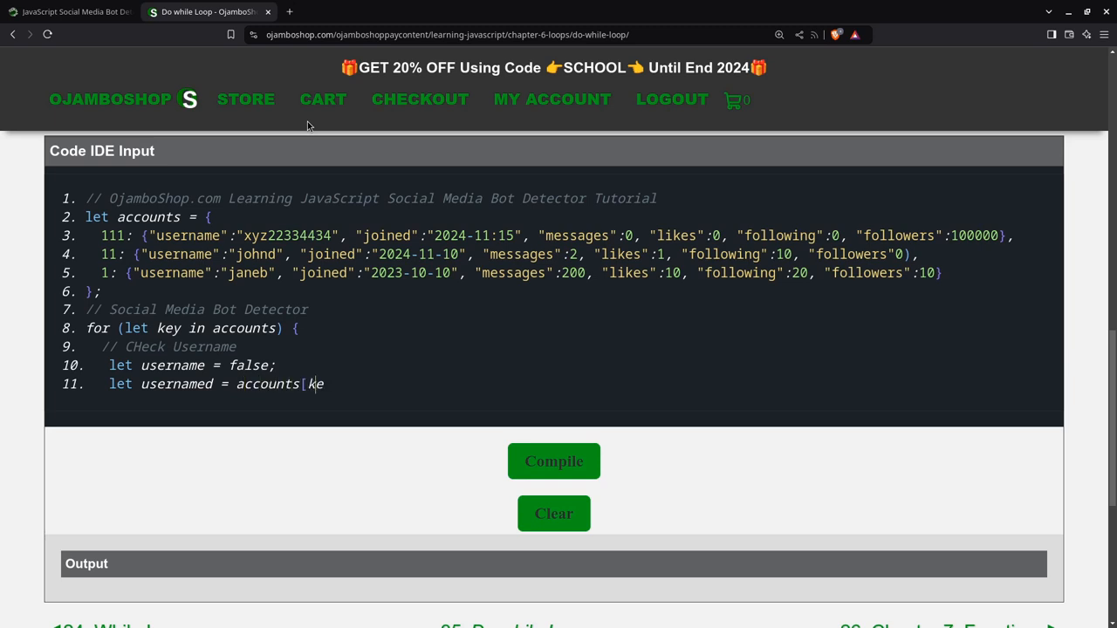
pyautogui.write('y]')
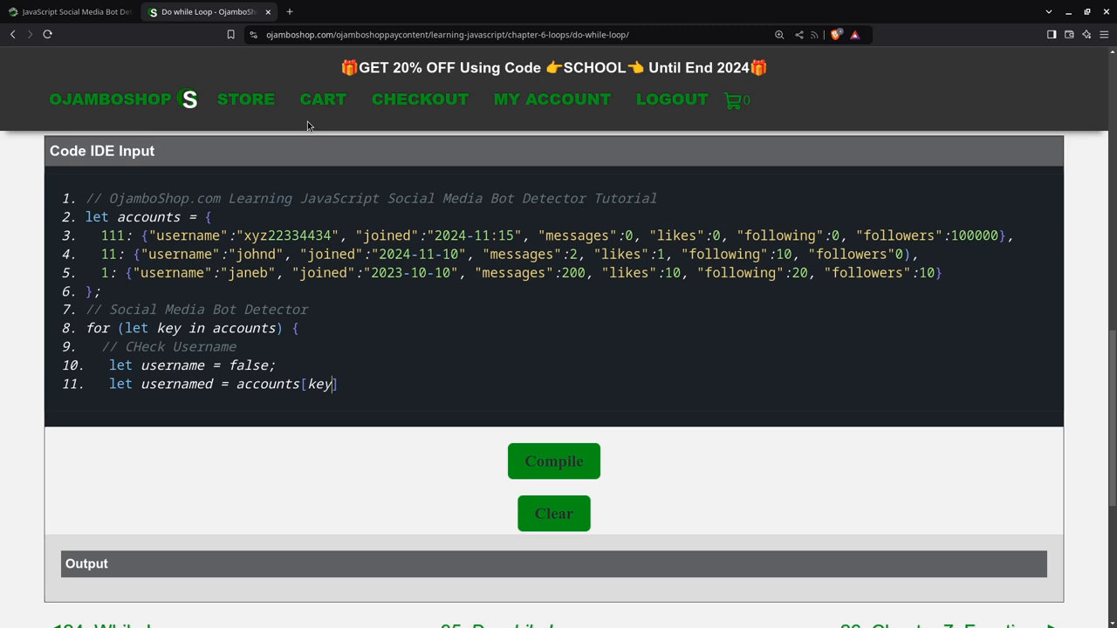
pyautogui.write('.us')
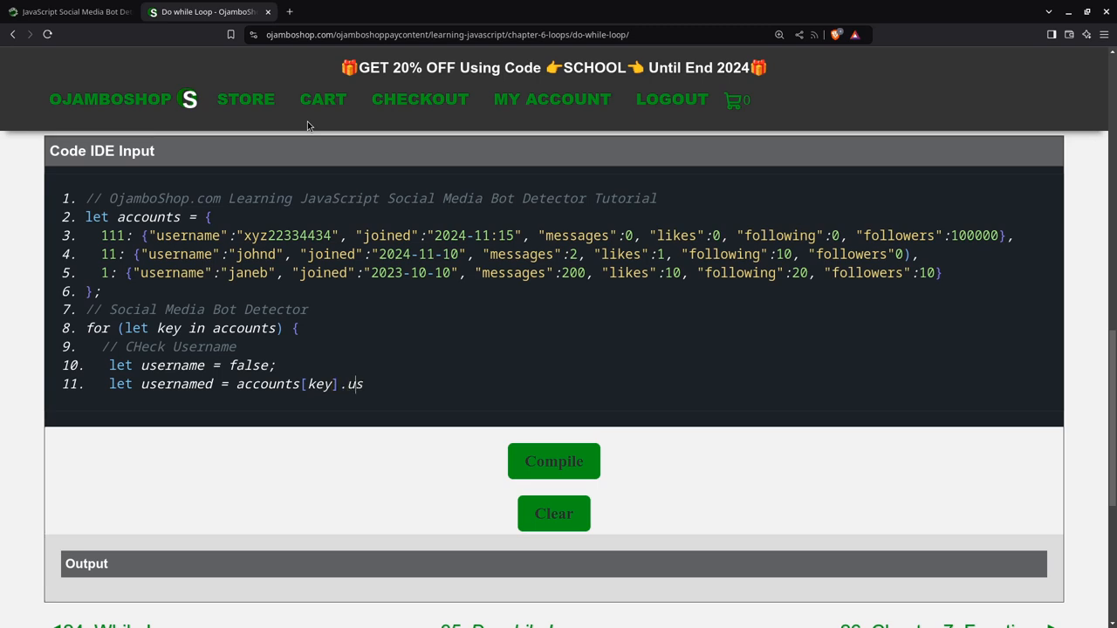
pyautogui.write('ername')
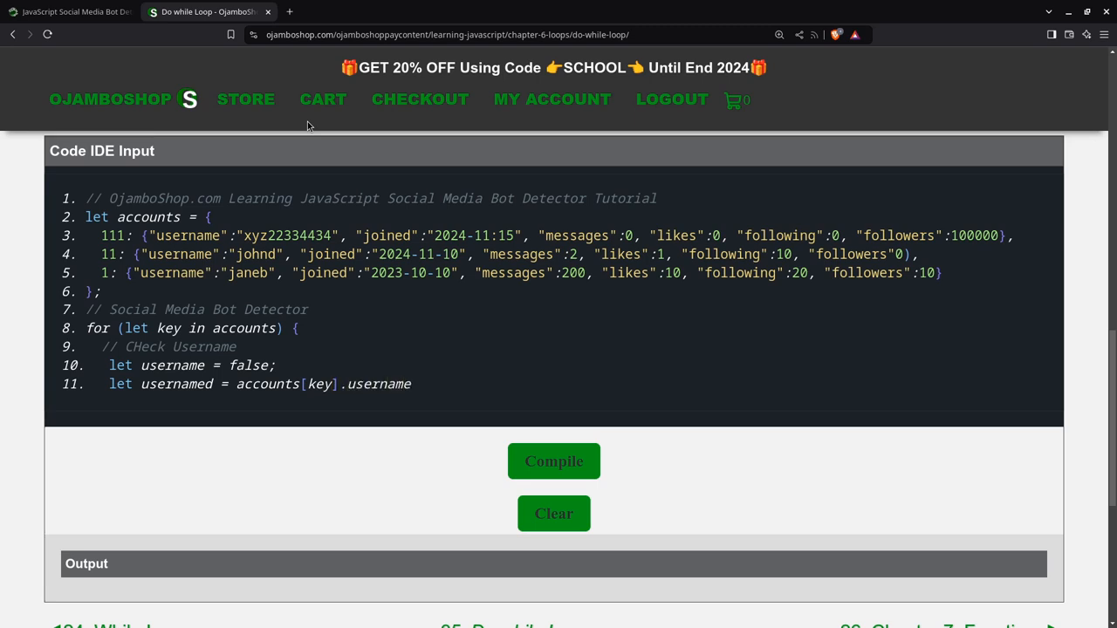
pyautogui.write('.match')
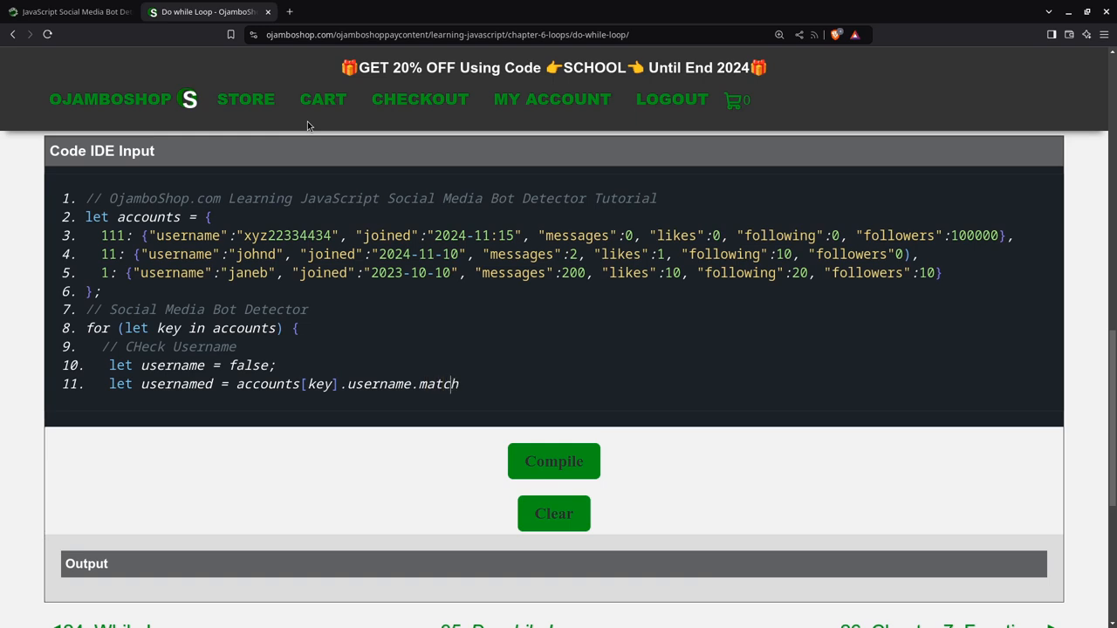
pyautogui.write('(')
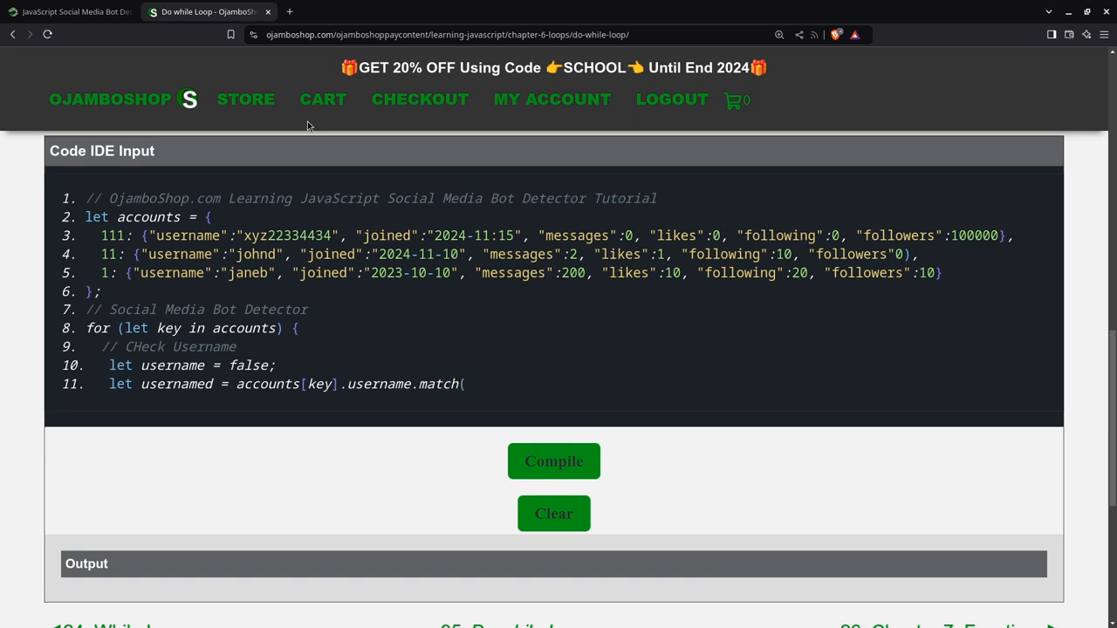
pyautogui.write('/')
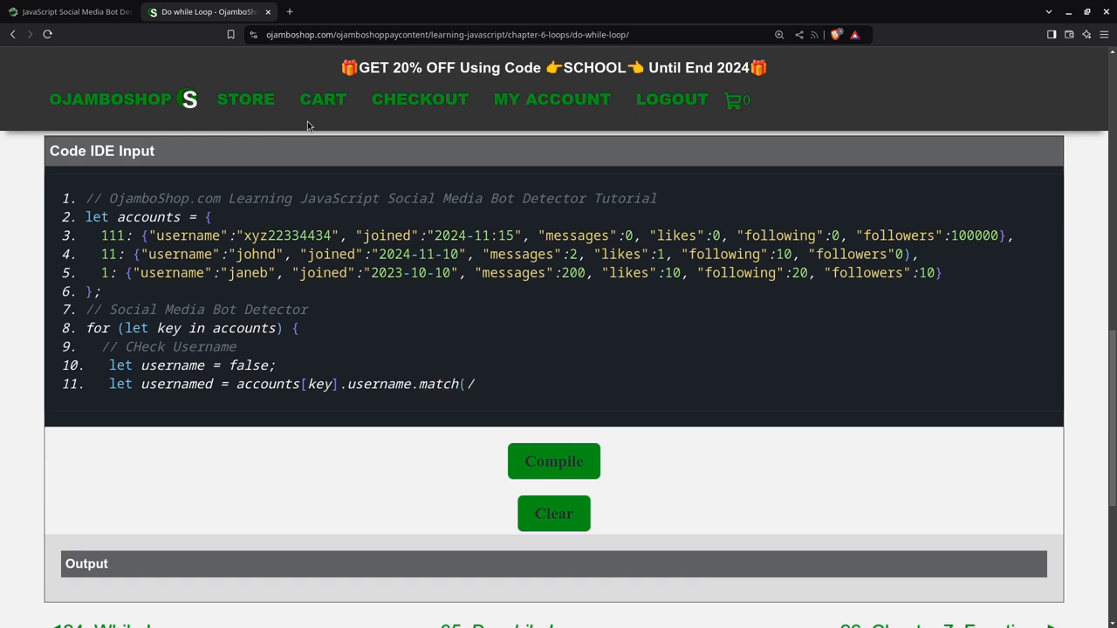
pyautogui.write('-?')
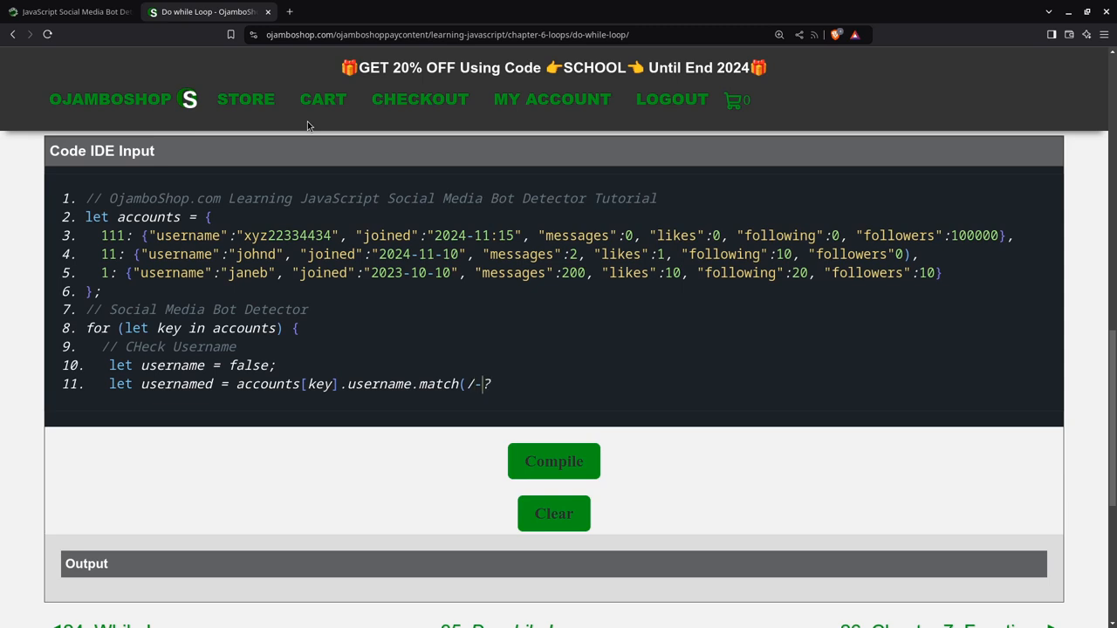
pyautogui.write('\\d')
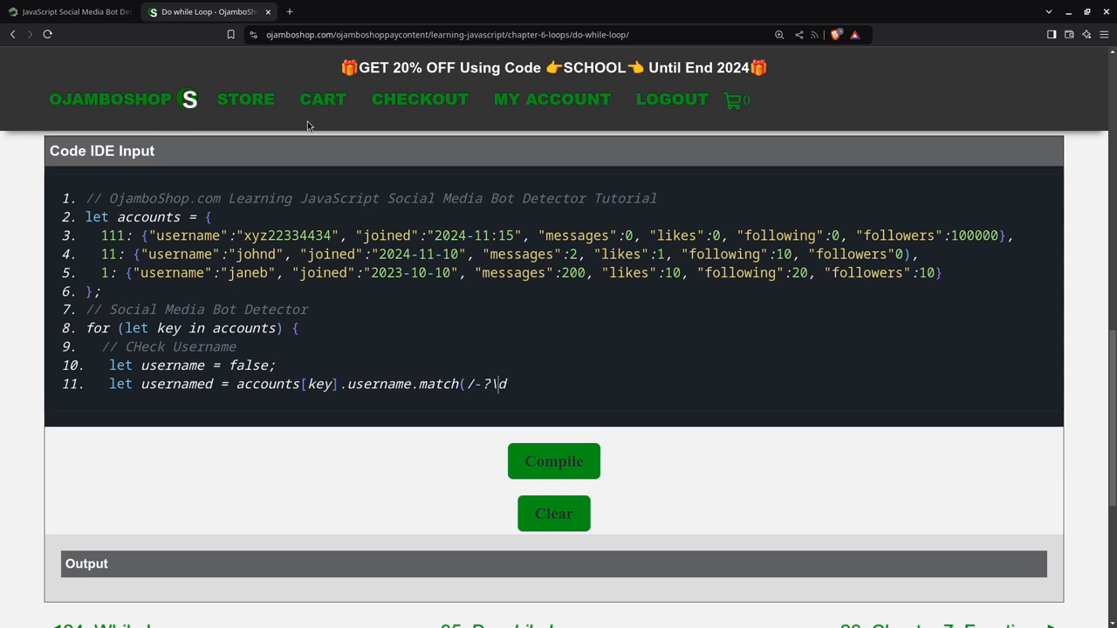
pyautogui.write('+')
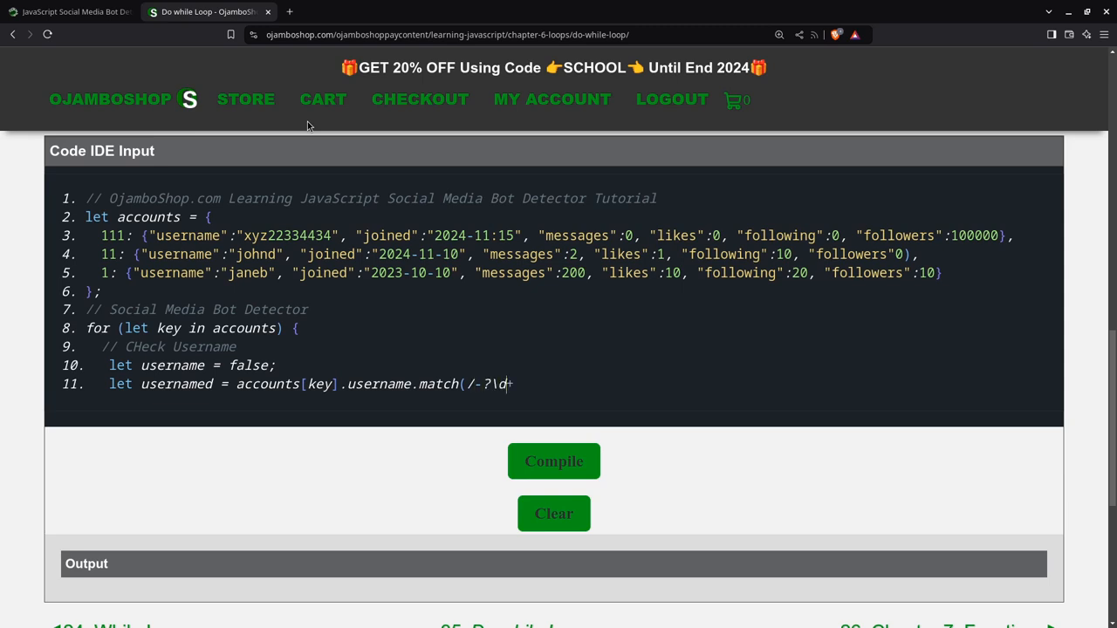
pyautogui.write('+\\.?')
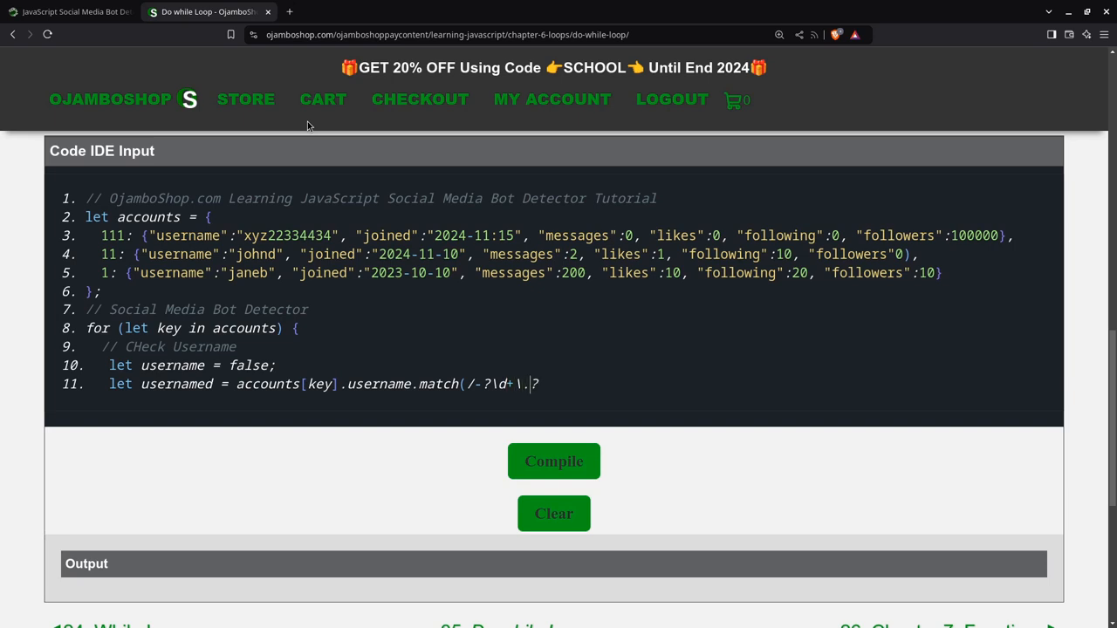
pyautogui.write('\\')
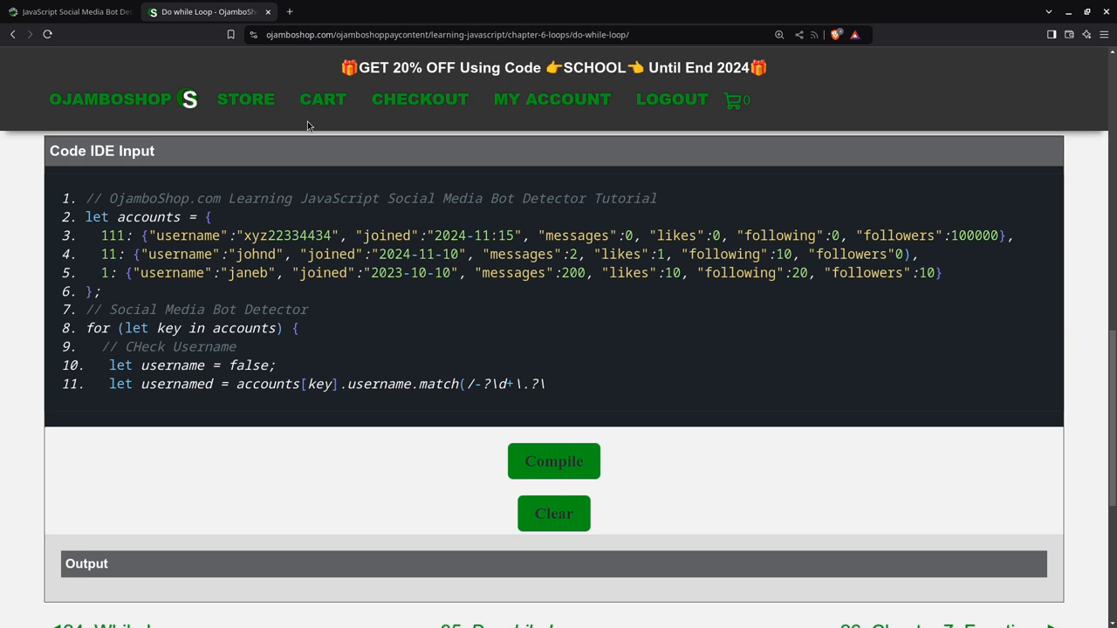
pyautogui.write('d*')
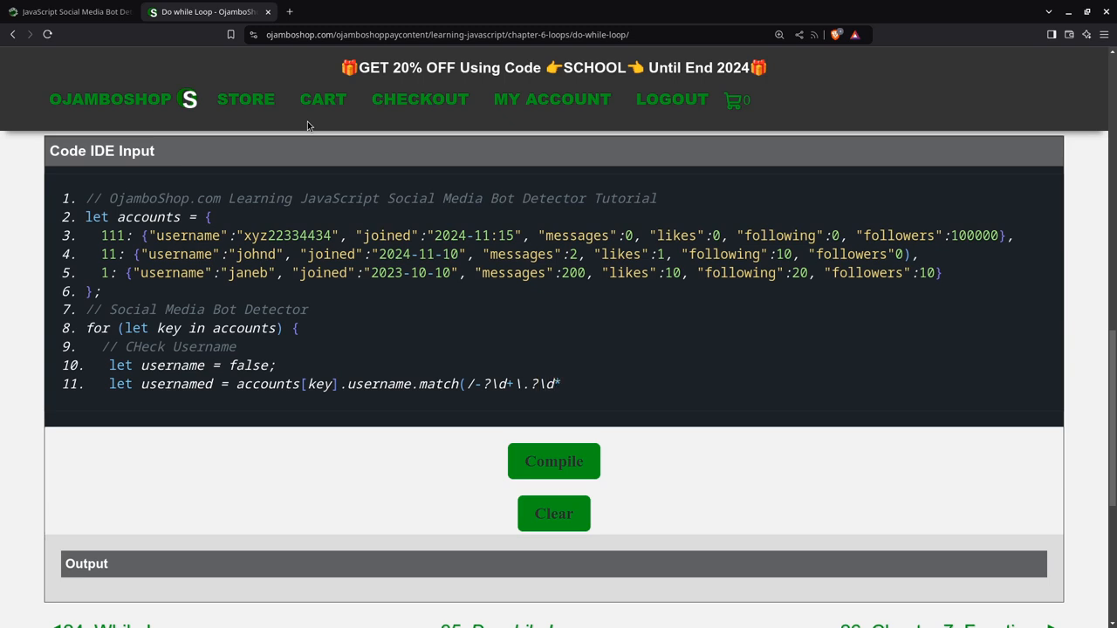
pyautogui.write('/')
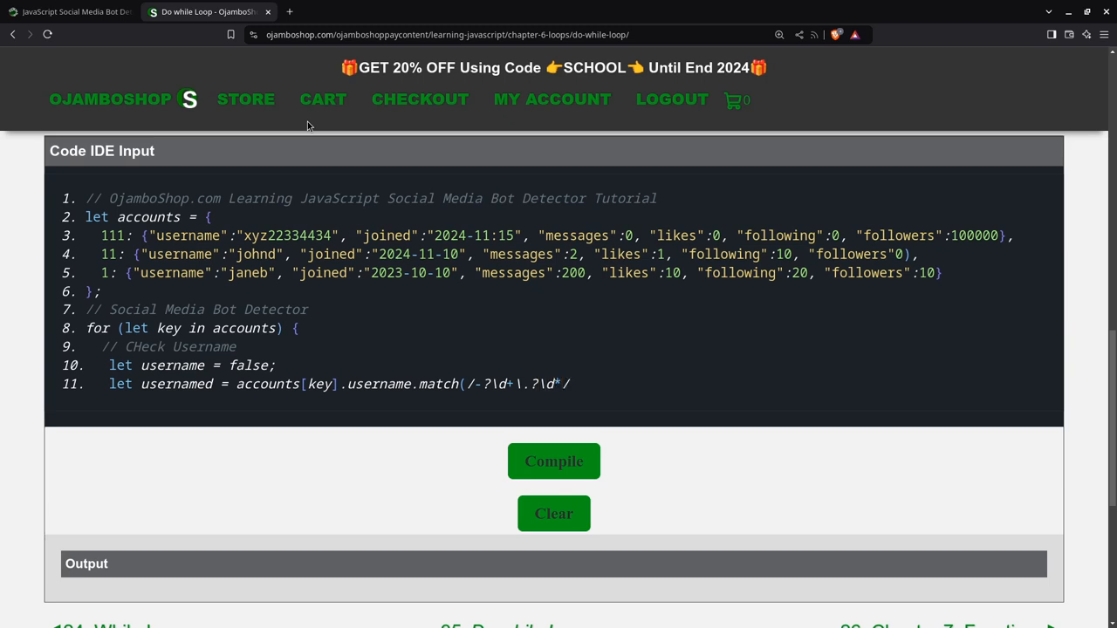
pyautogui.write('/)')
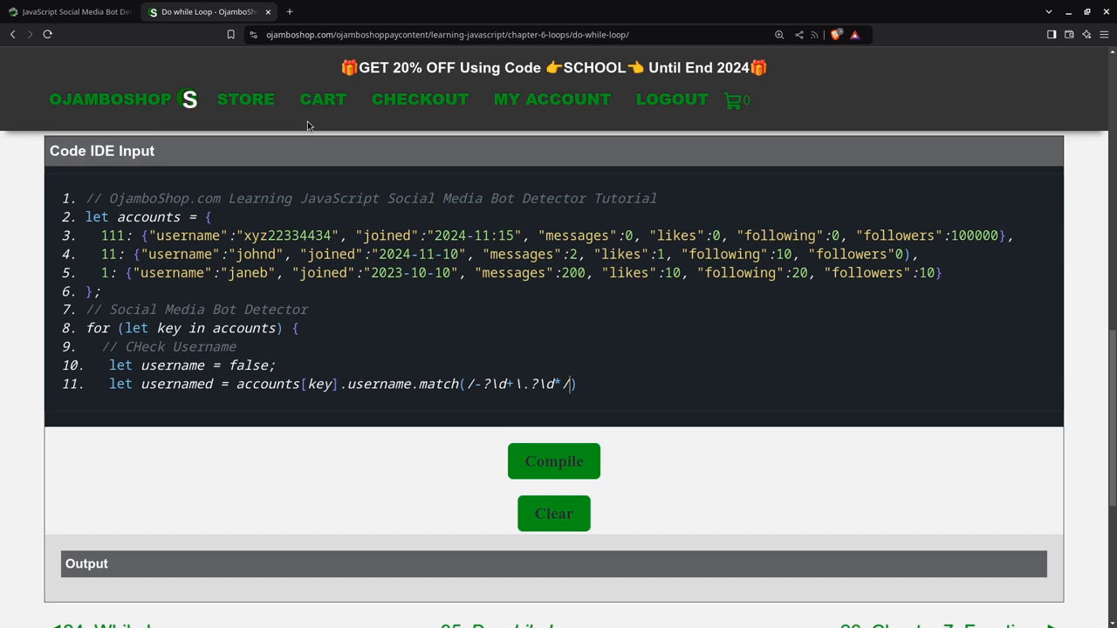
pyautogui.write(';')
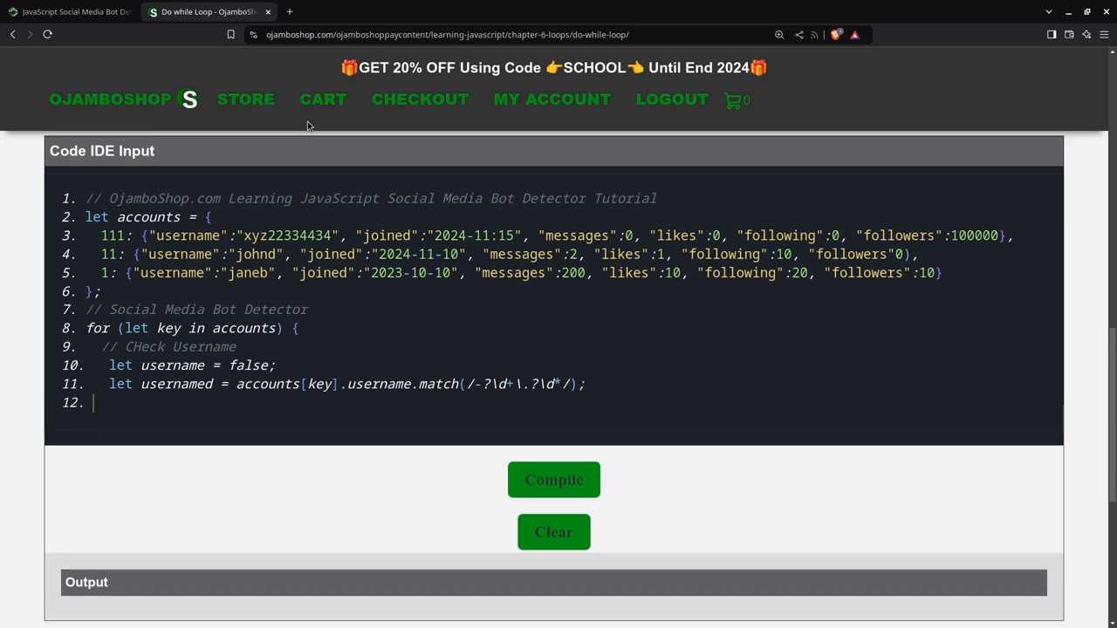
# - Open an 'if (usernamed !== null) {' block
pyautogui.write('if (')
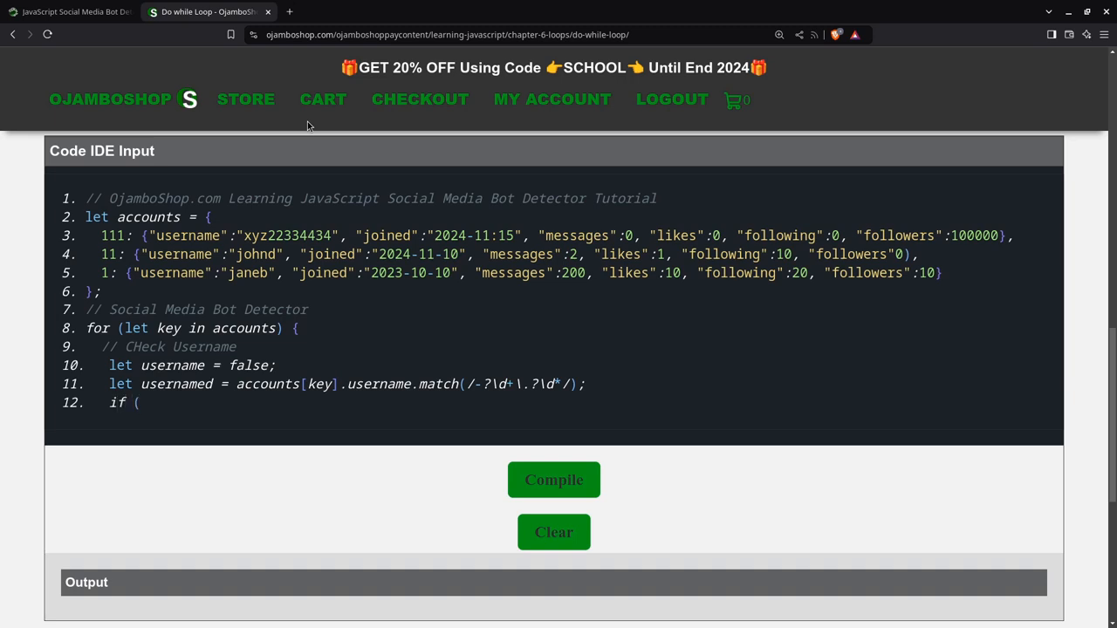
pyautogui.write('userna')
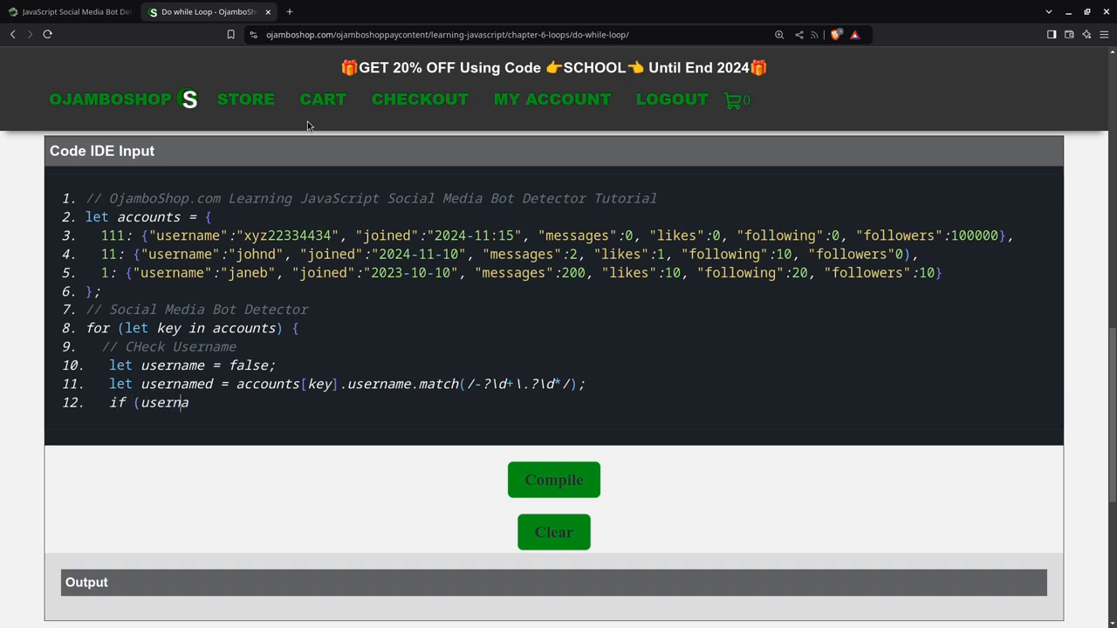
pyautogui.write('med')
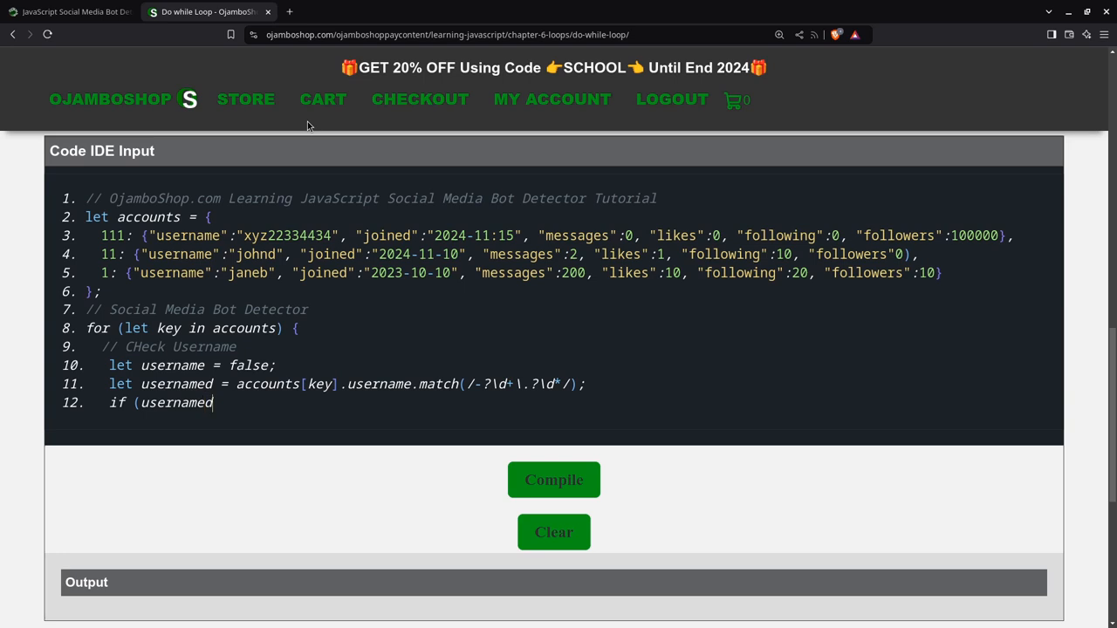
pyautogui.write('!== nu')
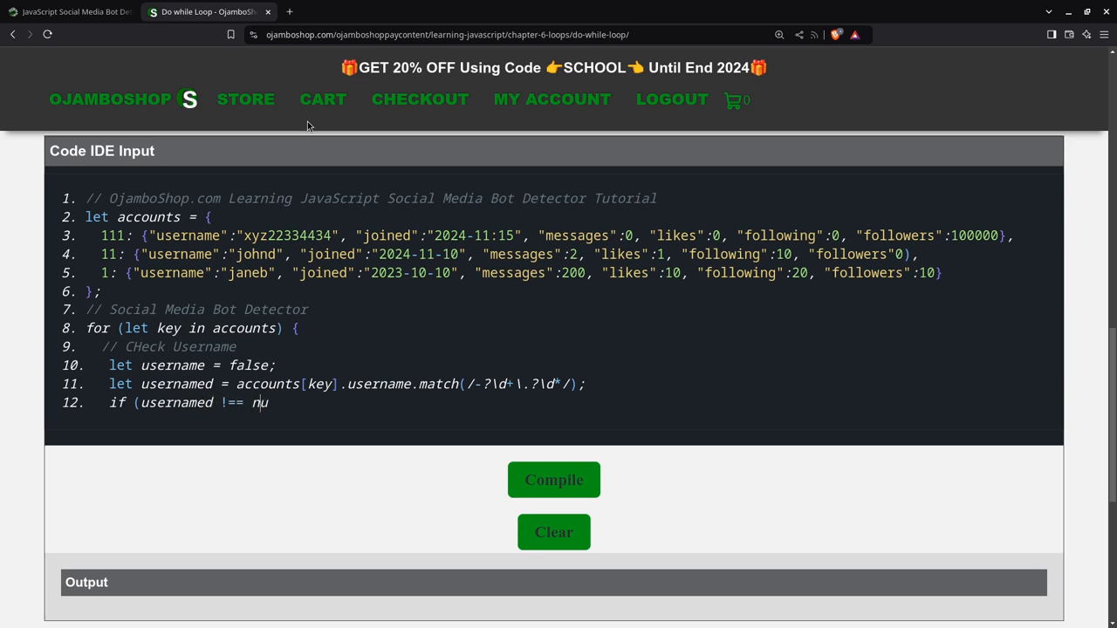
pyautogui.write('ll)')
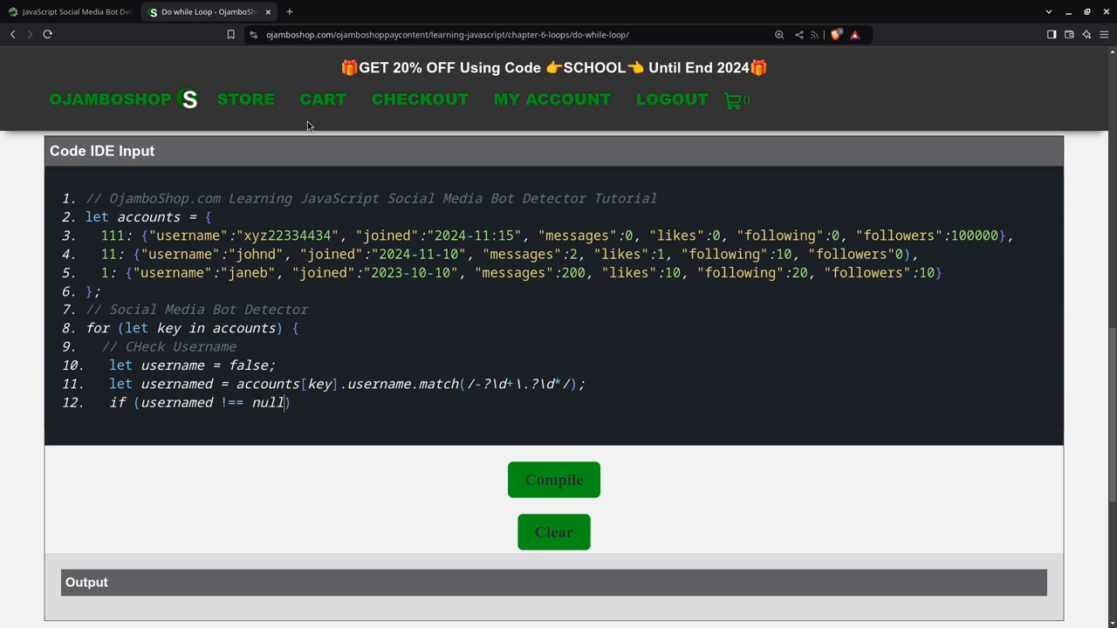
pyautogui.write('{')
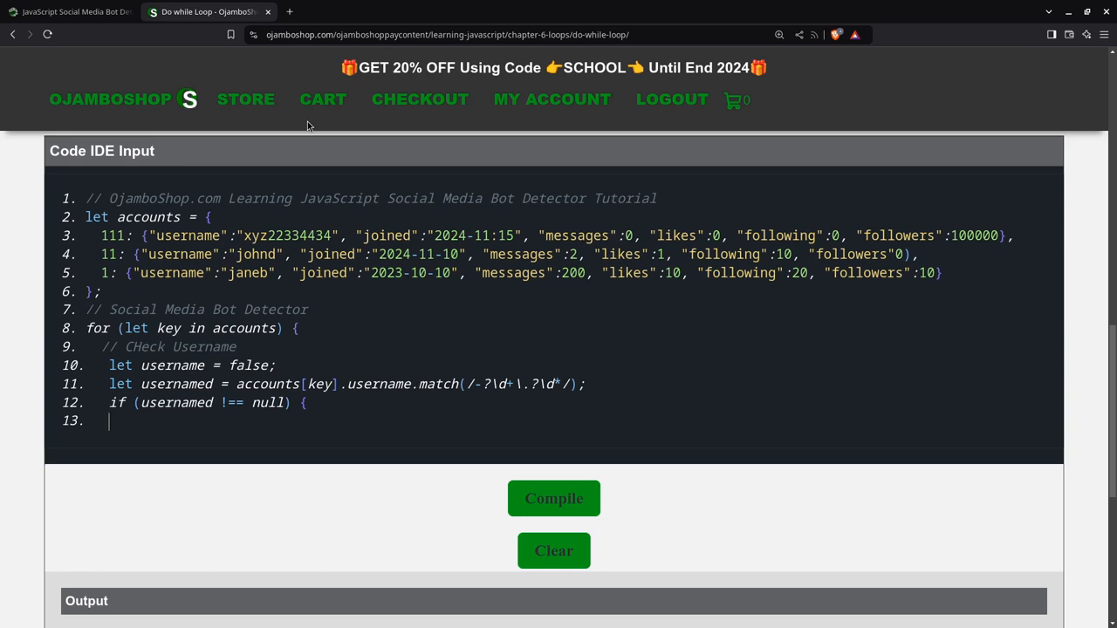
# - Start the nested 'if (usernamed[0].length > 4)' condition
pyautogui.write('if')
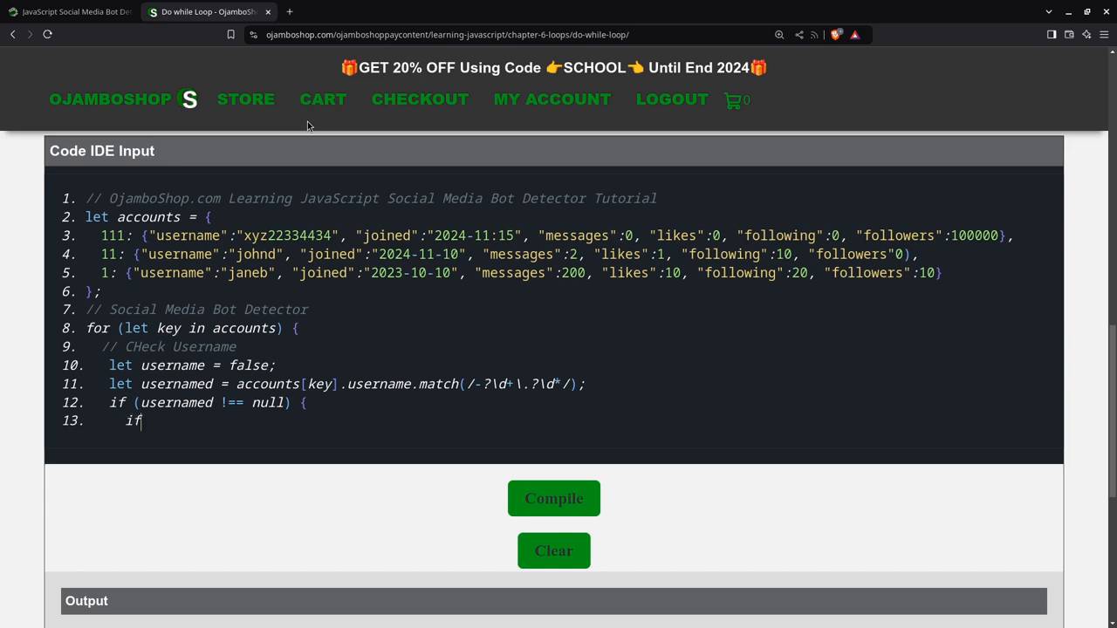
pyautogui.write('(')
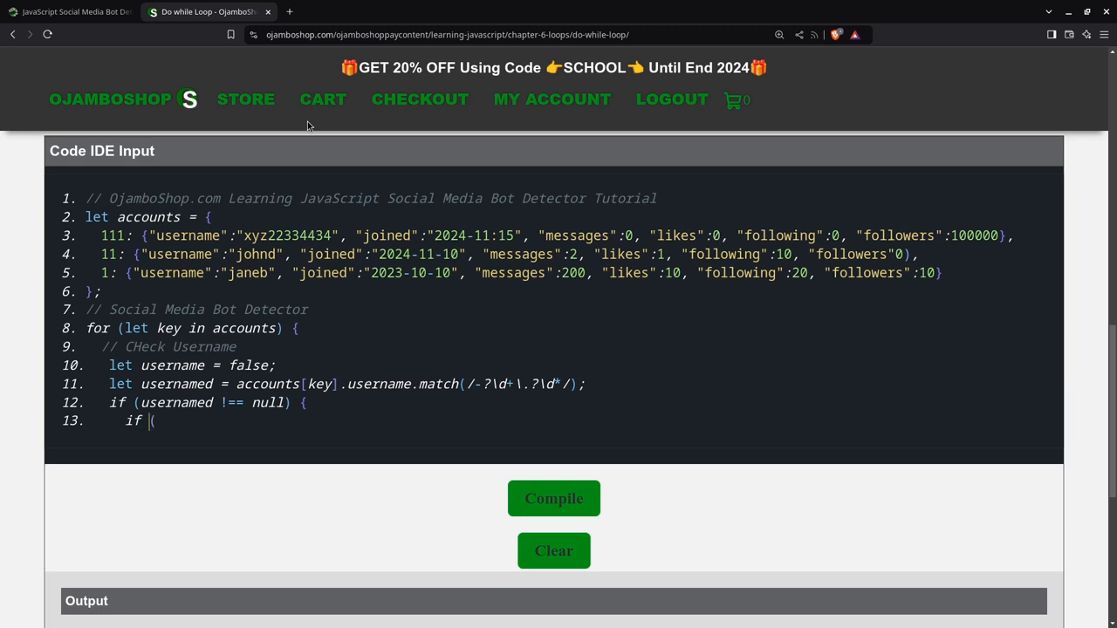
pyautogui.write('usernamed')
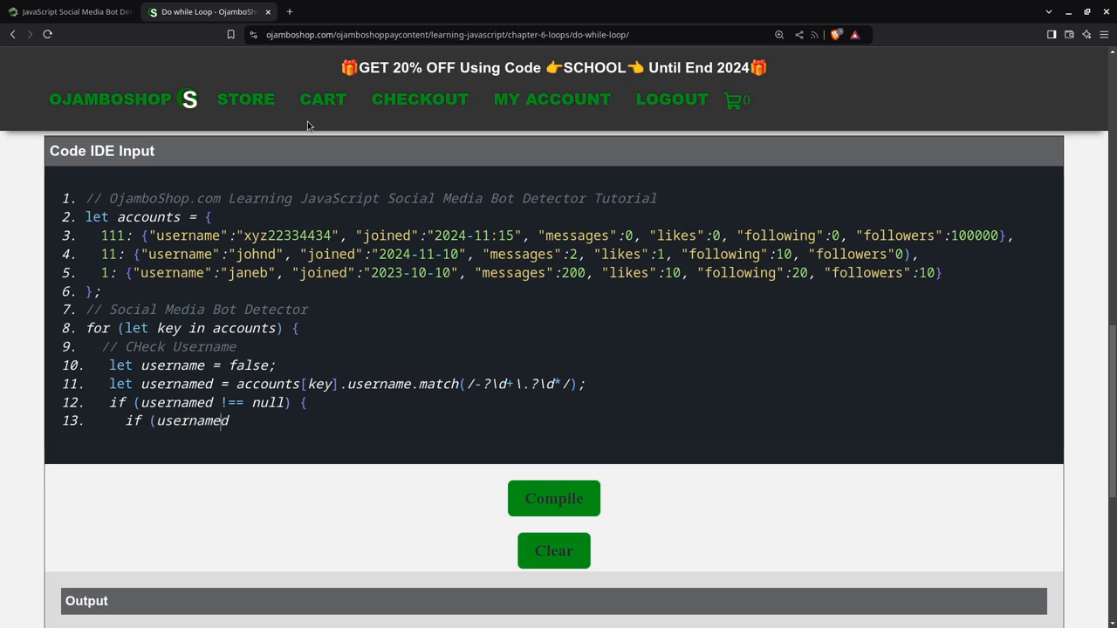
pyautogui.write('[0')
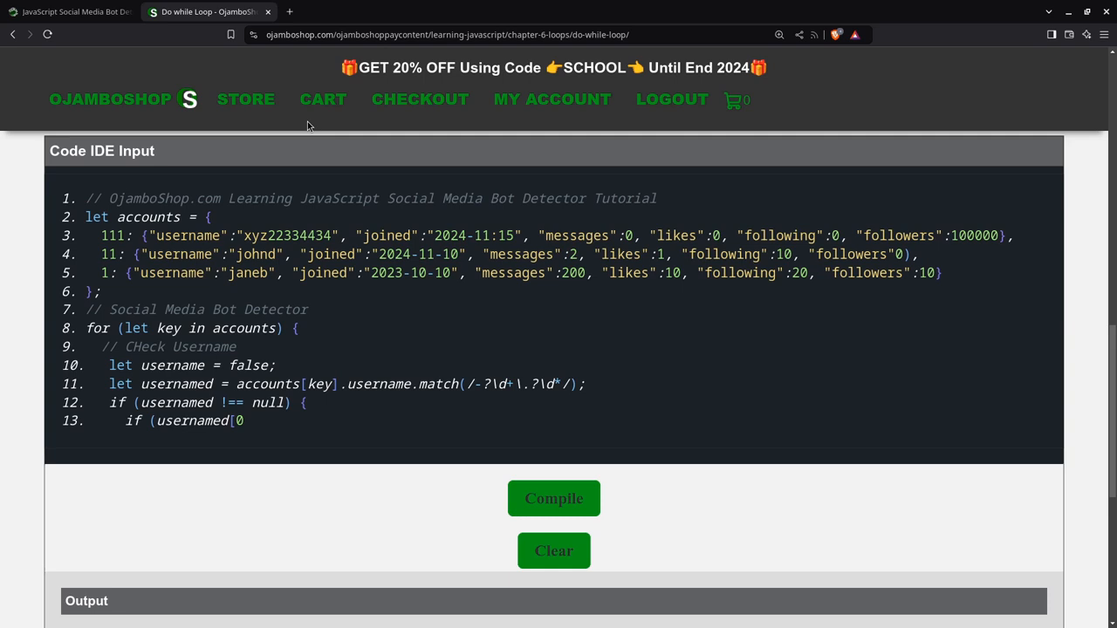
pyautogui.write(']')
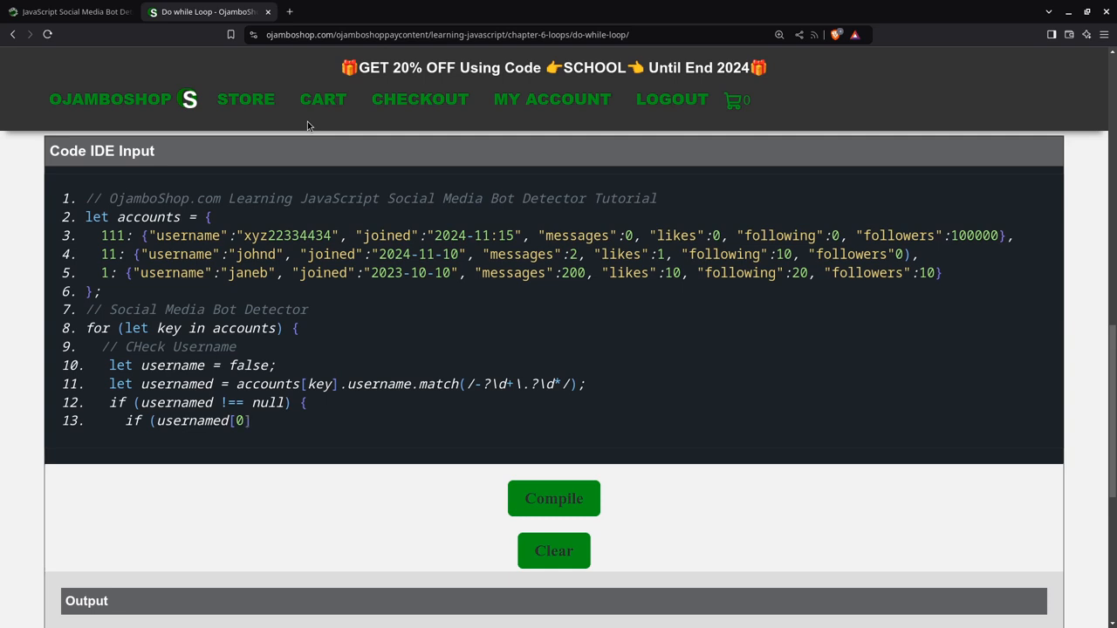
pyautogui.write('.len')
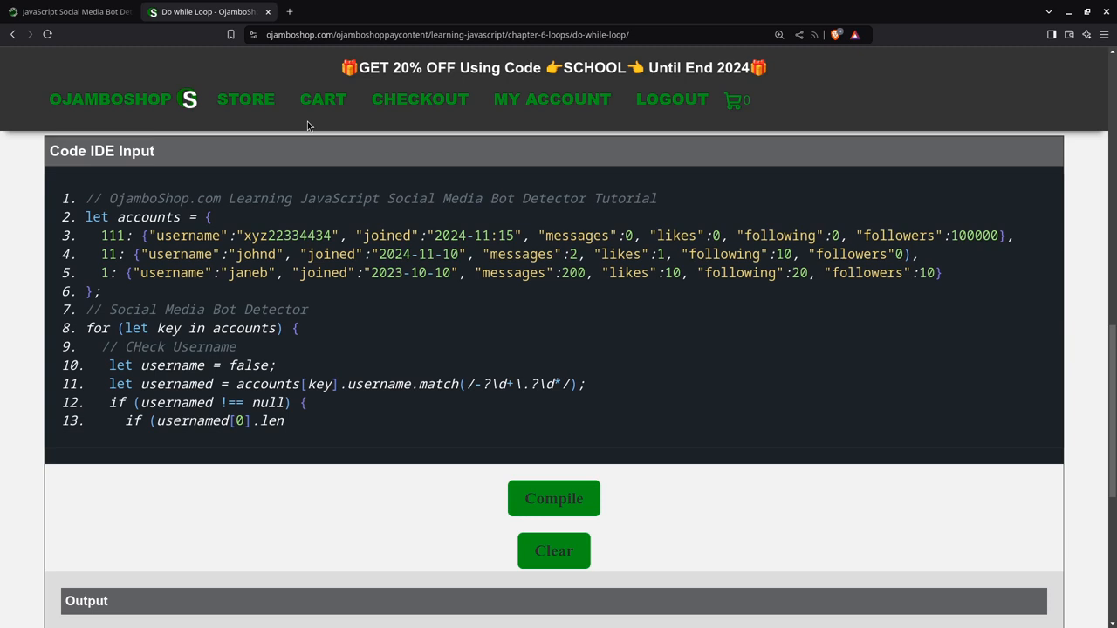
pyautogui.write('gth > 4) {')
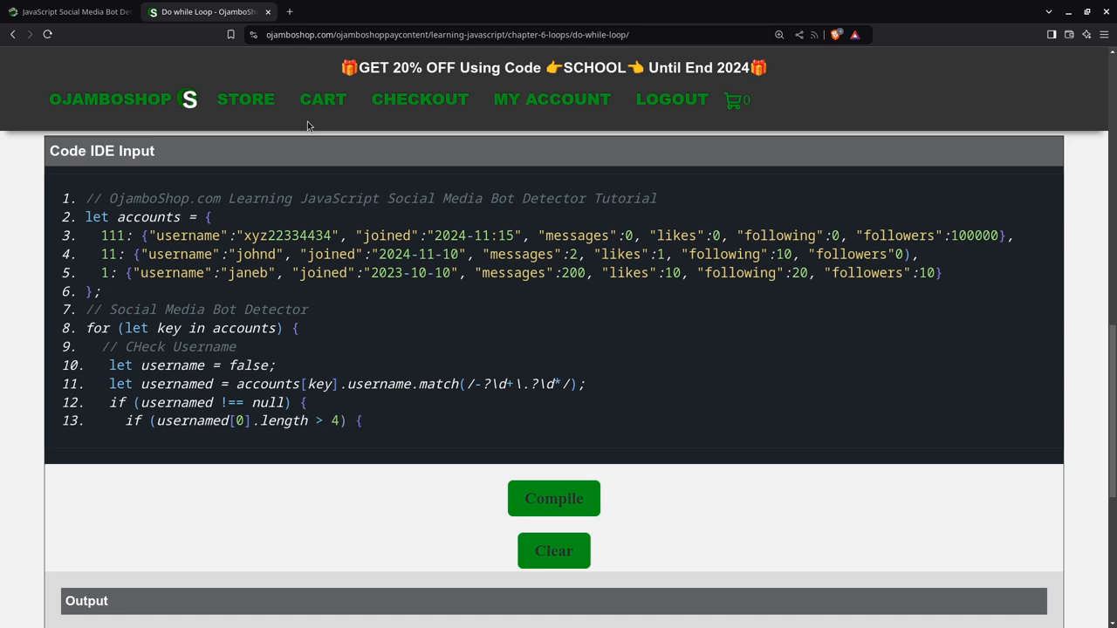
pyautogui.click(358, 421)
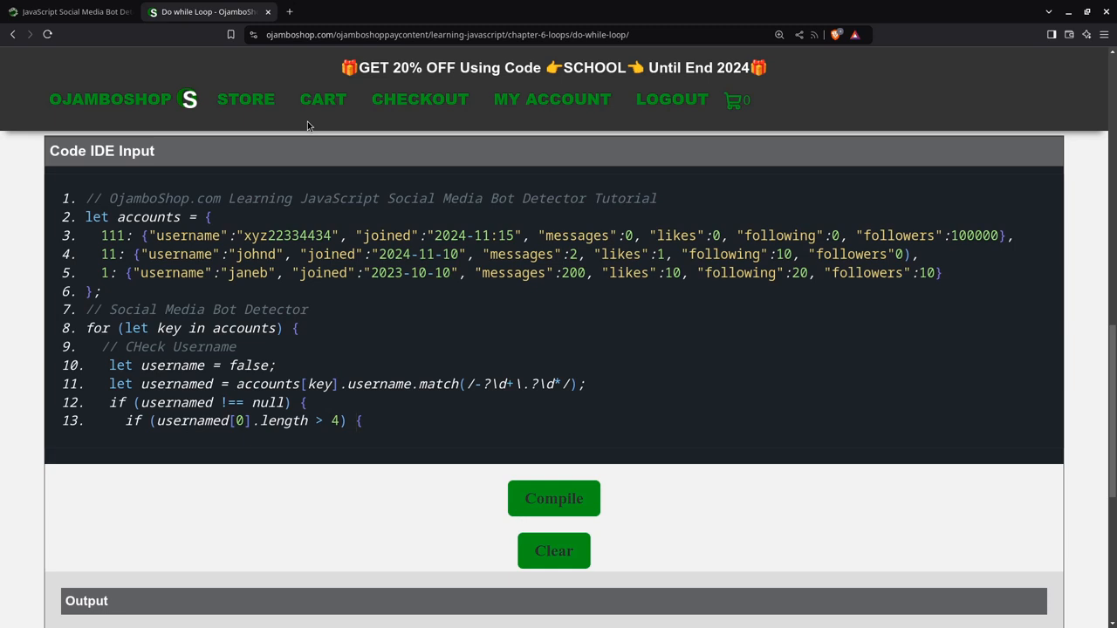
pyautogui.click(356, 420)
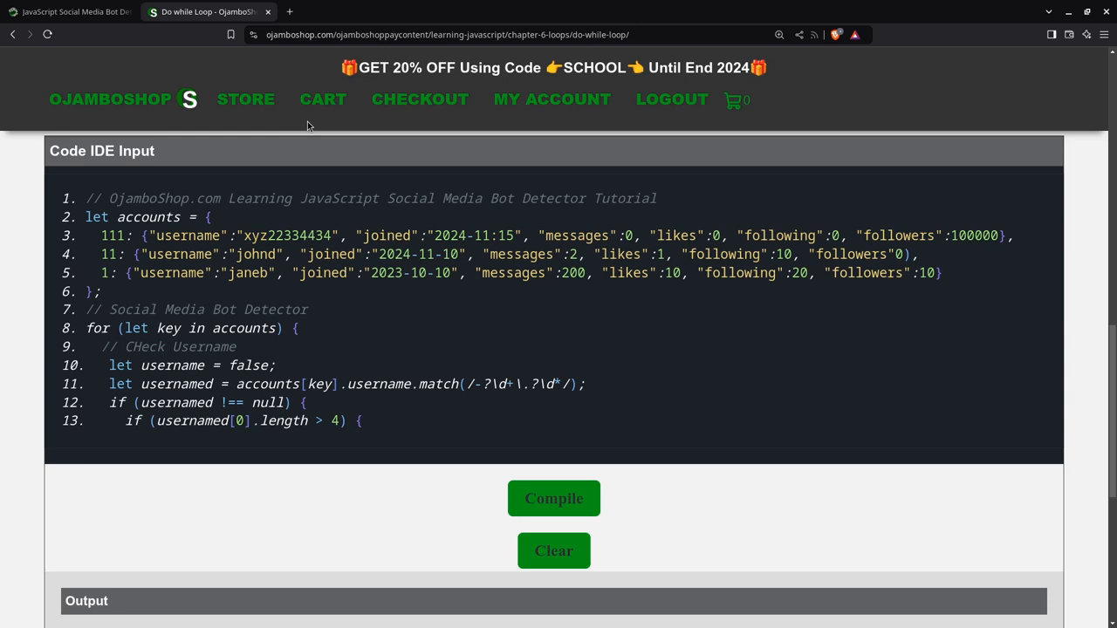
pyautogui.click(355, 420)
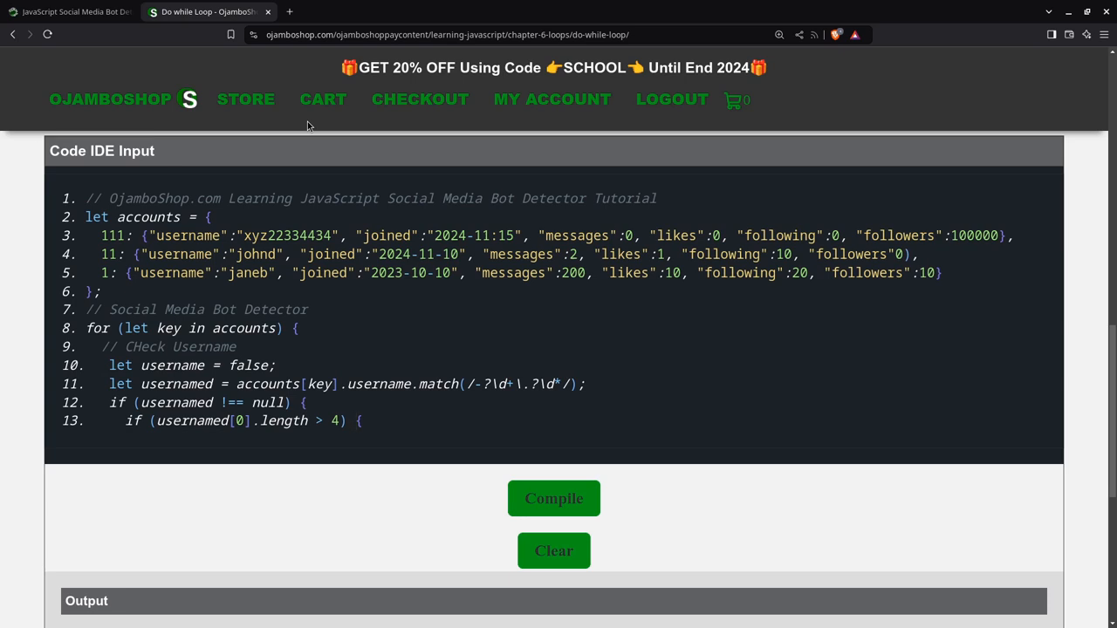
pyautogui.click(356, 420)
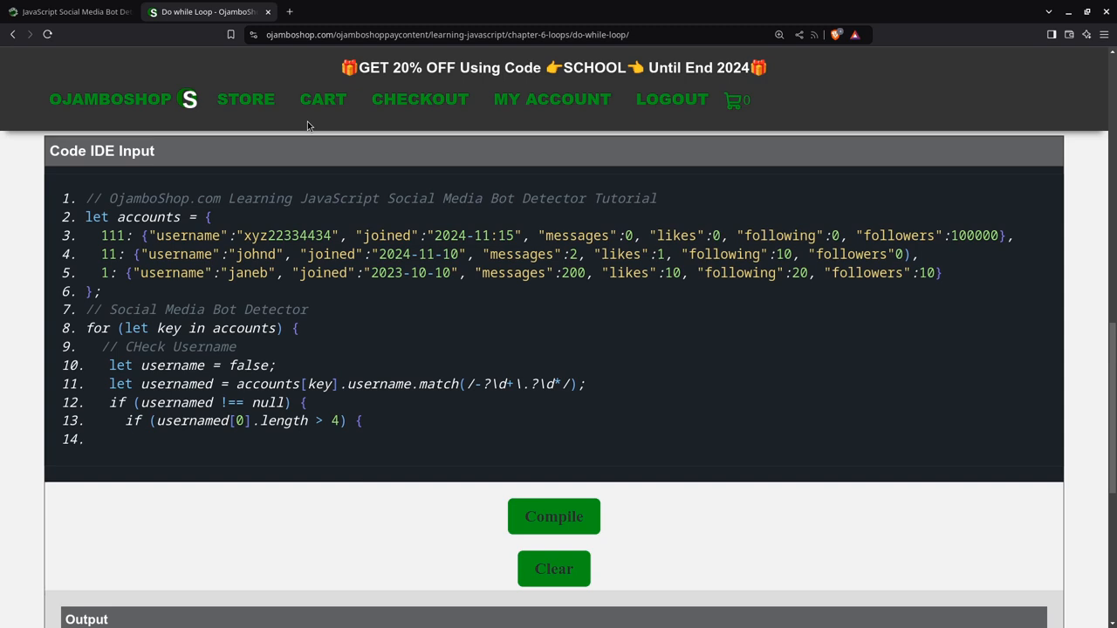
# - Set 'username = true; // Likely Bot' in the length check and close it
pyautogui.write('use')
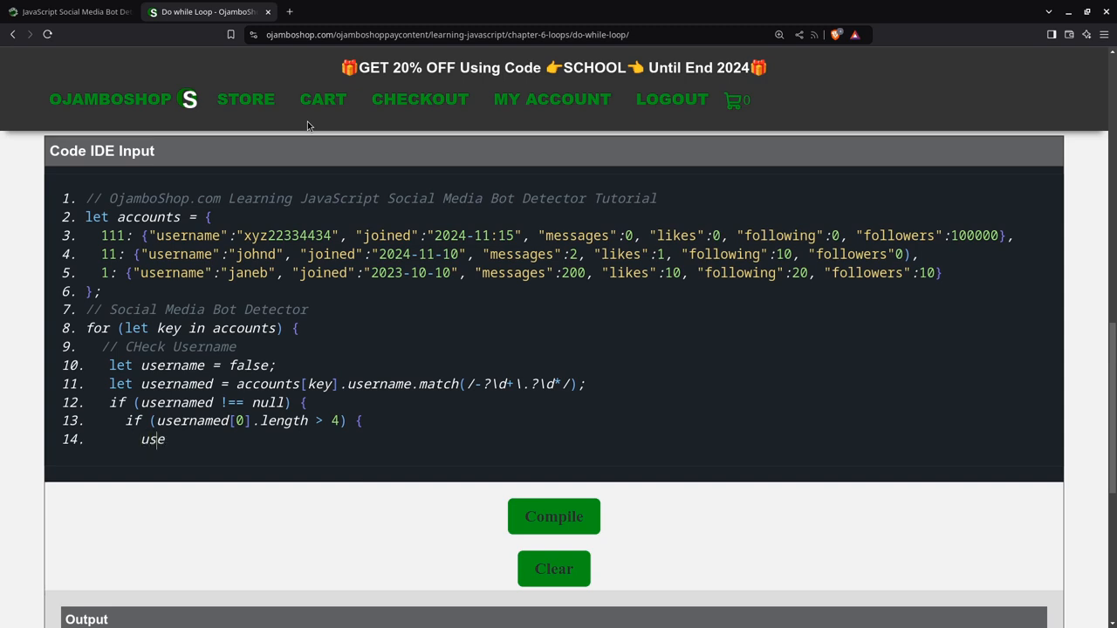
pyautogui.write('rname')
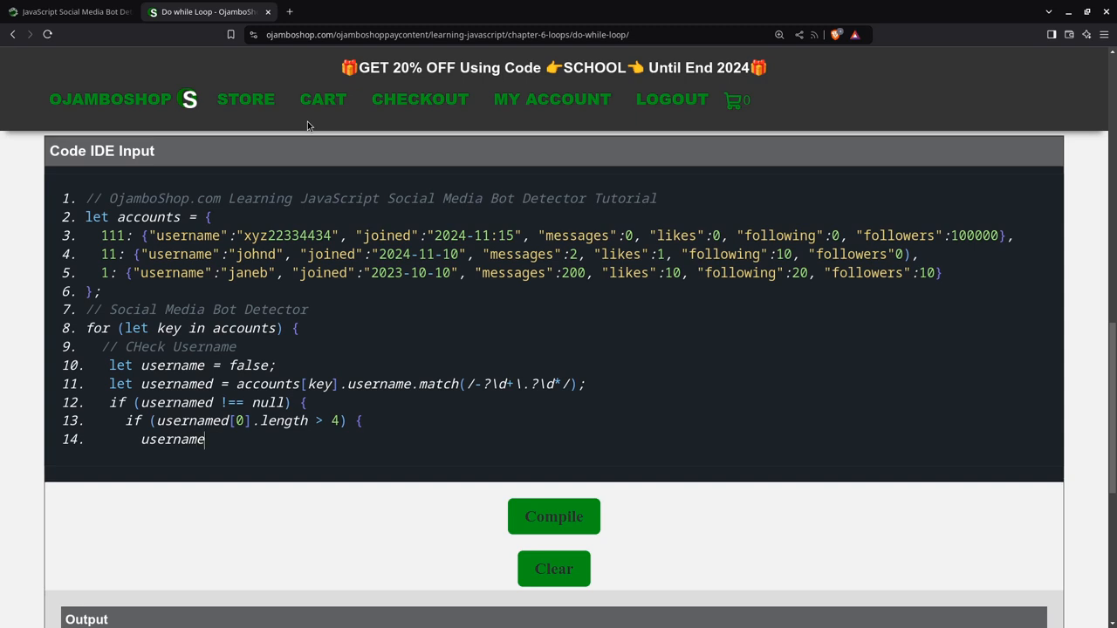
pyautogui.write('=true')
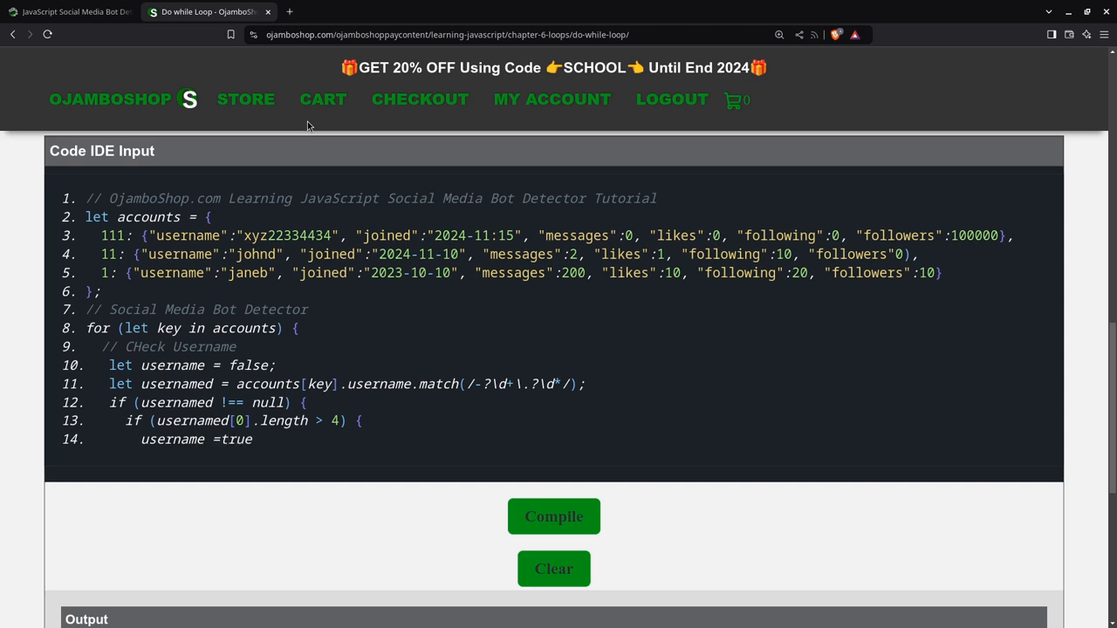
pyautogui.write('; //Likely Bot')
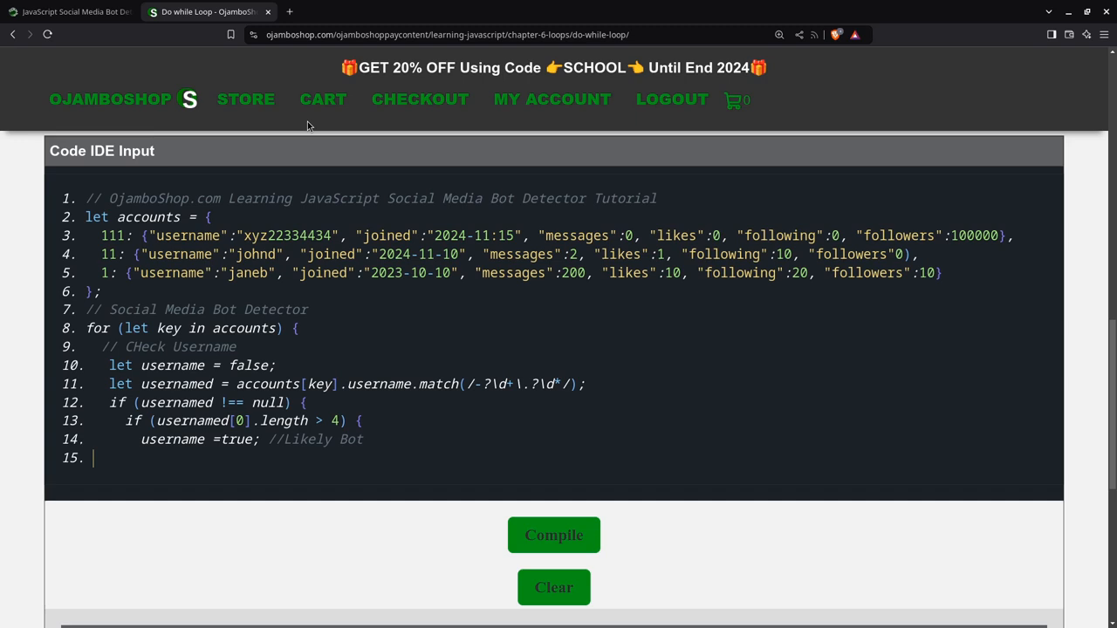
pyautogui.write('}')
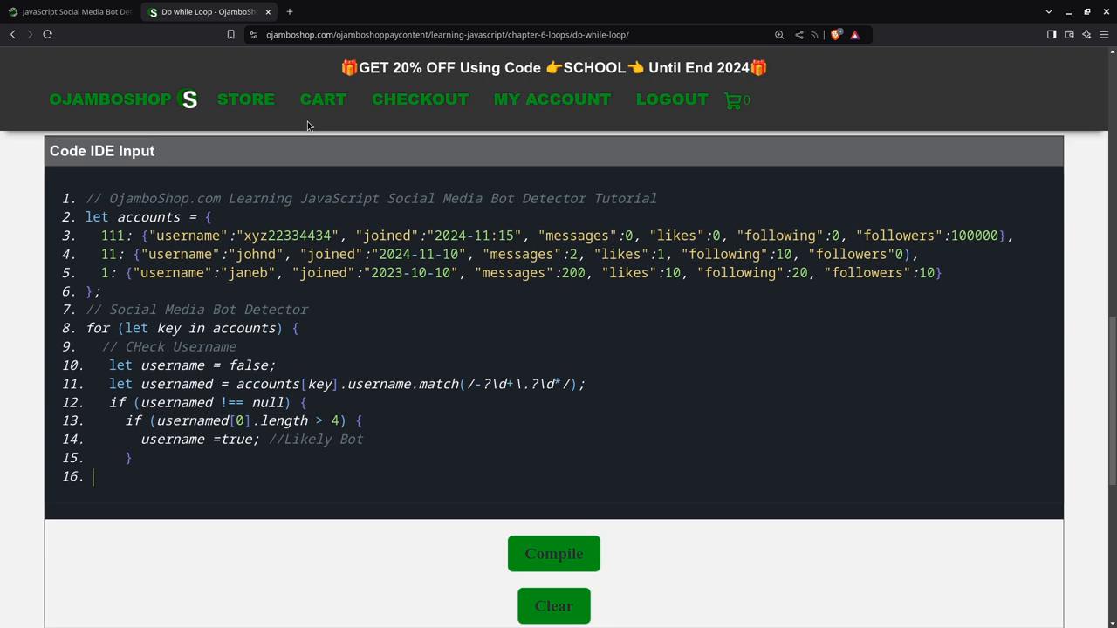
# - Close the outer null-check block with a closing brace
pyautogui.write('}')
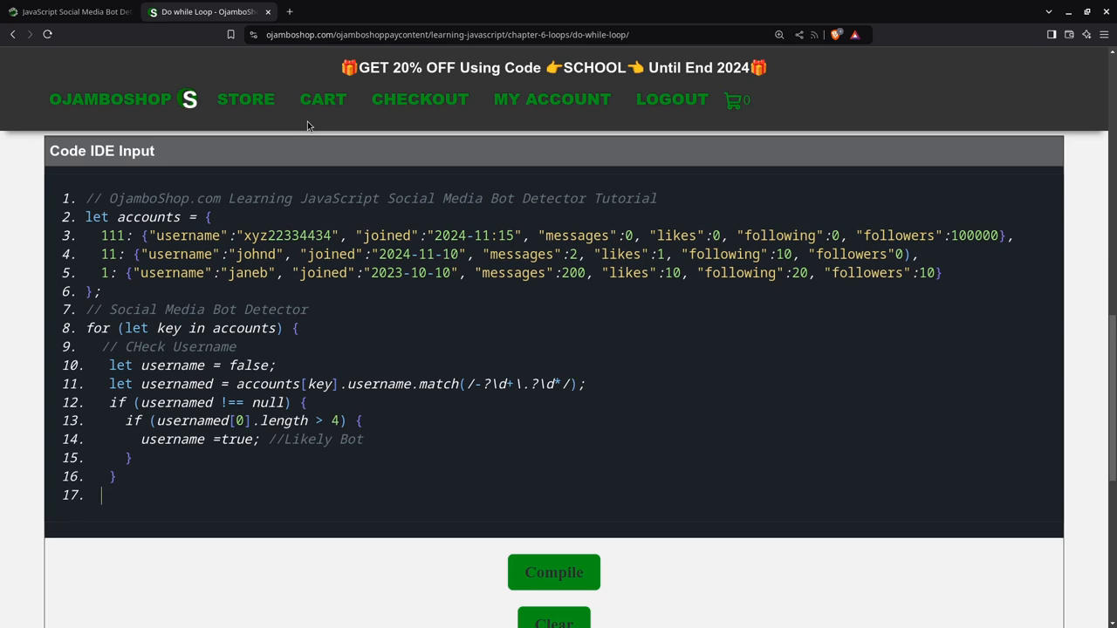
# - Add a '// Check Behavior' comment and 'let behavior = false;'
pyautogui.write('//')
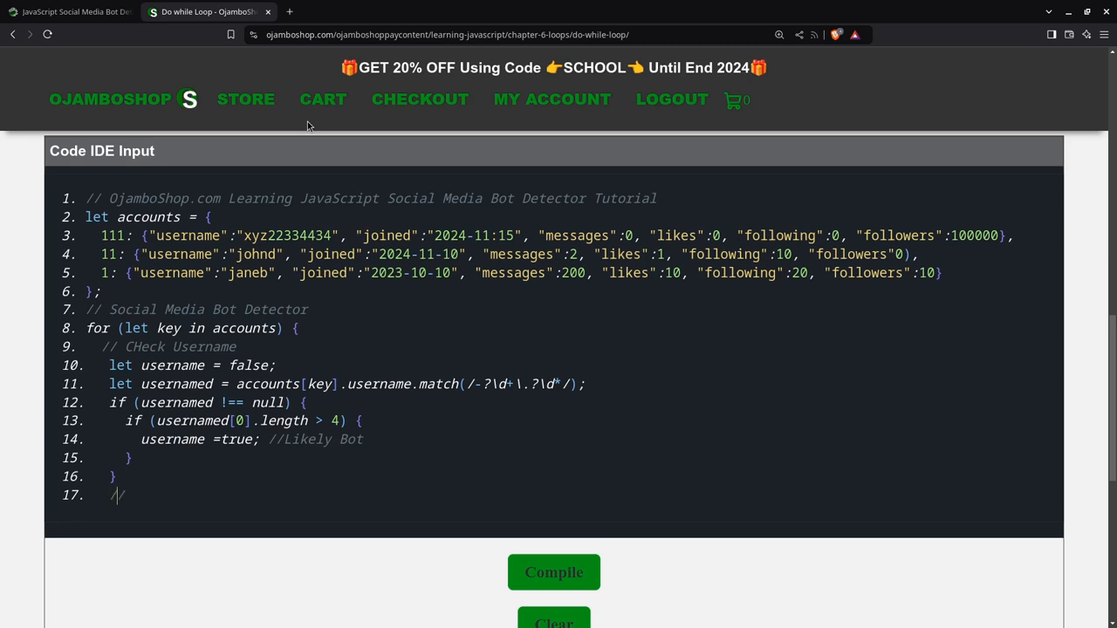
pyautogui.write('Check')
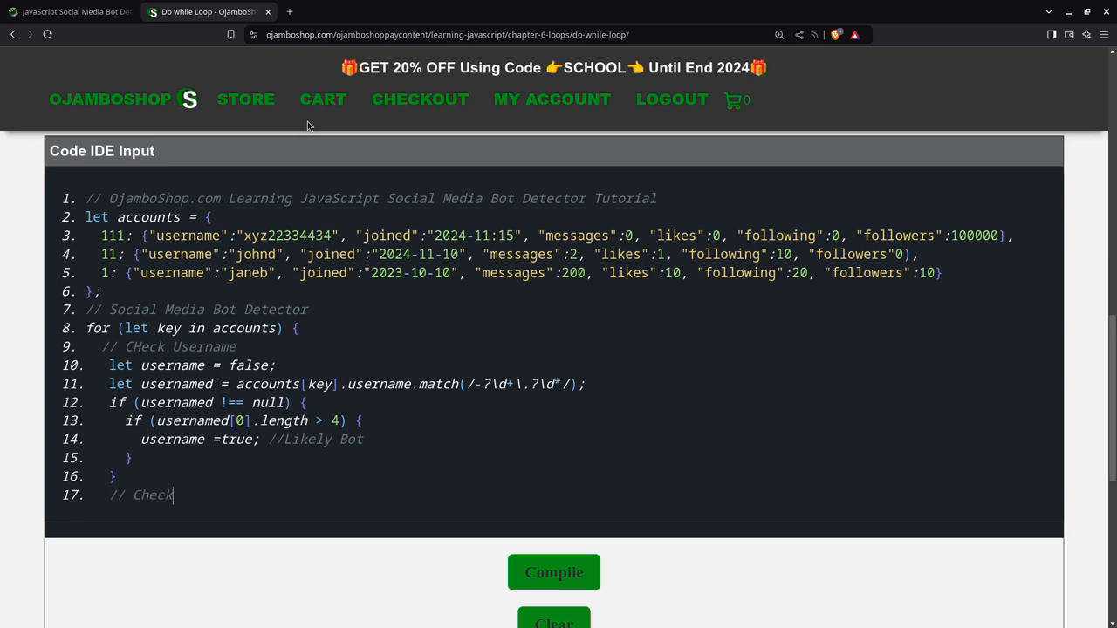
pyautogui.write('Behav')
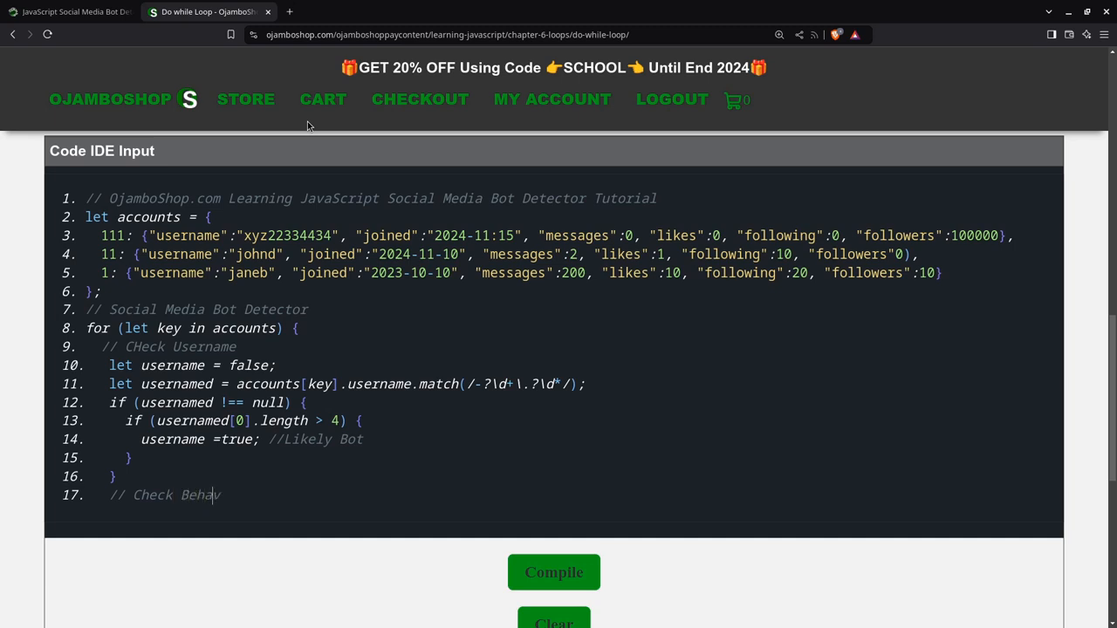
pyautogui.write('ior')
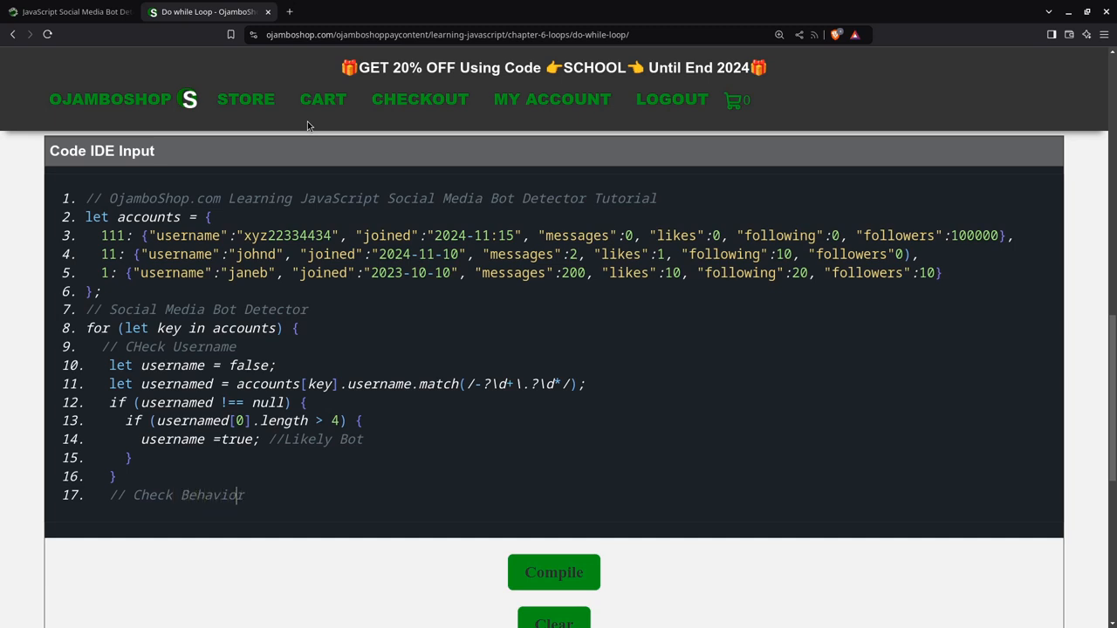
pyautogui.press('Enter')
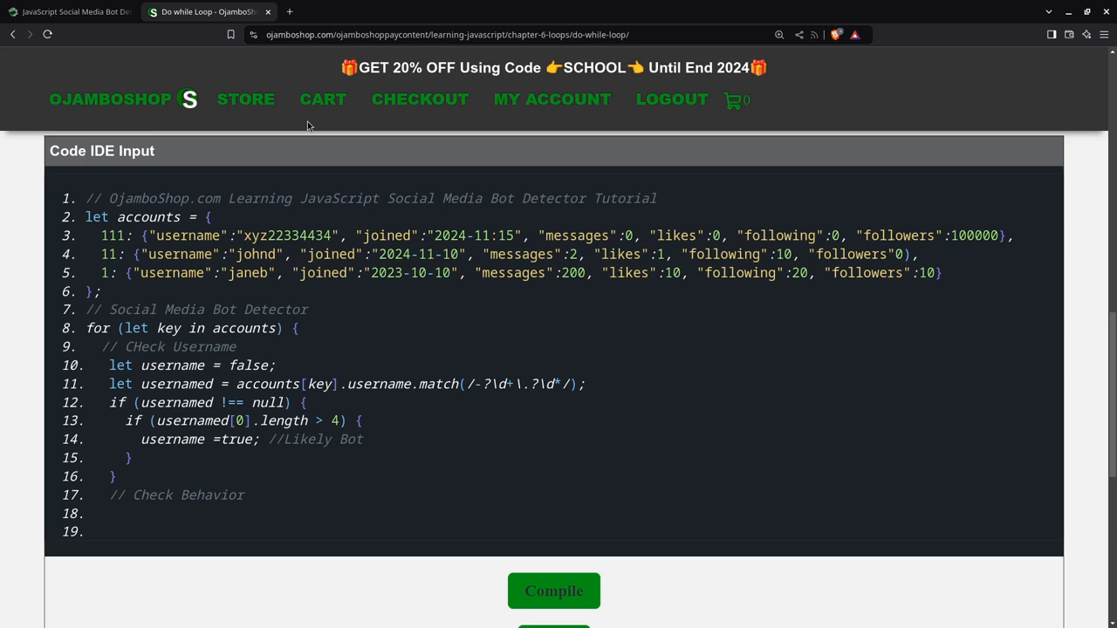
pyautogui.write('let b')
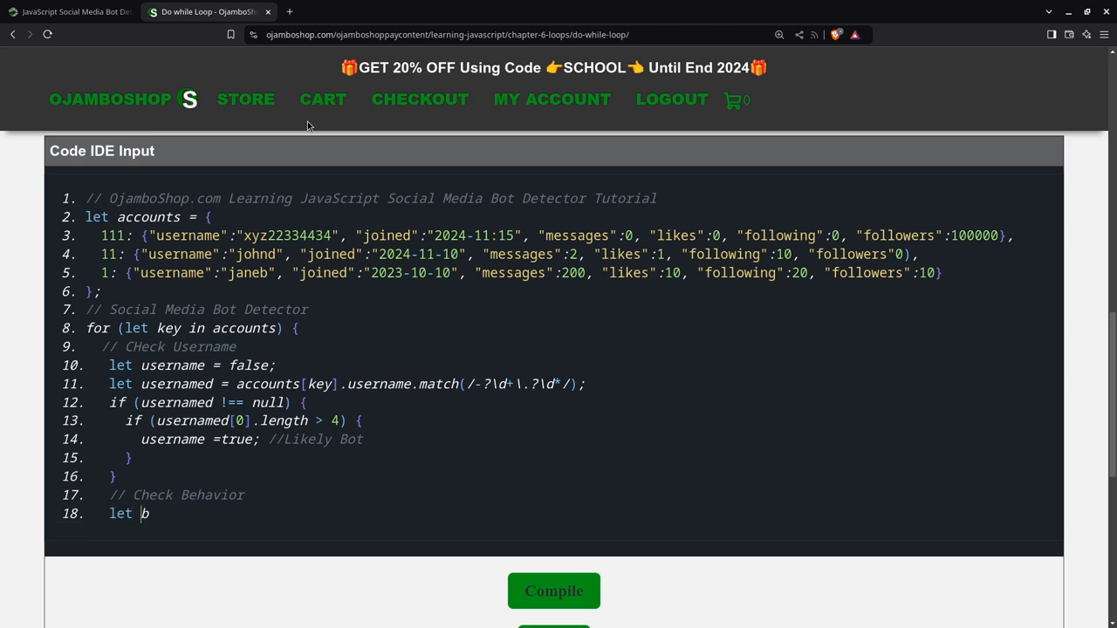
pyautogui.write('ehavior')
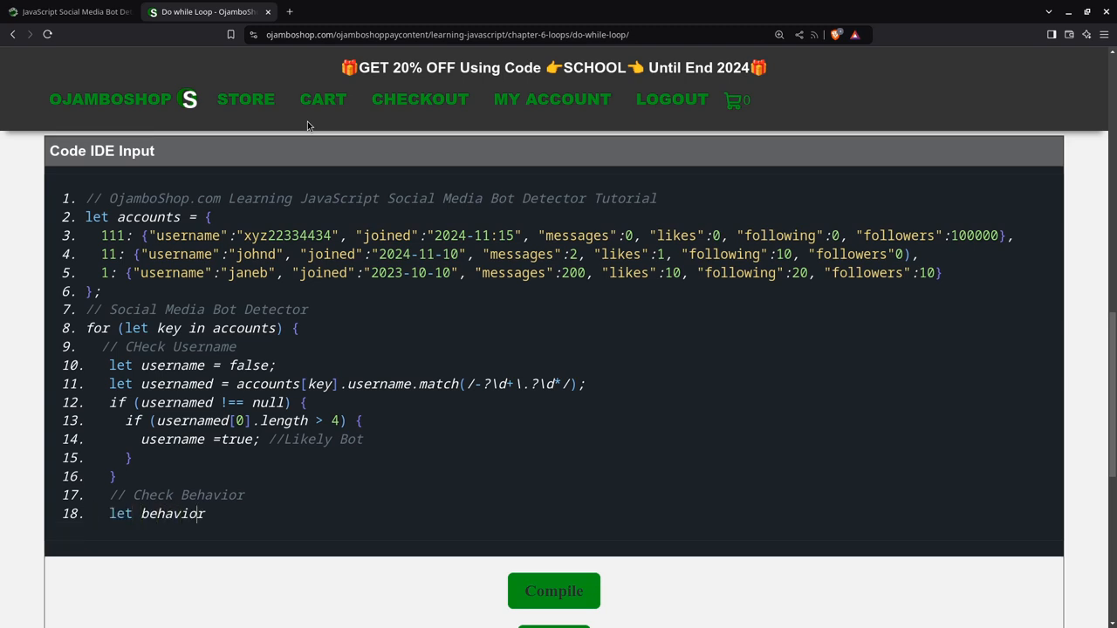
pyautogui.write('= fal')
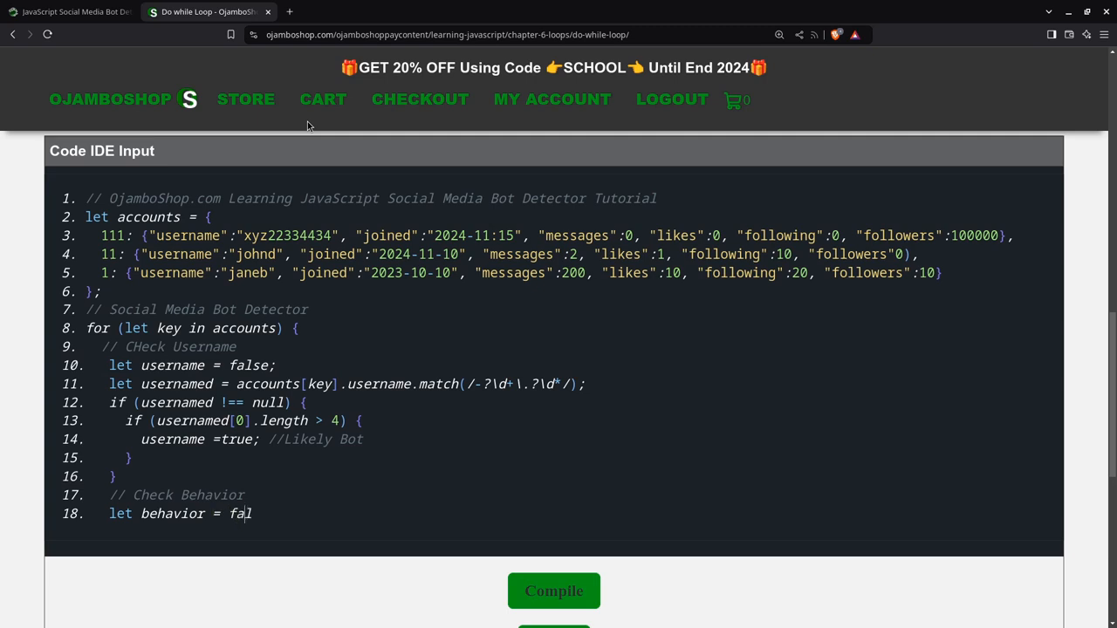
pyautogui.write('se;')
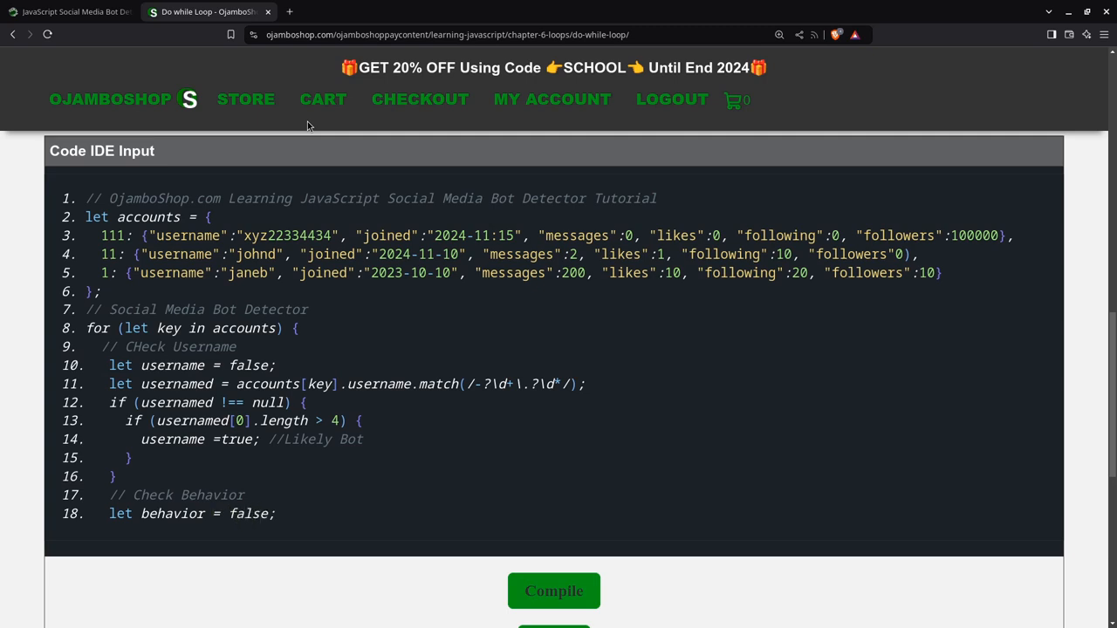
# - Begin the if condition checking messages == 0 and likes > 0
pyautogui.write('if')
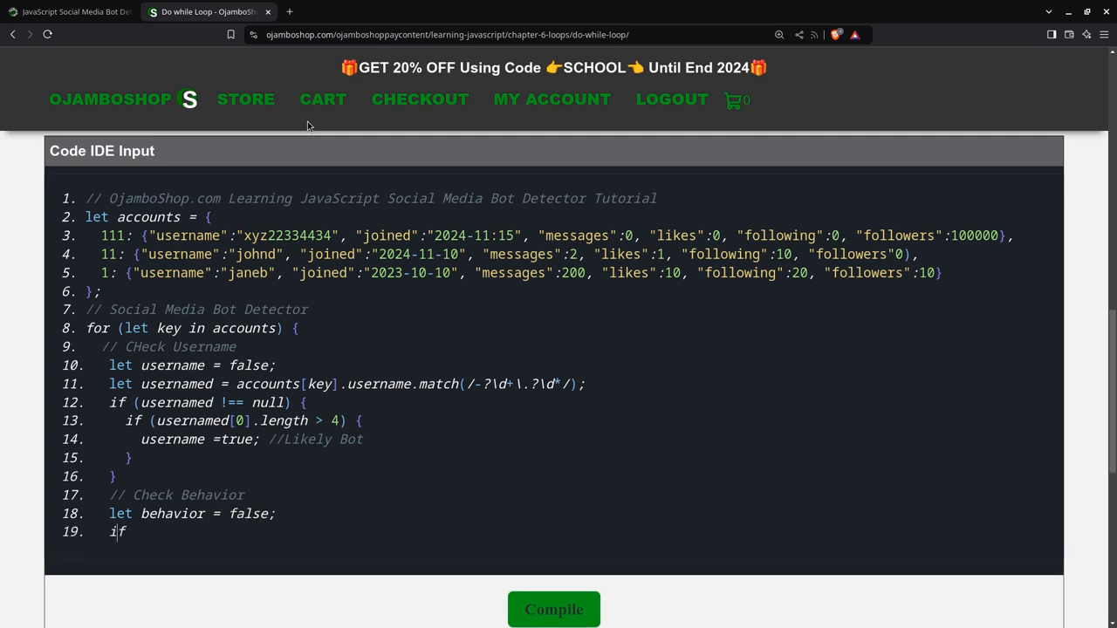
pyautogui.write('(ac')
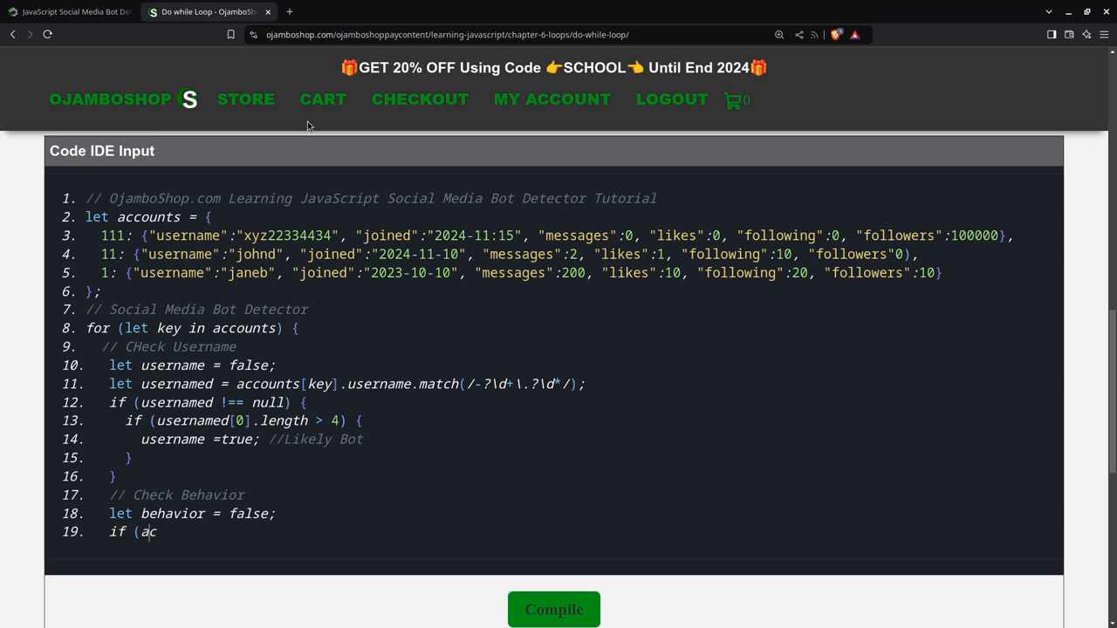
pyautogui.write('counts')
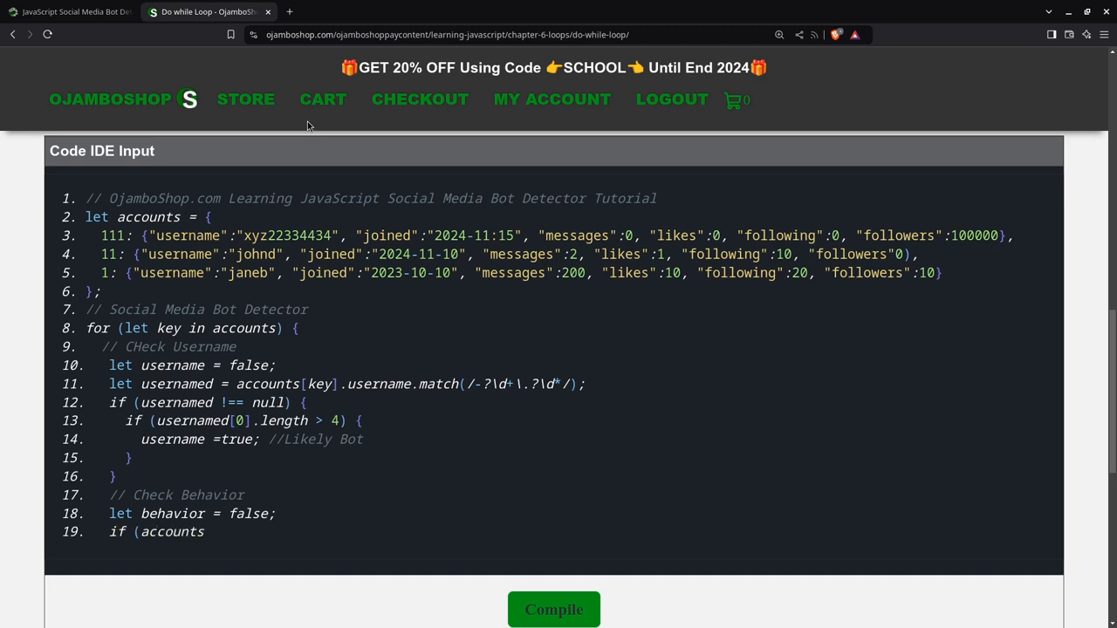
pyautogui.write('[key]')
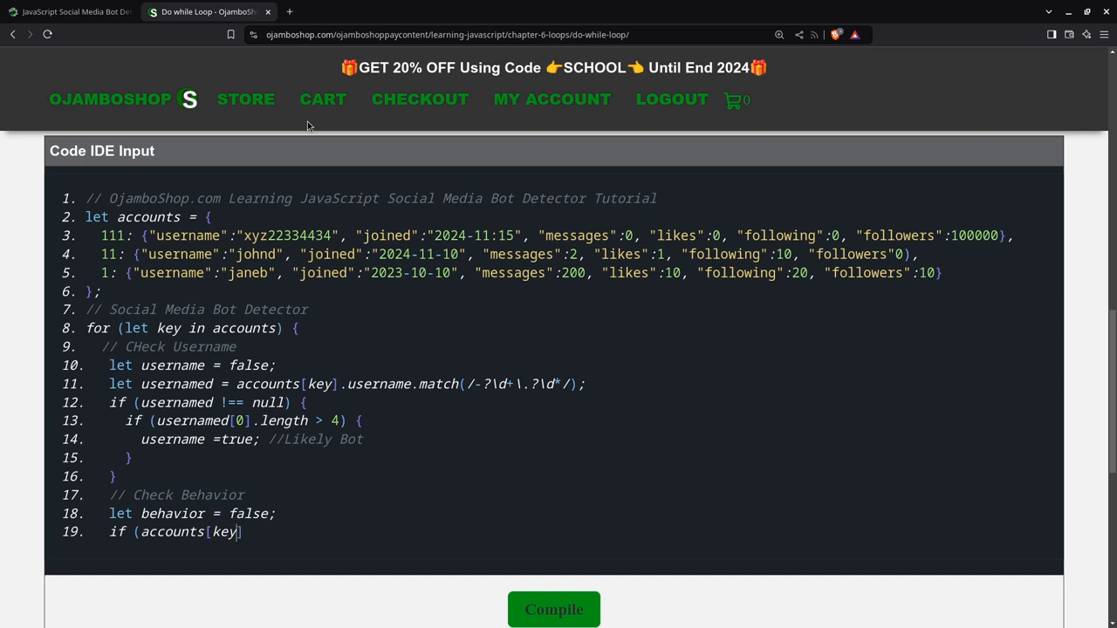
pyautogui.write('.m')
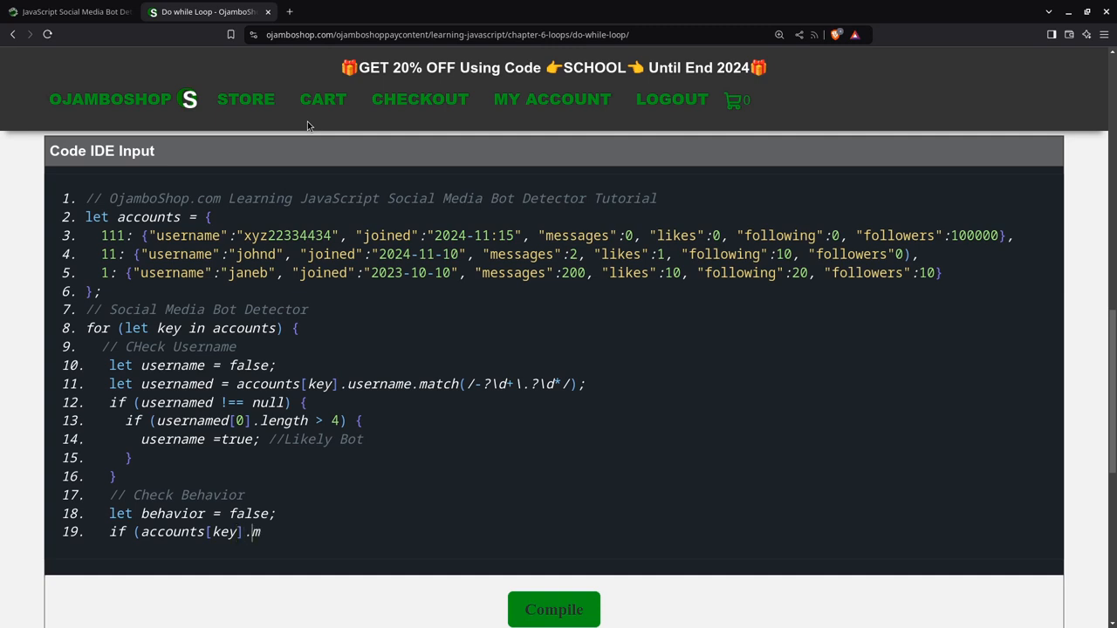
pyautogui.write('essages = = 0')
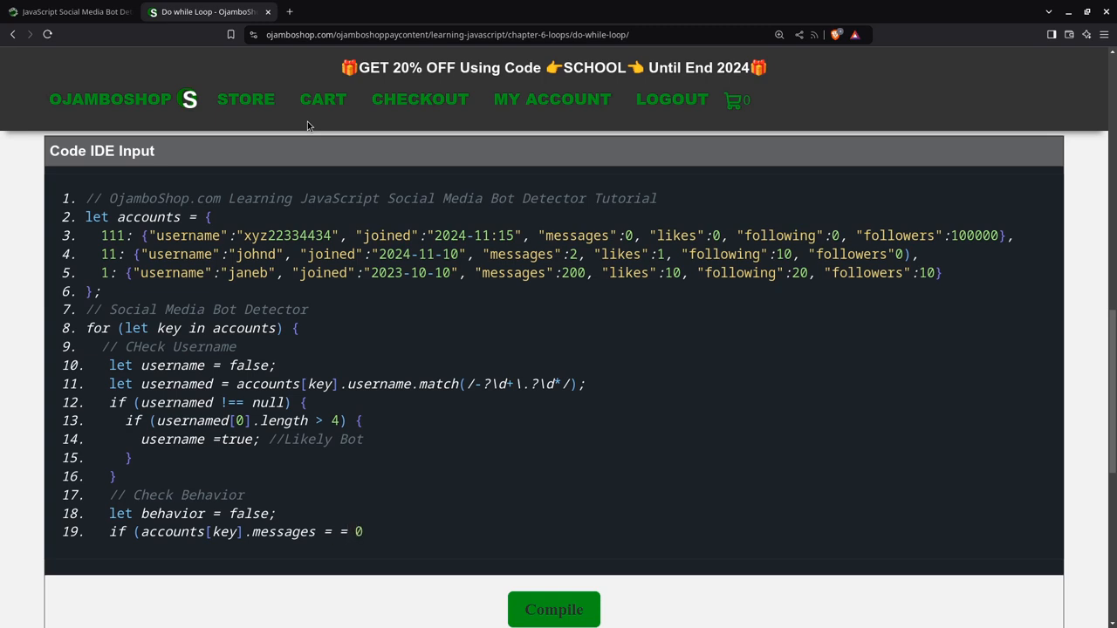
pyautogui.write(')')
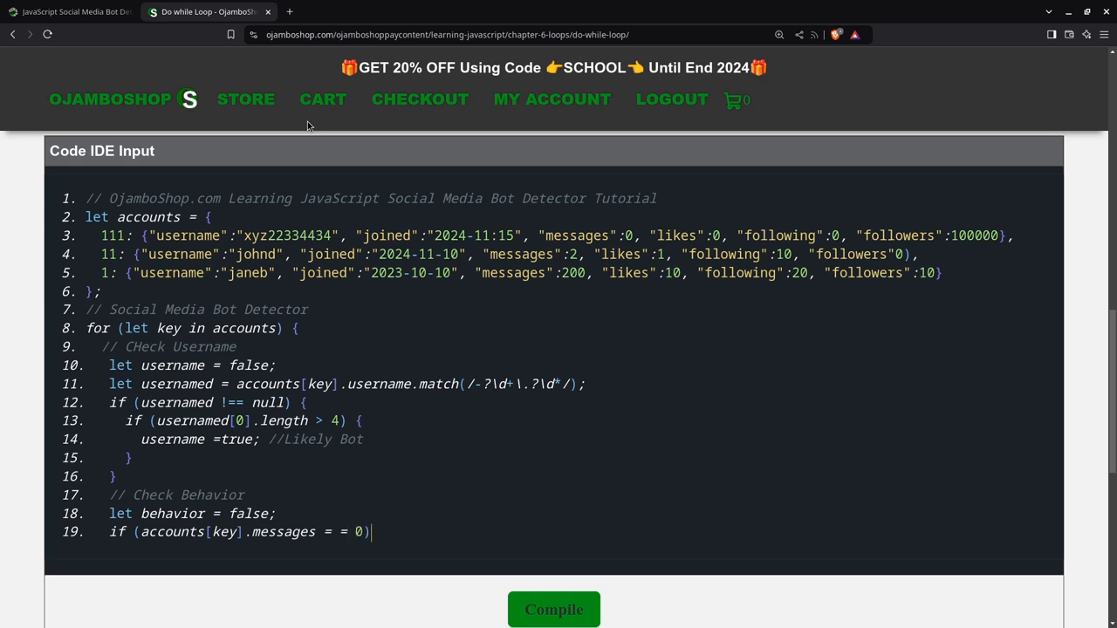
pyautogui.write('&&')
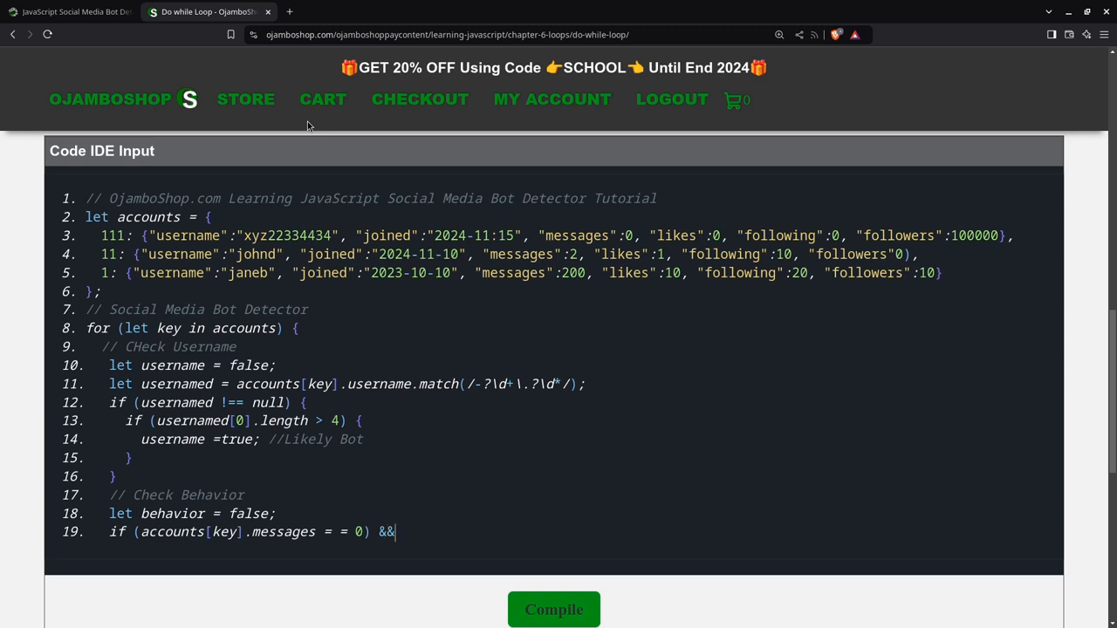
pyautogui.write('(accounts')
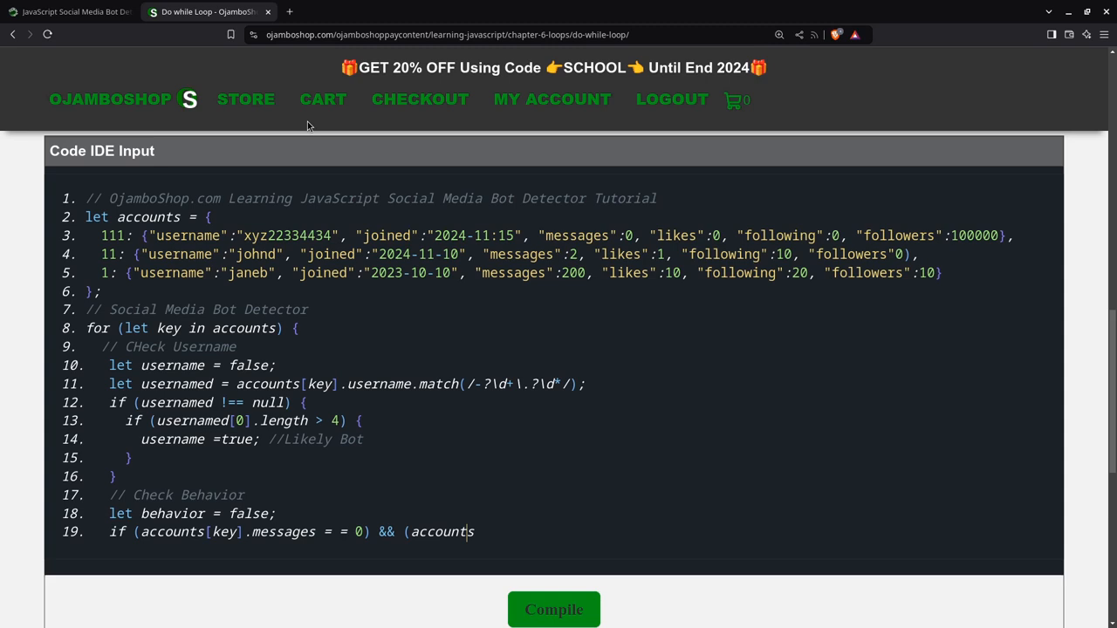
pyautogui.write('[ke')
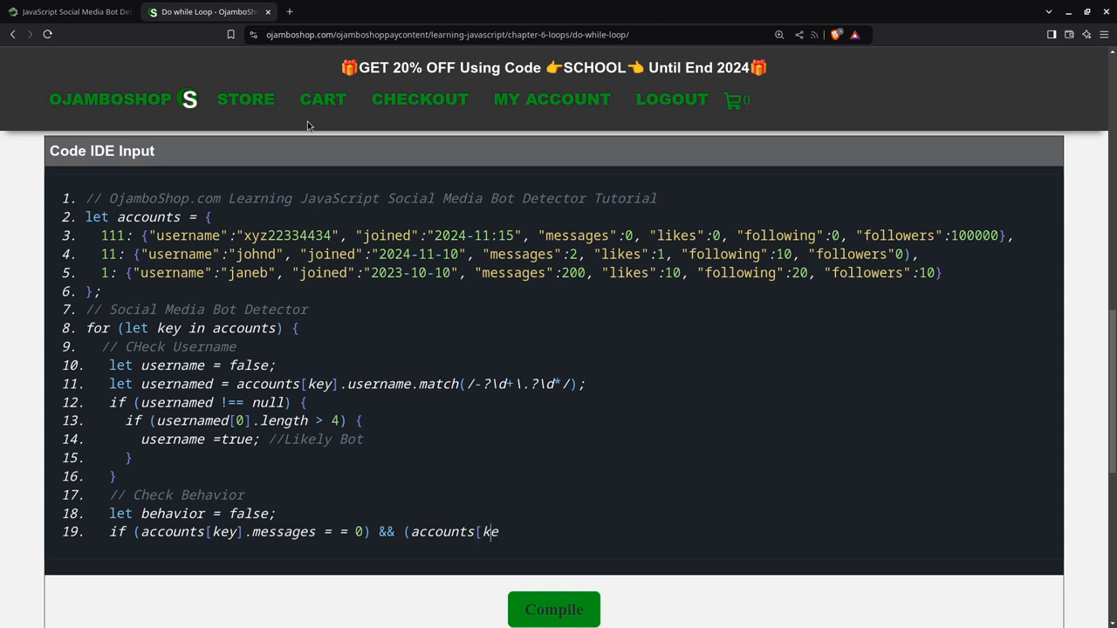
pyautogui.write('y]')
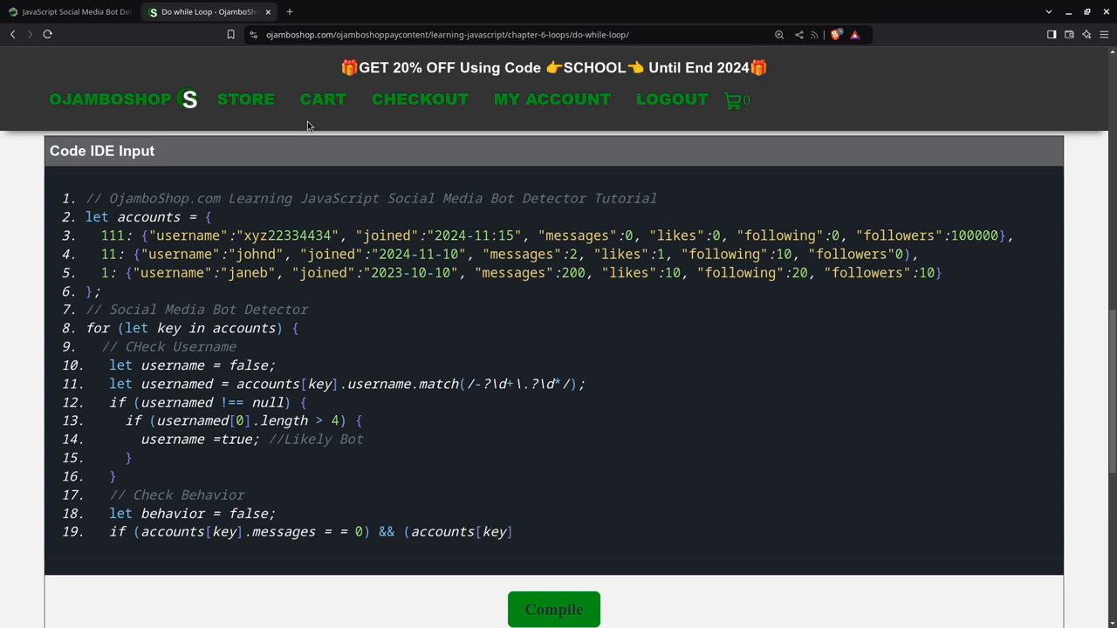
pyautogui.write('.likes')
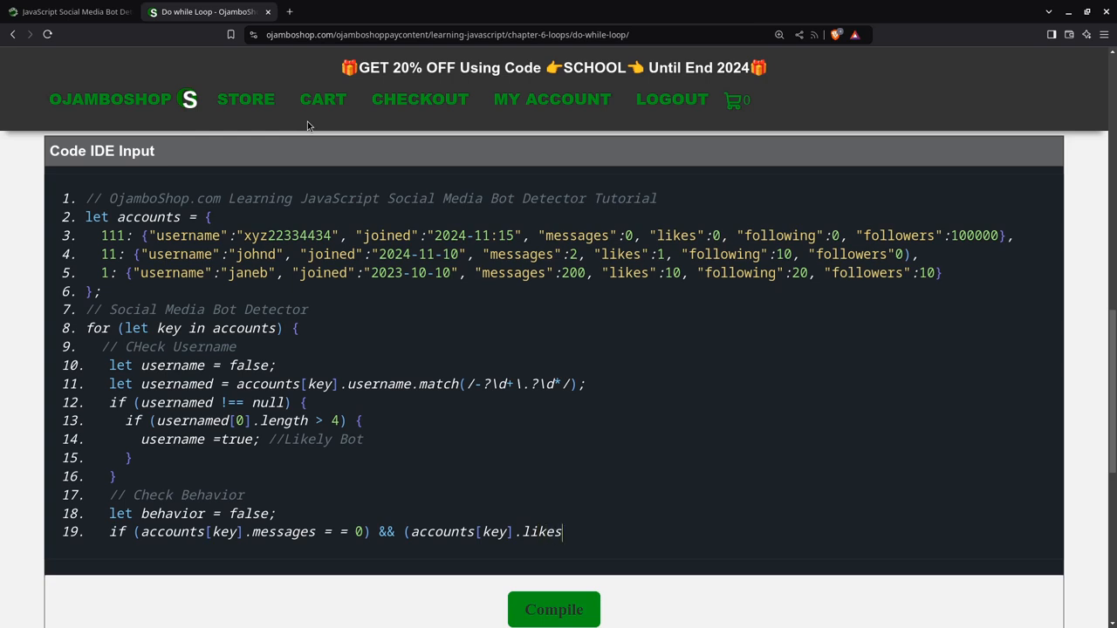
pyautogui.write('> 0 || acco')
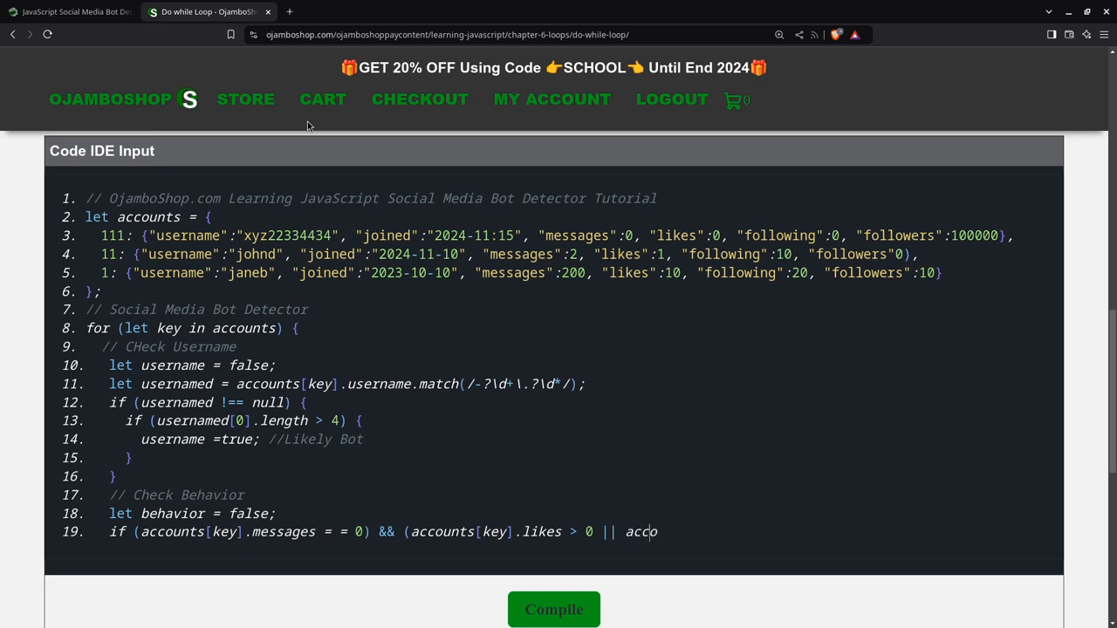
# - Add the following and followers alternatives to the condition and open the brace
pyautogui.write('unts[key')
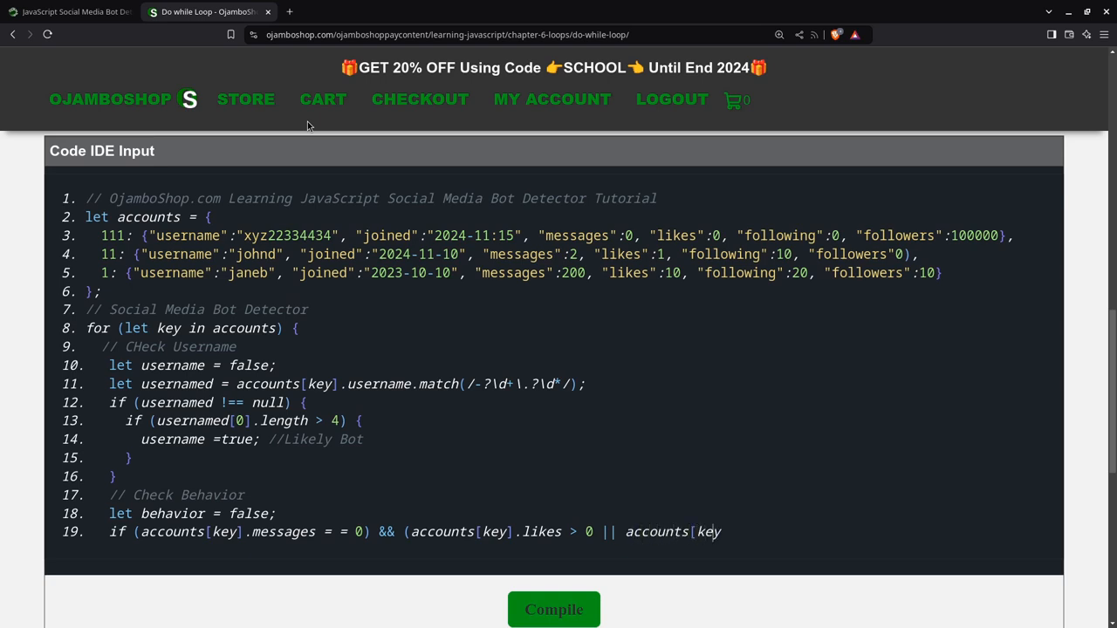
pyautogui.write('.f')
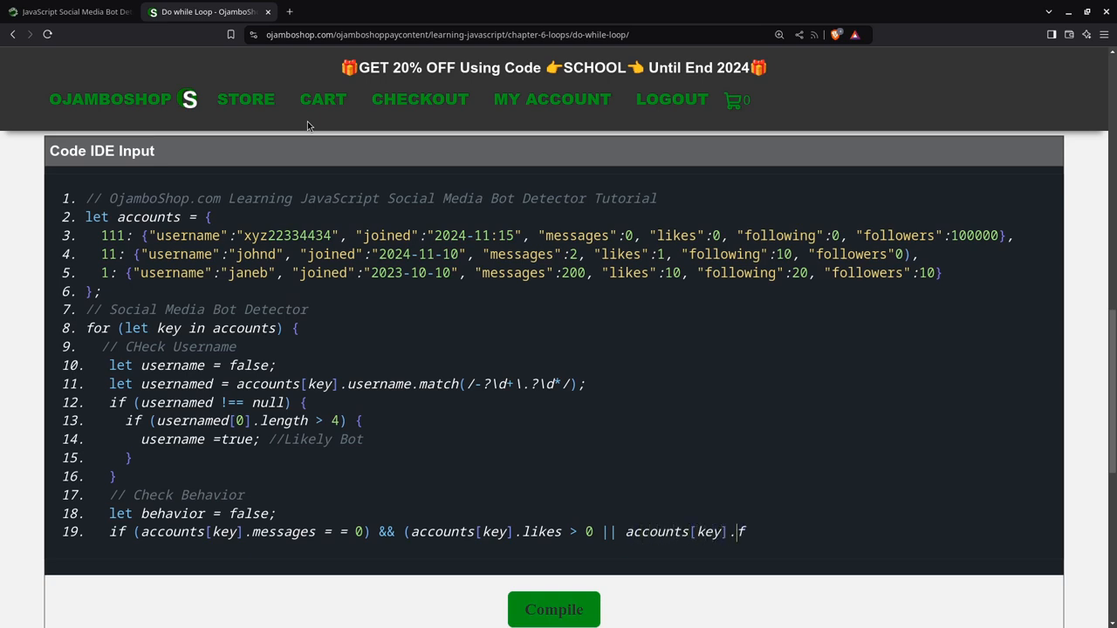
pyautogui.write('ollowing > 0')
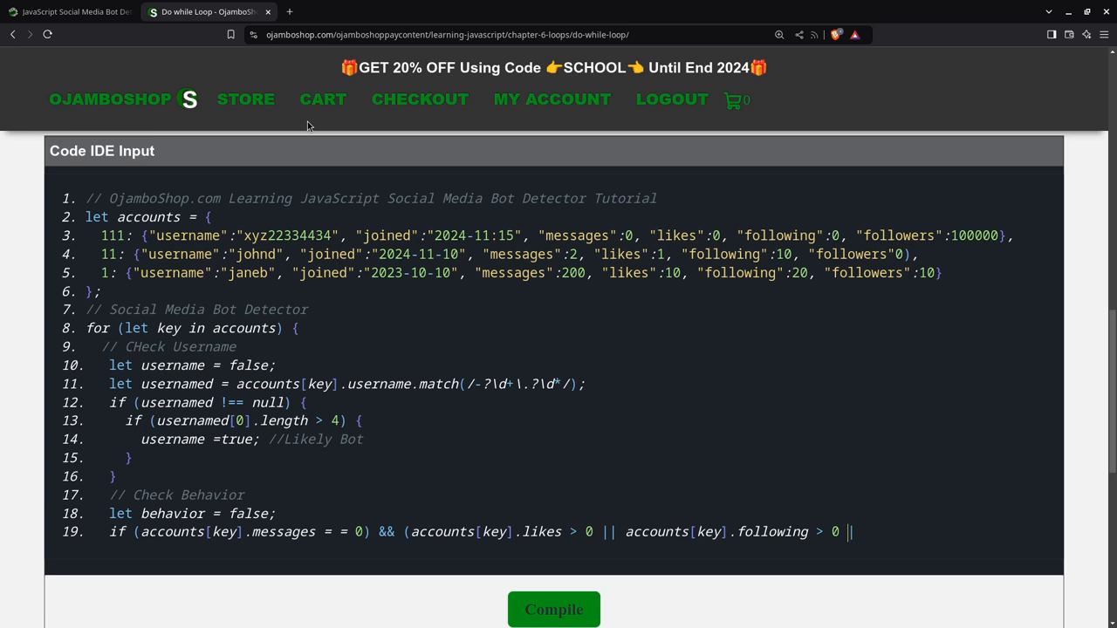
pyautogui.write('accounts[')
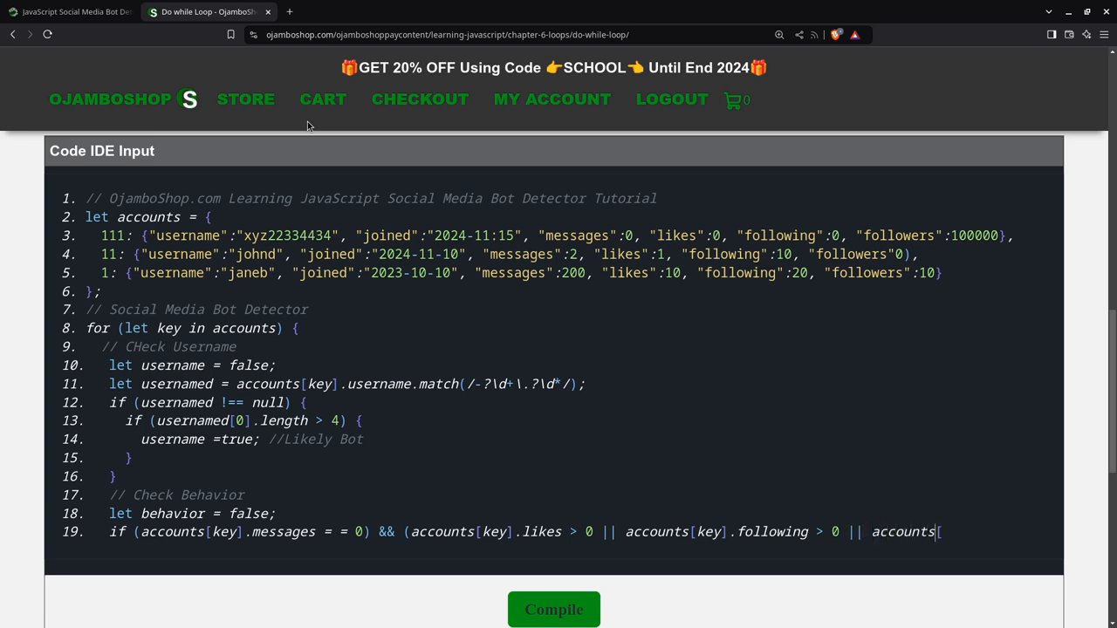
pyautogui.write('key].')
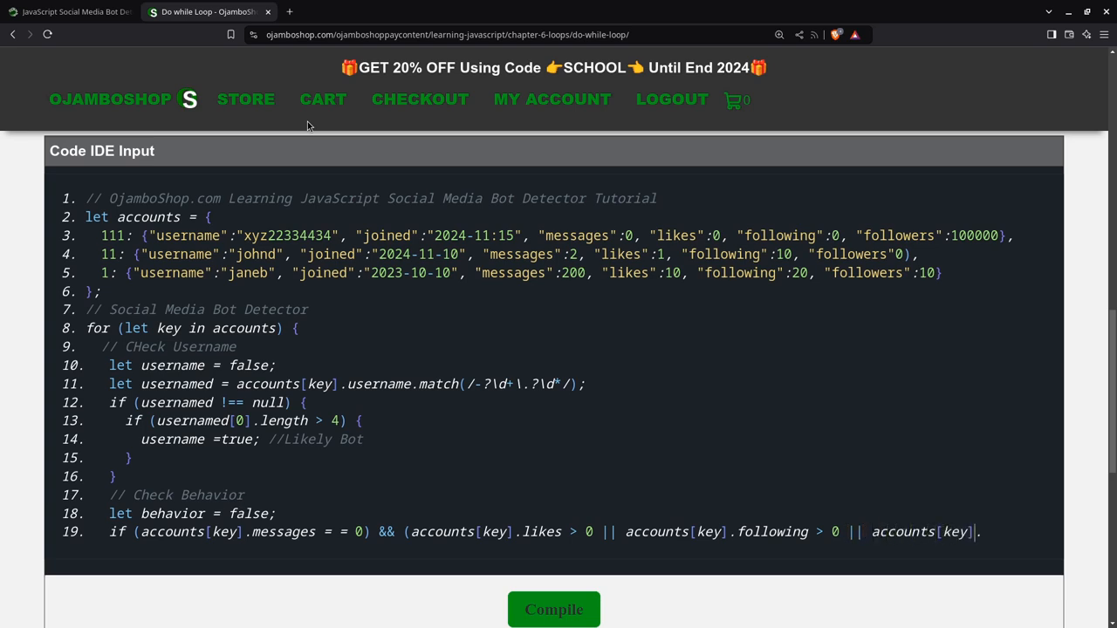
pyautogui.write('.followers > 0')
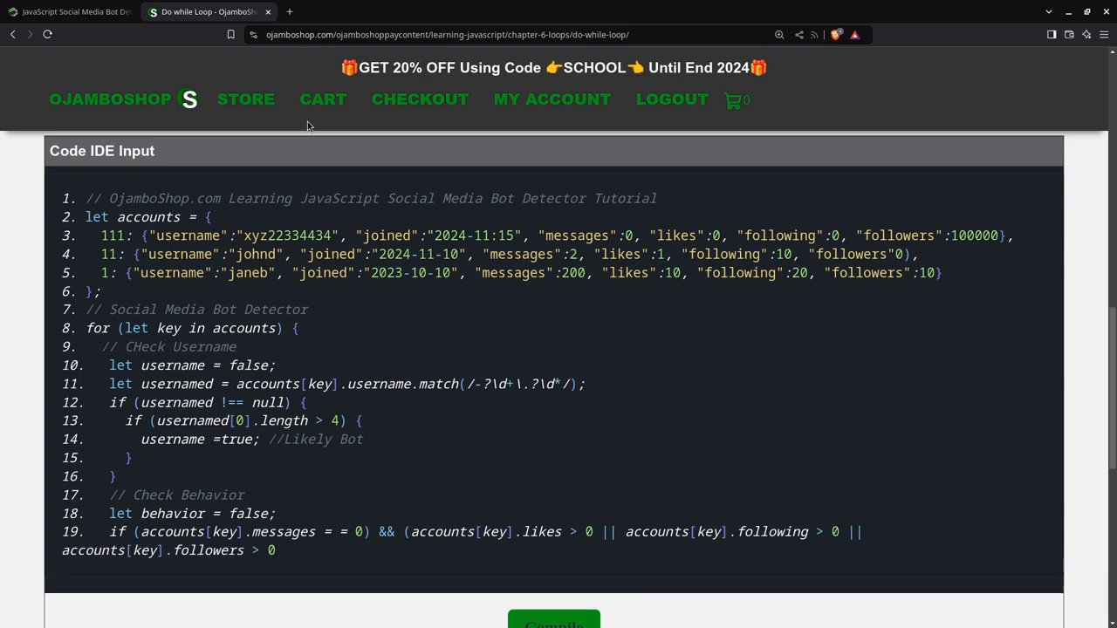
pyautogui.write(') )')
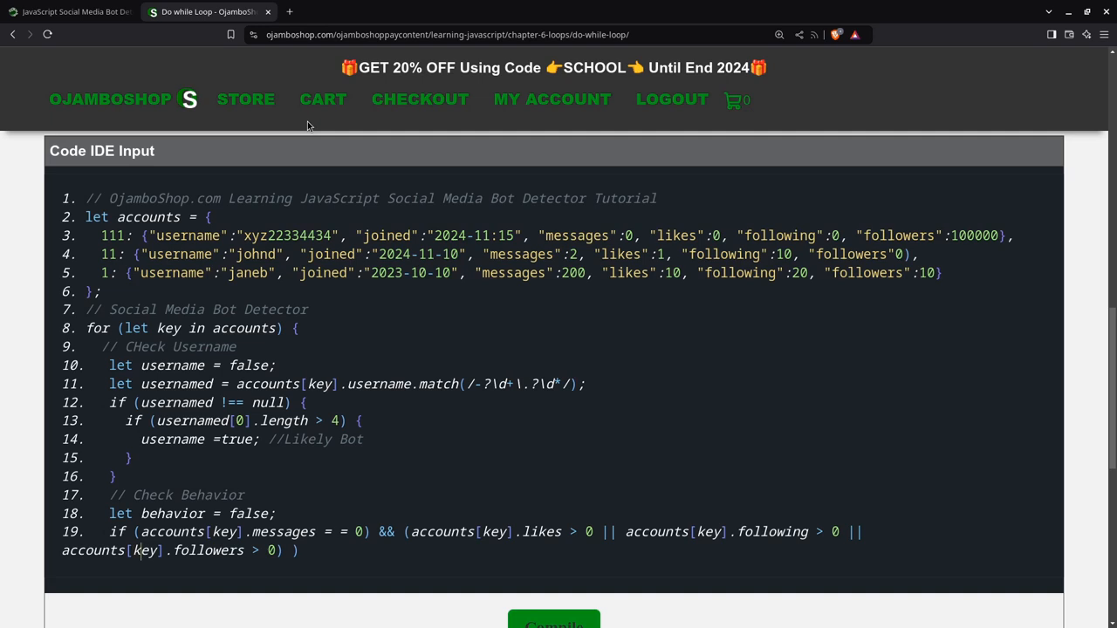
pyautogui.write('{')
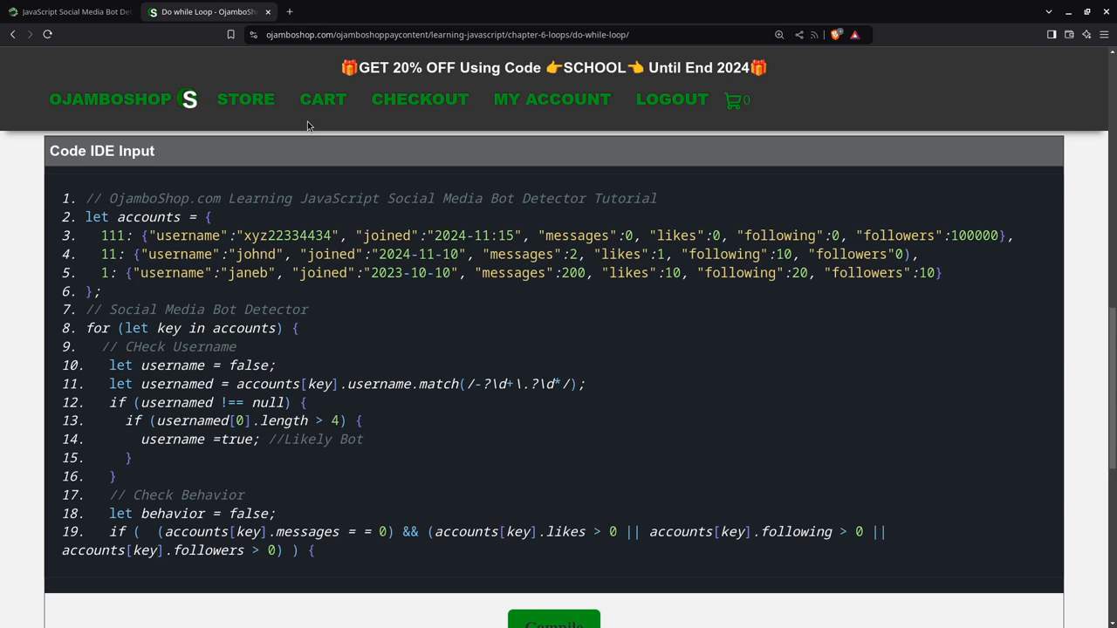
# - Set 'behavior = true; // Likely bot' in the behavior block and close it
pyautogui.click(338, 549)
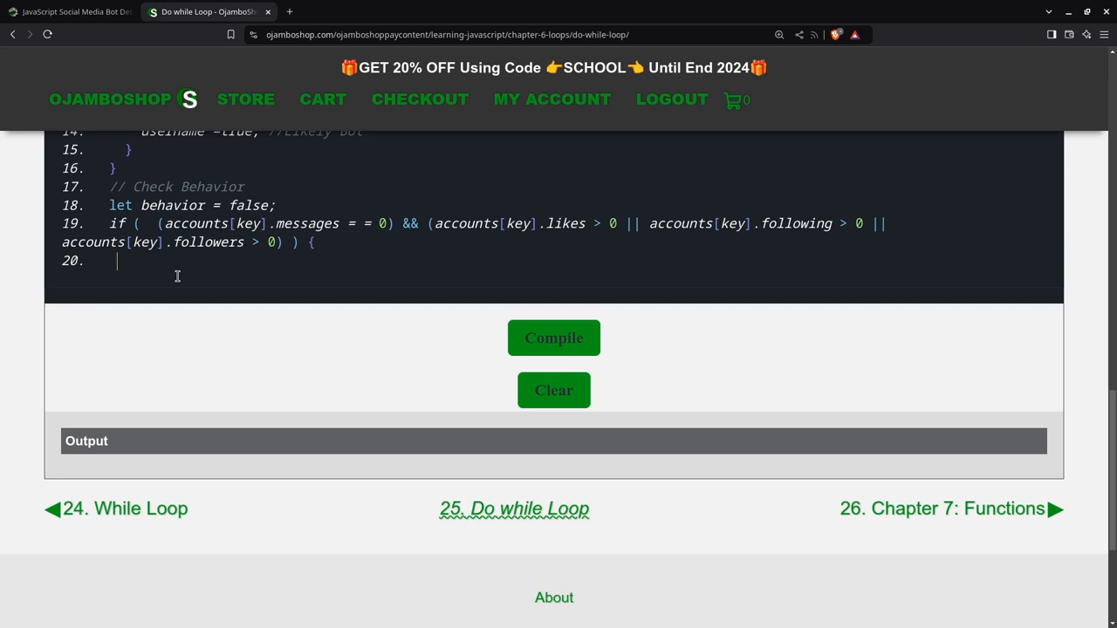
pyautogui.write('b')
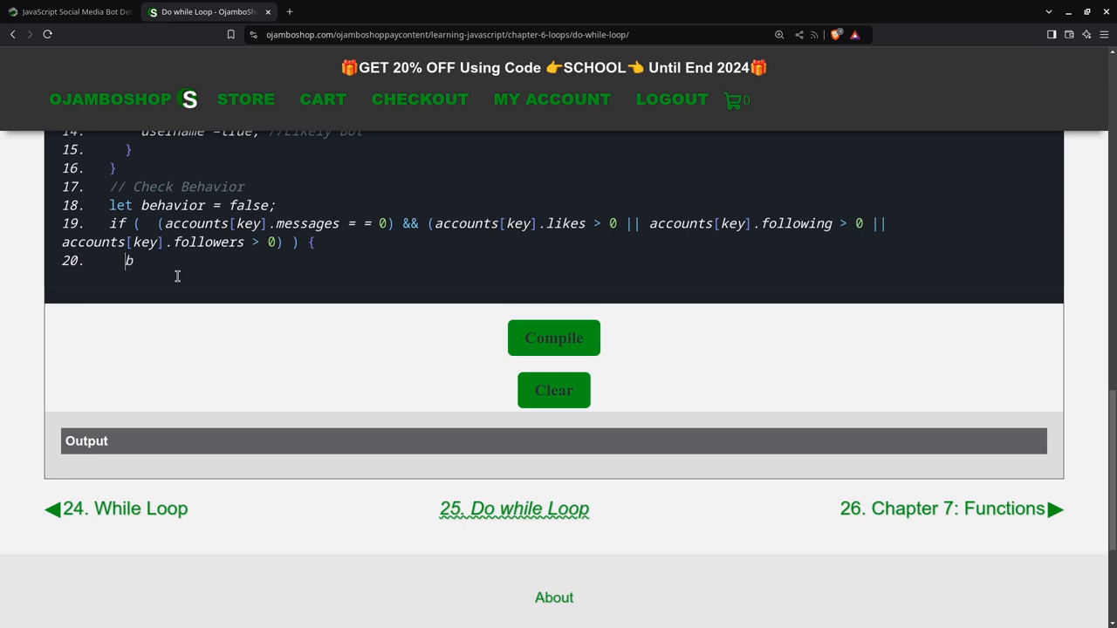
pyautogui.write('behavior = rue')
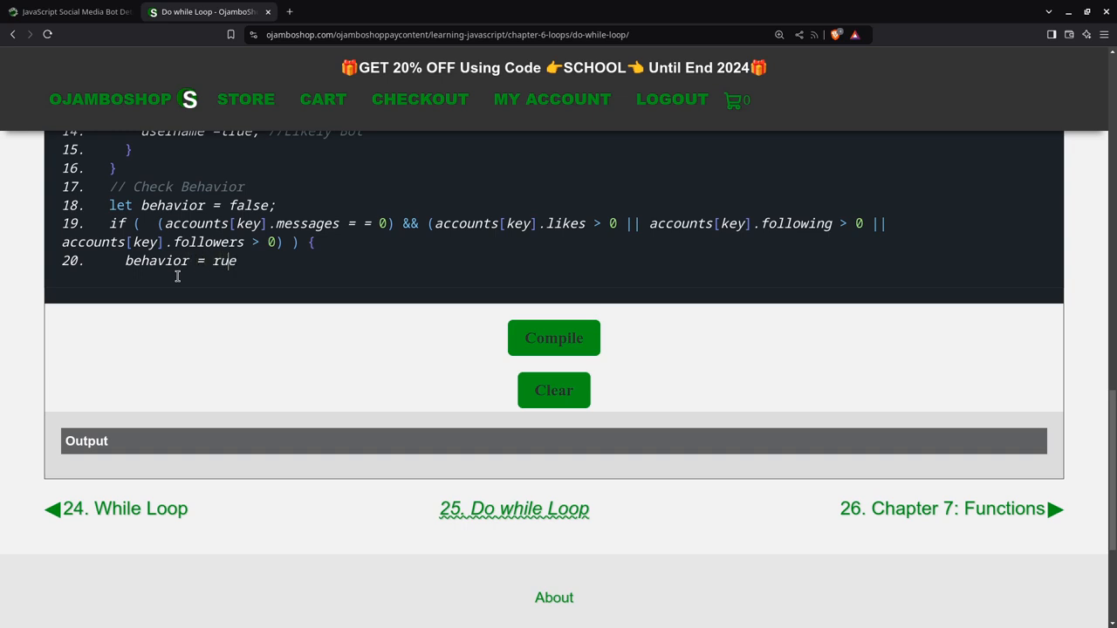
pyautogui.press('Backspace')
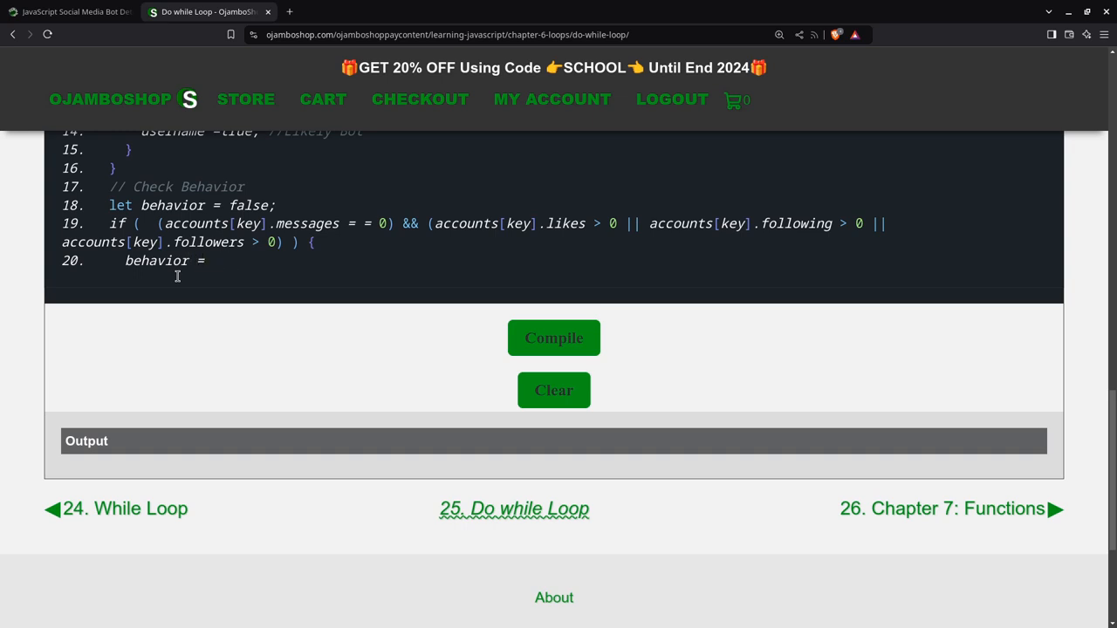
pyautogui.write('true;')
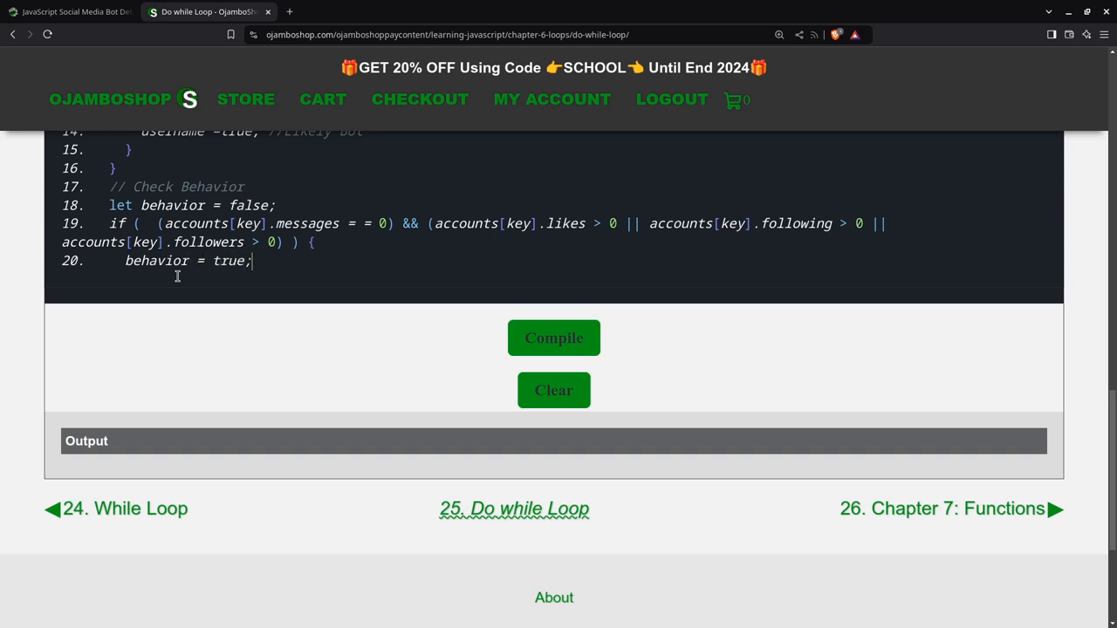
pyautogui.write('// Likely bot')
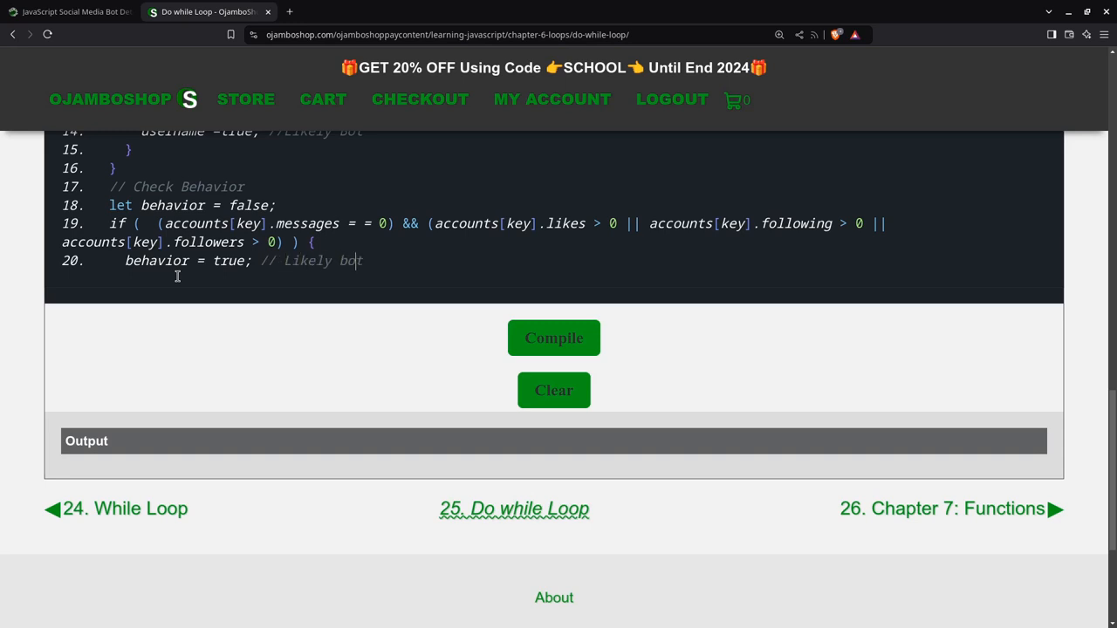
pyautogui.press('enter')
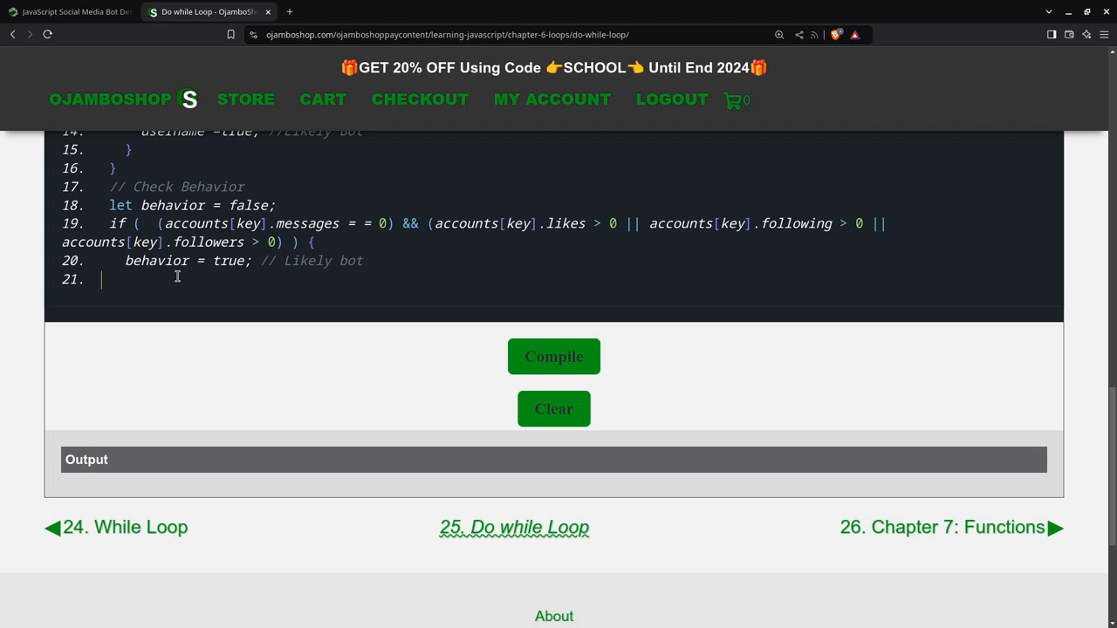
pyautogui.write('}')
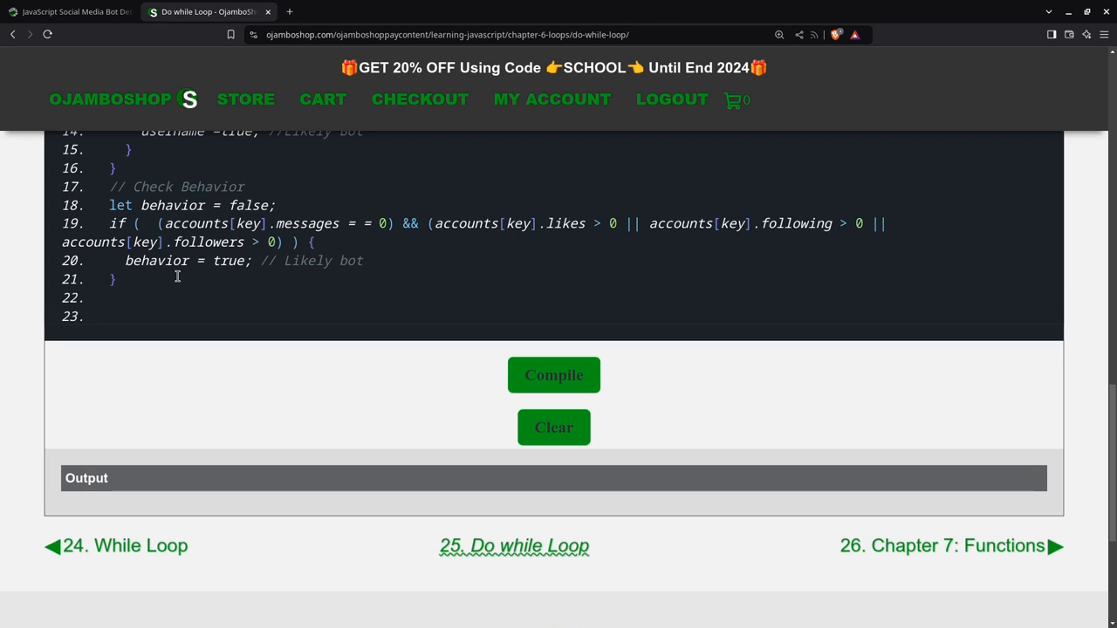
# - Add a '// Check Metadata' comment and 'let metadata = false;'
pyautogui.write('// Check')
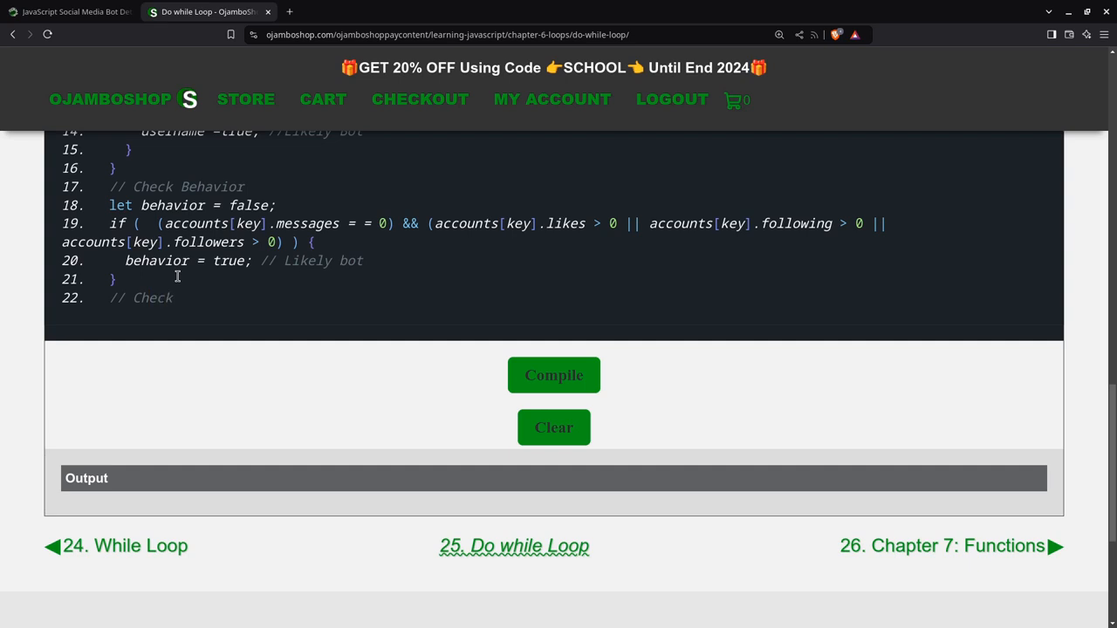
pyautogui.write('Metadata')
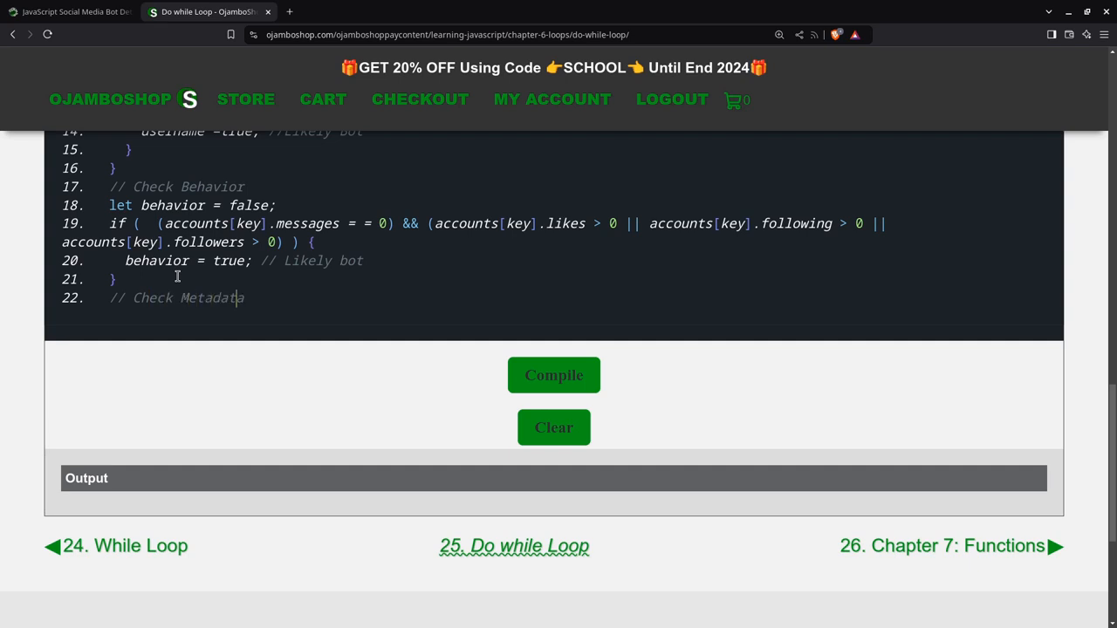
pyautogui.press('Enter')
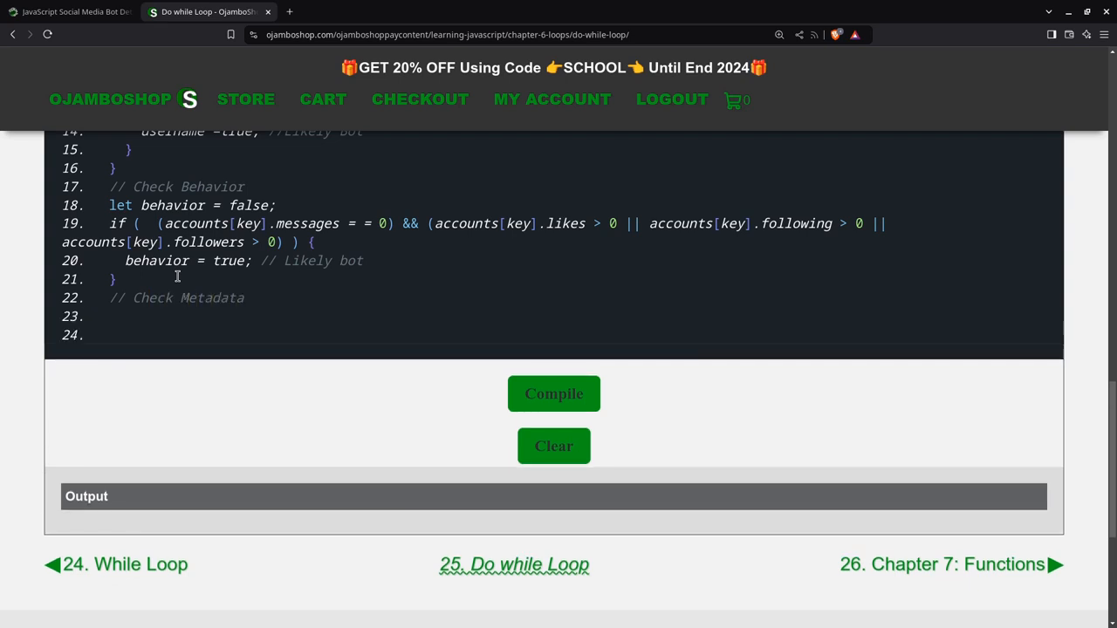
pyautogui.press('Backspace')
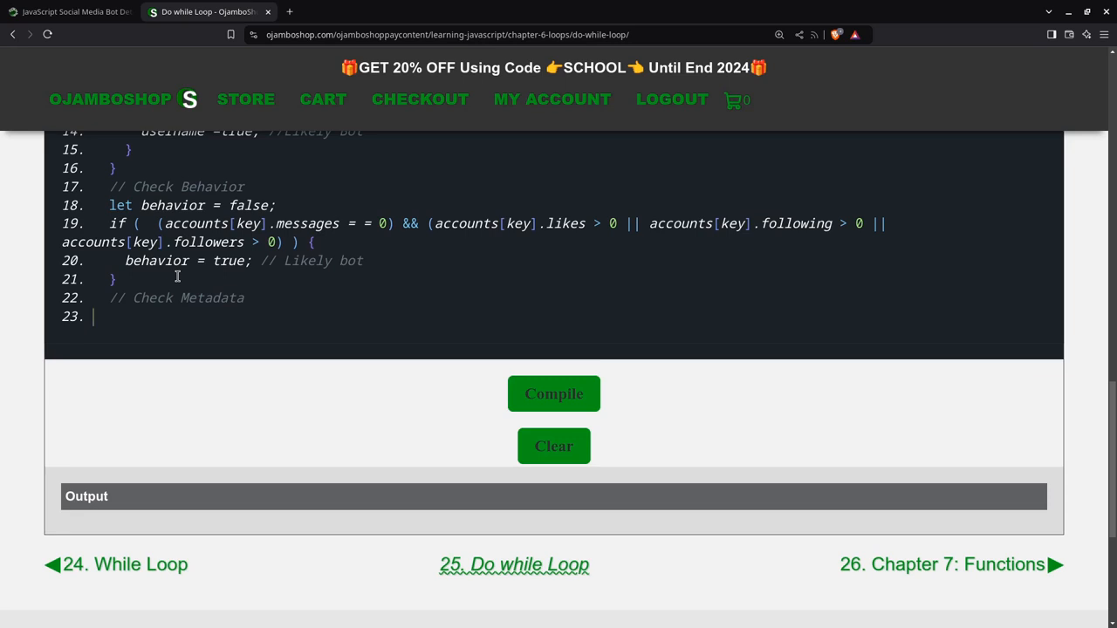
pyautogui.write('let meta')
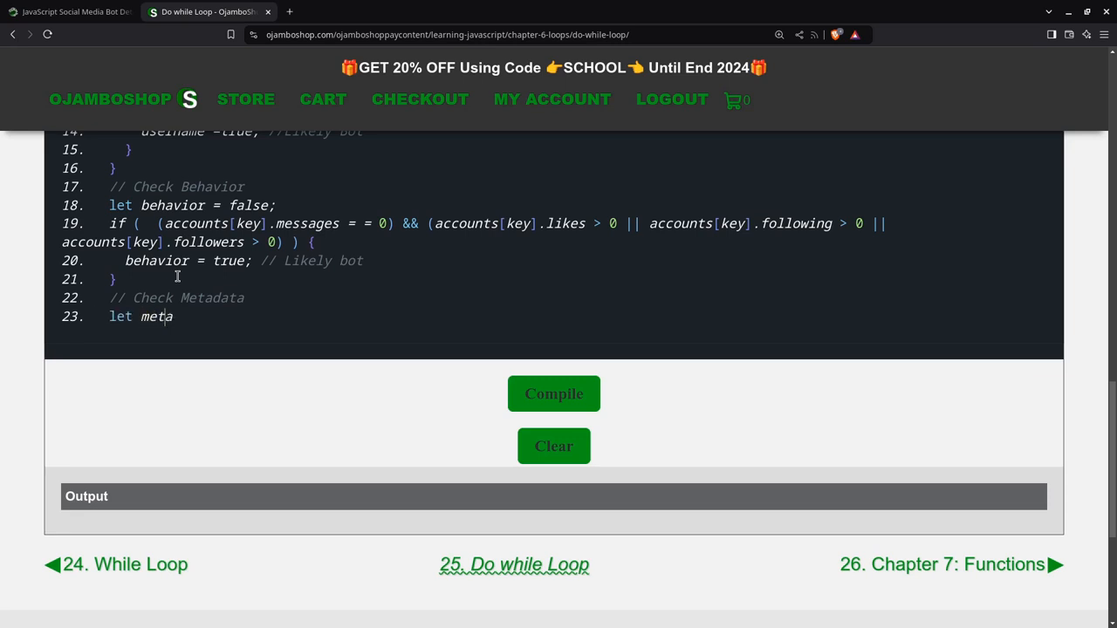
pyautogui.write('data')
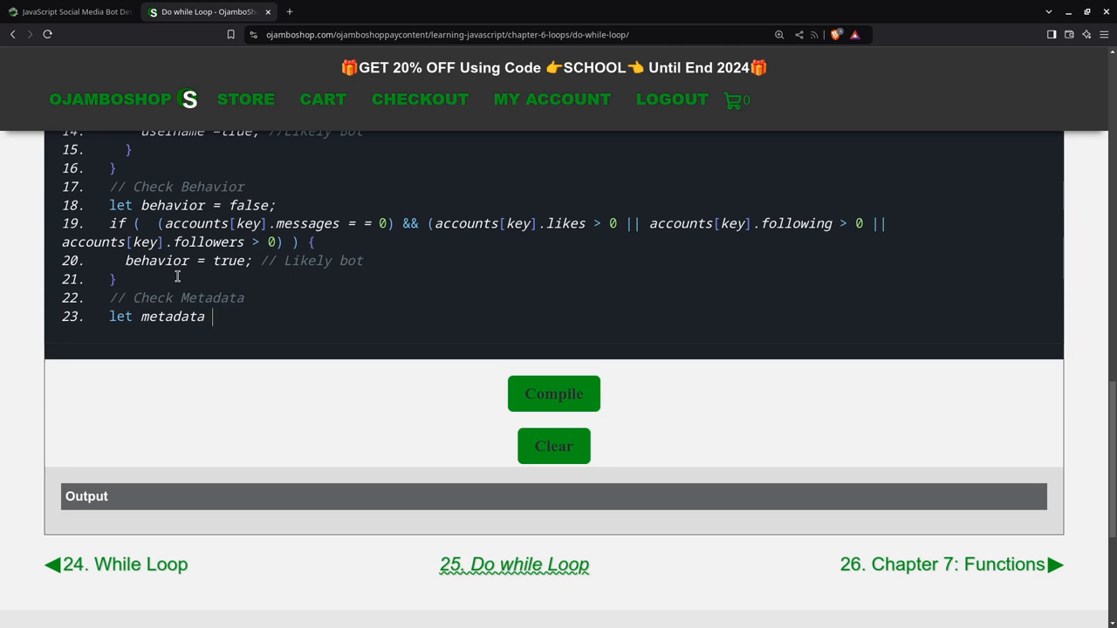
pyautogui.write('= false')
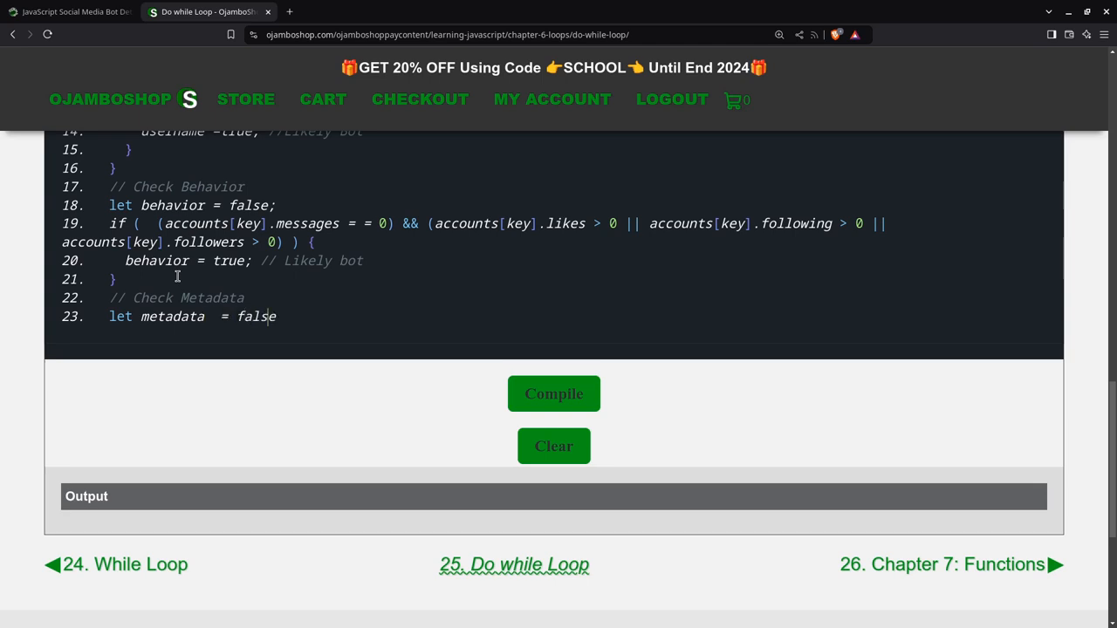
pyautogui.write(';')
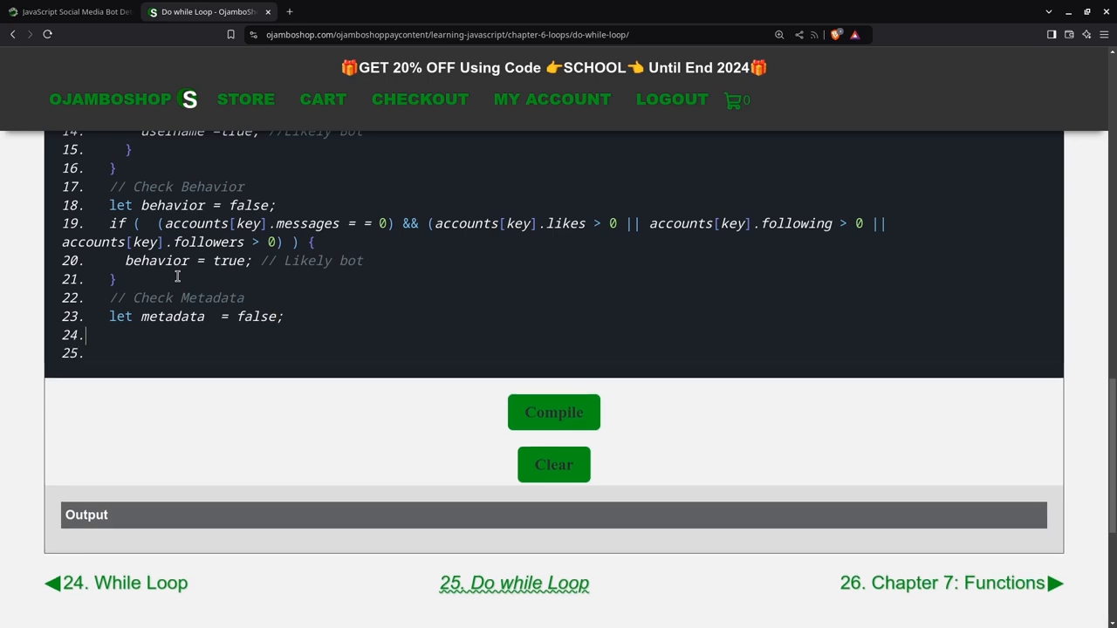
# - Begin the if condition comparing likes and following against messages
pyautogui.press('Backspace')
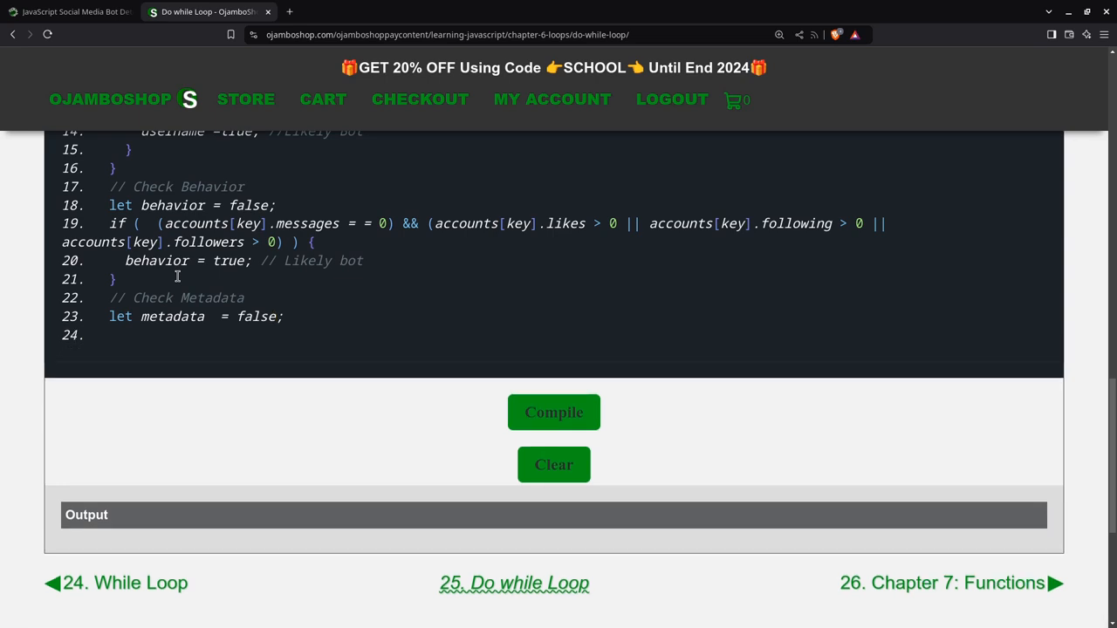
pyautogui.write('if (')
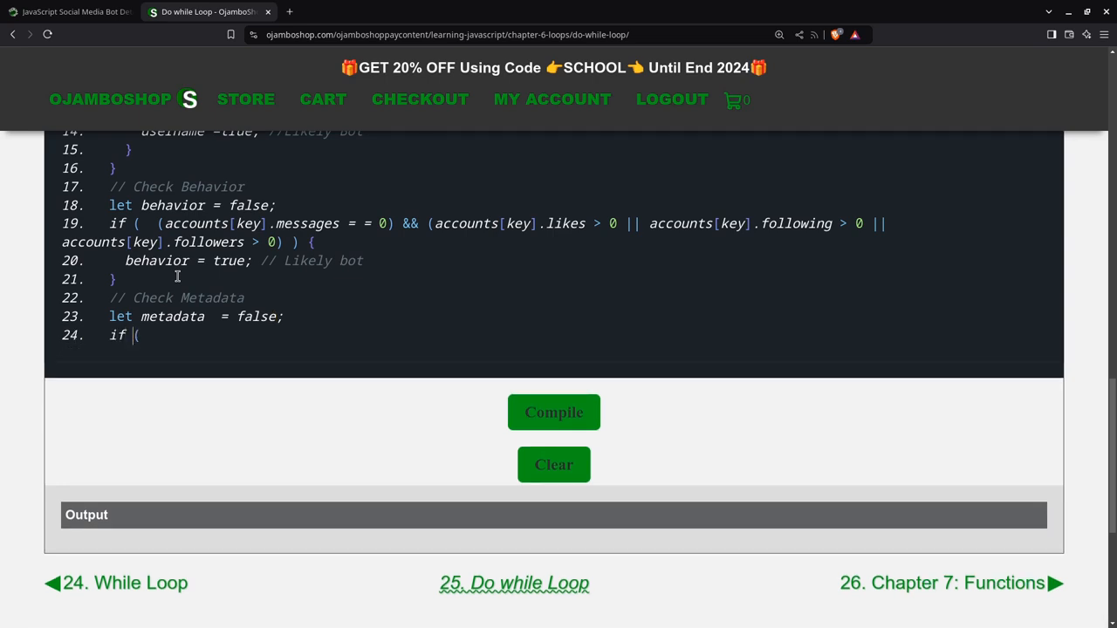
pyautogui.write('accounts')
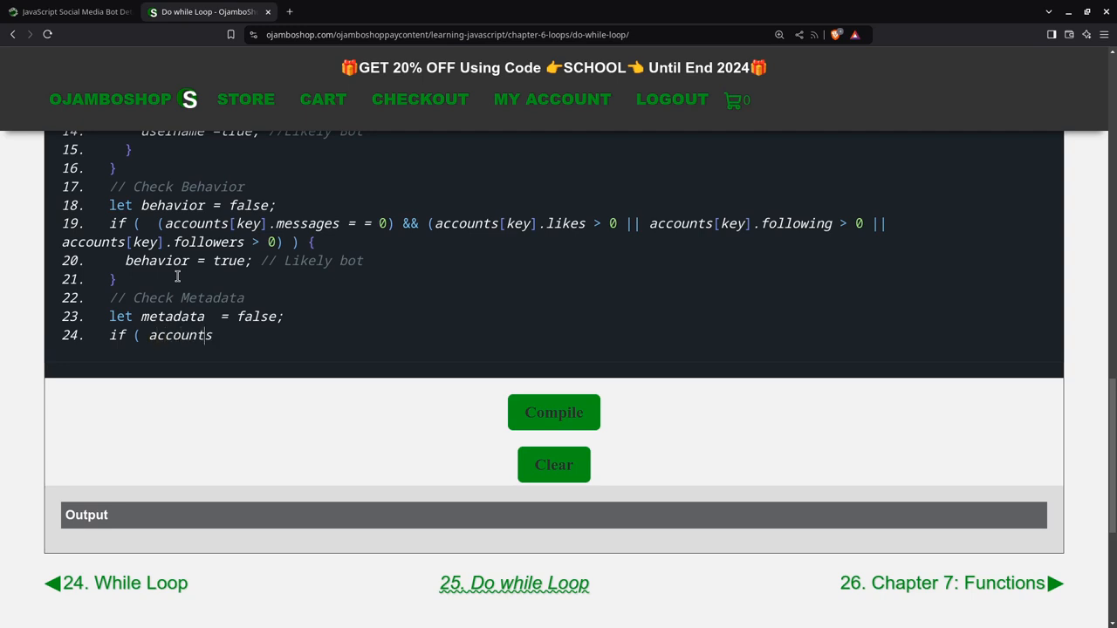
pyautogui.write('[')
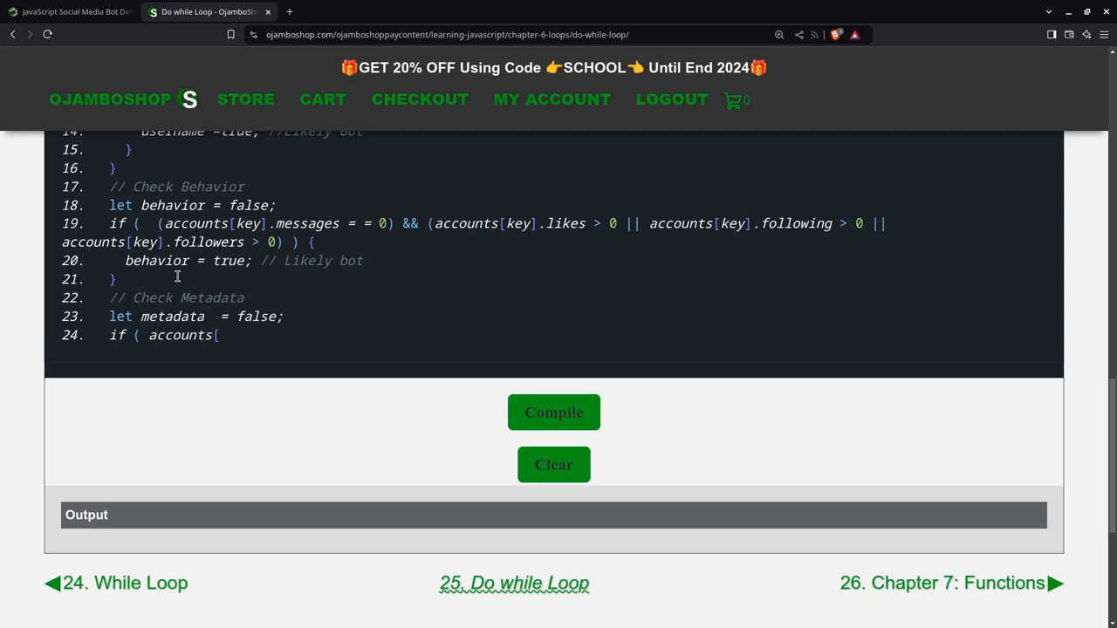
pyautogui.write('key')
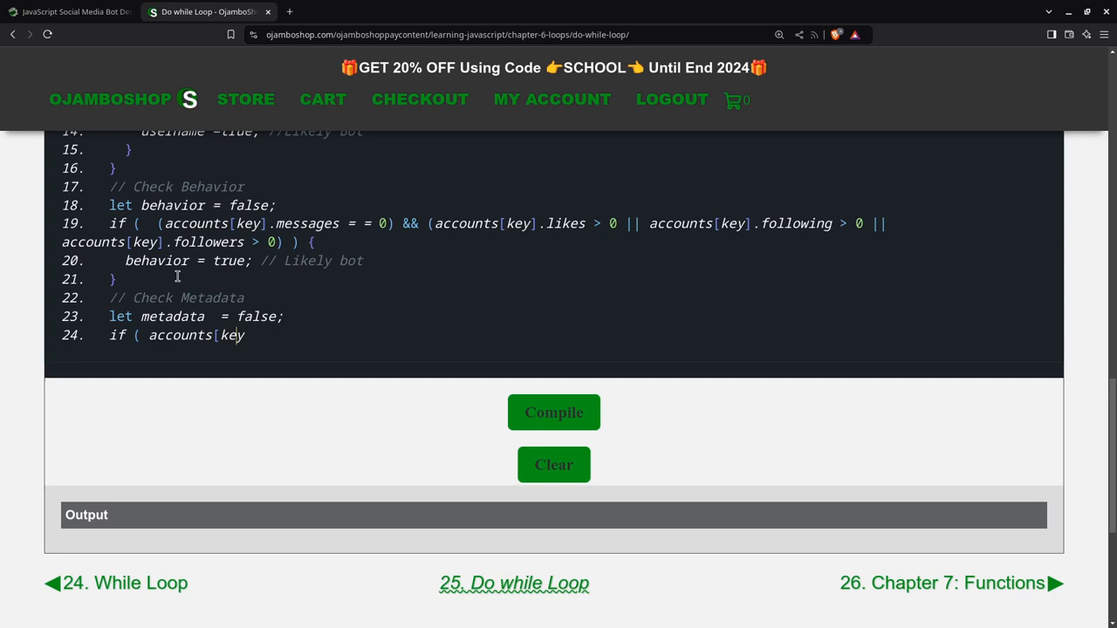
pyautogui.write('.likes > accounts[ke')
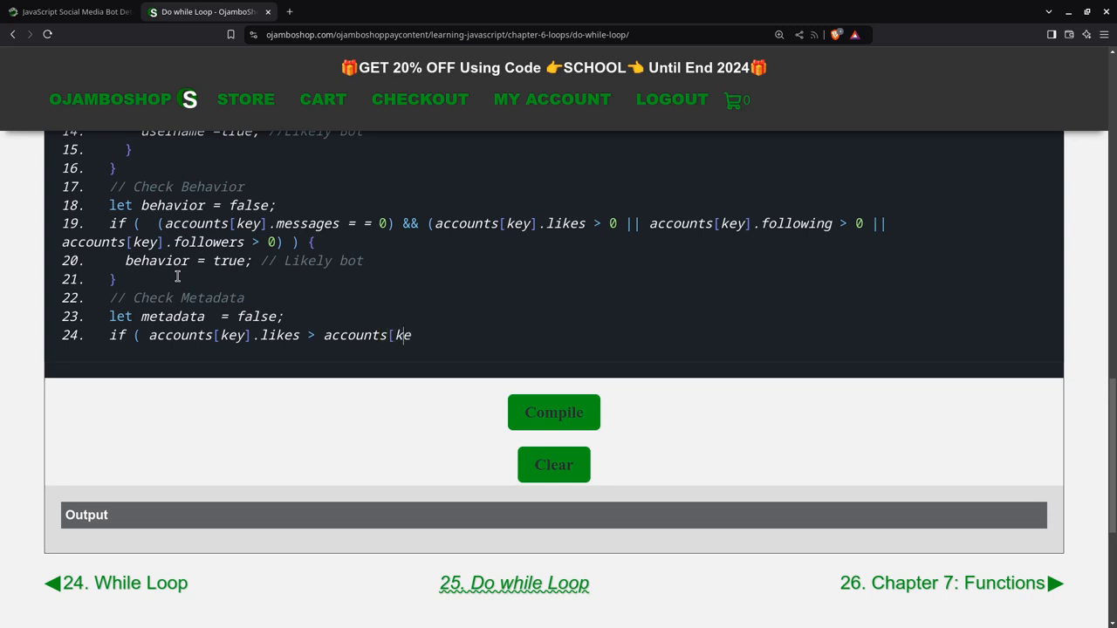
pyautogui.write('y]')
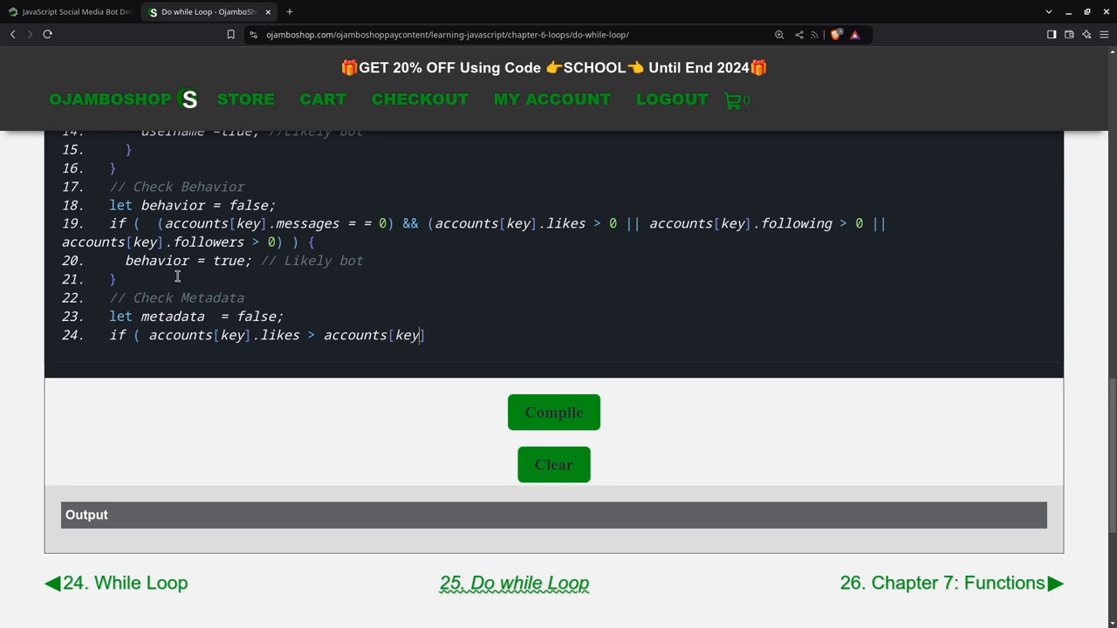
pyautogui.write('.messages || accounts[')
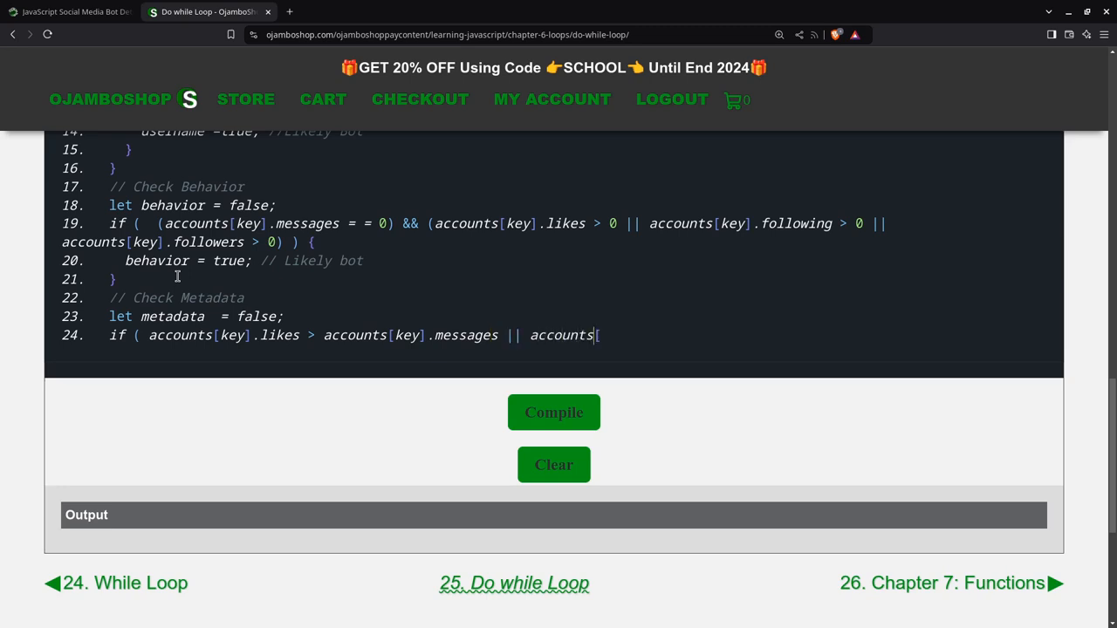
pyautogui.write('key]')
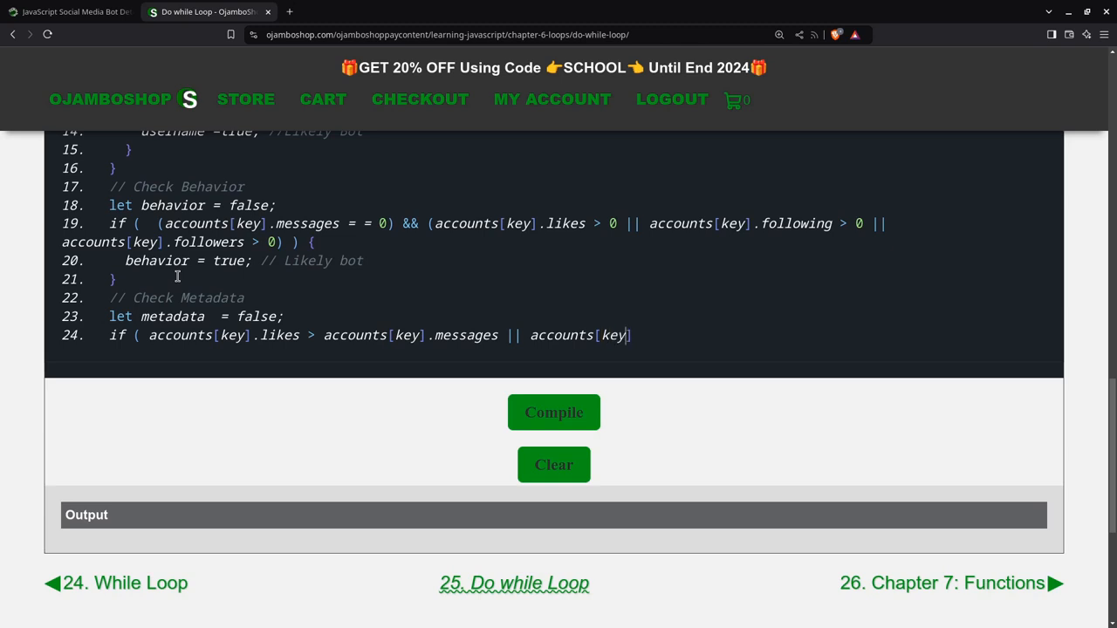
pyautogui.write('.following > accounts[')
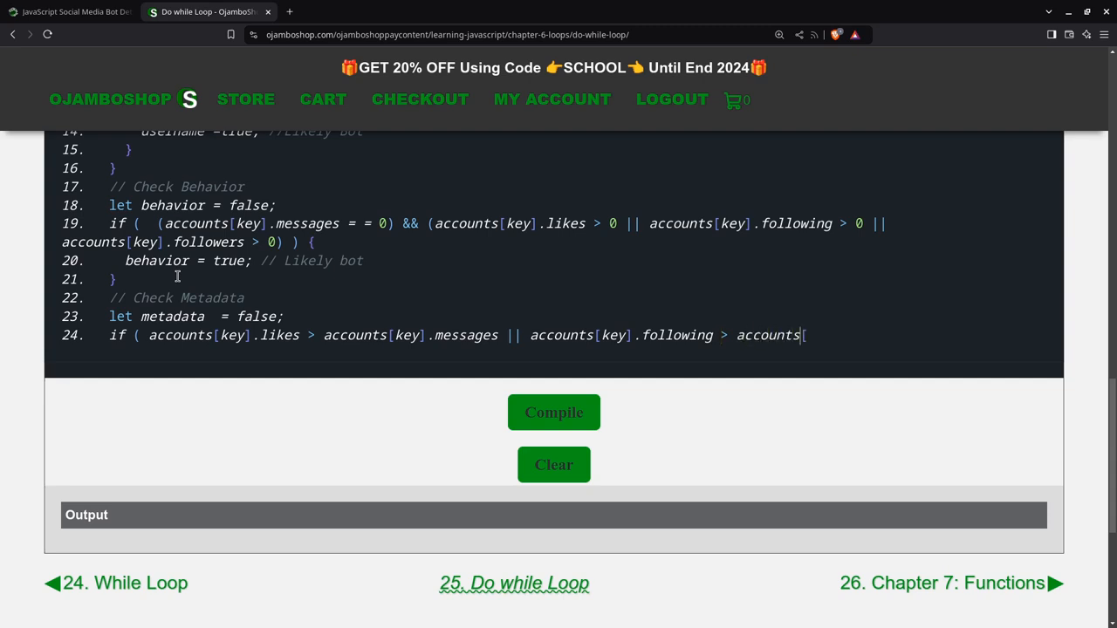
pyautogui.write('key]')
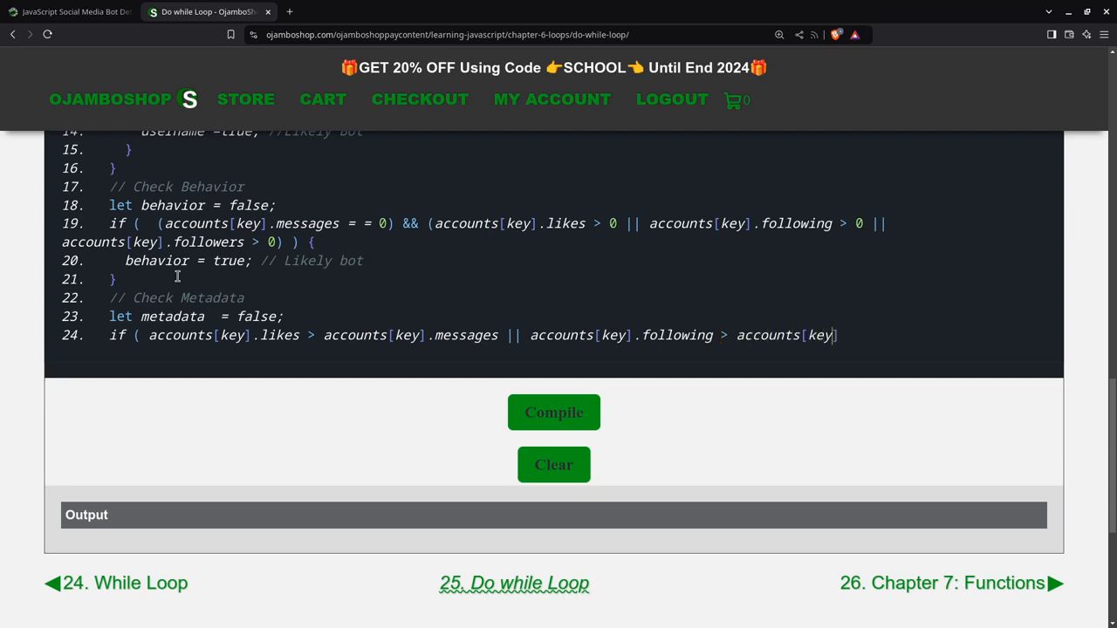
pyautogui.write('.mess')
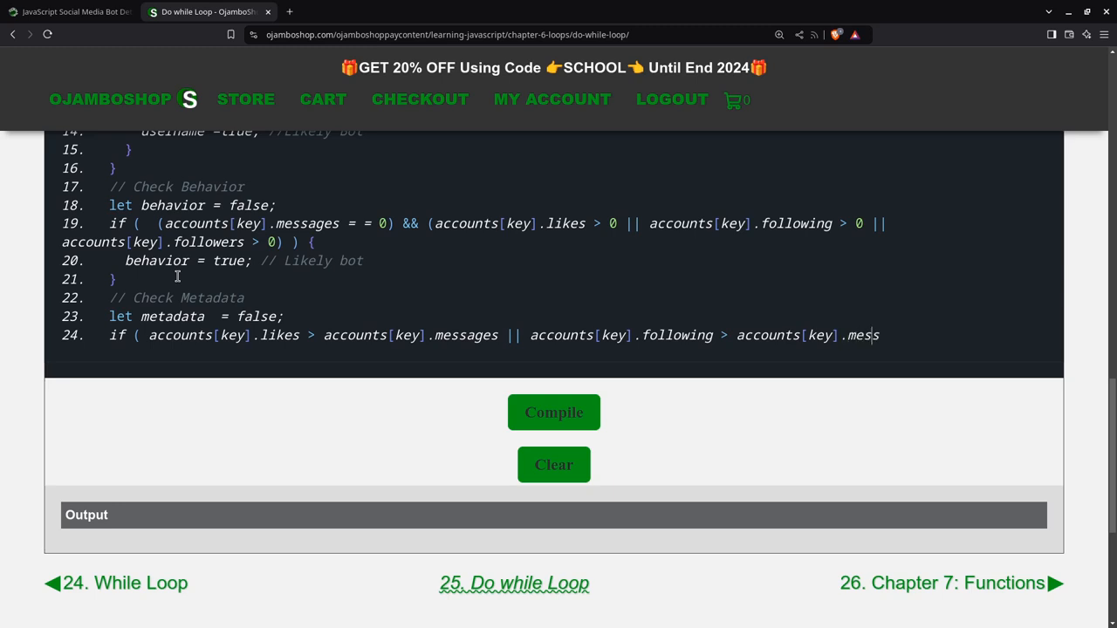
pyautogui.write('ages || accounts[')
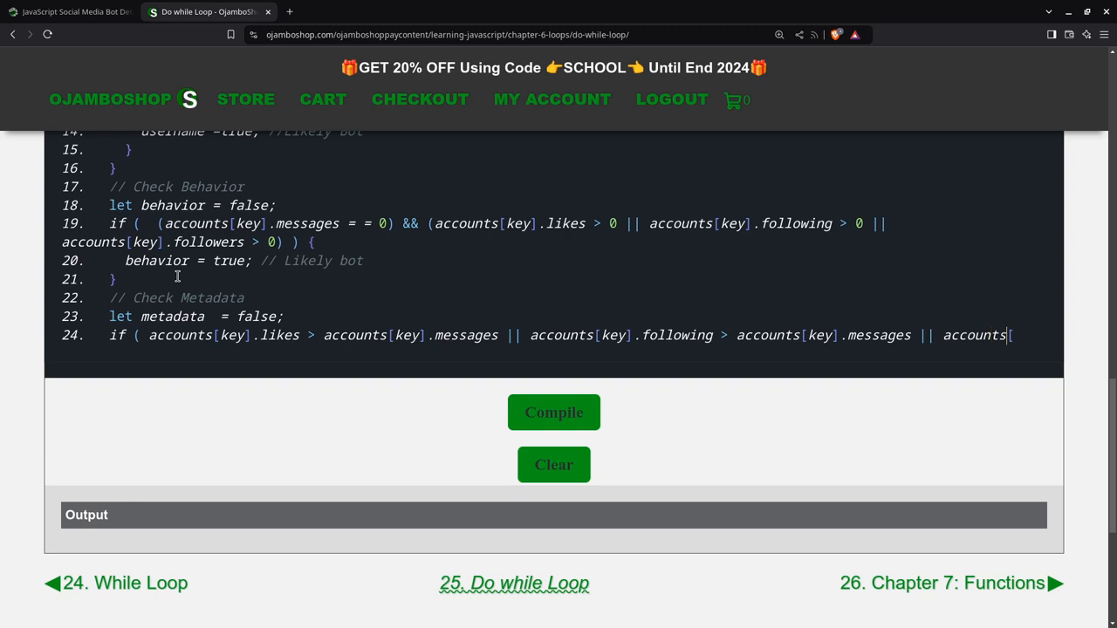
# - Add the followers-versus-messages comparison and close the condition parenthesis
pyautogui.write('key]')
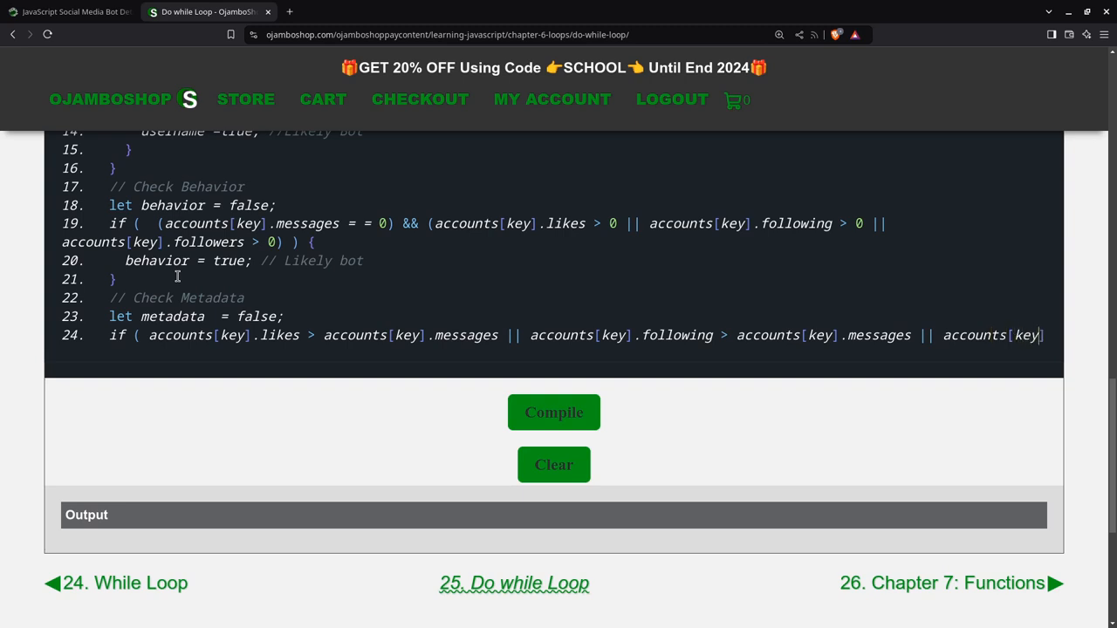
pyautogui.write('accounts[key].')
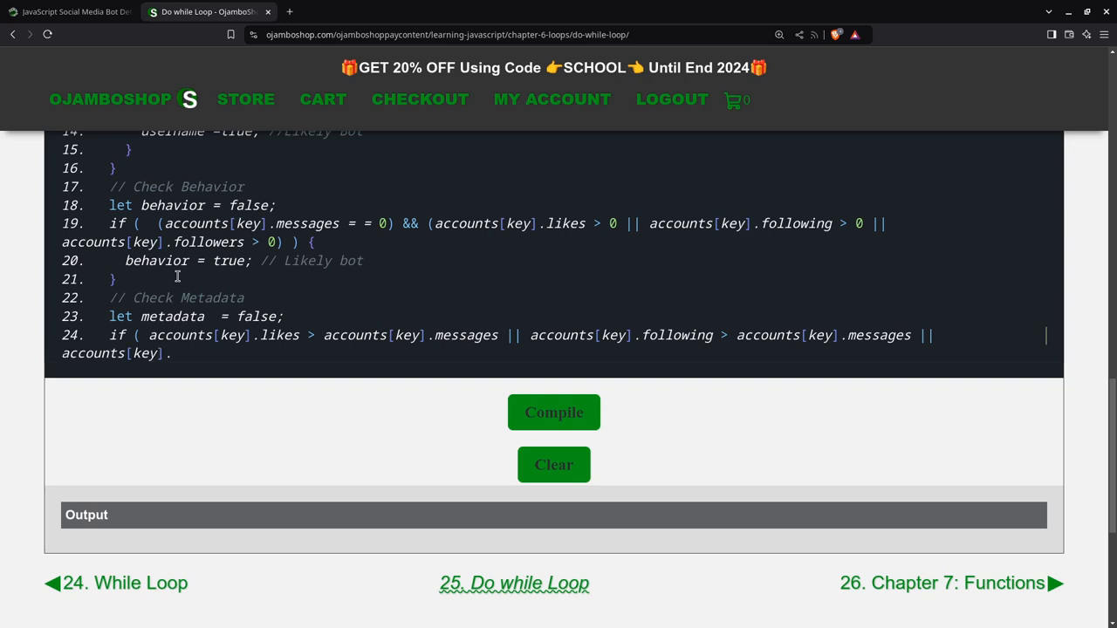
pyautogui.write('fol')
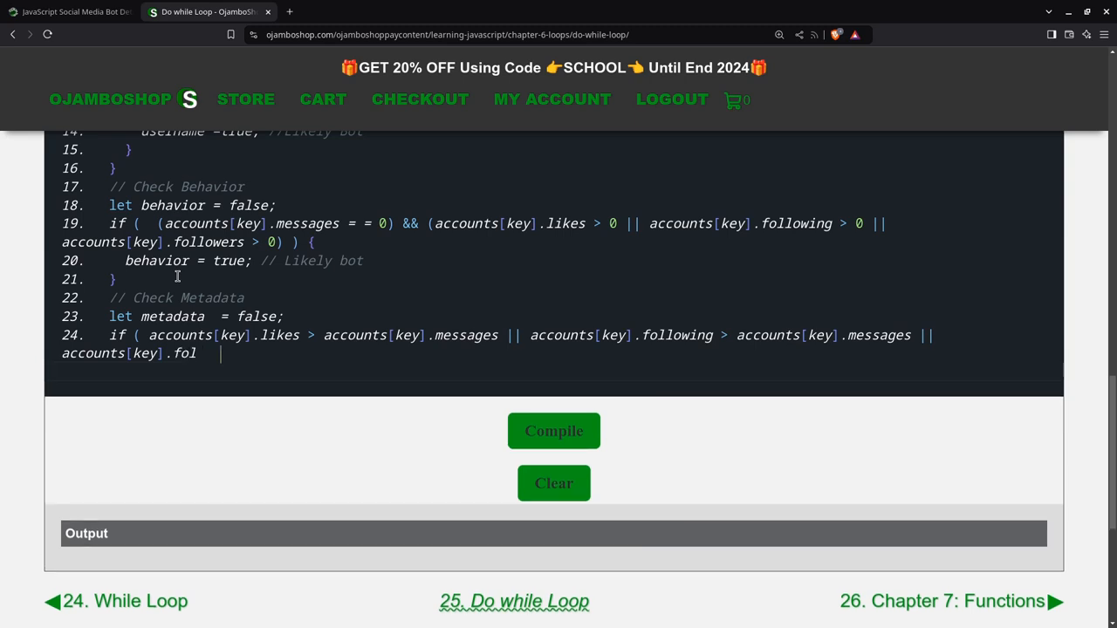
pyautogui.write('lowers')
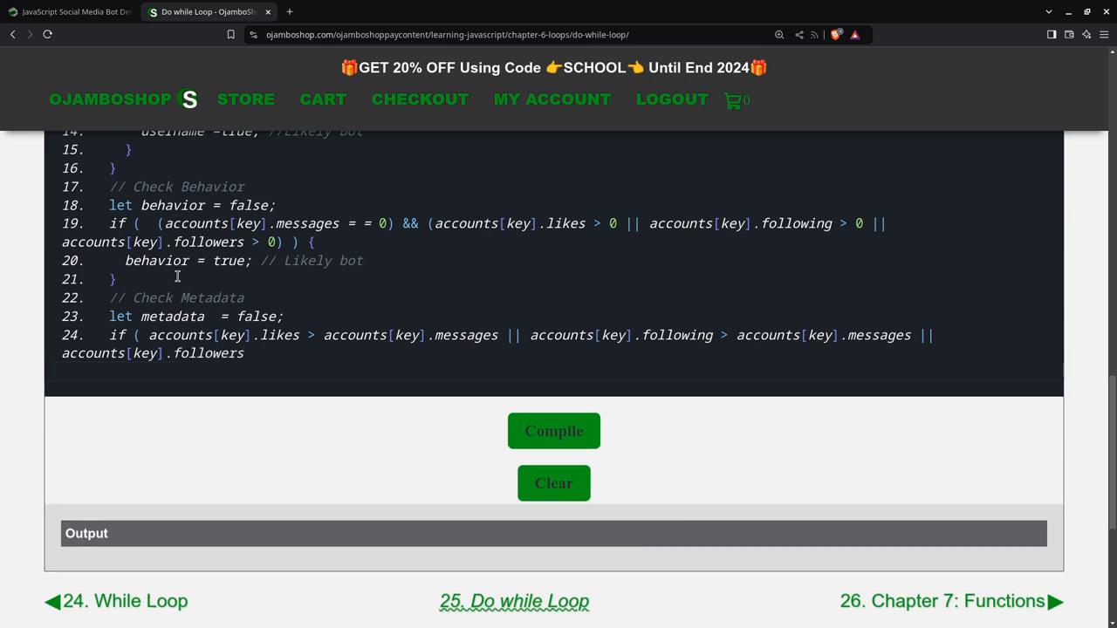
pyautogui.write('accou')
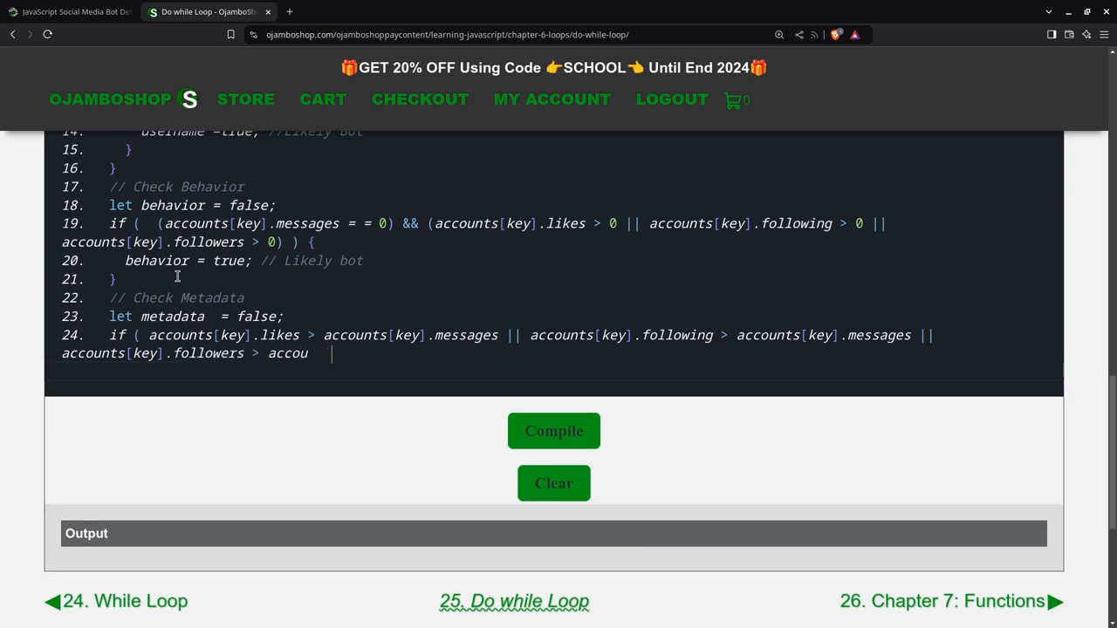
pyautogui.write('nts[key')
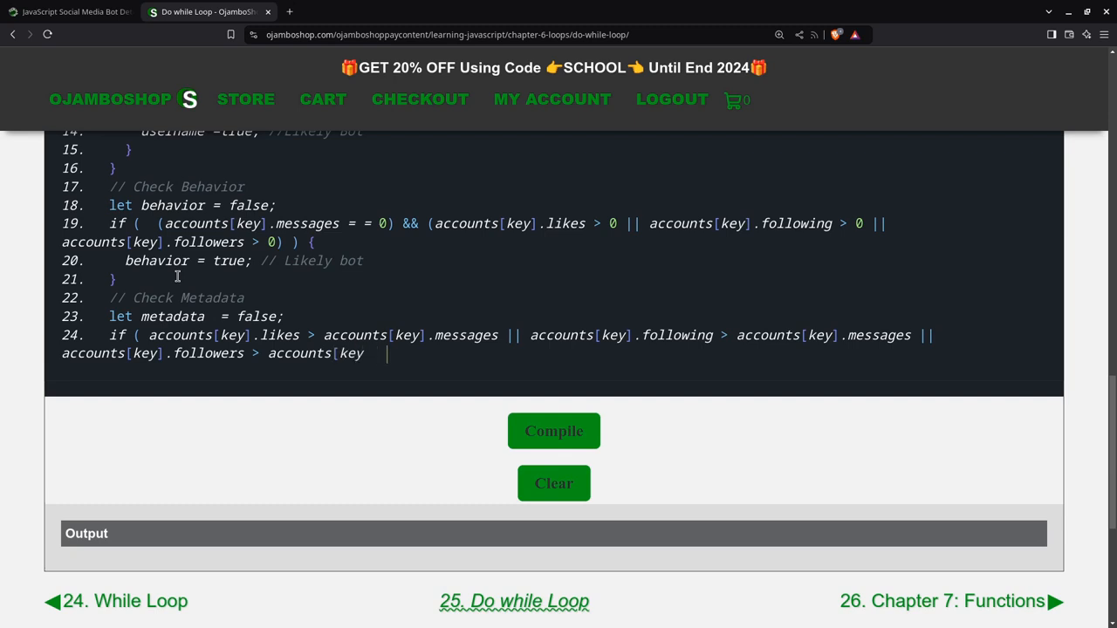
pyautogui.write('[.')
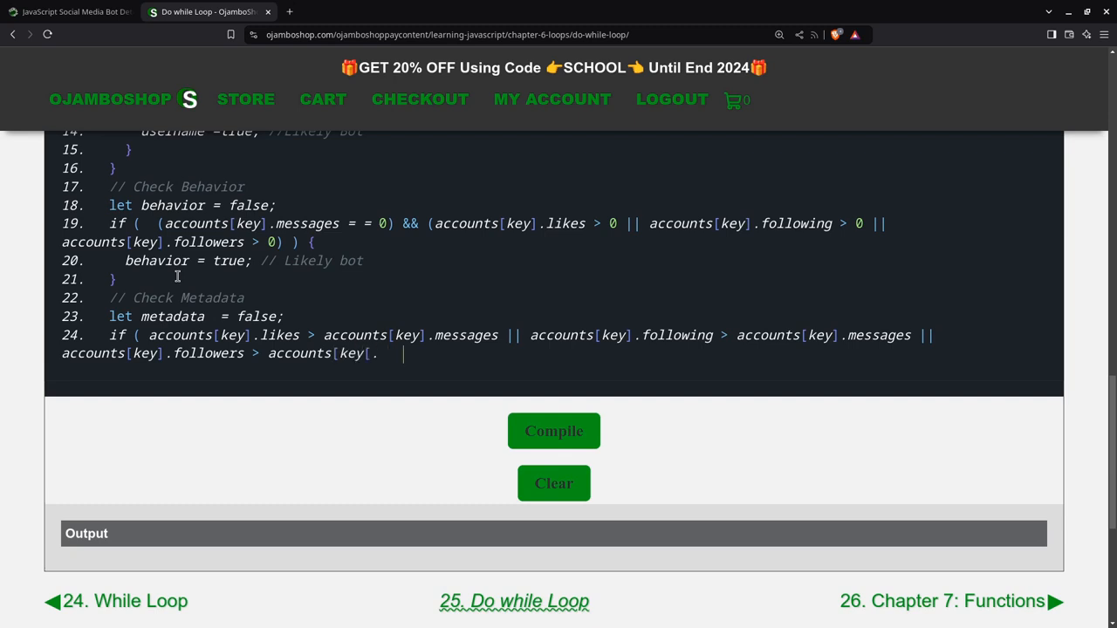
pyautogui.write('m')
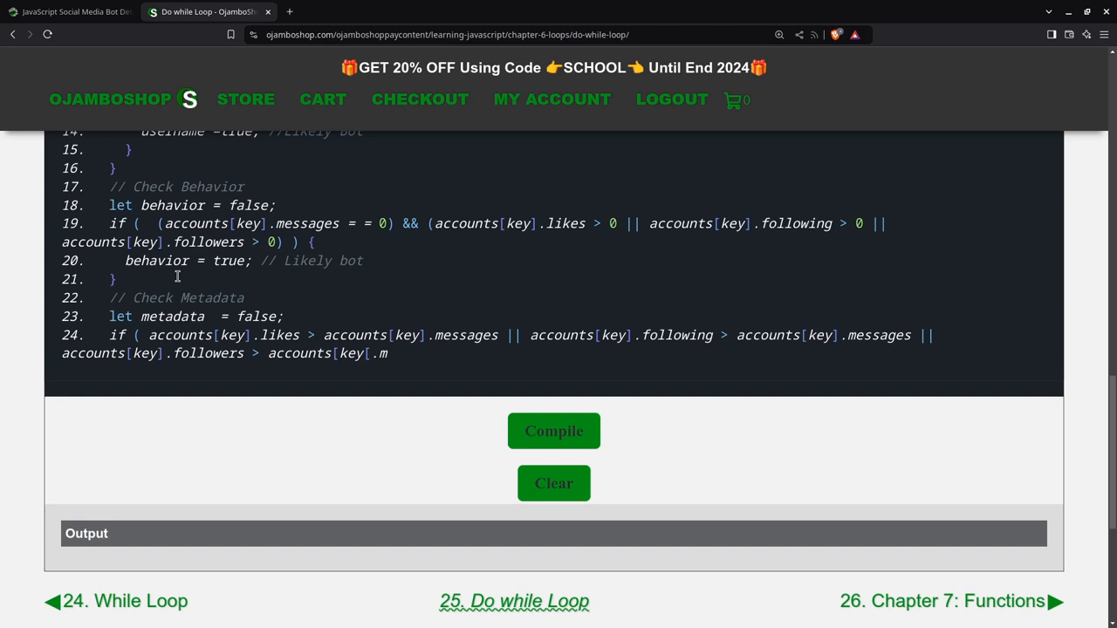
pyautogui.press('backspace')
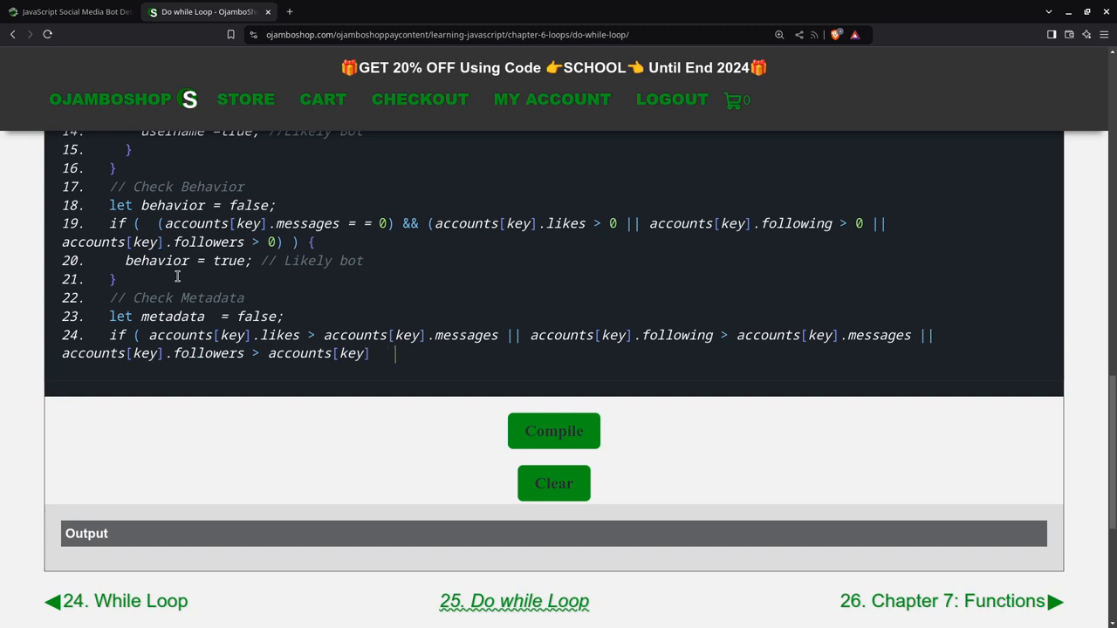
pyautogui.write('.messa')
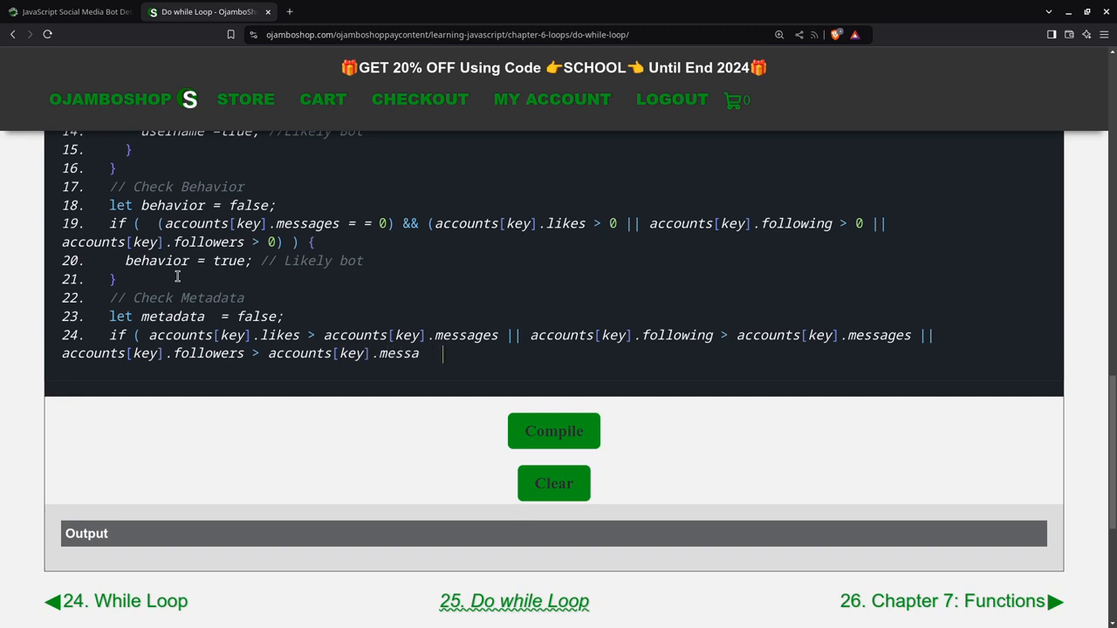
pyautogui.write('ges')
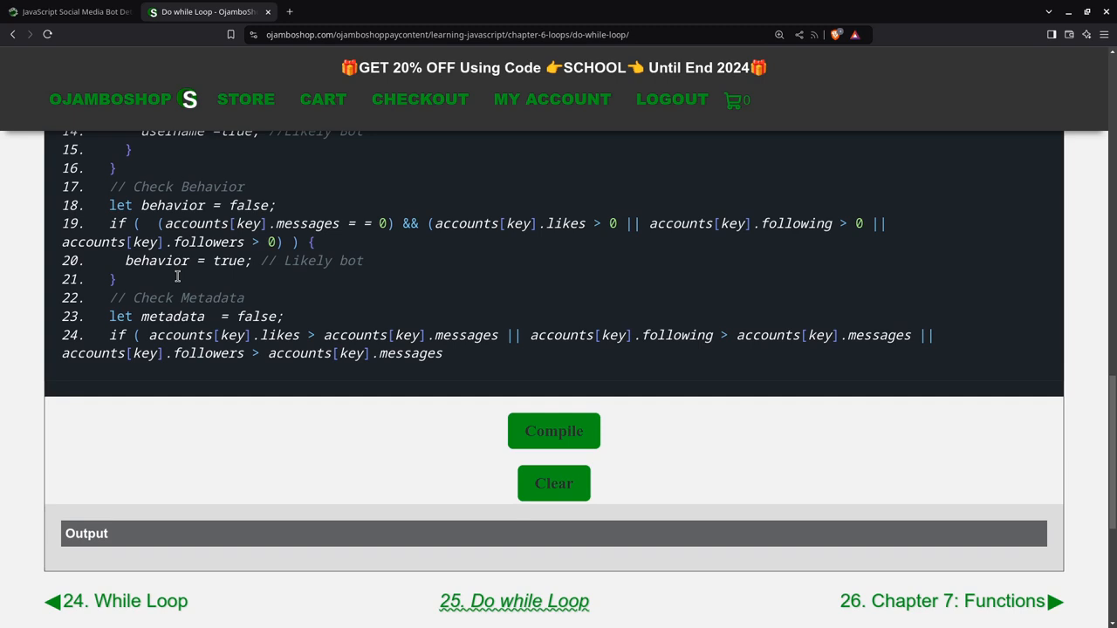
pyautogui.write(') {')
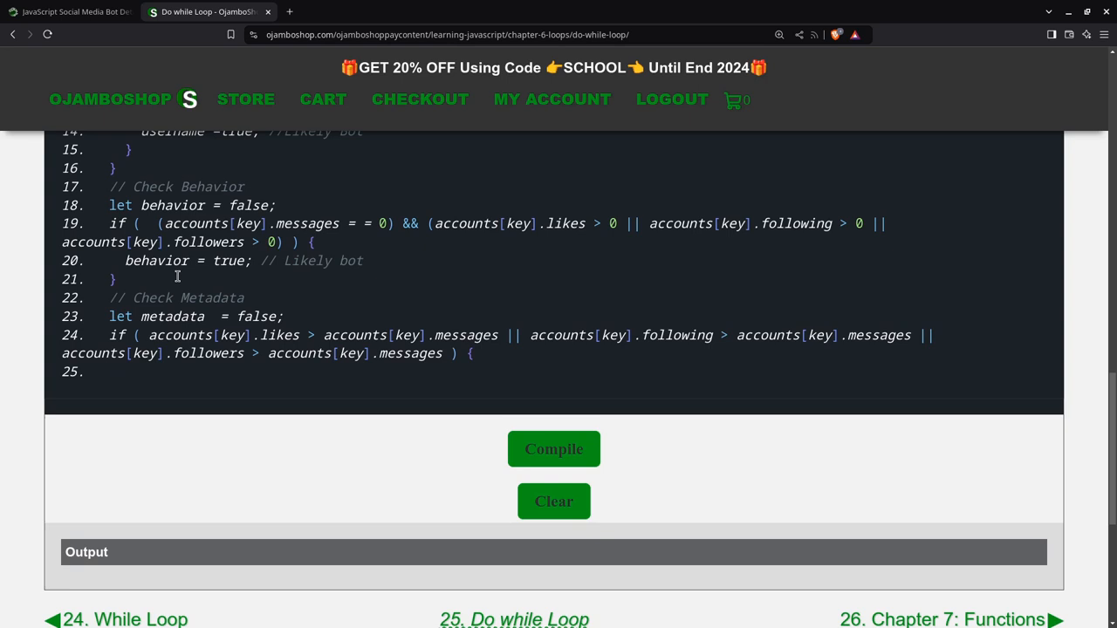
# - Set 'metadata = true; // Likely Bot' inside the metadata condition
pyautogui.write('metada')
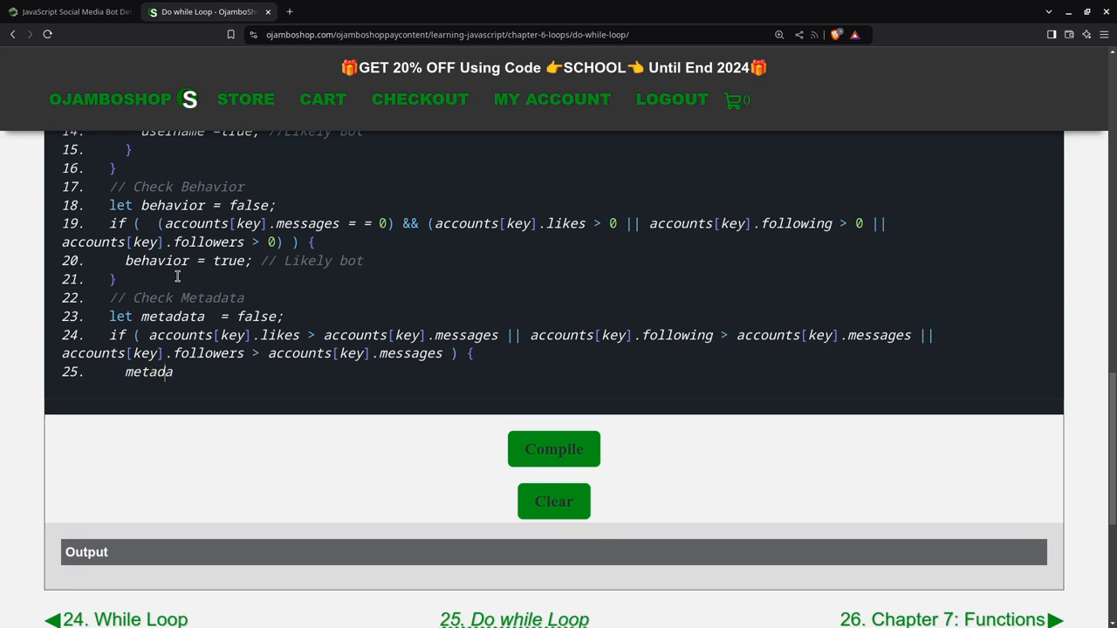
pyautogui.write('= true; // Likely B')
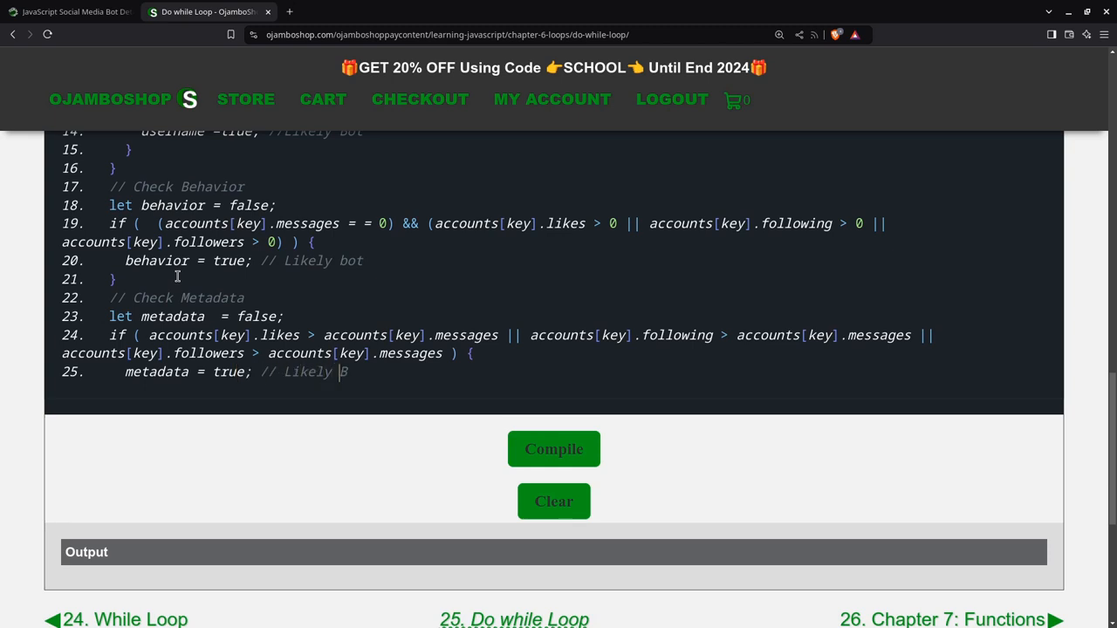
pyautogui.write('ot')
pyautogui.write('}')
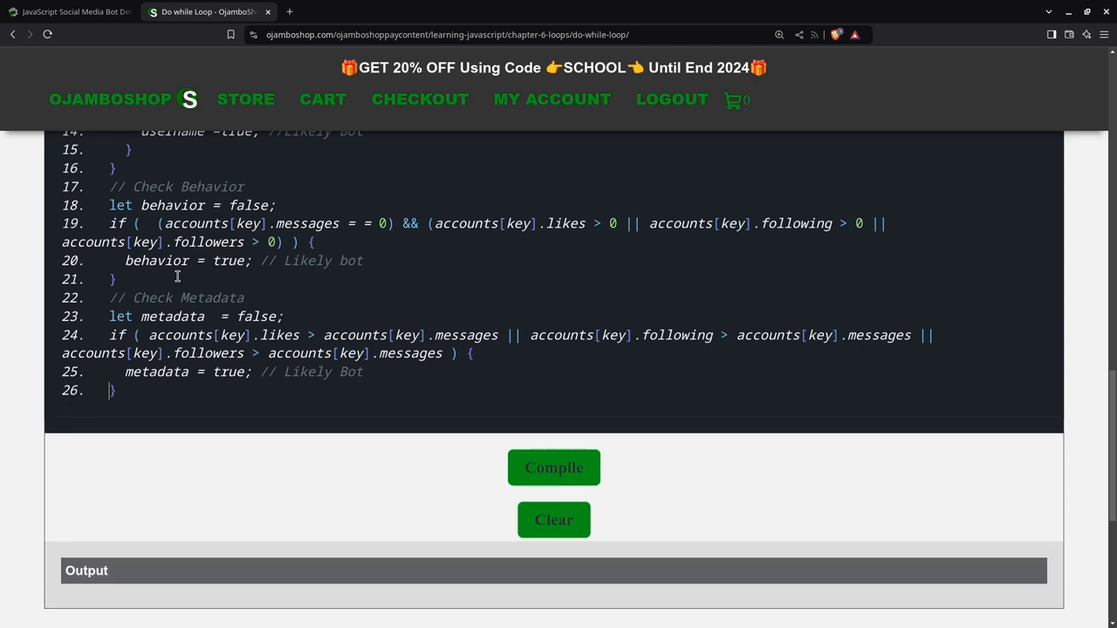
# - Add an if block testing whether the username, behavior or metadata check flags the account
pyautogui.press('Enter')
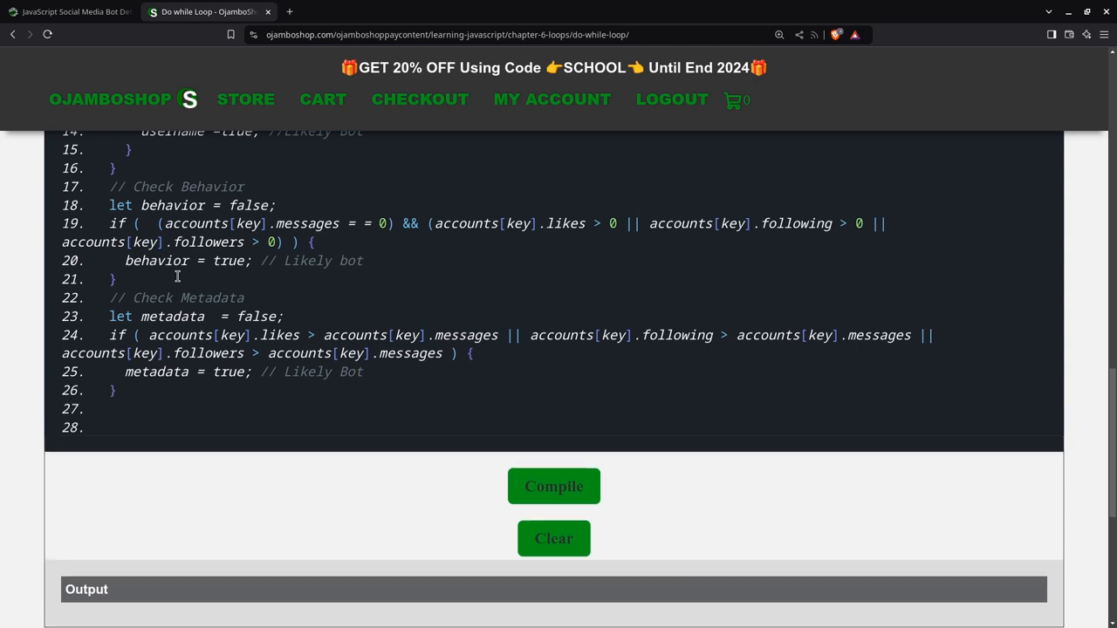
pyautogui.write('i')
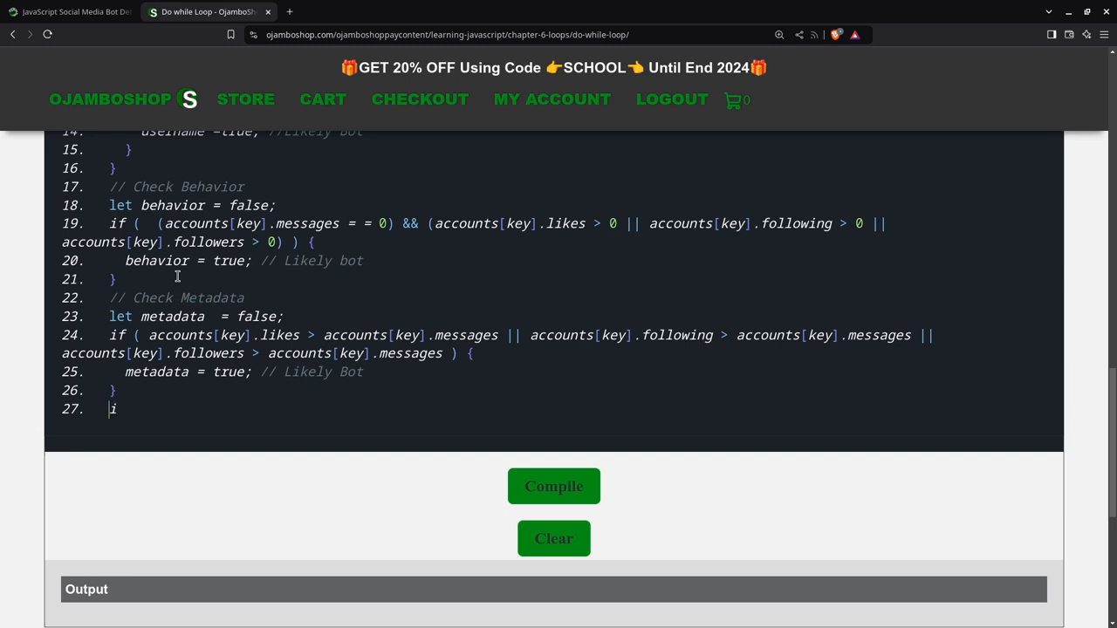
pyautogui.write('f (use')
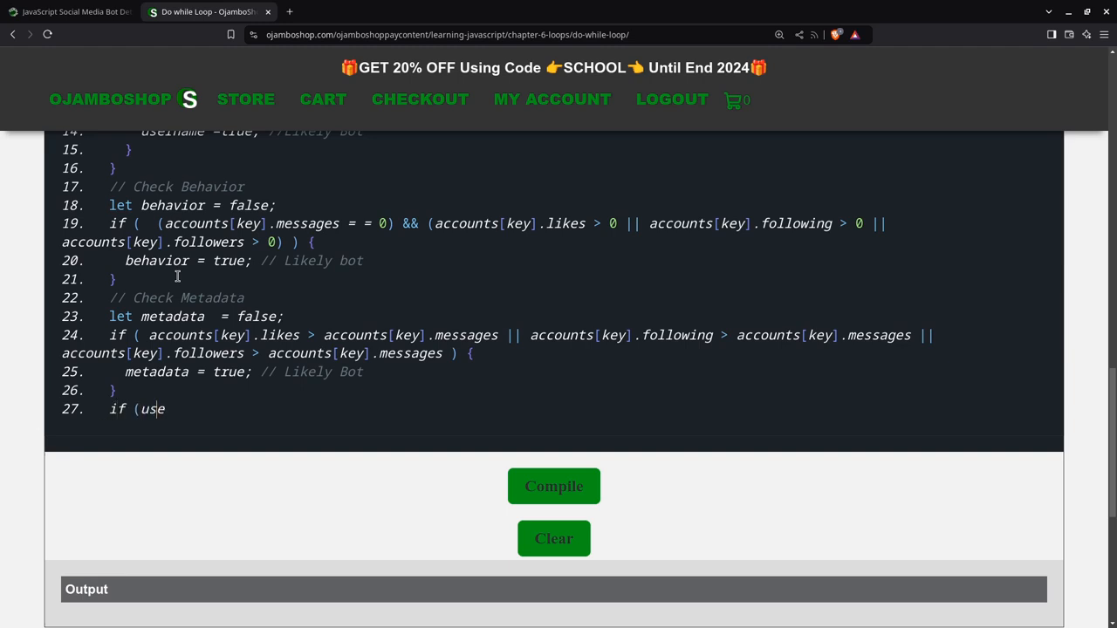
pyautogui.write('rname || b')
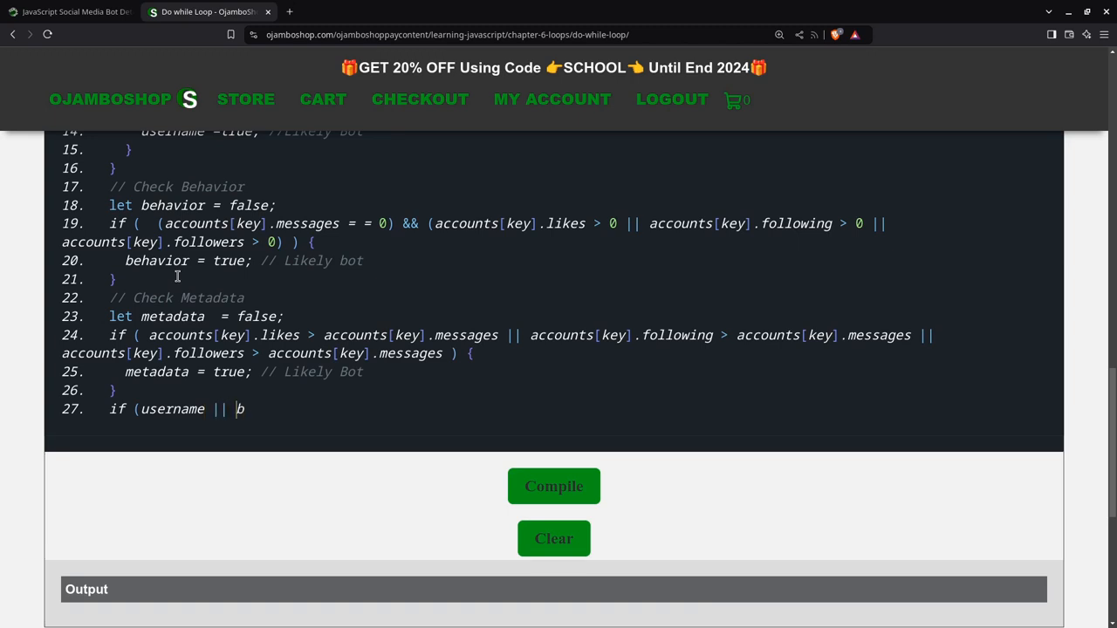
pyautogui.write('ehavio')
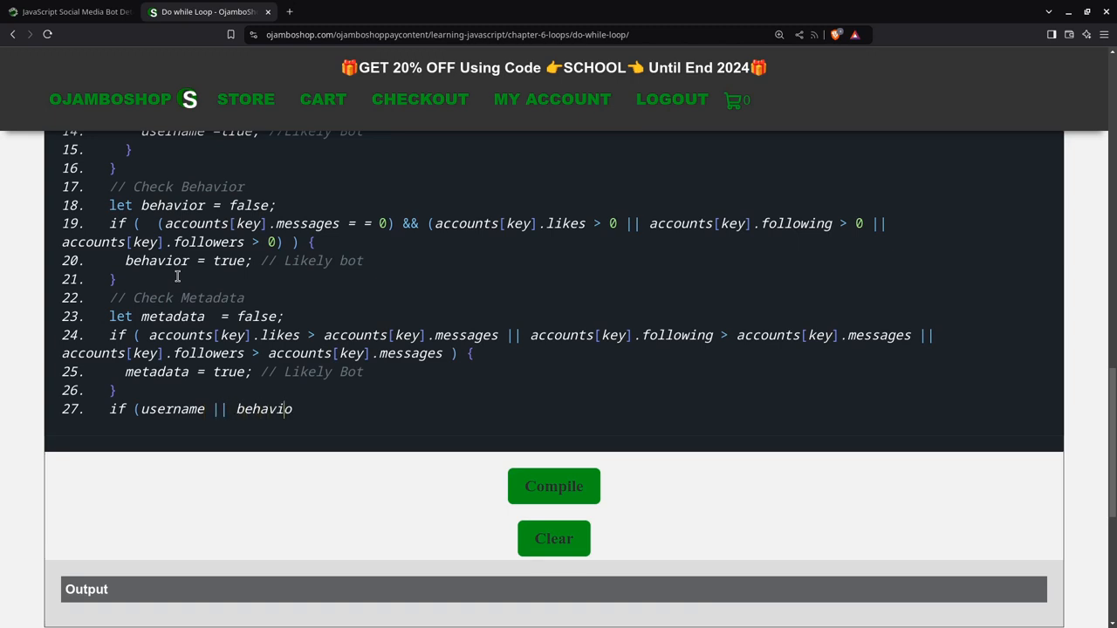
pyautogui.write('r || met')
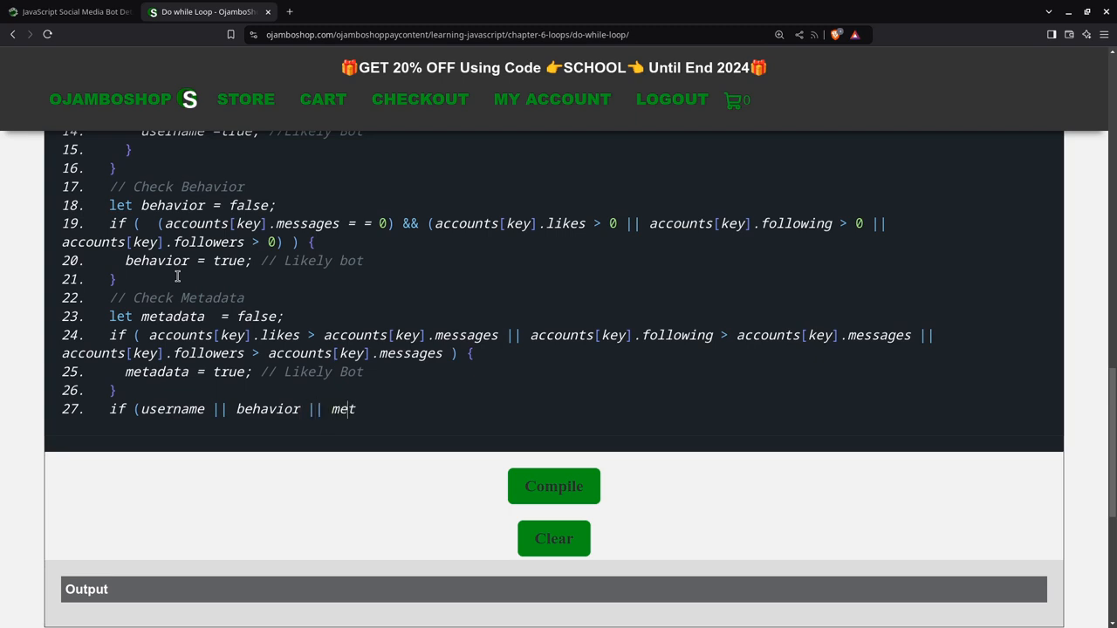
pyautogui.write('adata')
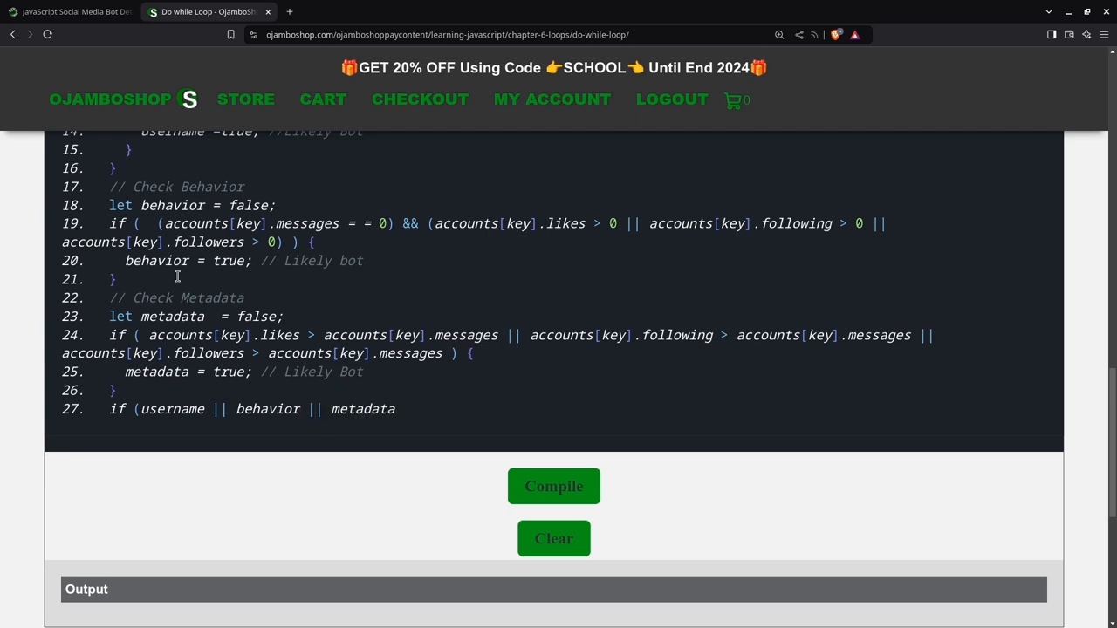
pyautogui.write(')')
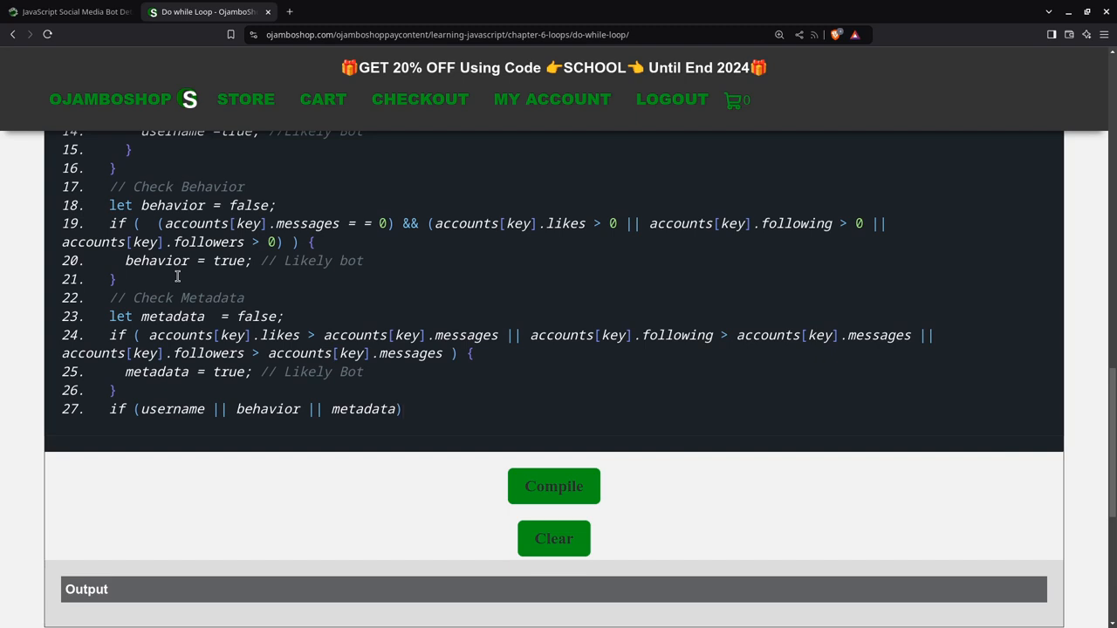
pyautogui.write('{')
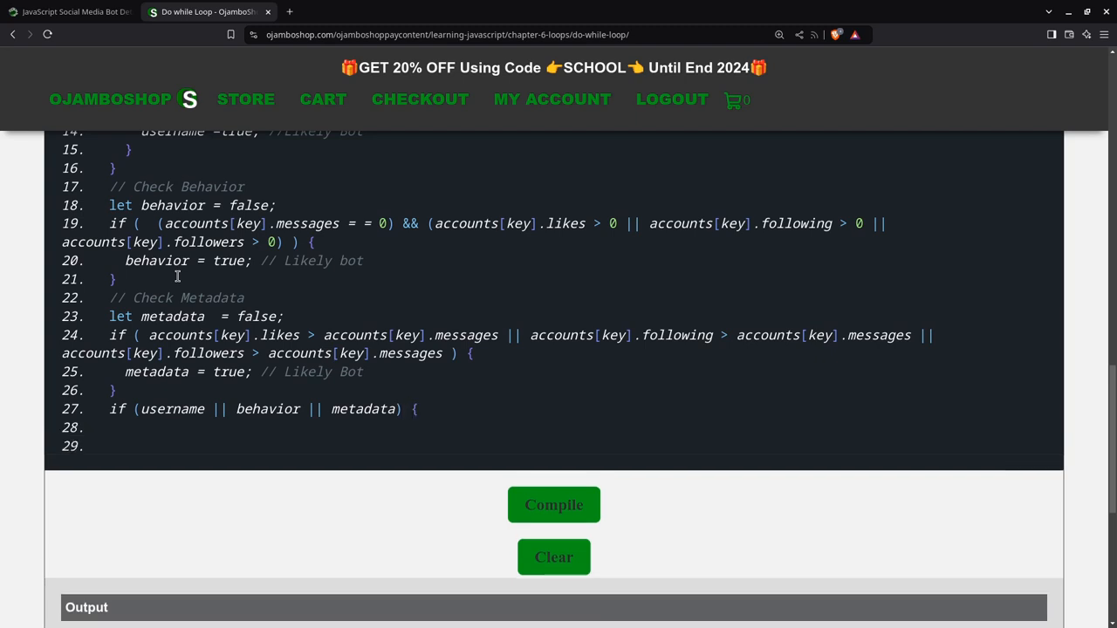
pyautogui.press('backspace')
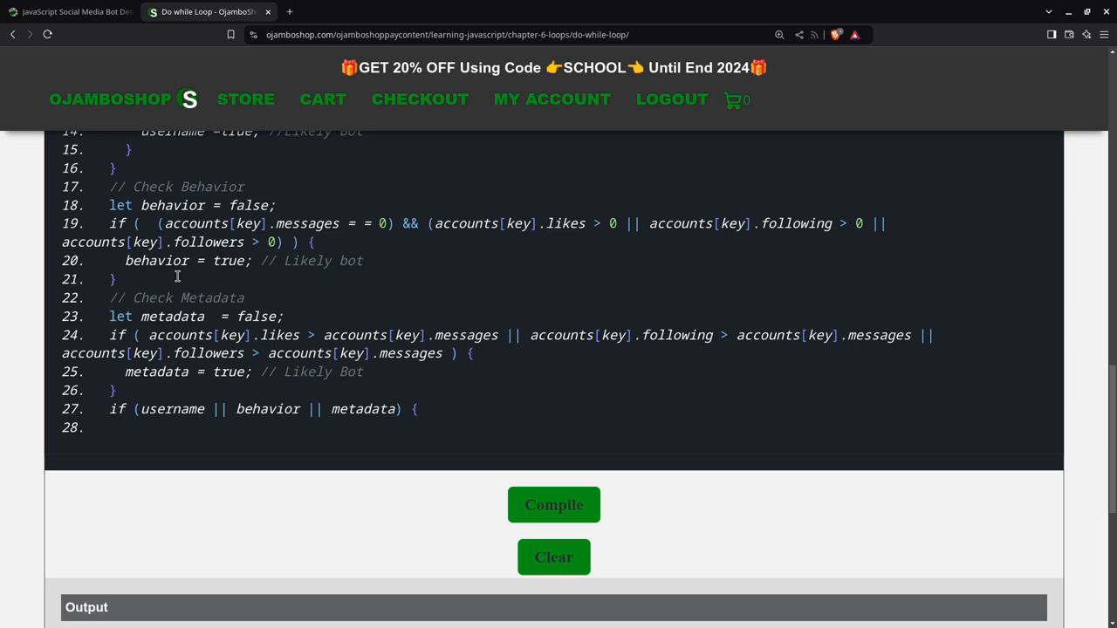
# - Inside the if block, log the account's username followed by " is a likely bot"
pyautogui.write('console.log')
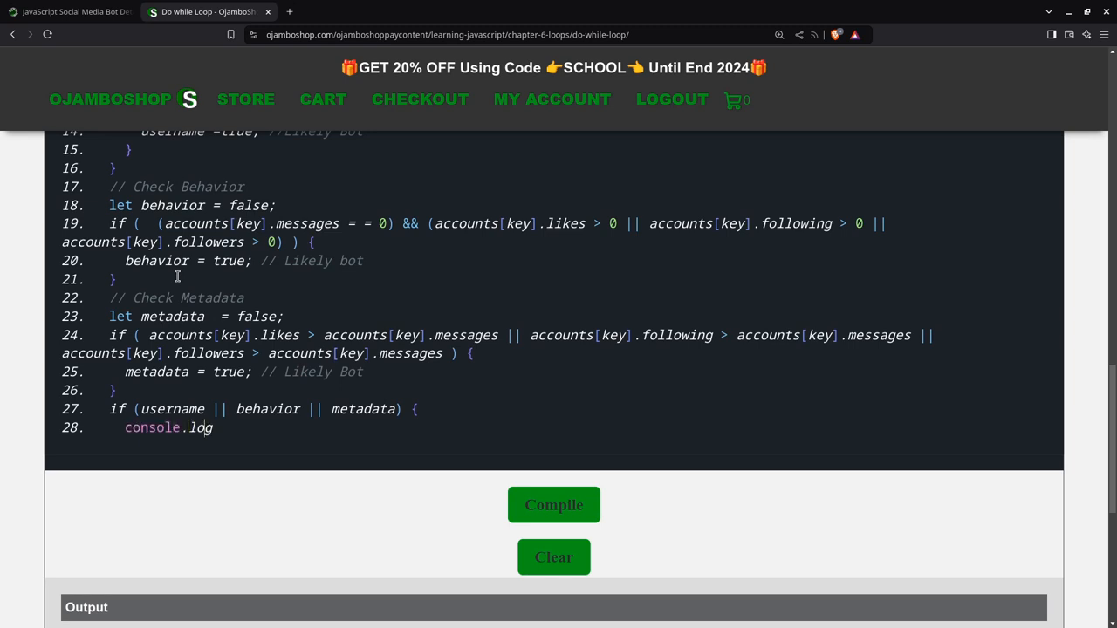
pyautogui.write('(accounts[key')
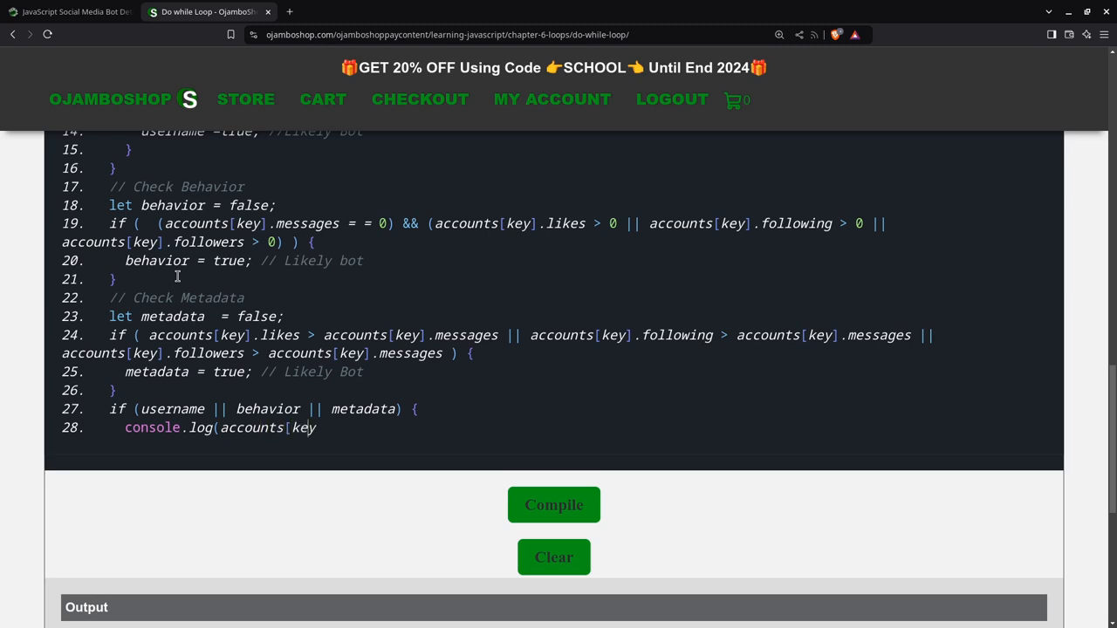
pyautogui.write('.u')
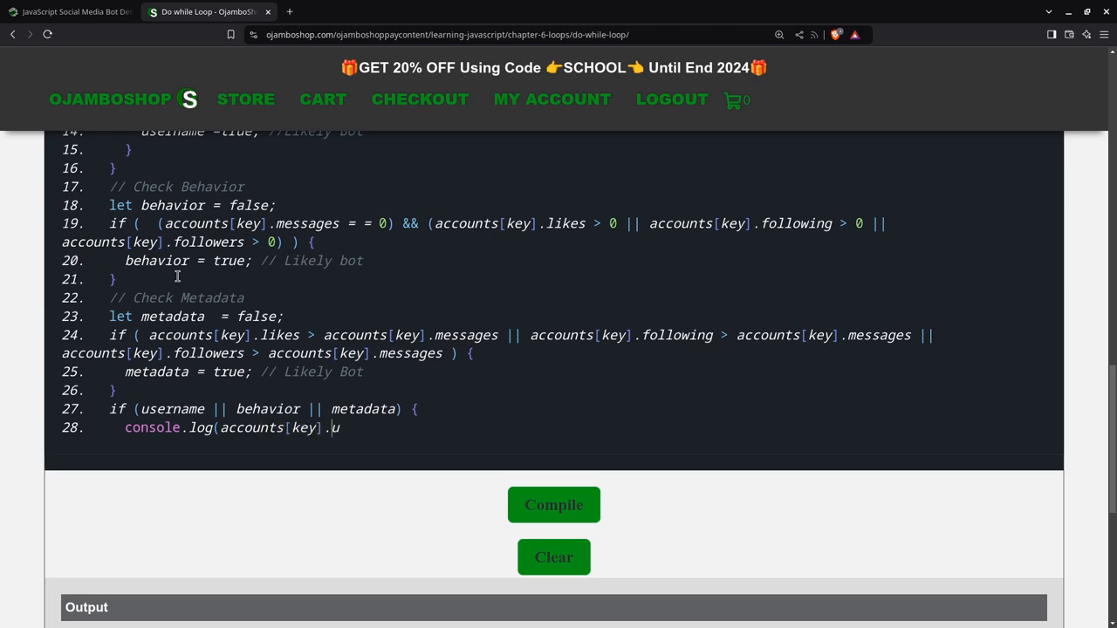
pyautogui.write('sername')
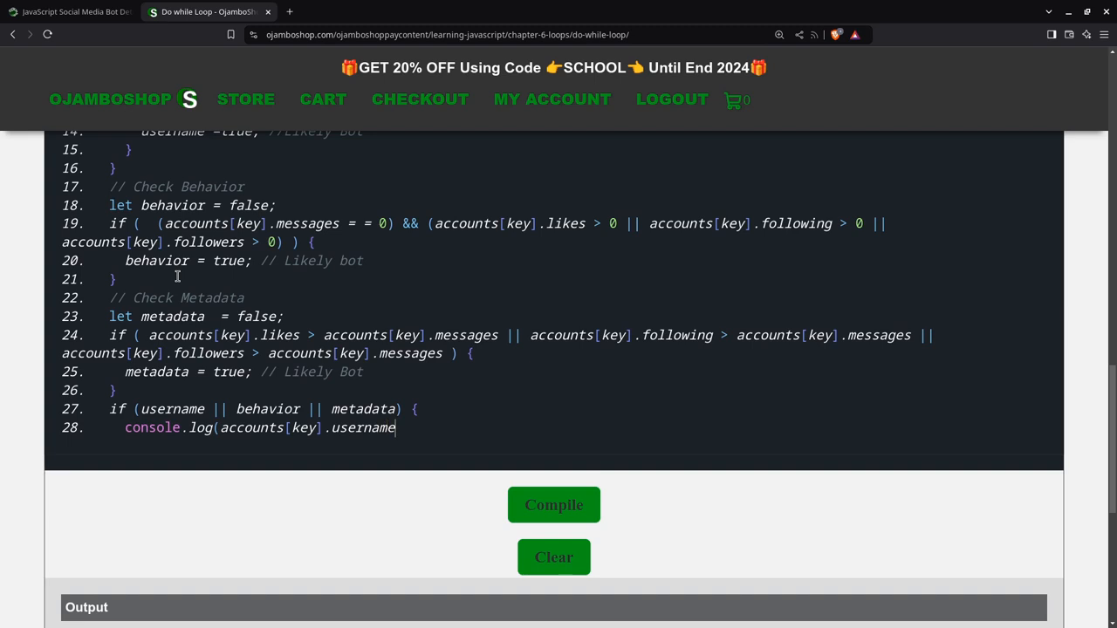
pyautogui.write('+')
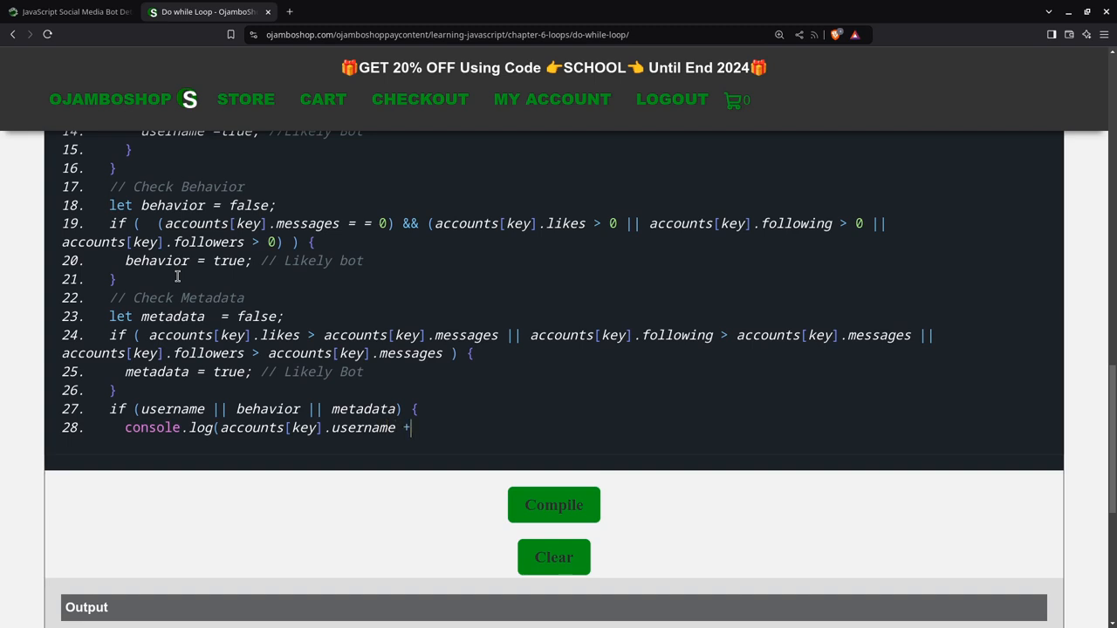
pyautogui.write('" i')
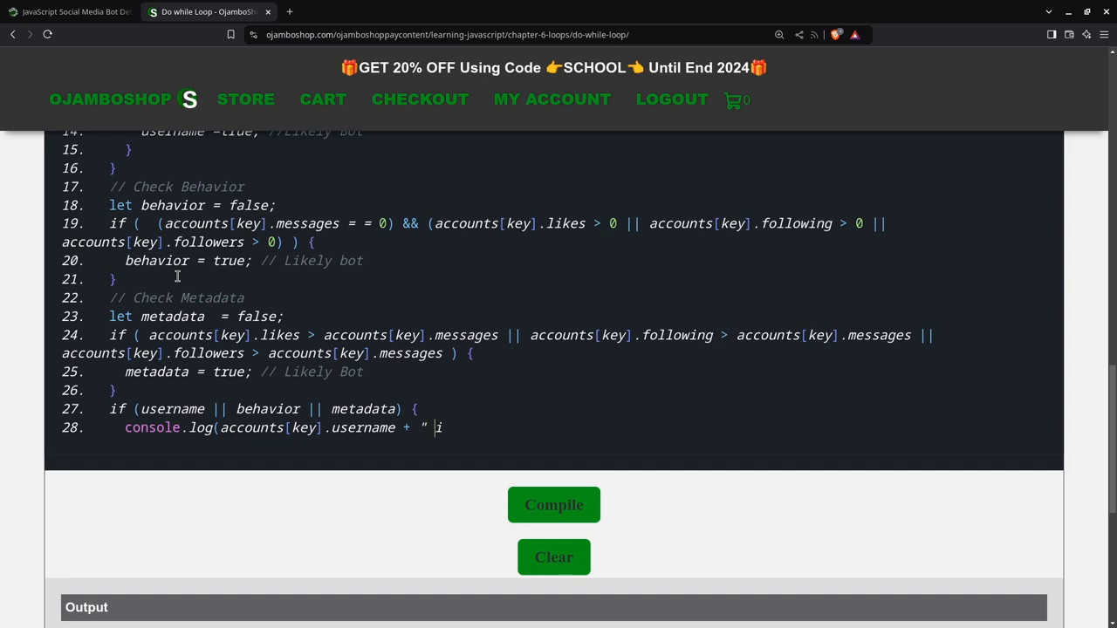
pyautogui.write('is a l')
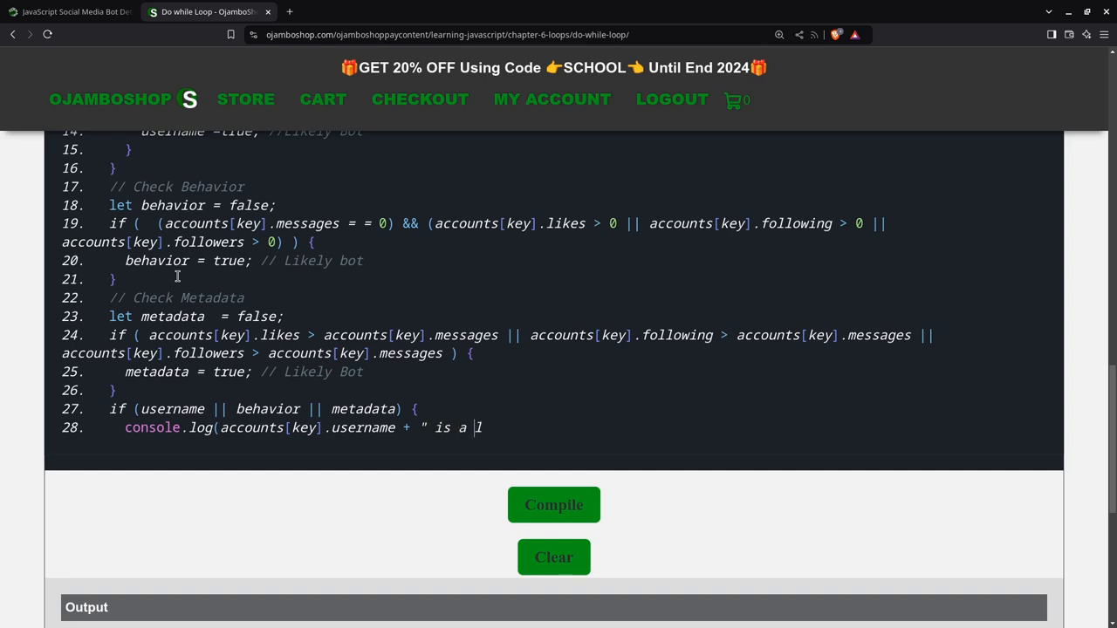
pyautogui.write('iek')
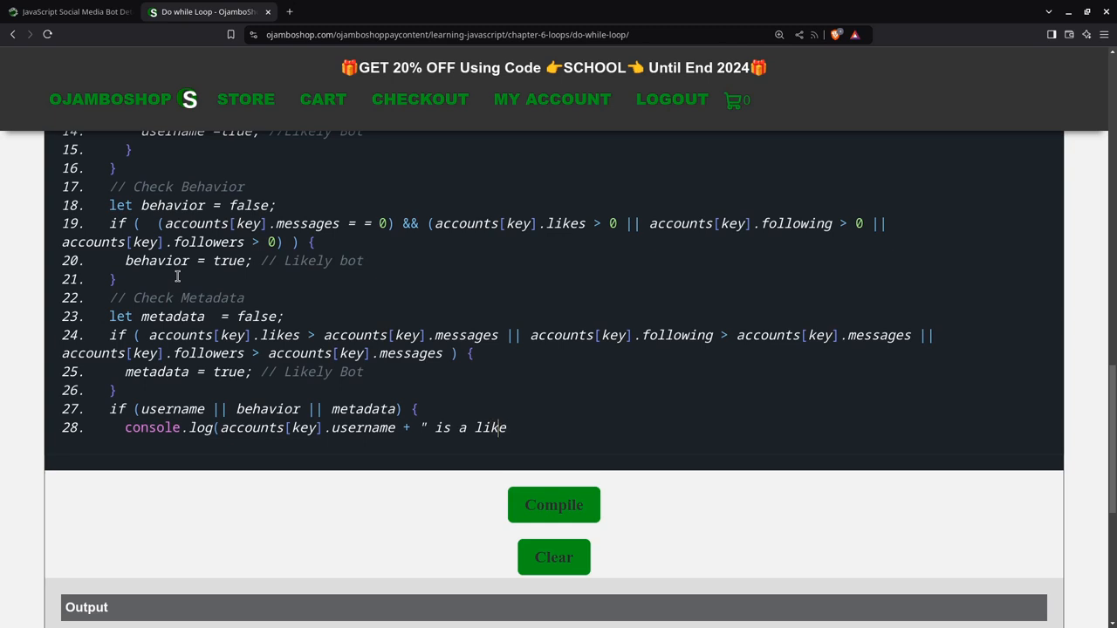
pyautogui.write('ly bot')
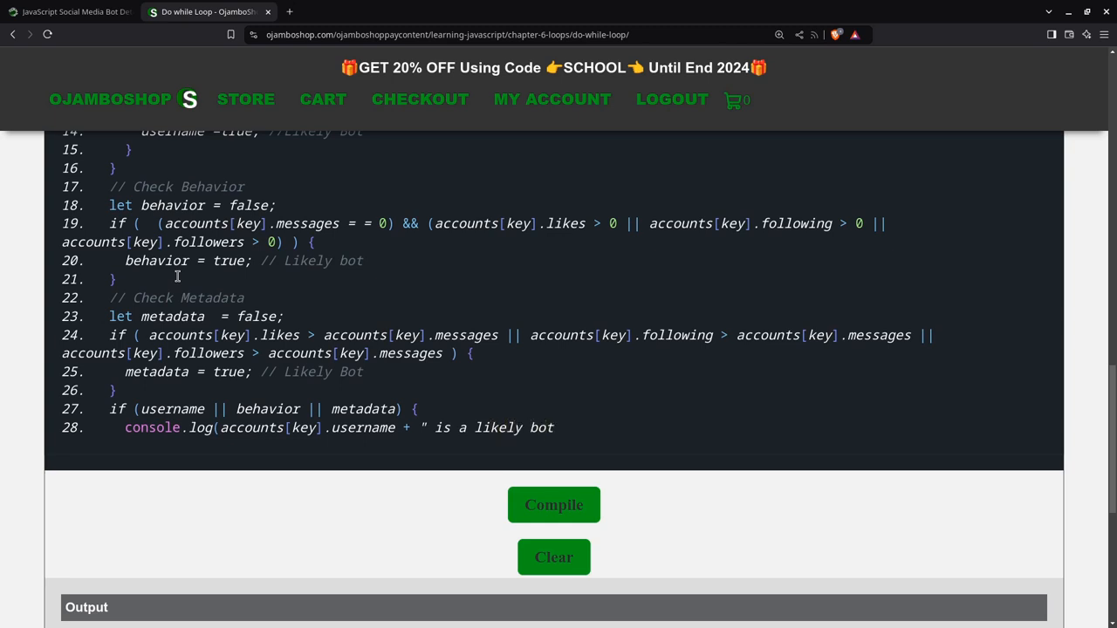
pyautogui.write('");')
pyautogui.write('}')
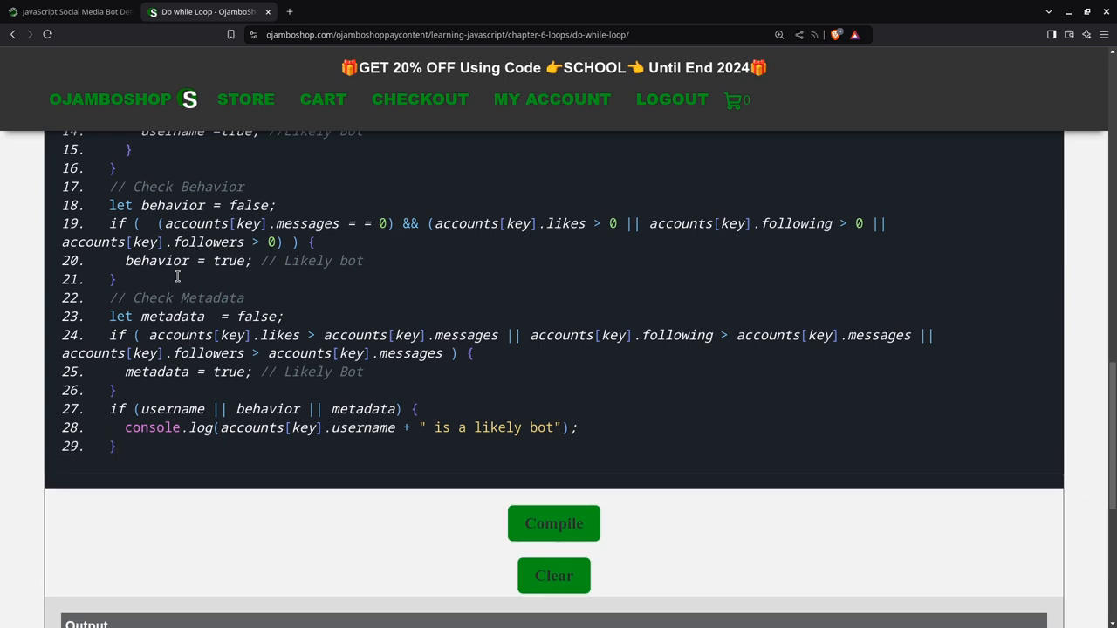
# - Add an else block logging accounts[key].username with " is unlikely to be a bot"
pyautogui.write('else {')
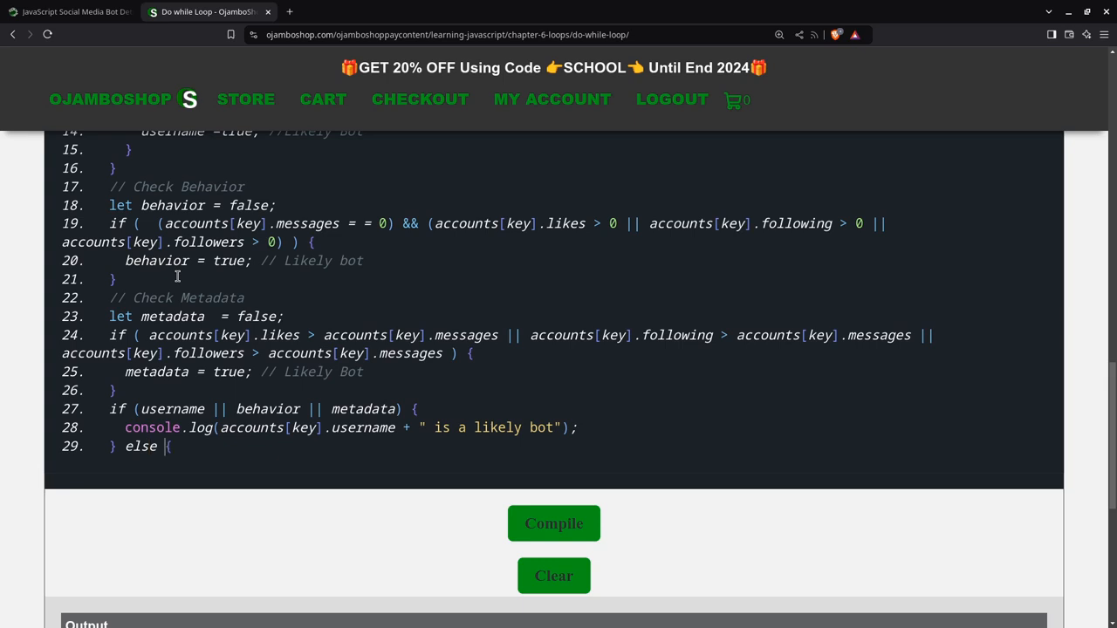
pyautogui.press('enter')
pyautogui.write('console.')
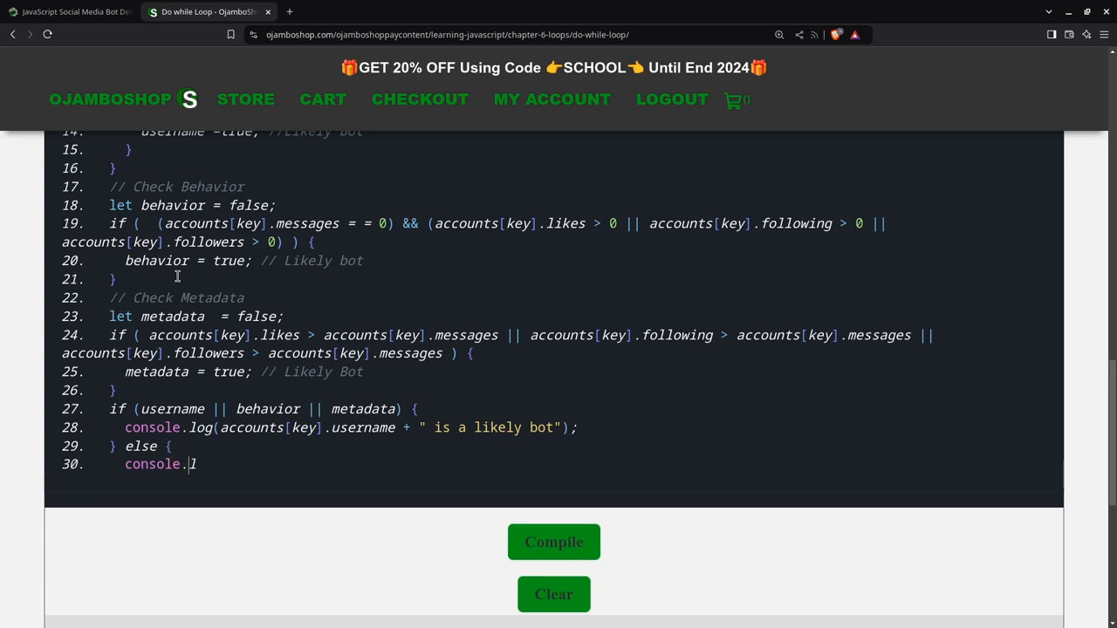
pyautogui.write('log(a')
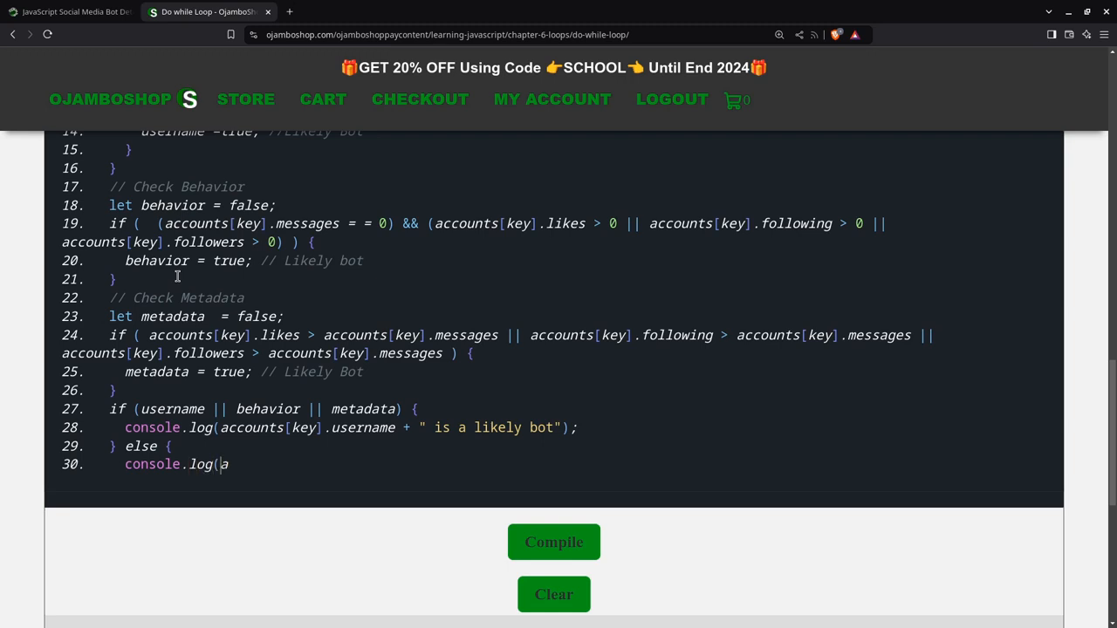
pyautogui.write('ccounts[')
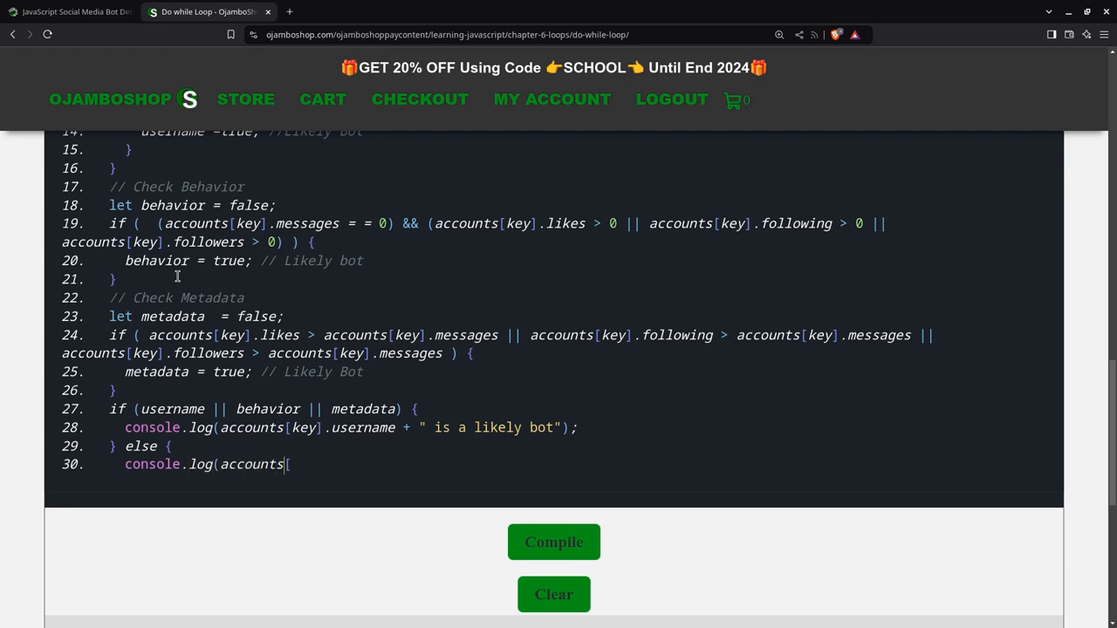
pyautogui.write('key')
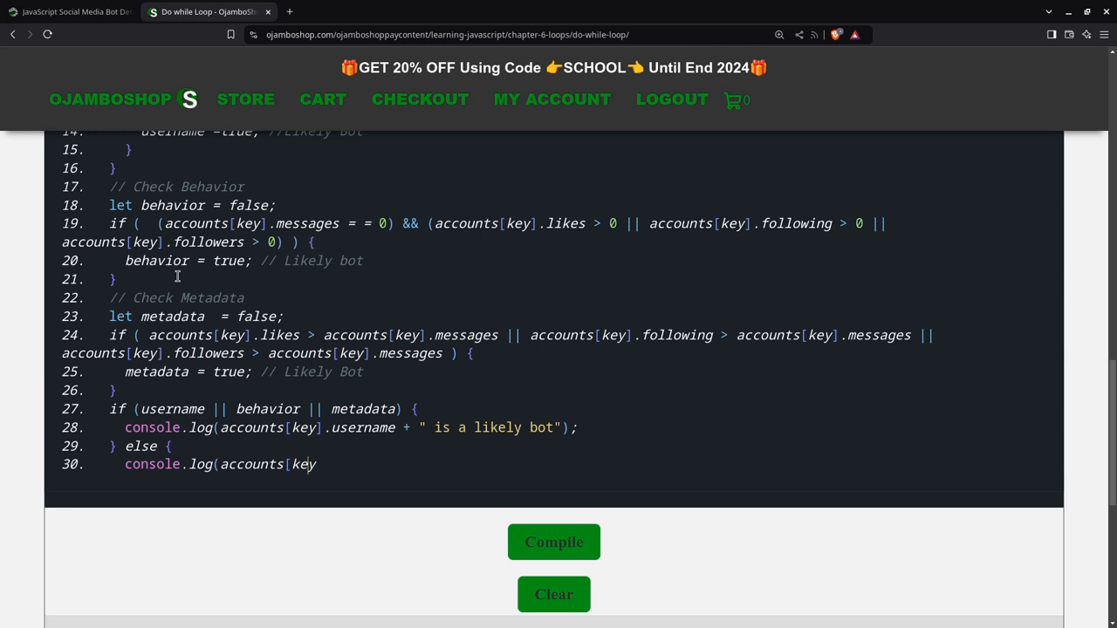
pyautogui.write('].username')
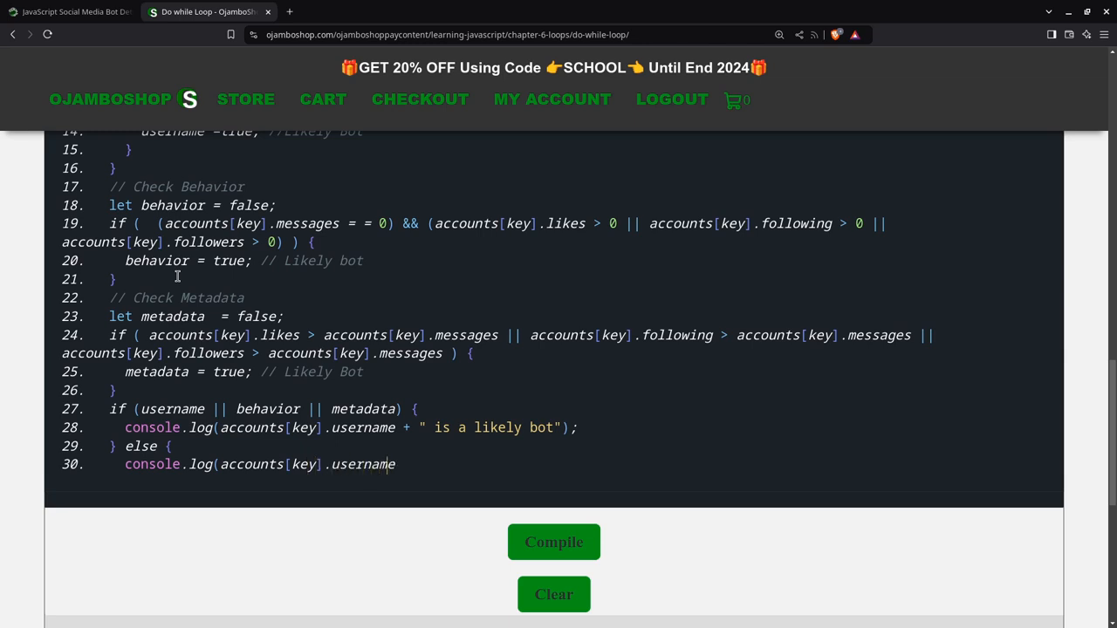
pyautogui.write('+')
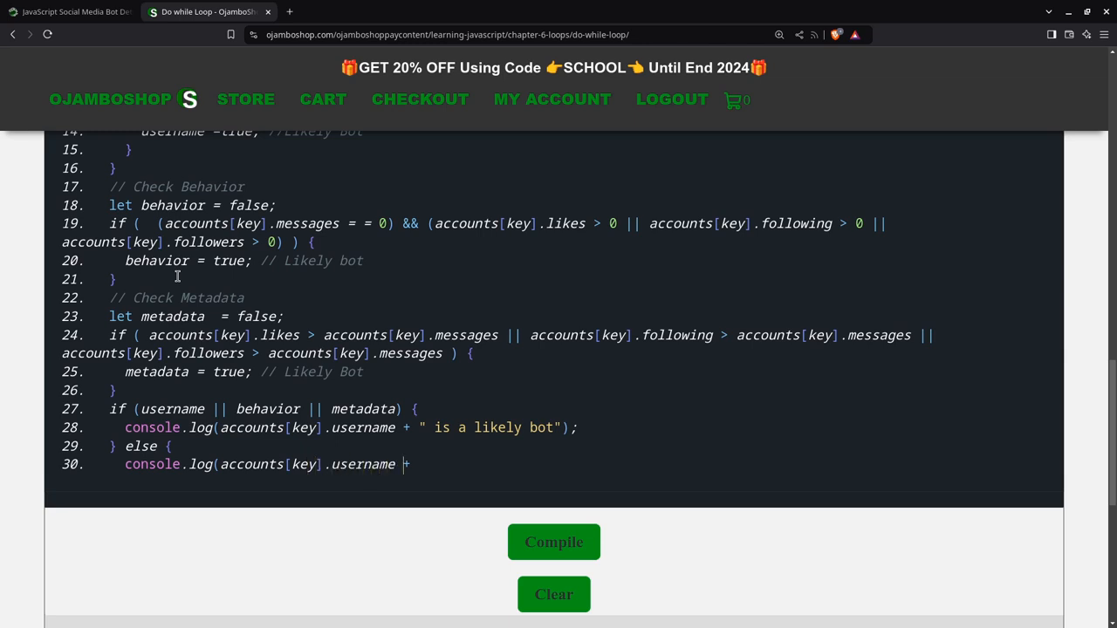
pyautogui.write('" is un')
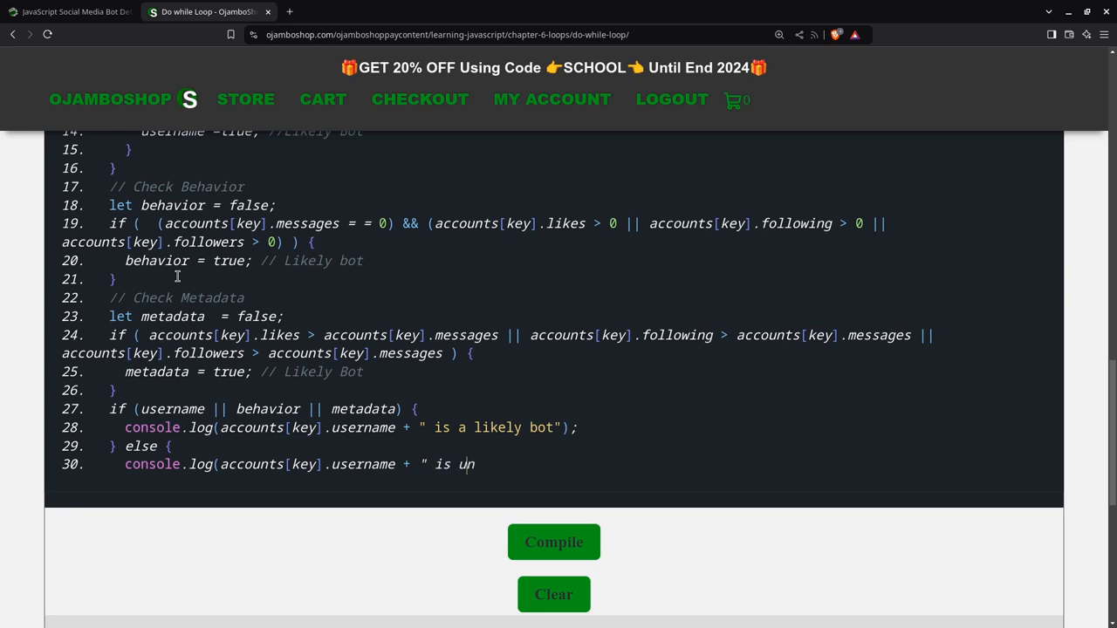
pyautogui.write('likely to')
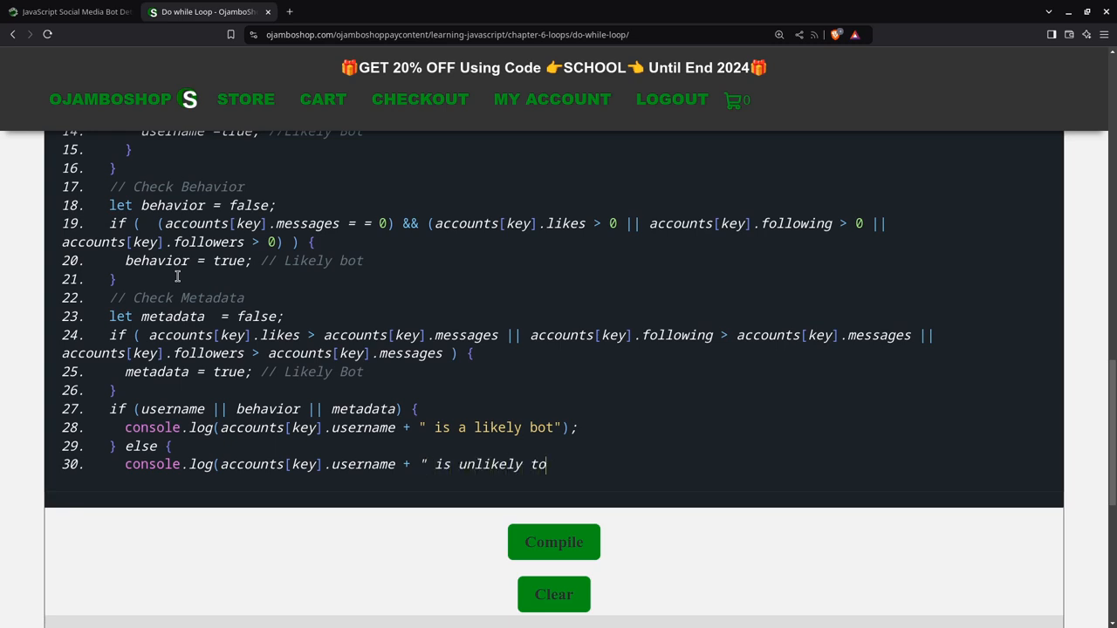
pyautogui.write('be a bo')
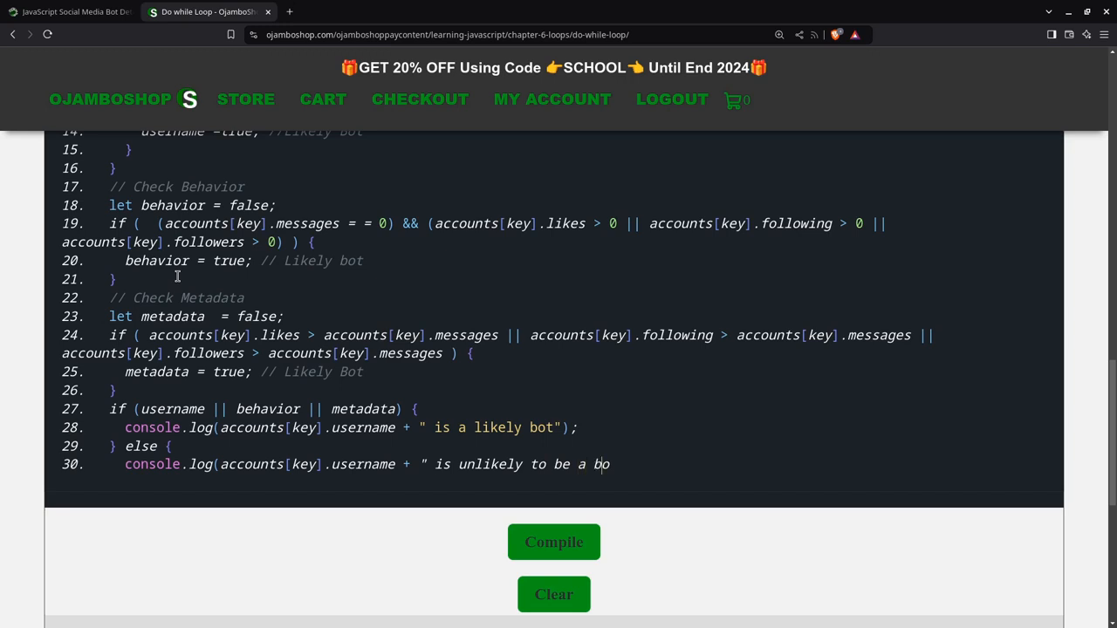
pyautogui.write('t");')
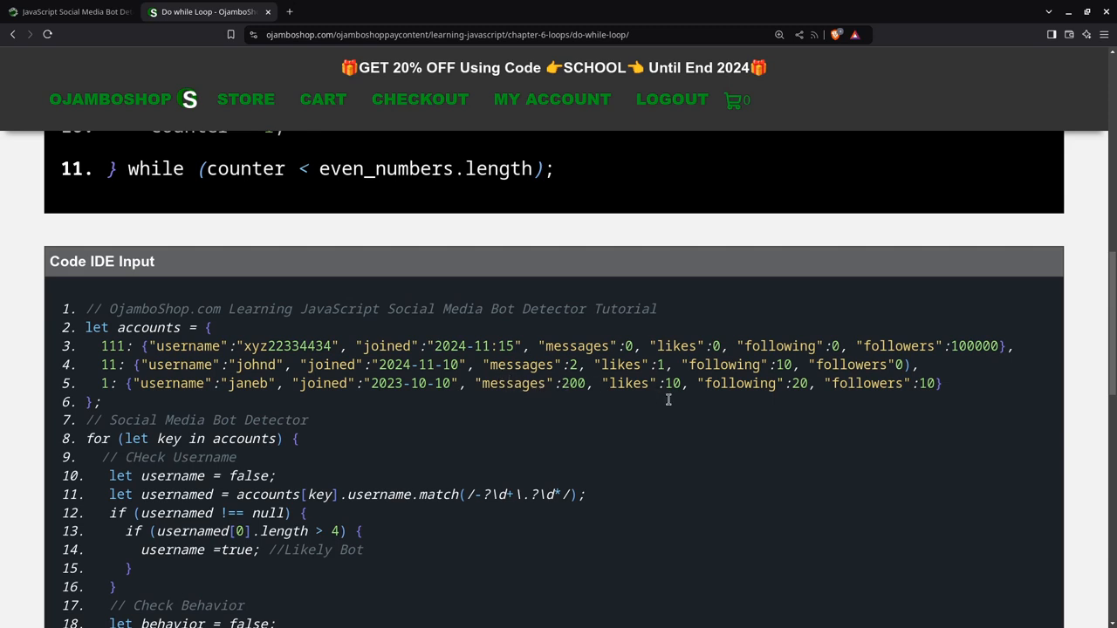
pyautogui.moveTo(729, 365)
pyautogui.write('}')
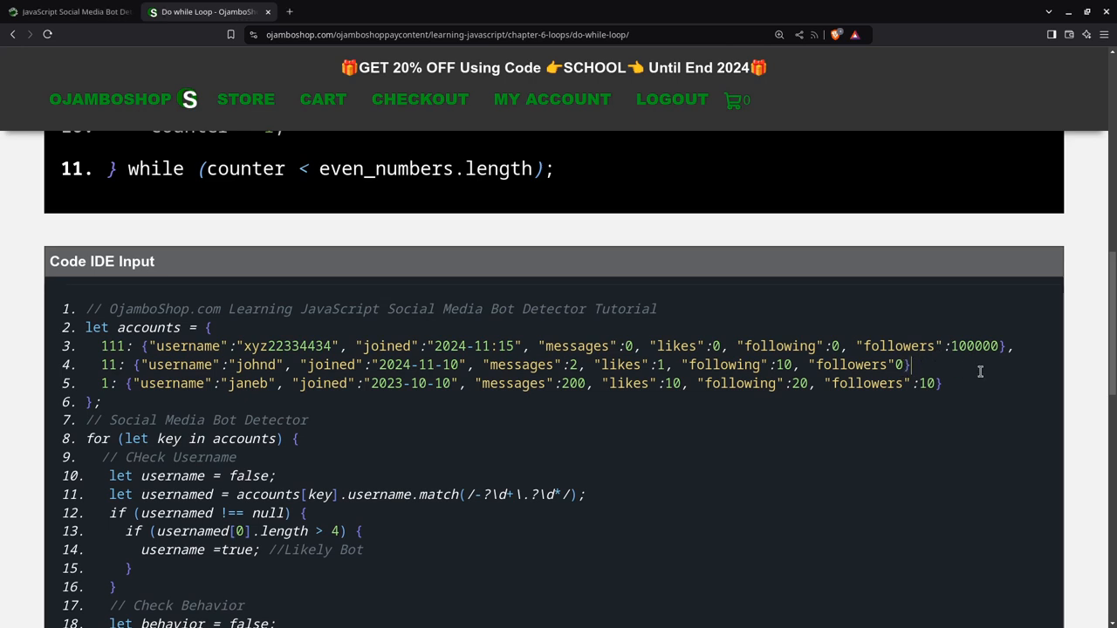
# - Scroll past the finished 32-line bot detector code down to the Compile button
pyautogui.scroll(-3)
pyautogui.write(',')
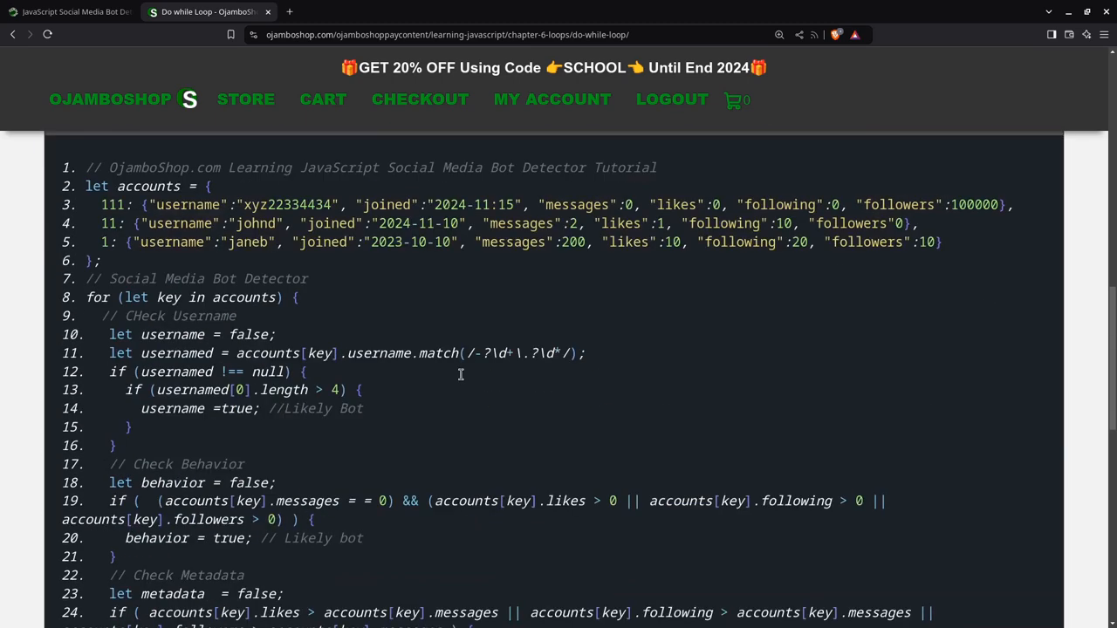
pyautogui.scroll(-3)
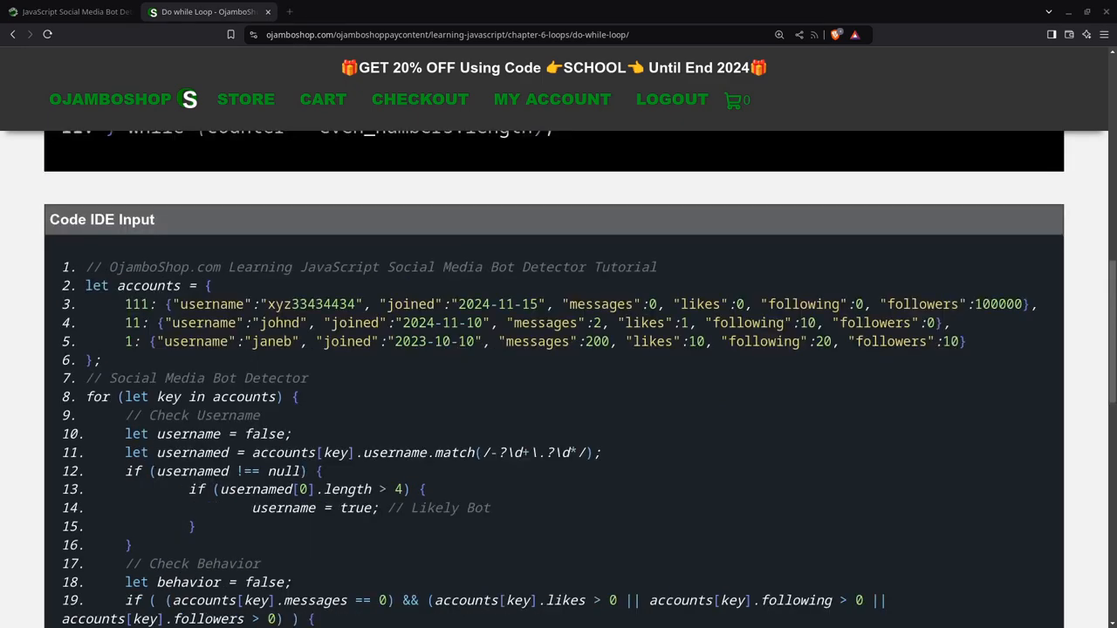
pyautogui.scroll(-3)
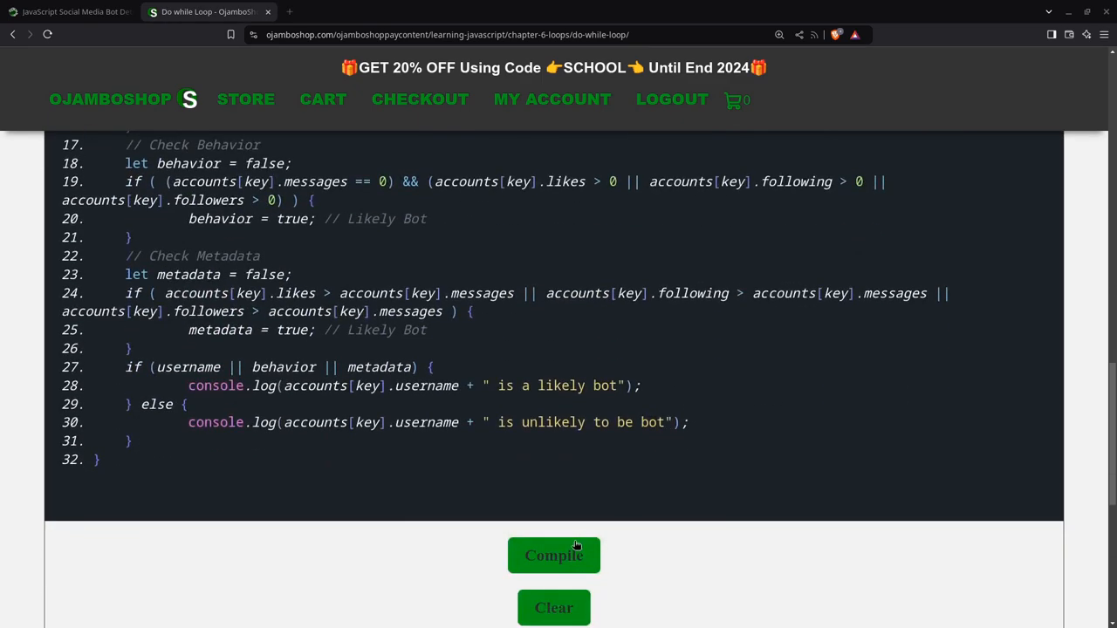
# - Compile the code: janeb is unlikely, johnd and xyz33434434 are likely bots
pyautogui.click(553, 555)
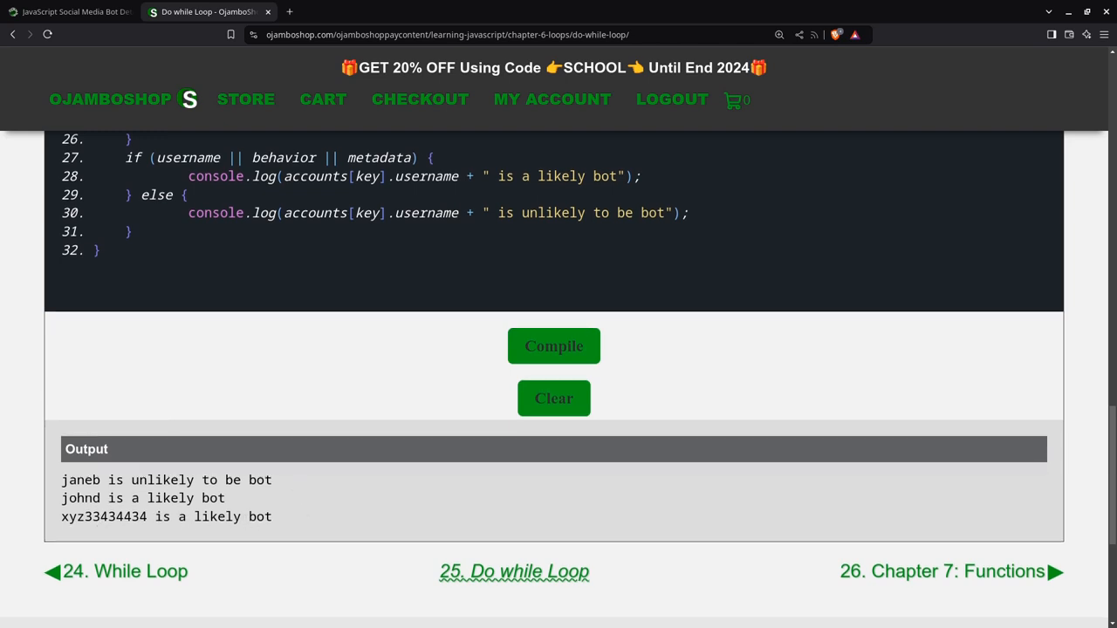
pyautogui.click(70, 12)
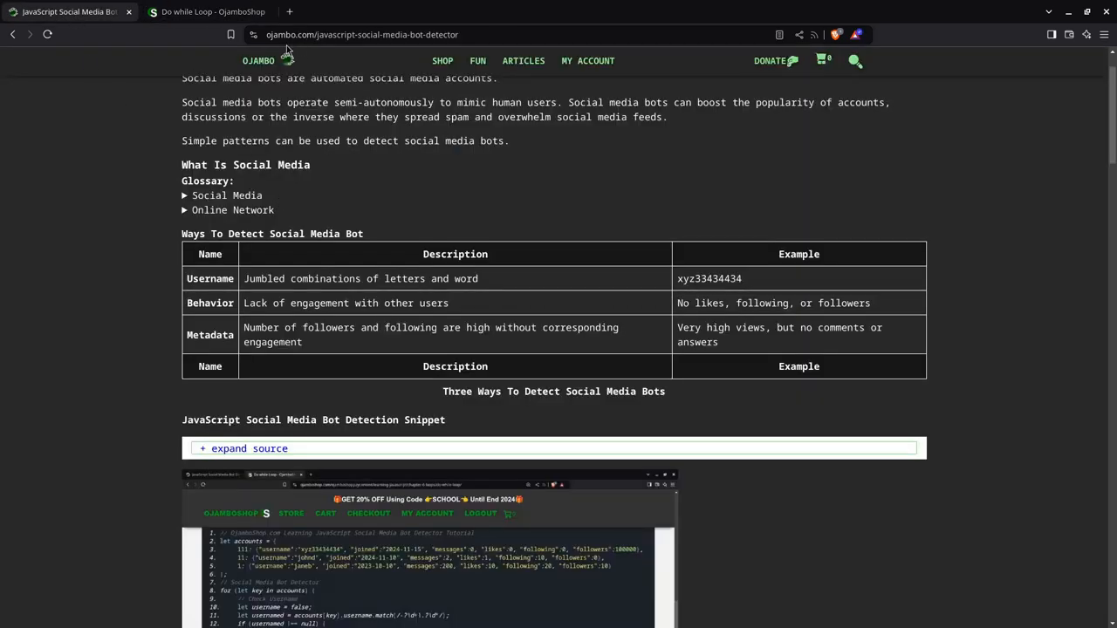
pyautogui.moveTo(367, 50)
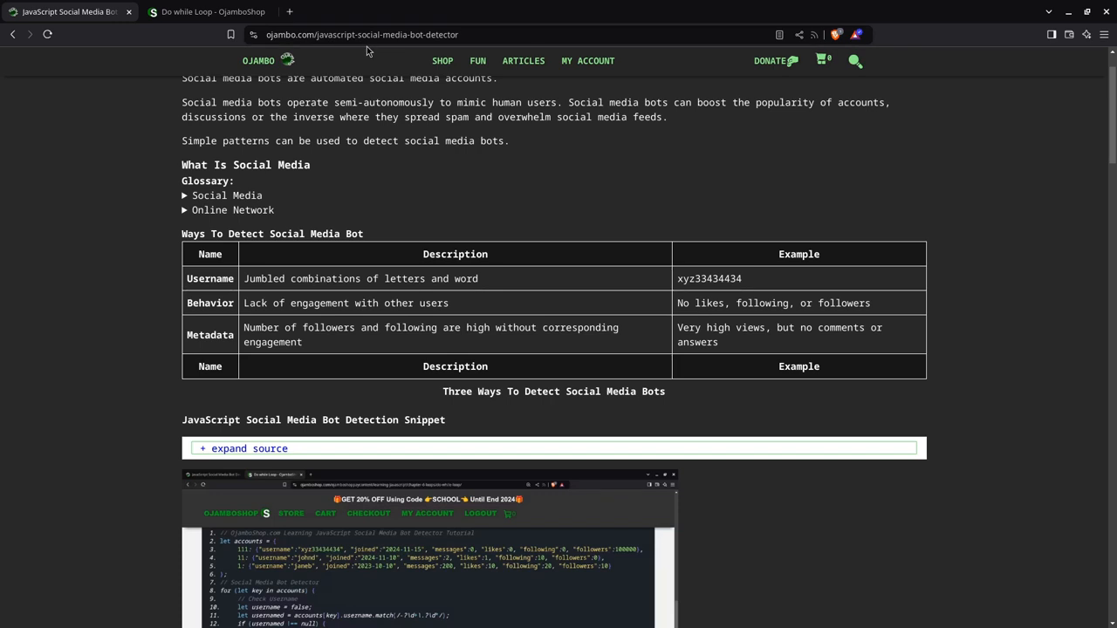
pyautogui.moveTo(413, 43)
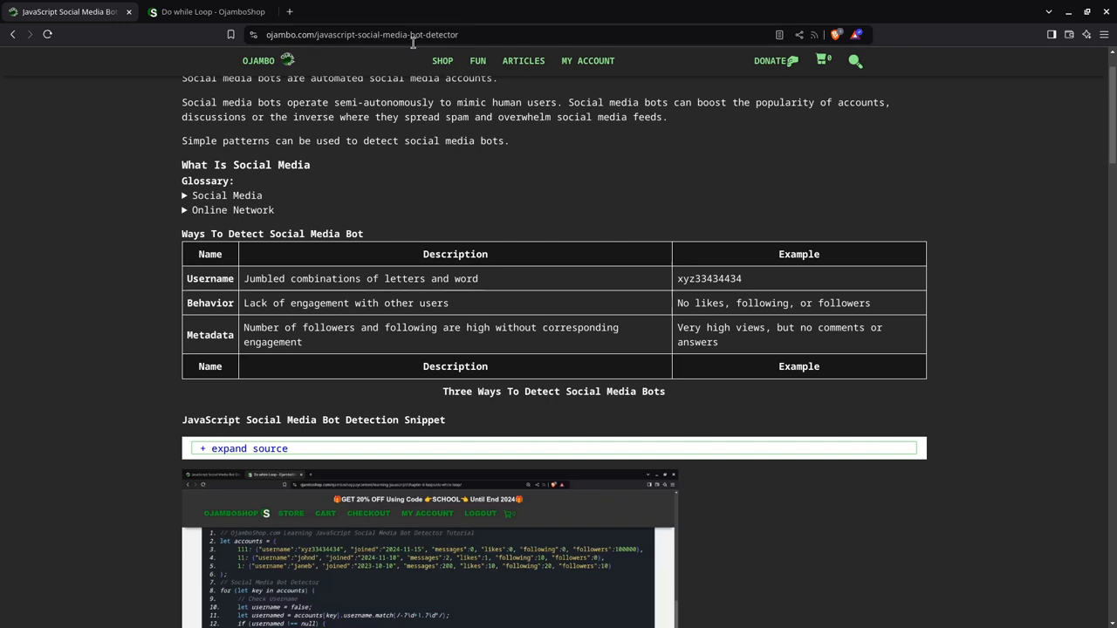
# - Scroll through the bot detector article past the conclusion and references to Leave a Reply
pyautogui.scroll(-3)
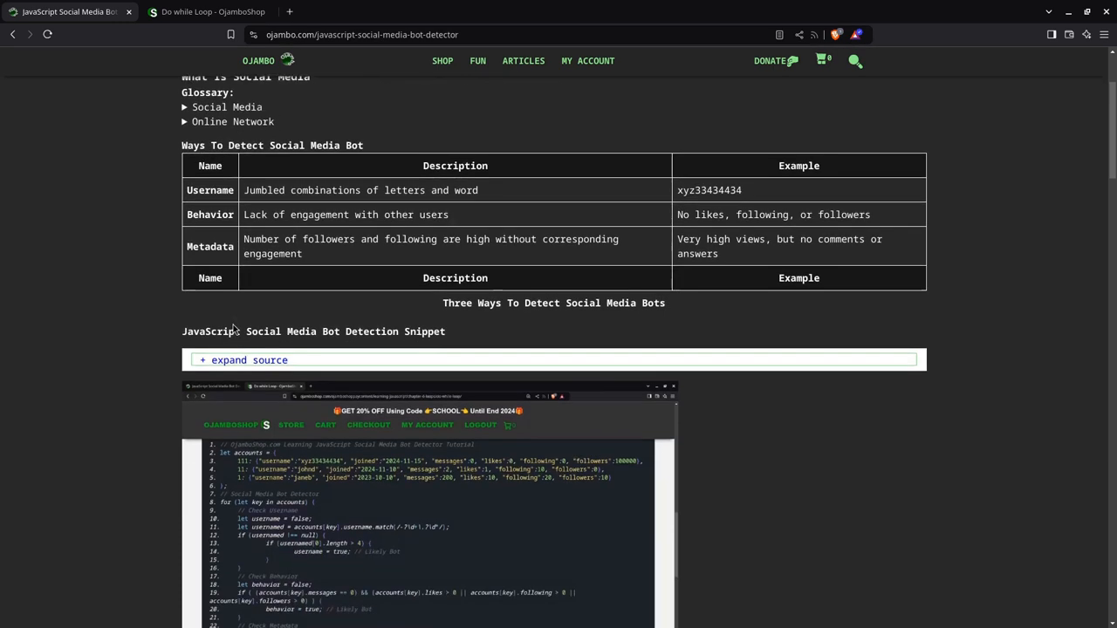
pyautogui.scroll(-3)
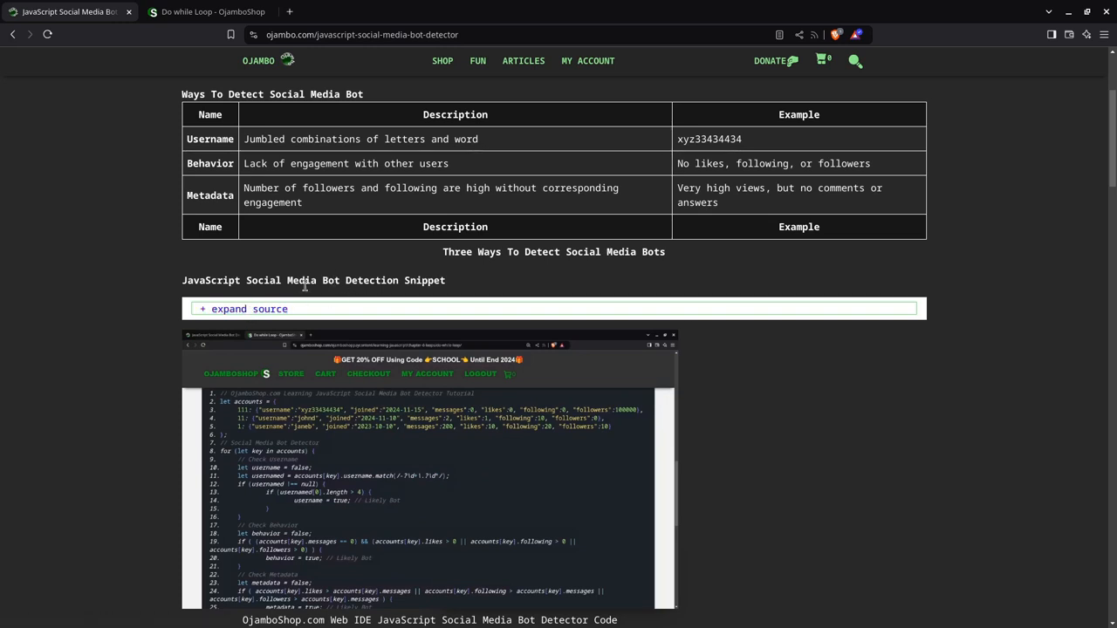
pyautogui.scroll(-3)
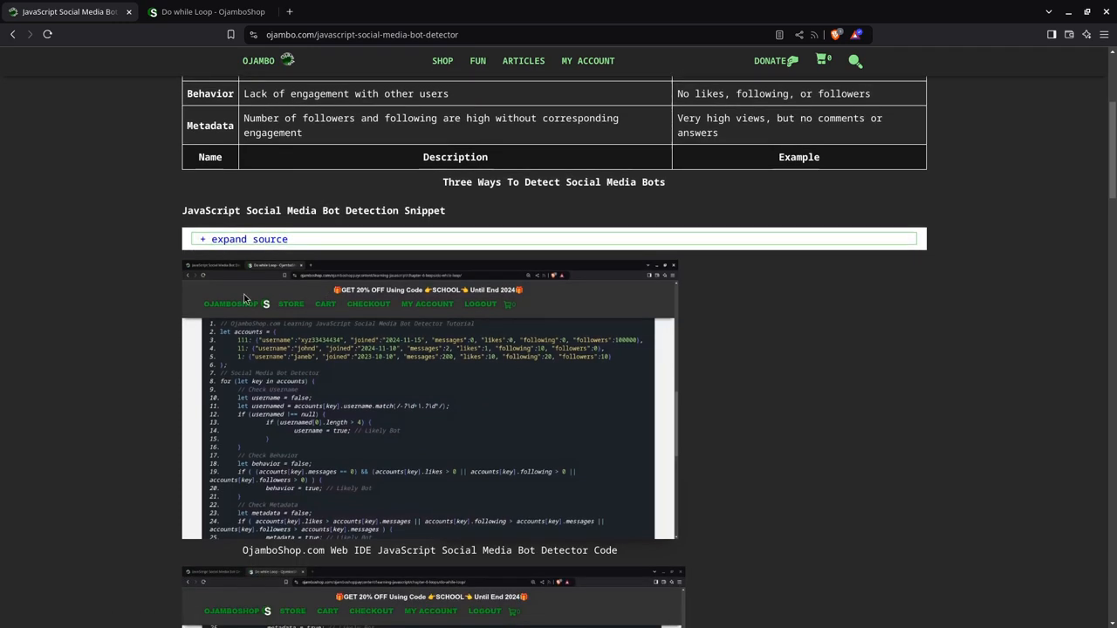
pyautogui.scroll(-3)
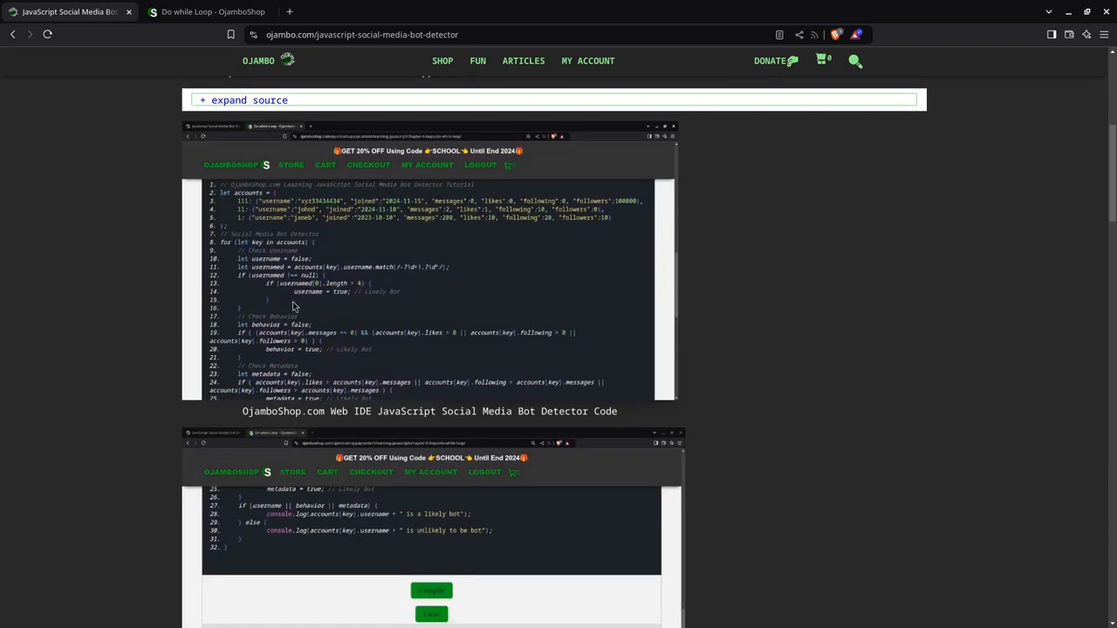
pyautogui.scroll(-3)
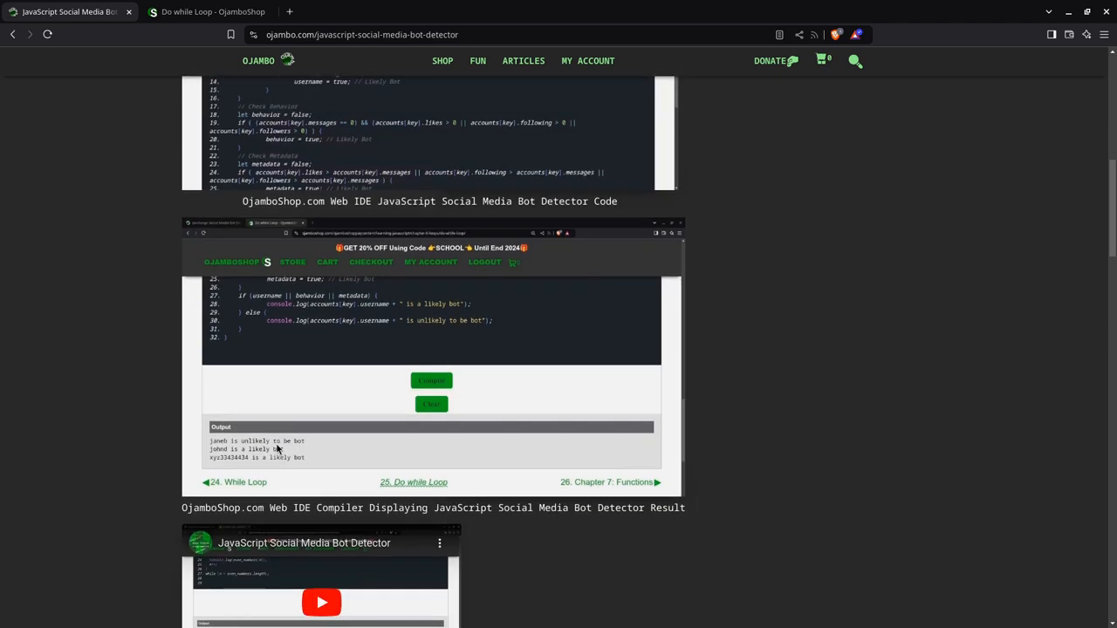
pyautogui.scroll(-3)
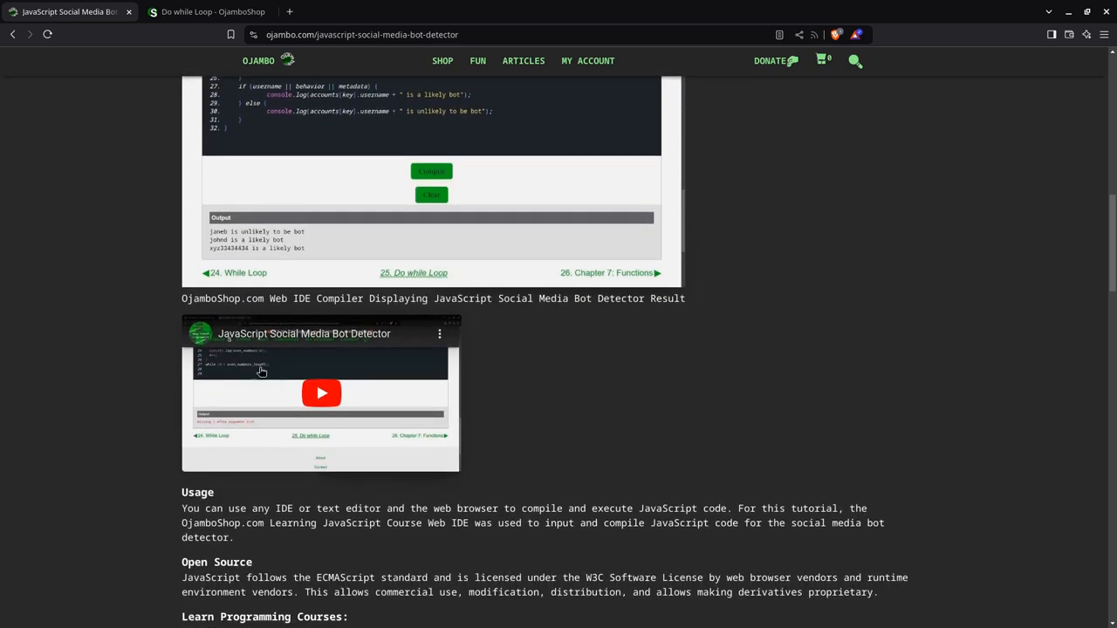
pyautogui.scroll(-3)
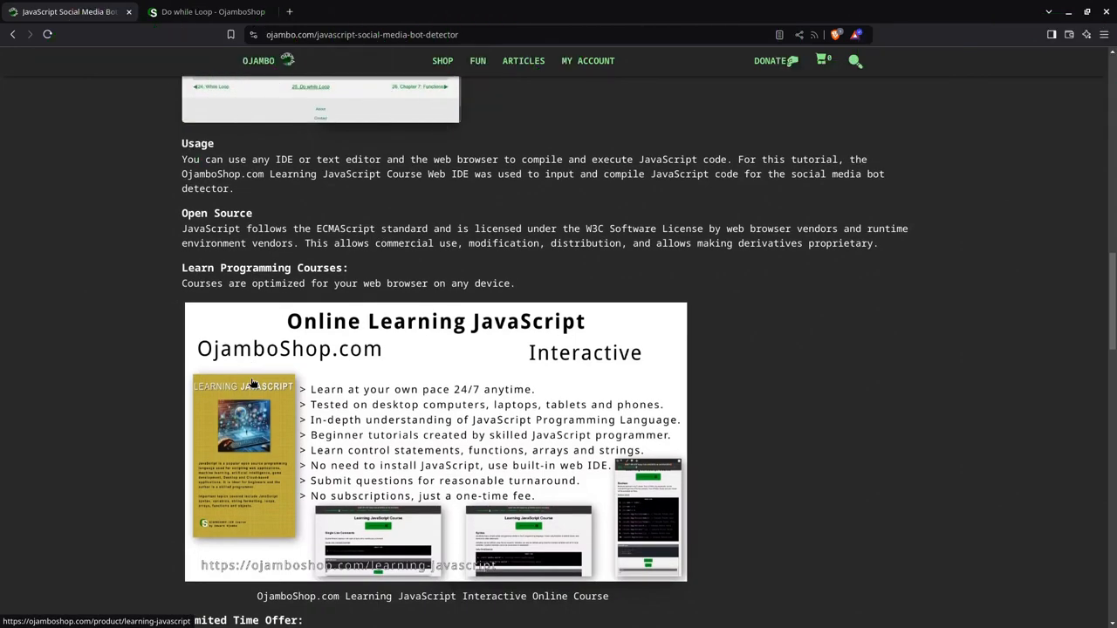
pyautogui.moveTo(172, 252)
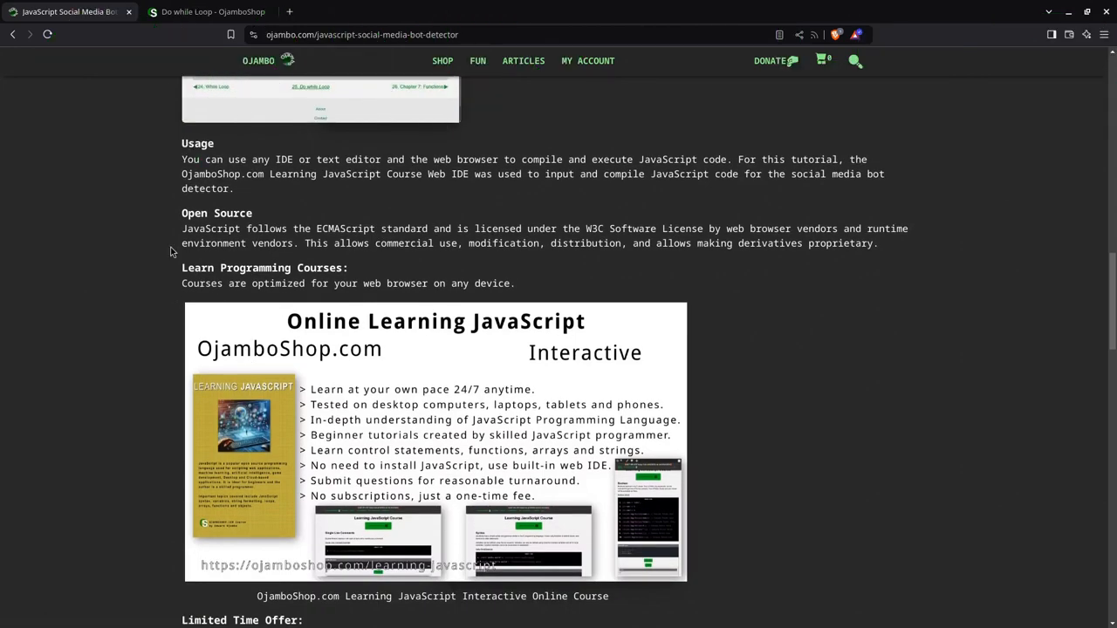
pyautogui.scroll(-3)
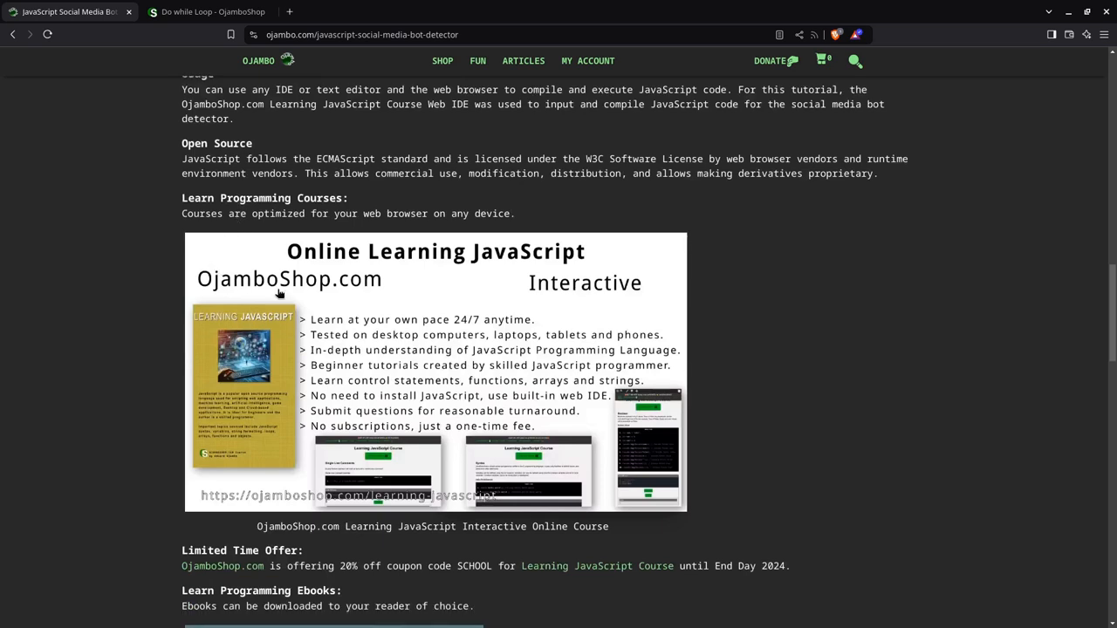
pyautogui.moveTo(204, 284)
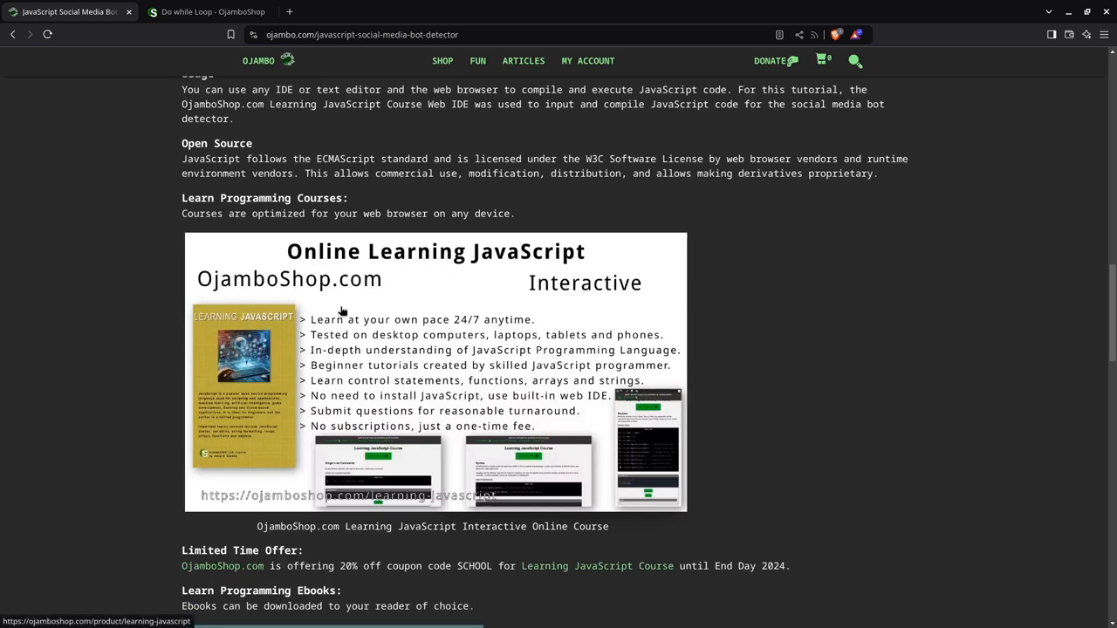
pyautogui.scroll(-3)
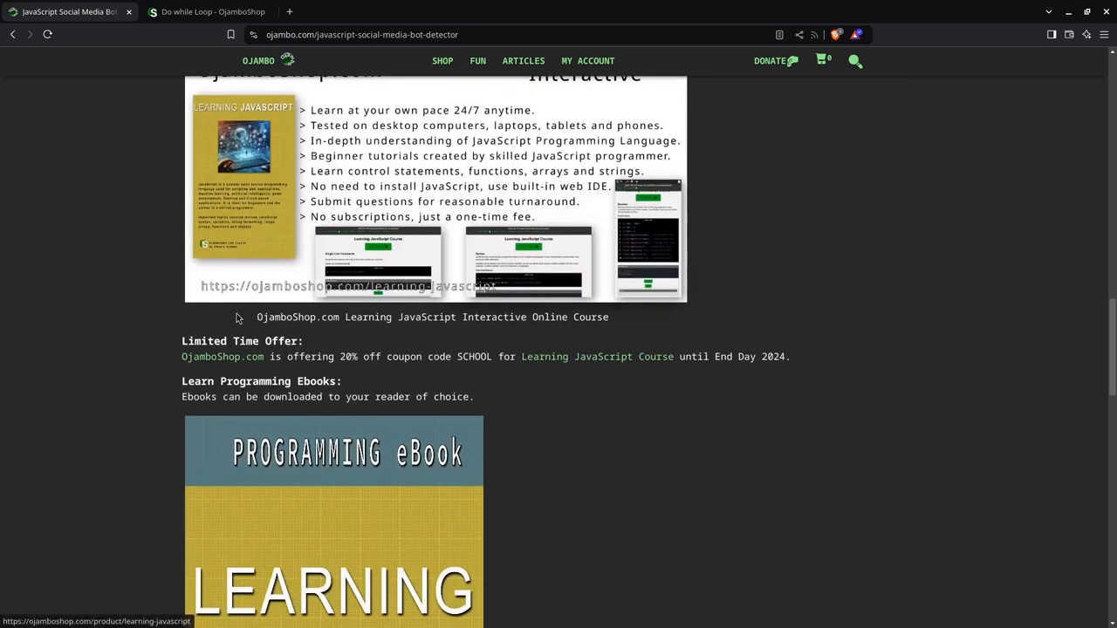
pyautogui.moveTo(296, 486)
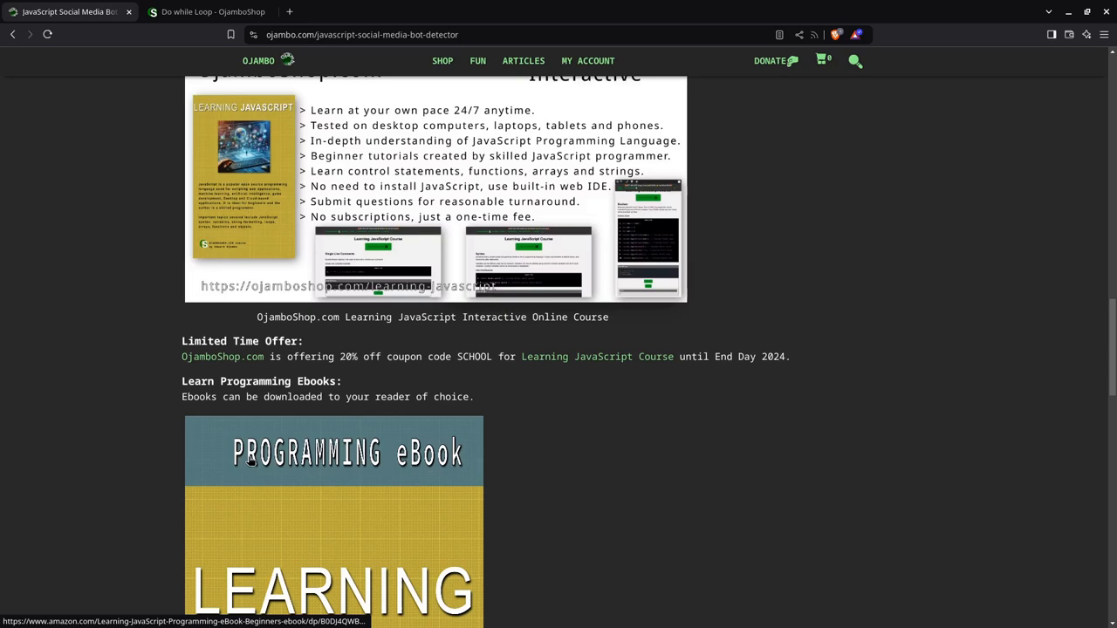
pyautogui.scroll(-3)
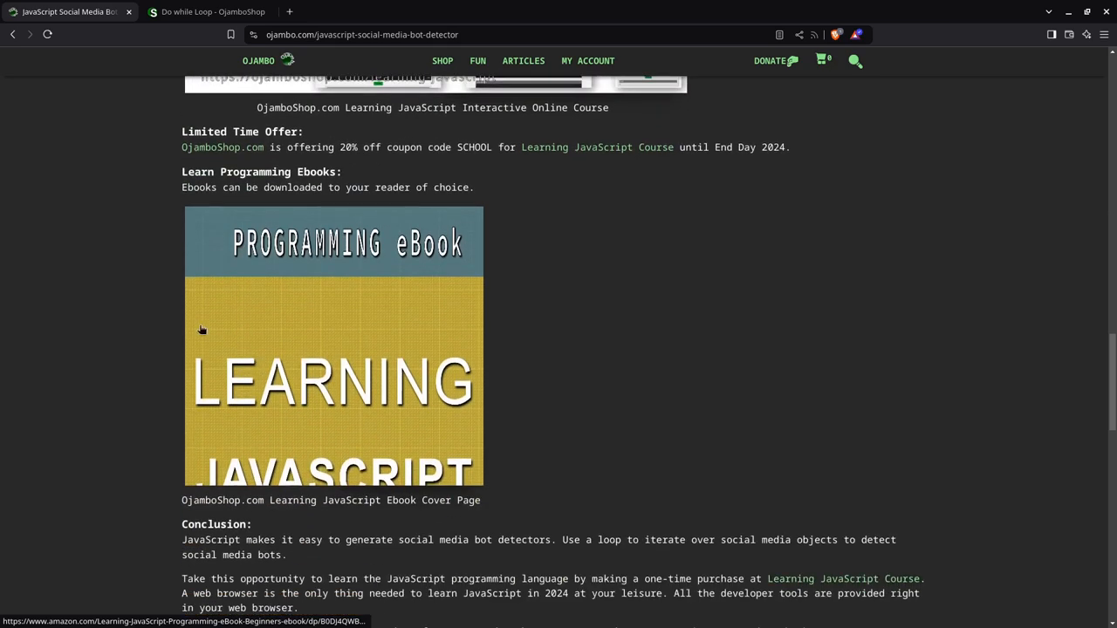
pyautogui.moveTo(315, 421)
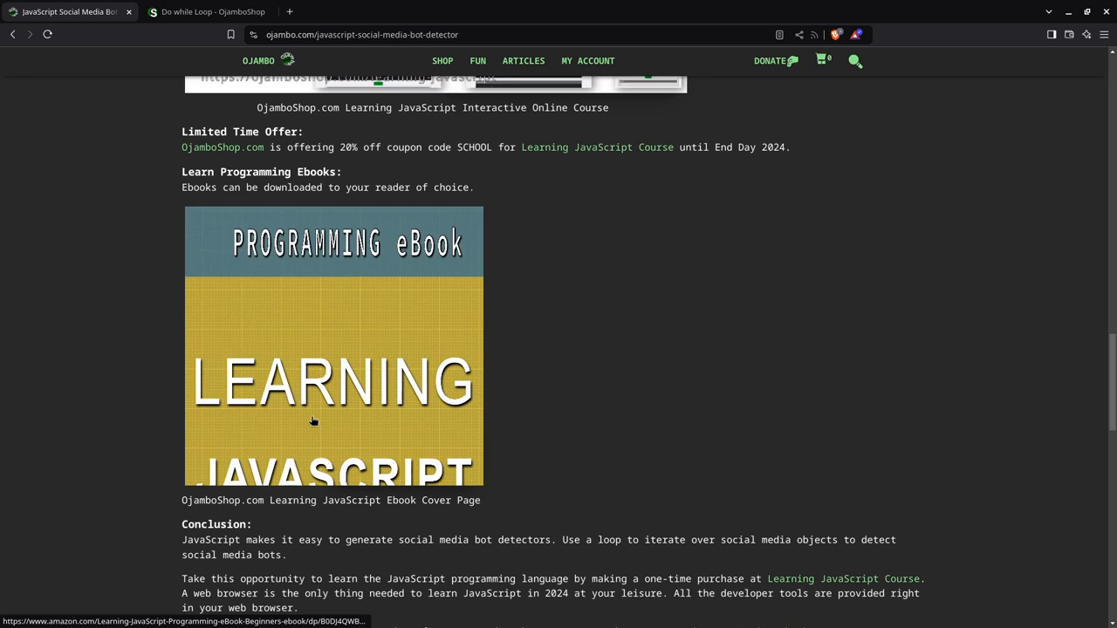
pyautogui.scroll(-3)
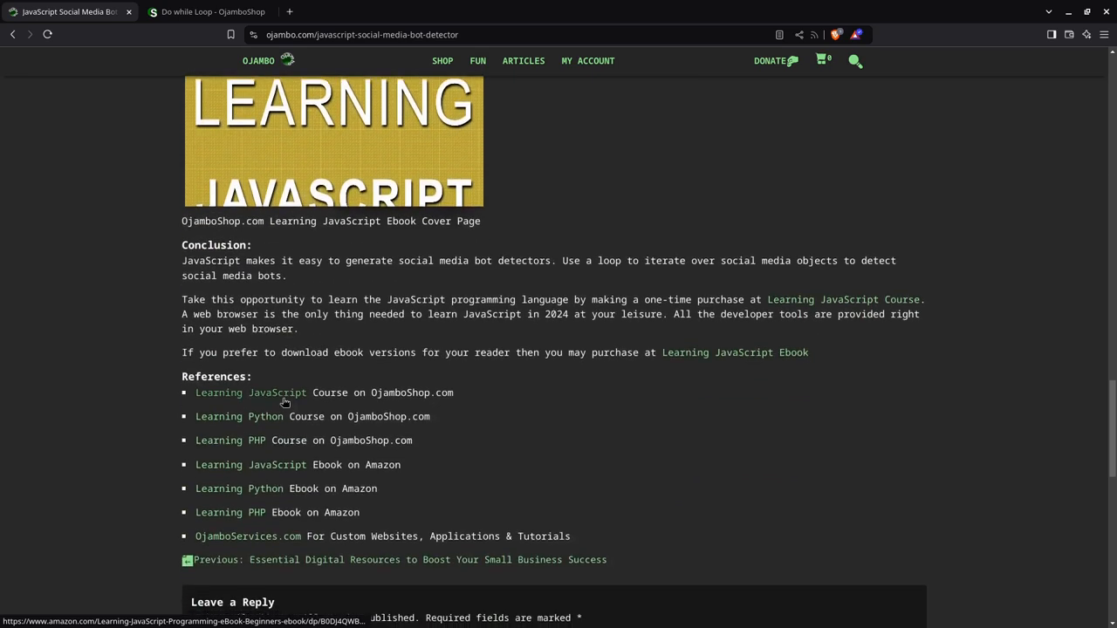
pyautogui.scroll(-3)
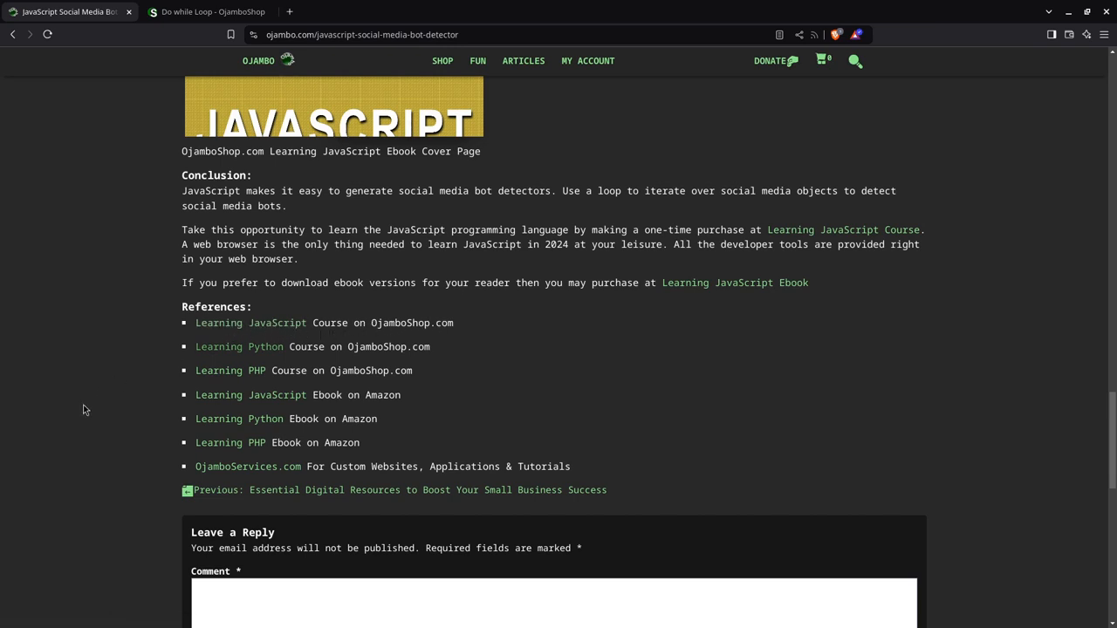
pyautogui.moveTo(281, 408)
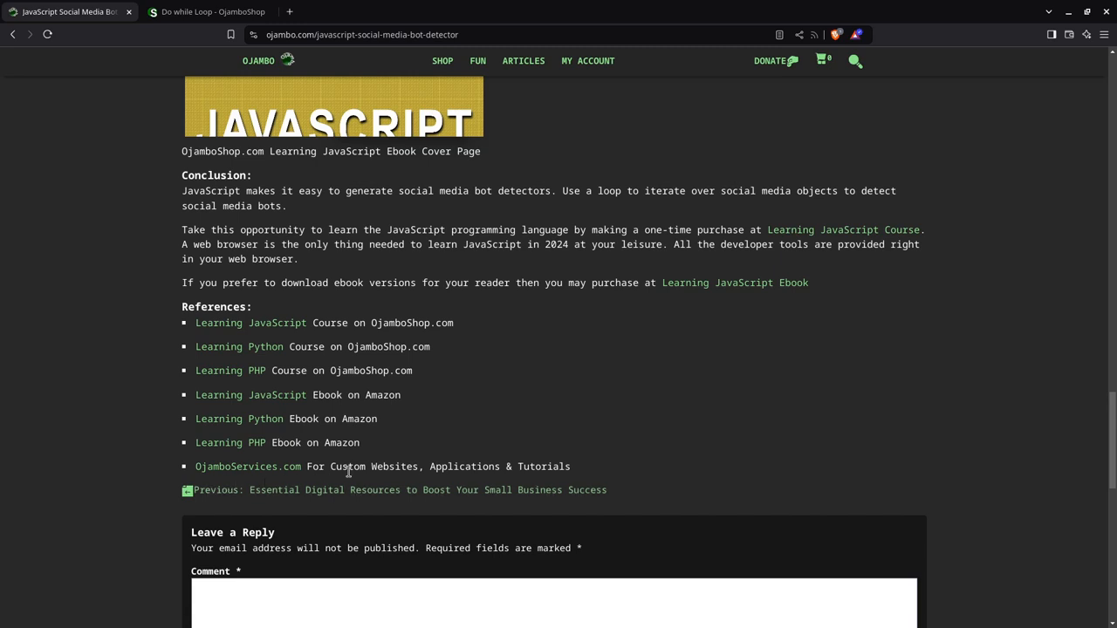
pyautogui.moveTo(282, 474)
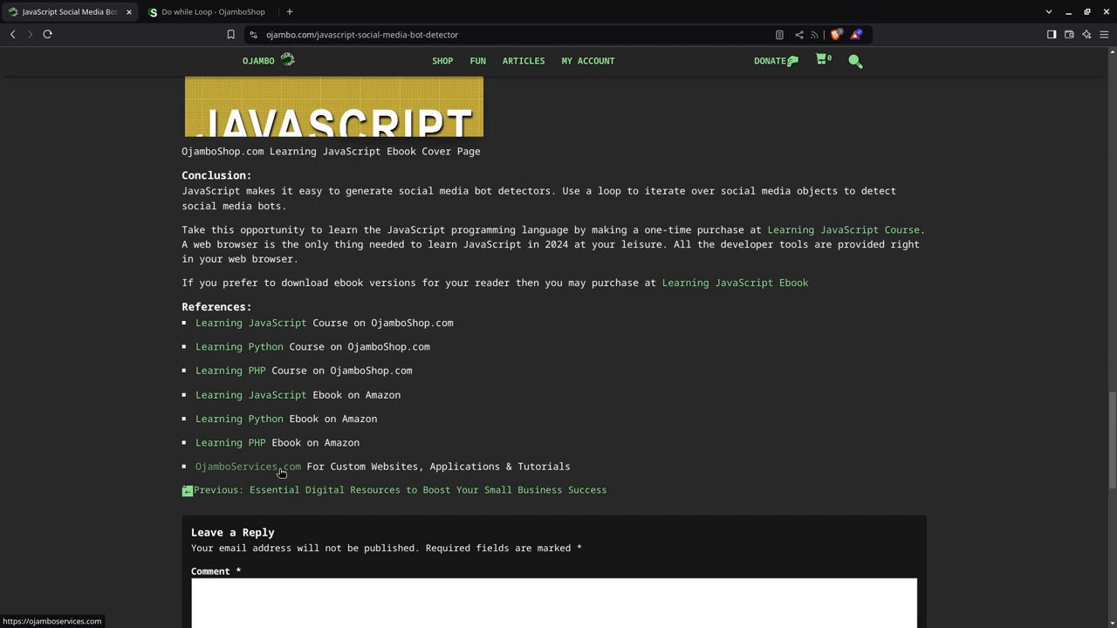
pyautogui.moveTo(193, 486)
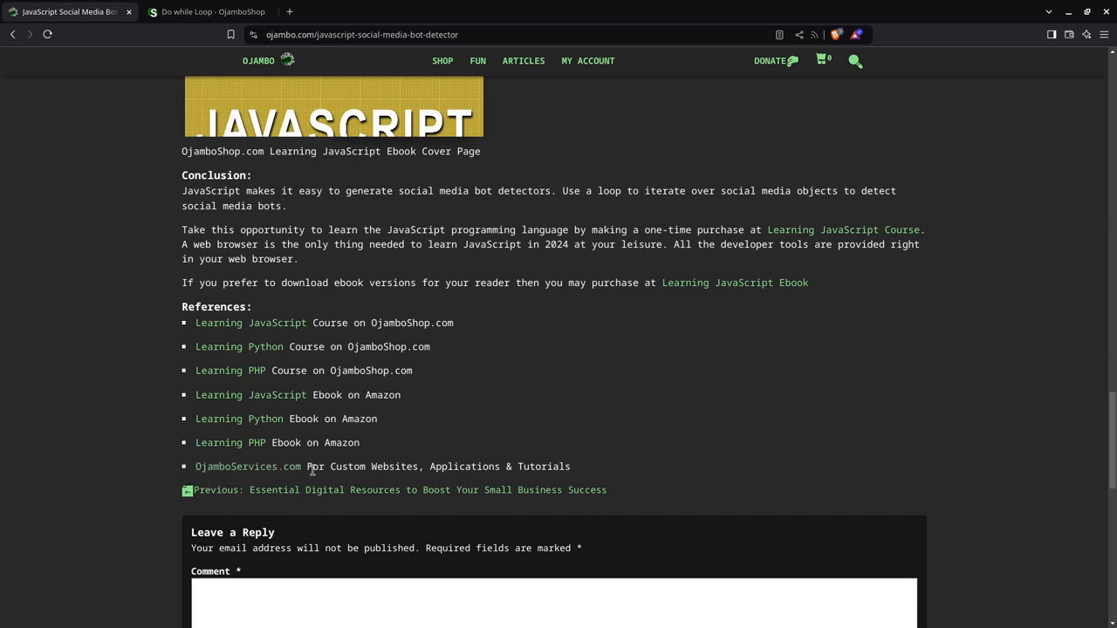
pyautogui.scroll(-3)
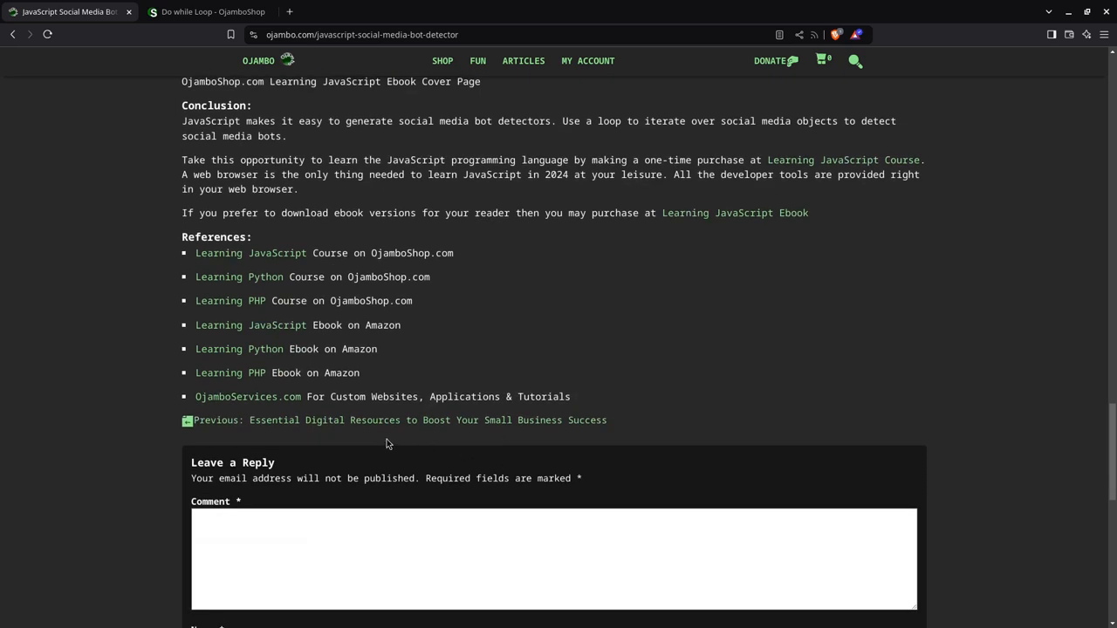